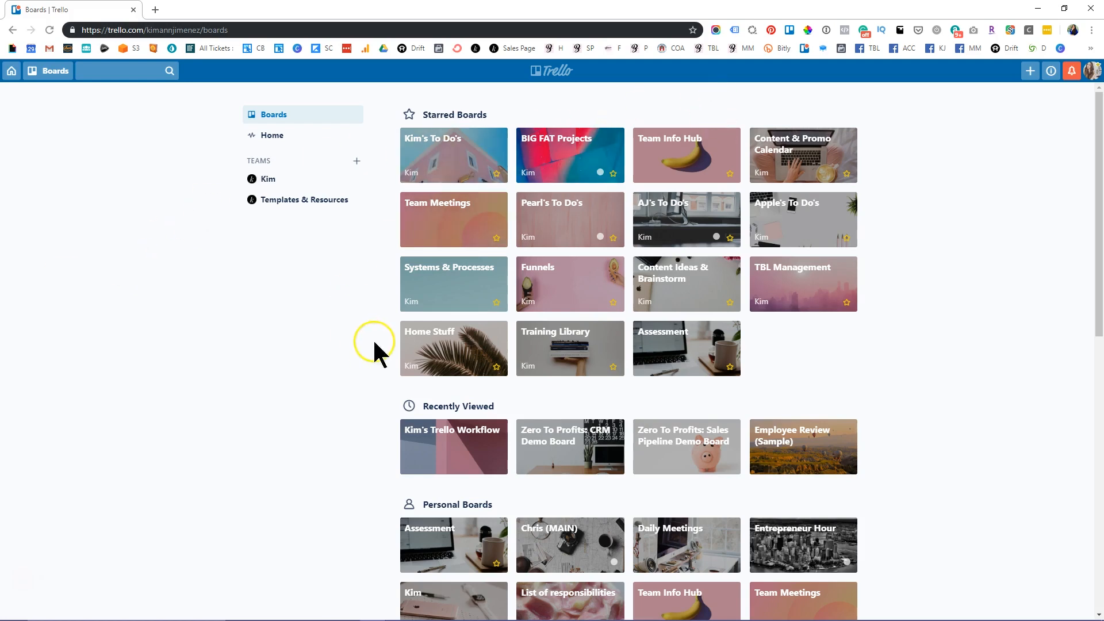
{"action": "mouse_move", "coordinate": [249, 326]}
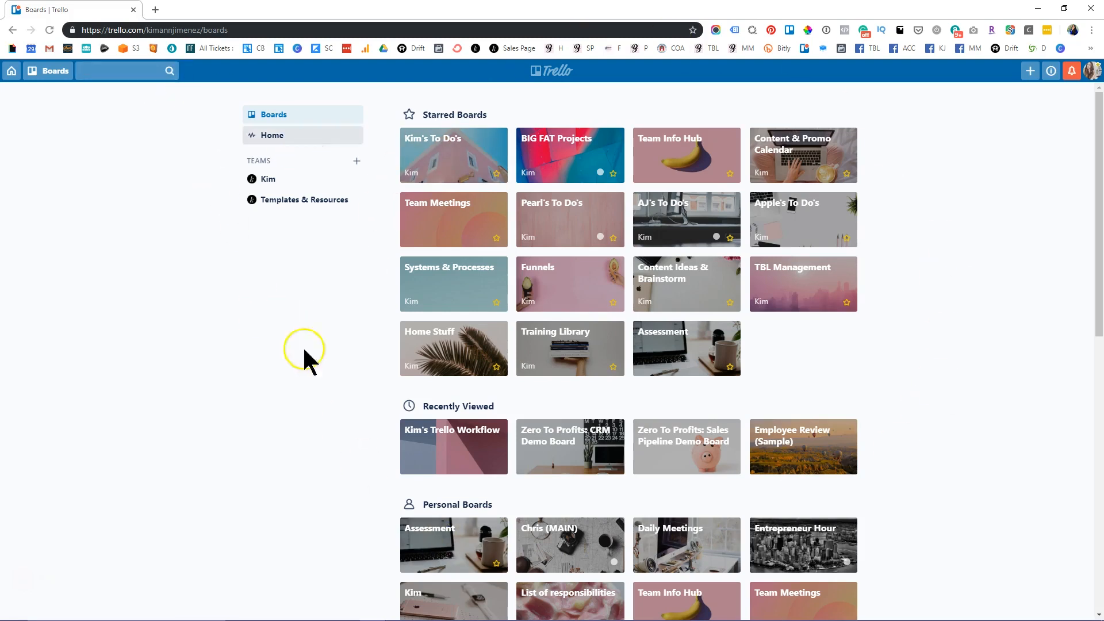
{"action": "mouse_move", "coordinate": [366, 148]}
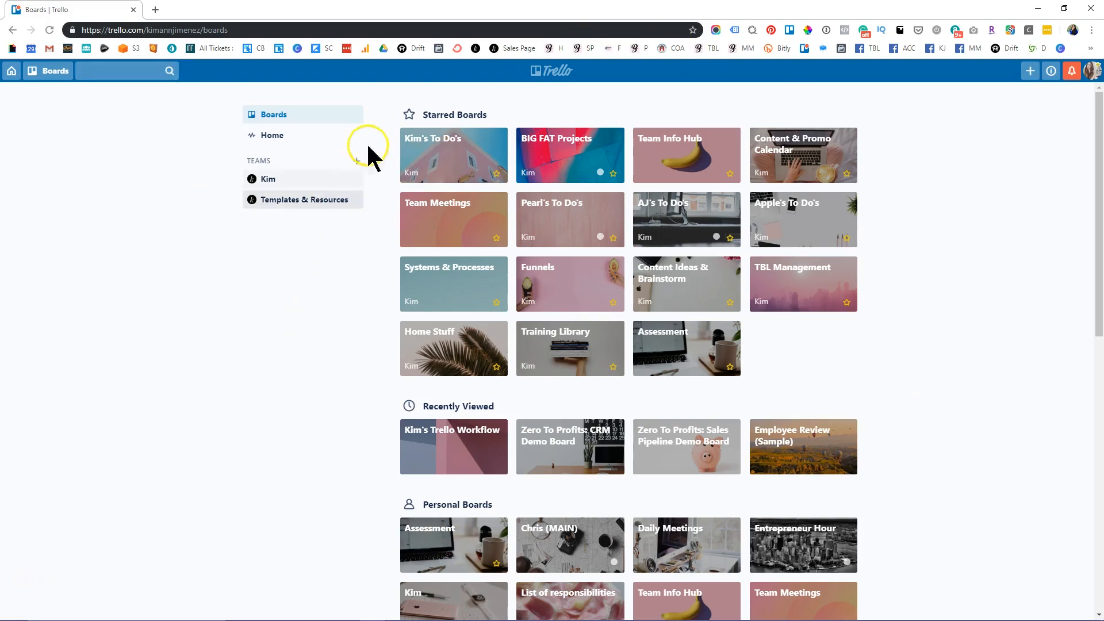
{"action": "mouse_move", "coordinate": [453, 156]}
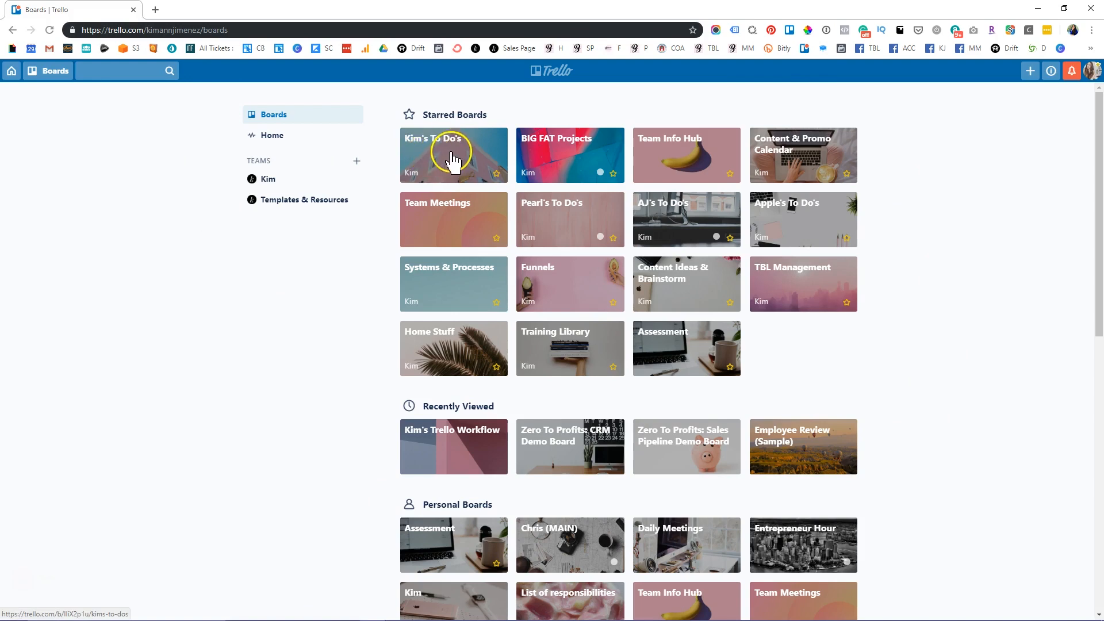
{"action": "mouse_move", "coordinate": [569, 153]}
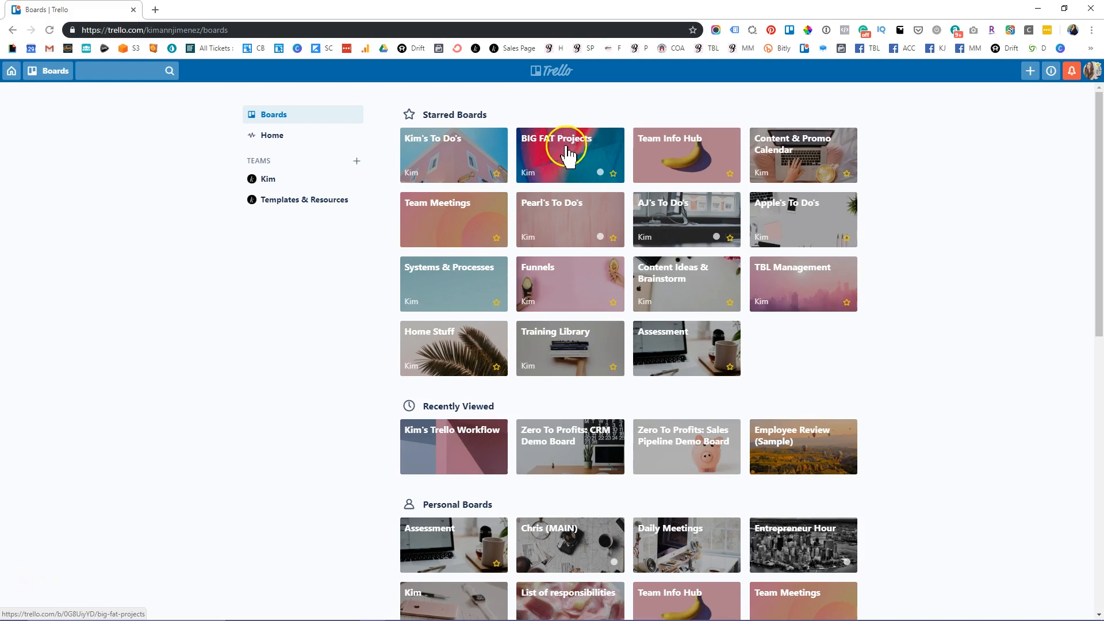
{"action": "mouse_move", "coordinate": [578, 172]}
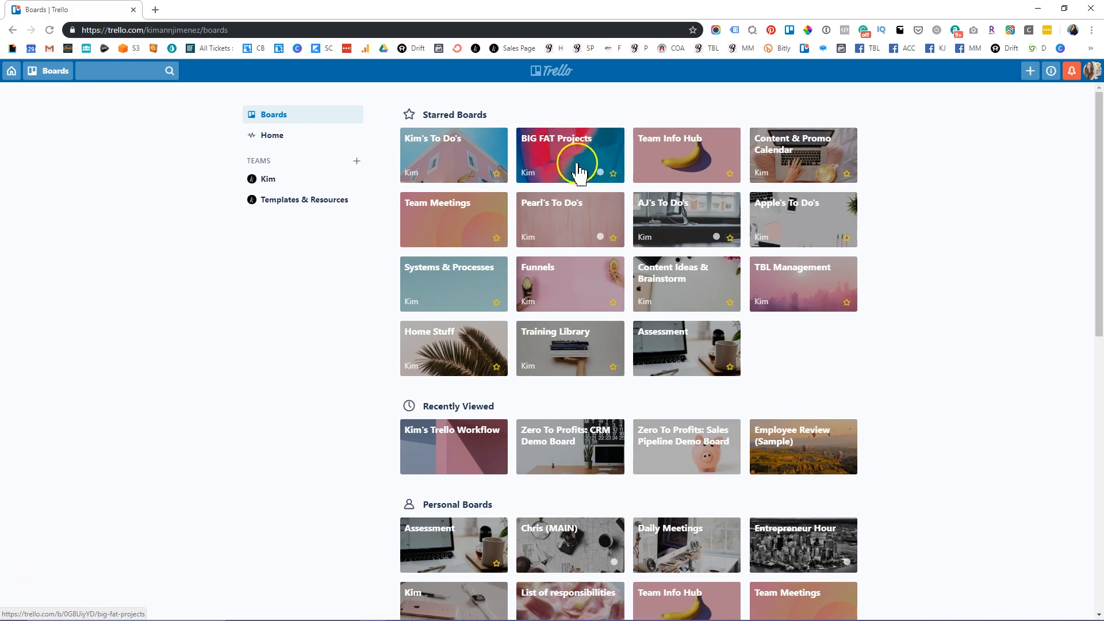
{"action": "mouse_move", "coordinate": [685, 155]}
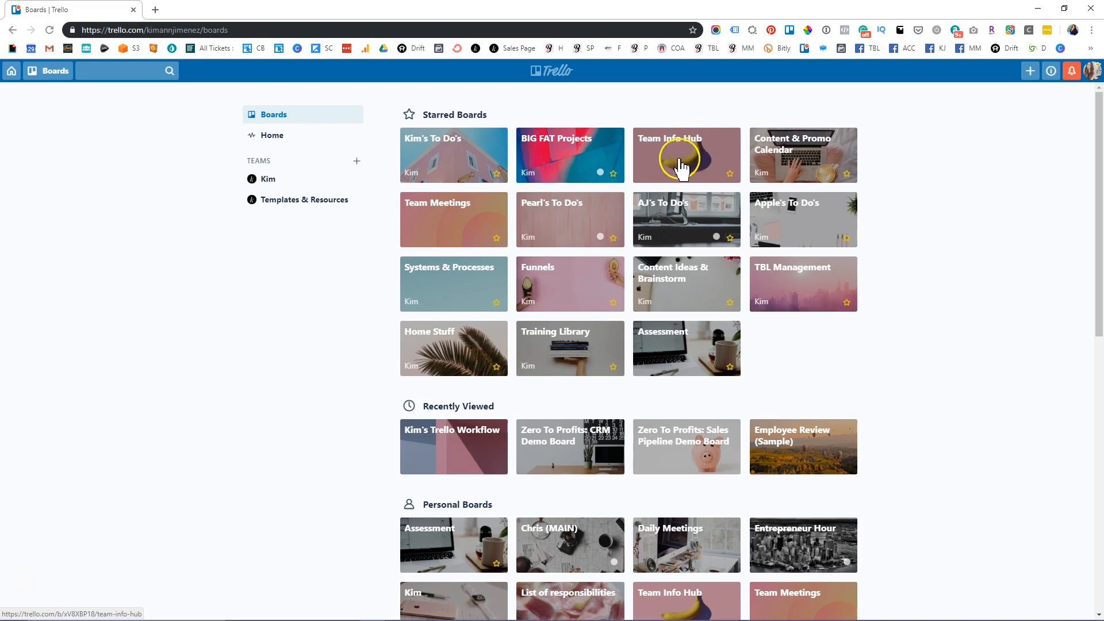
{"action": "mouse_move", "coordinate": [680, 165]}
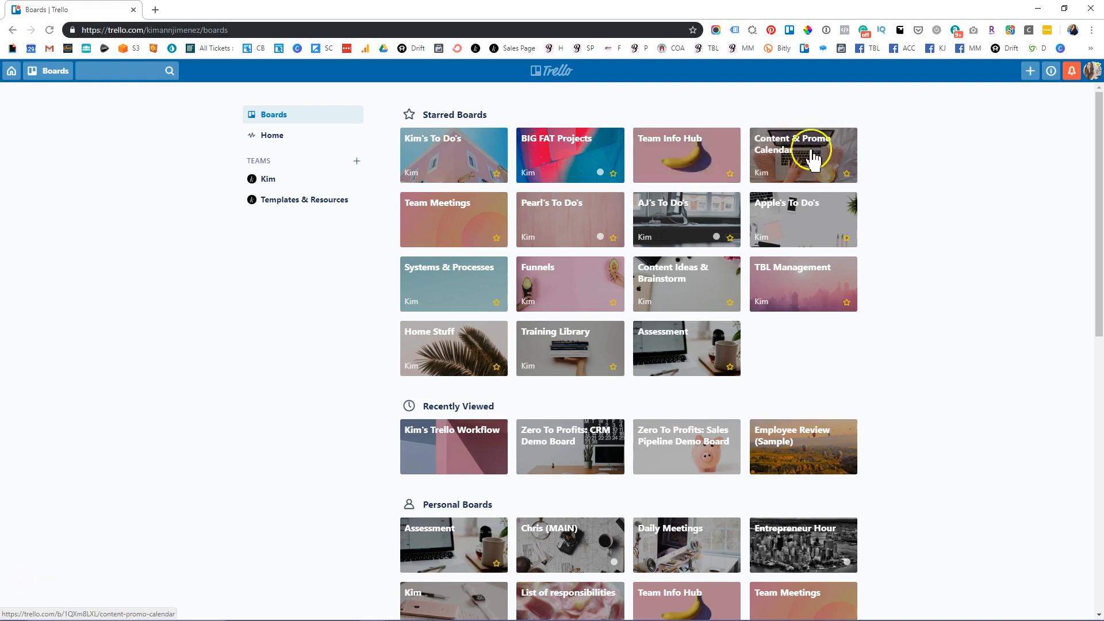
{"action": "mouse_move", "coordinate": [763, 208]}
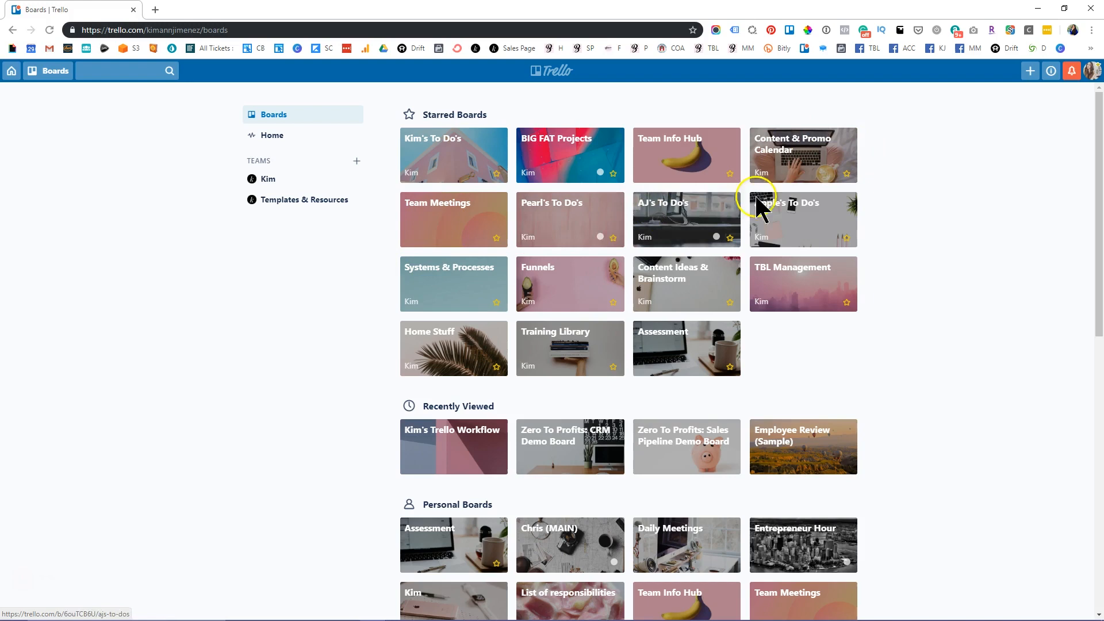
{"action": "mouse_move", "coordinate": [510, 275]}
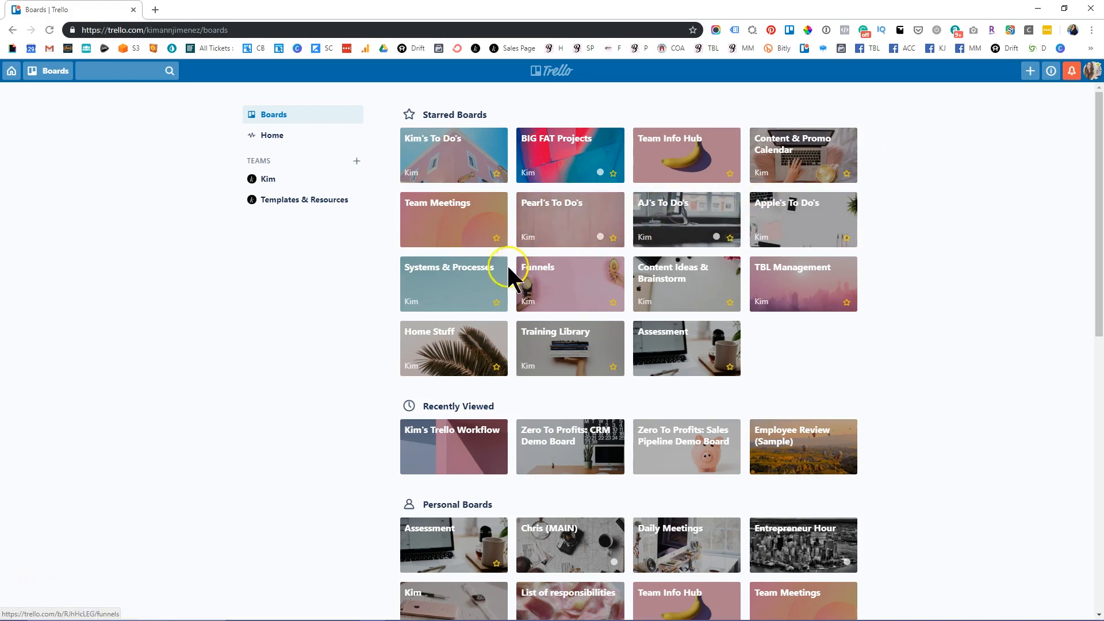
{"action": "mouse_move", "coordinate": [545, 274]}
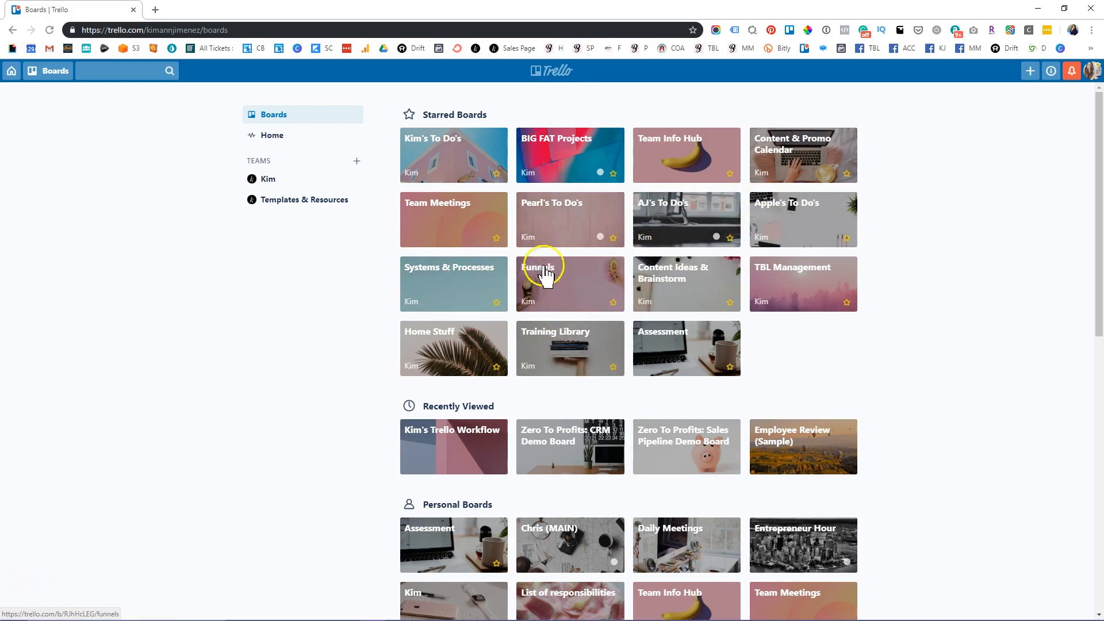
{"action": "mouse_move", "coordinate": [802, 289]}
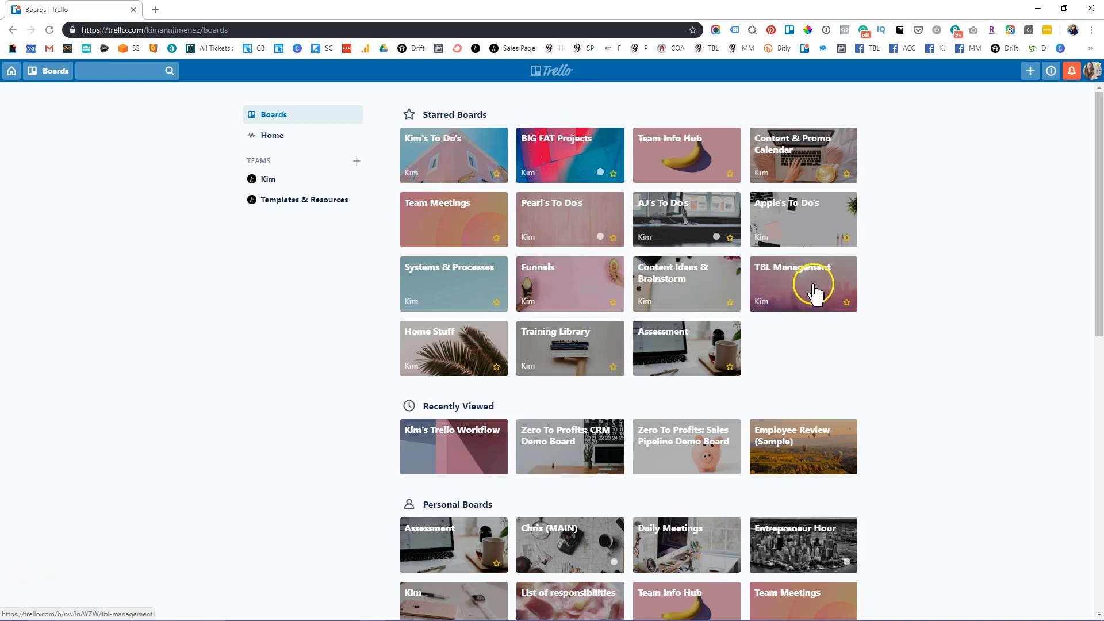
{"action": "mouse_move", "coordinate": [774, 289]}
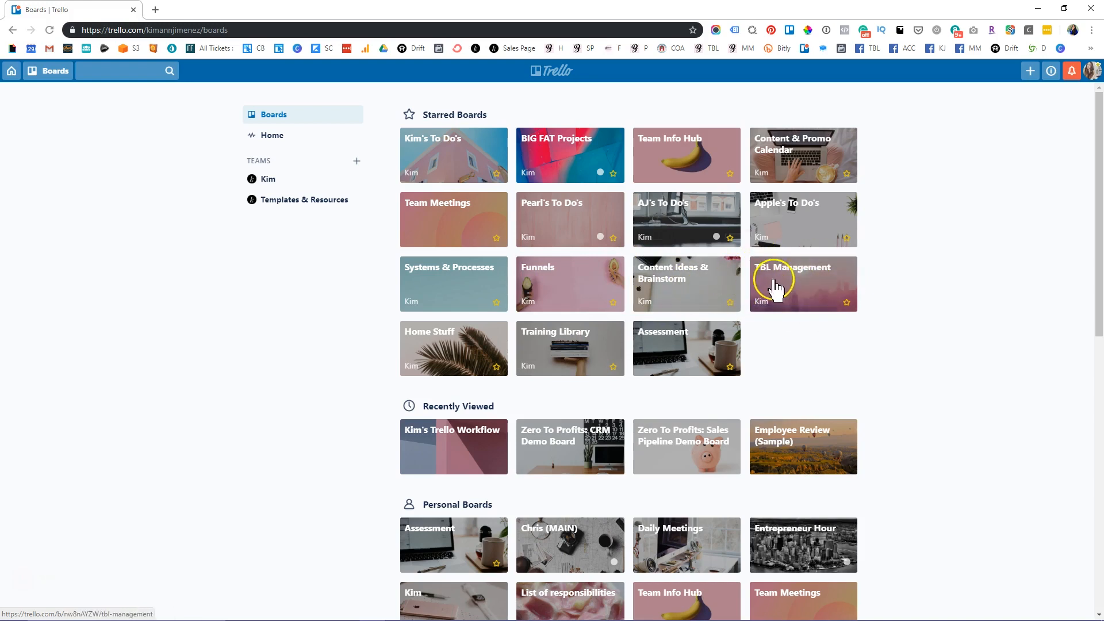
{"action": "mouse_move", "coordinate": [507, 366]}
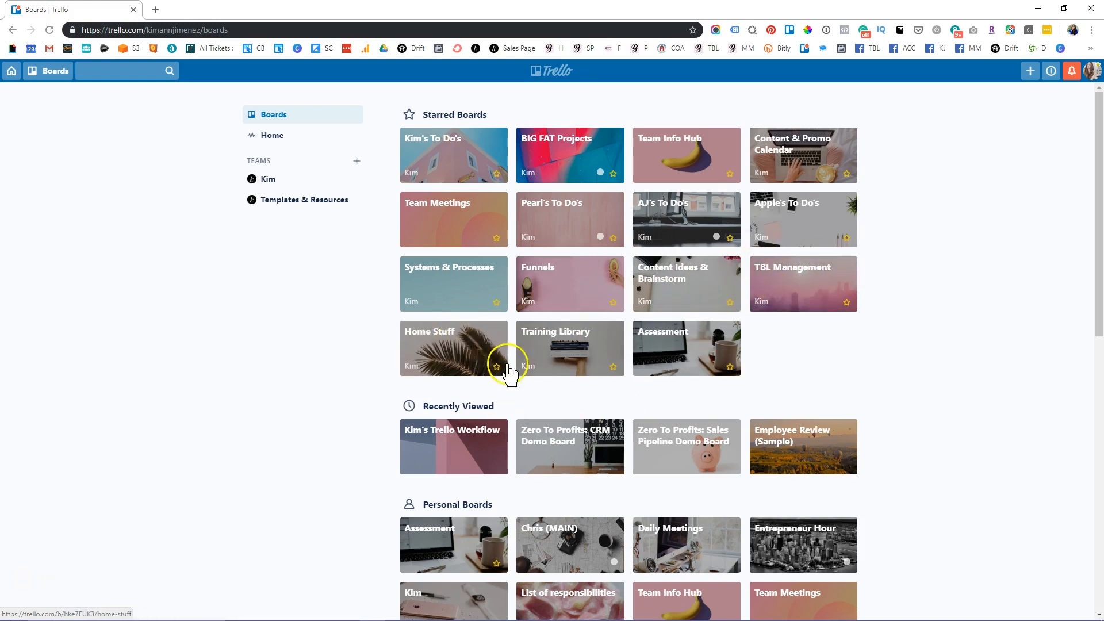
{"action": "mouse_move", "coordinate": [700, 112]}
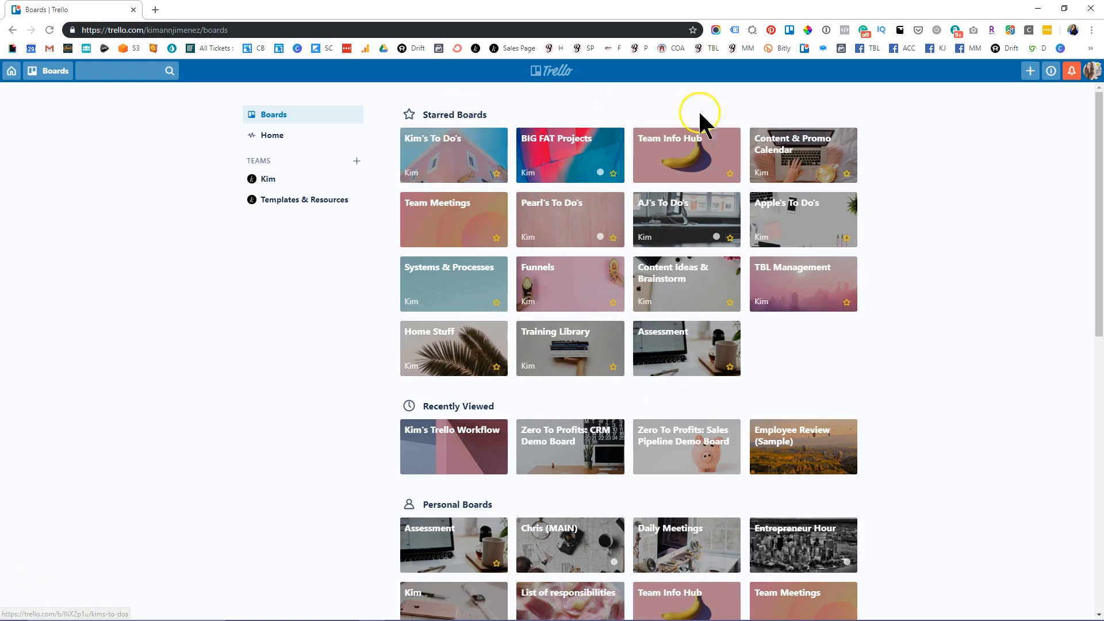
{"action": "mouse_move", "coordinate": [279, 133]}
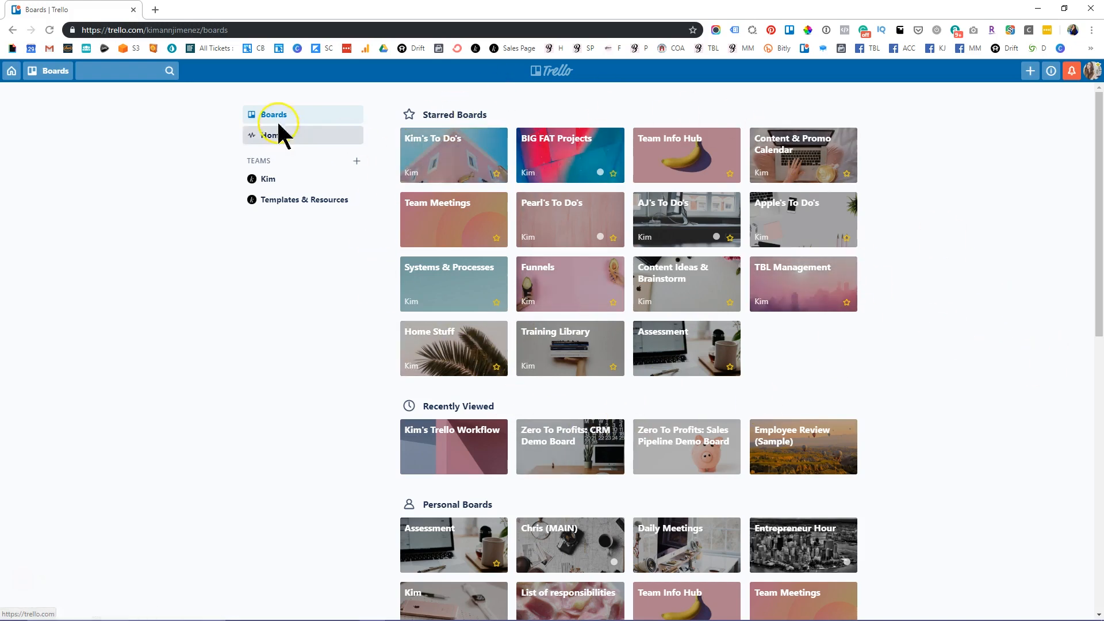
{"action": "mouse_move", "coordinate": [409, 123]}
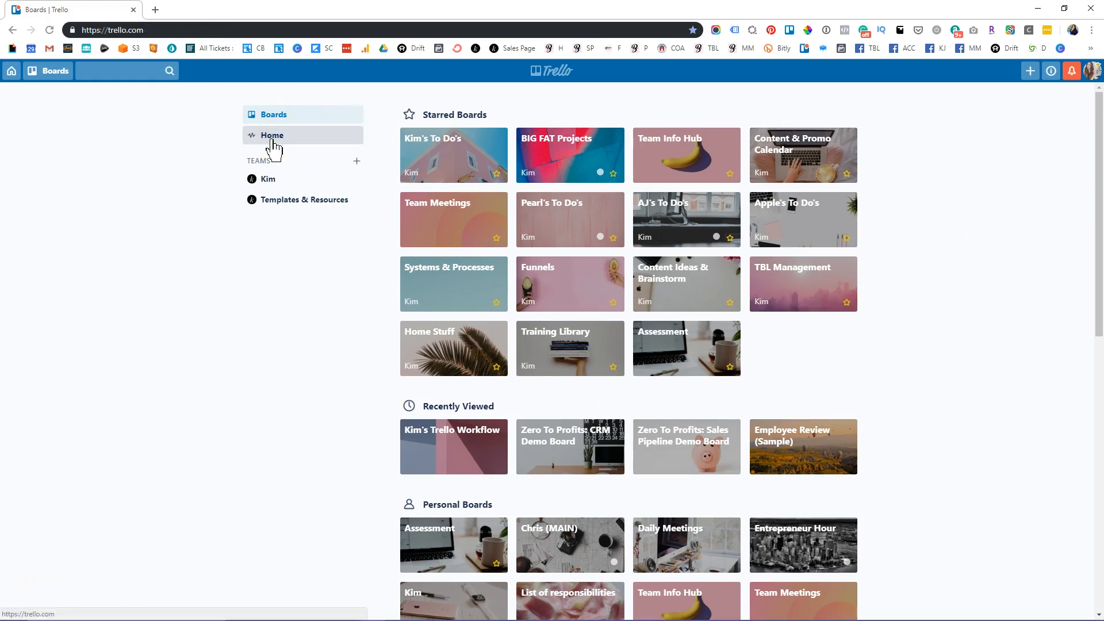
- Show the Home feed and browse down through the up-next card and recent team comment highlights
{"action": "left_click", "coordinate": [271, 136]}
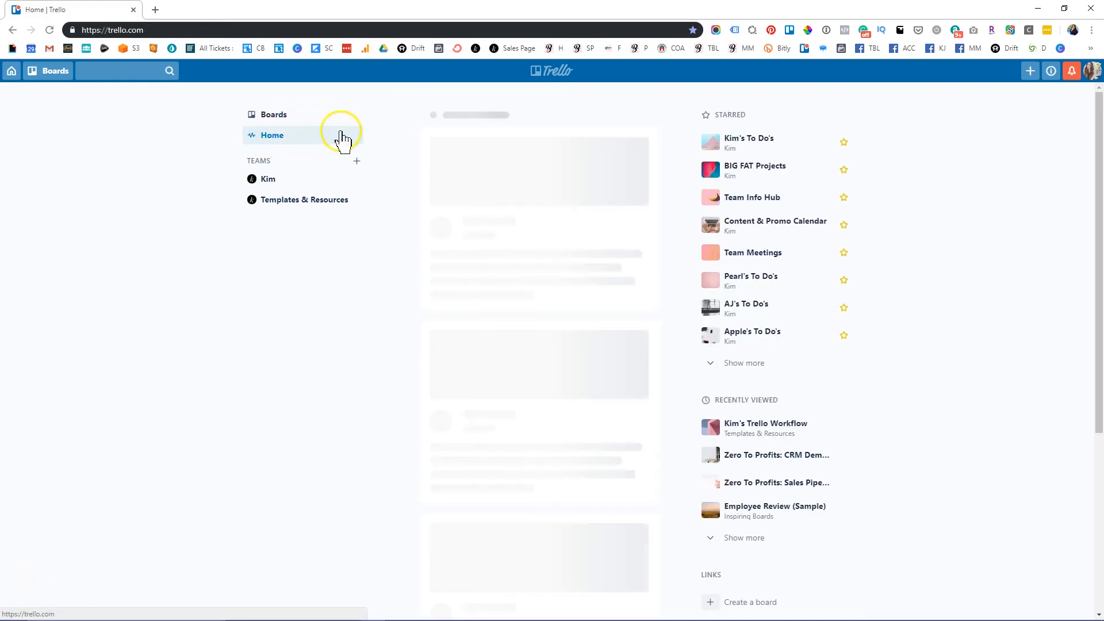
{"action": "left_click", "coordinate": [272, 135]}
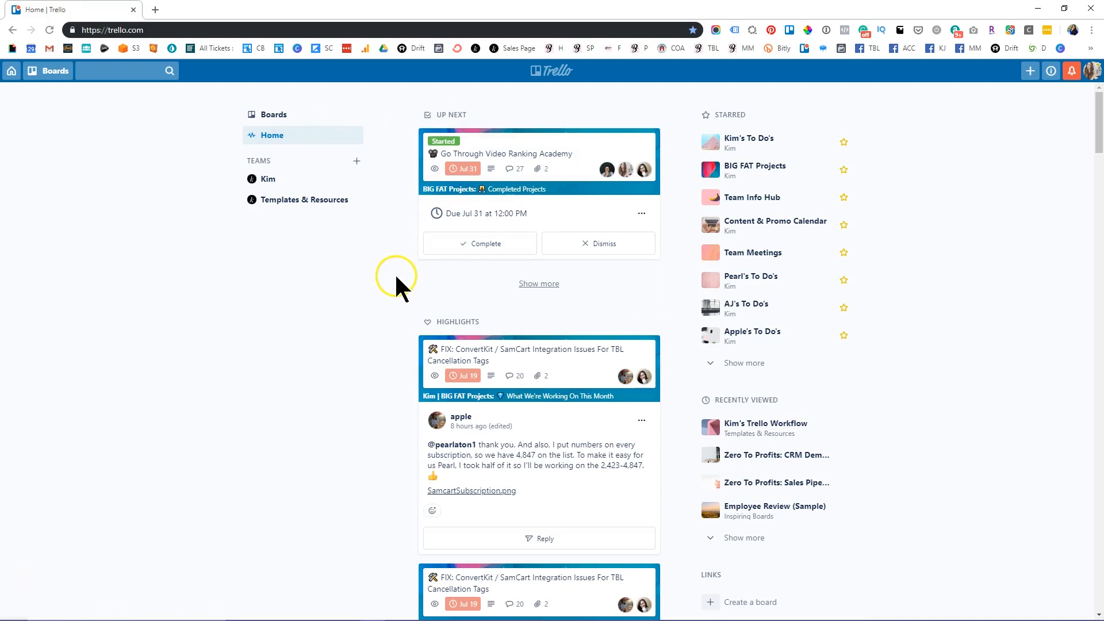
{"action": "mouse_move", "coordinate": [391, 205]}
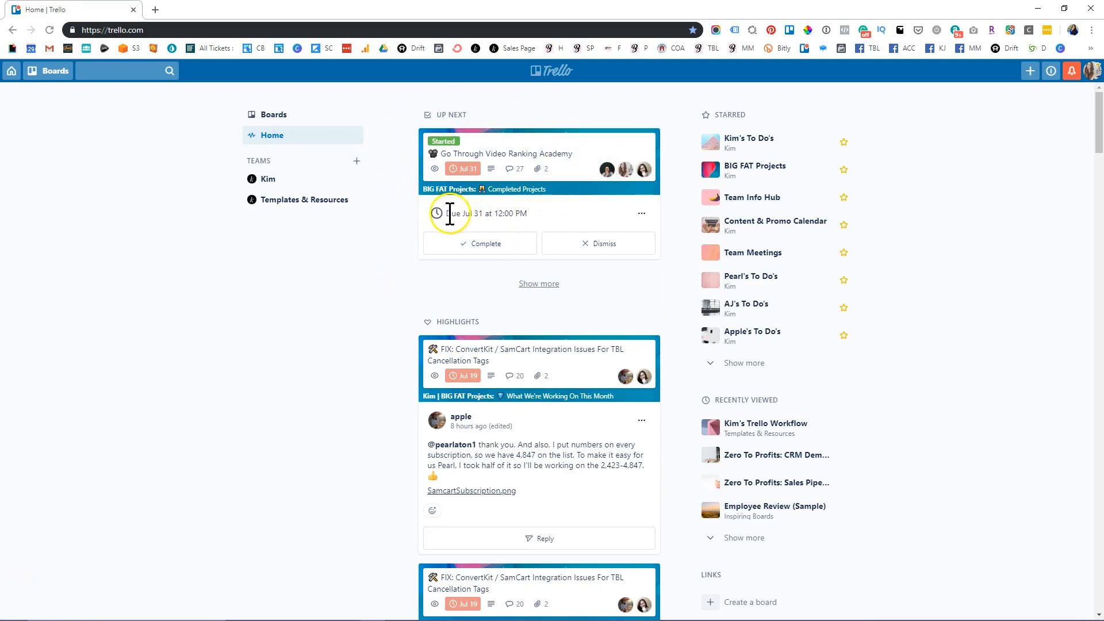
{"action": "scroll", "scroll_direction": "down", "scroll_amount": 3}
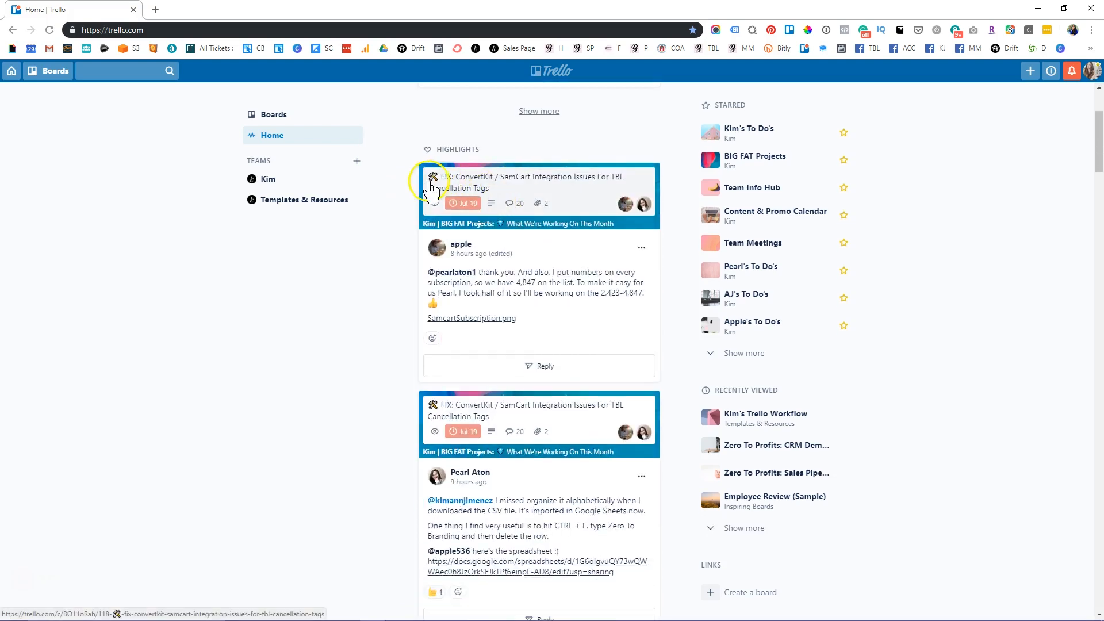
{"action": "scroll", "scroll_direction": "down", "scroll_amount": 3}
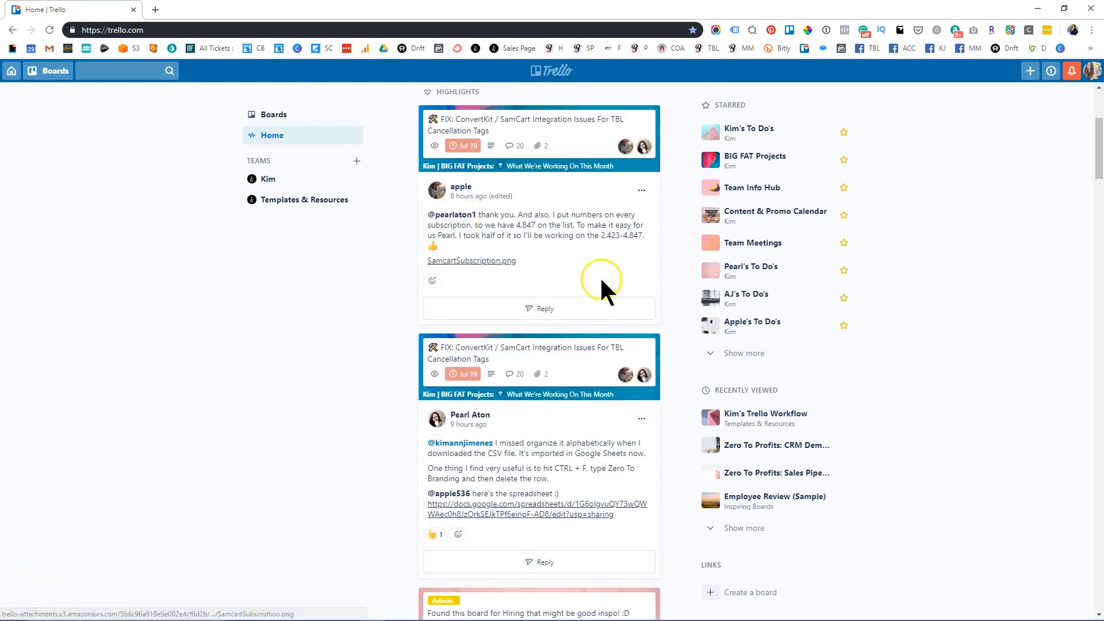
{"action": "scroll", "scroll_direction": "down", "scroll_amount": 3}
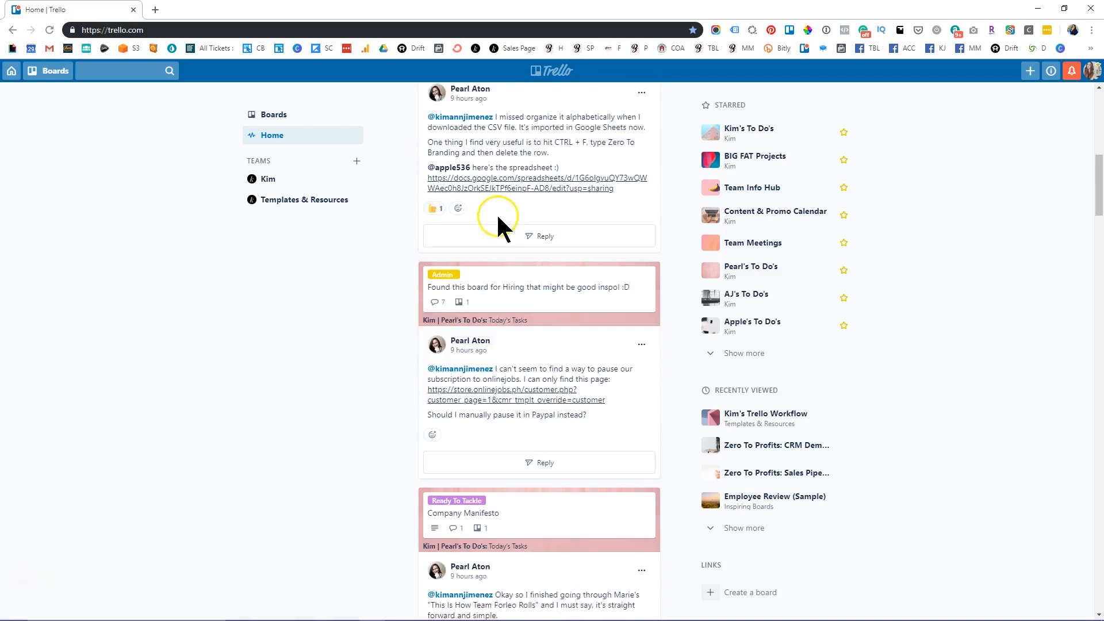
{"action": "scroll", "scroll_direction": "down", "scroll_amount": 3}
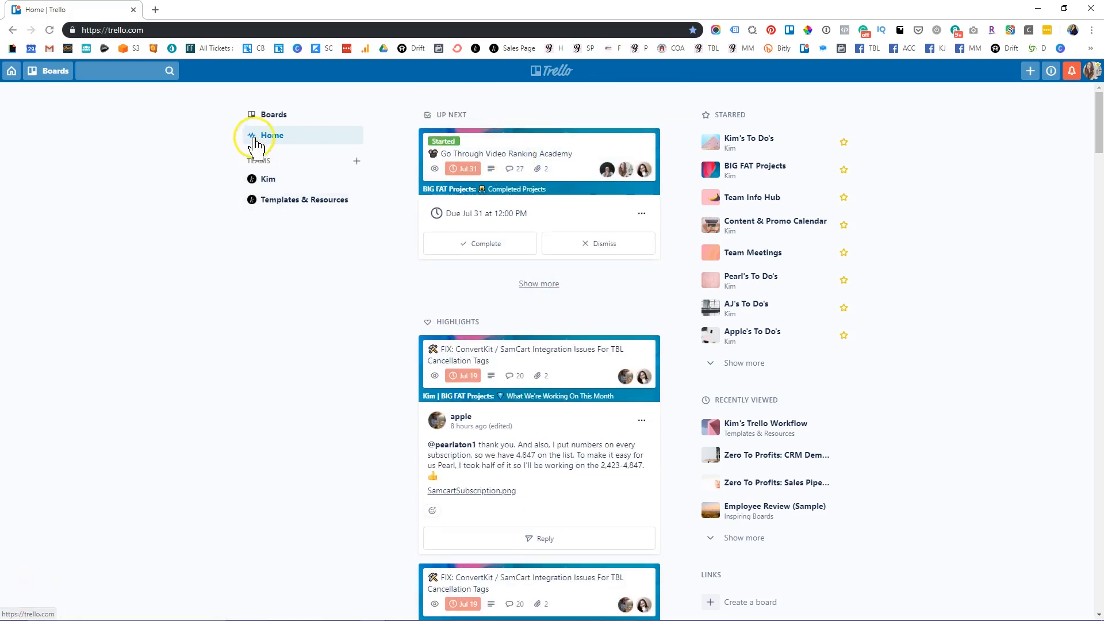
{"action": "mouse_move", "coordinate": [289, 116]}
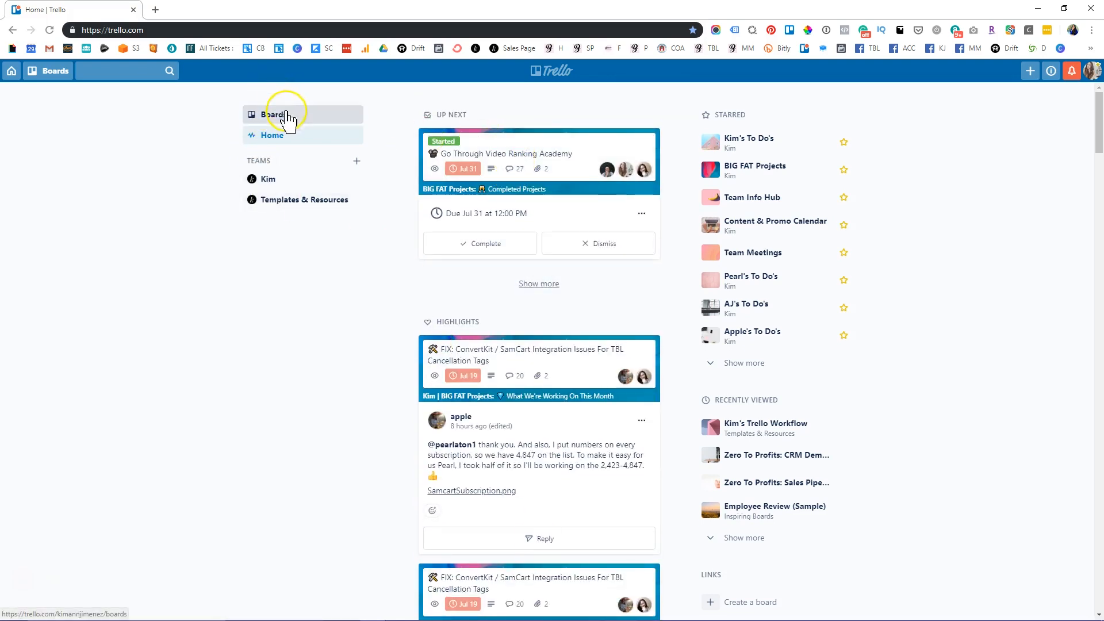
{"action": "mouse_move", "coordinate": [289, 118]}
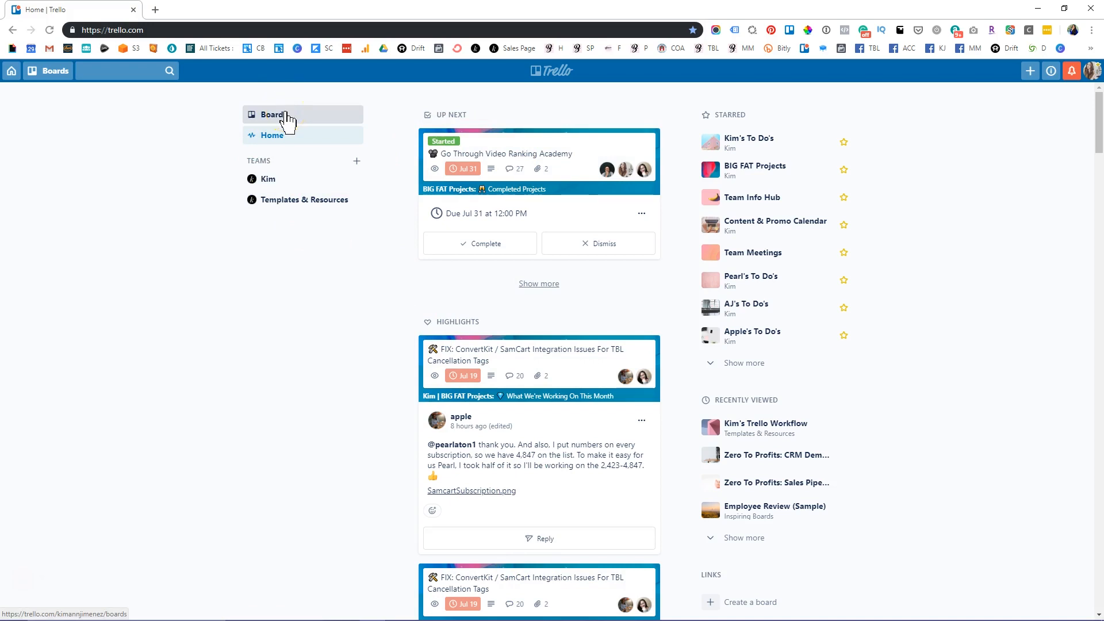
- Return to the Boards overview of starred, recently viewed and personal boards
{"action": "left_click", "coordinate": [272, 115]}
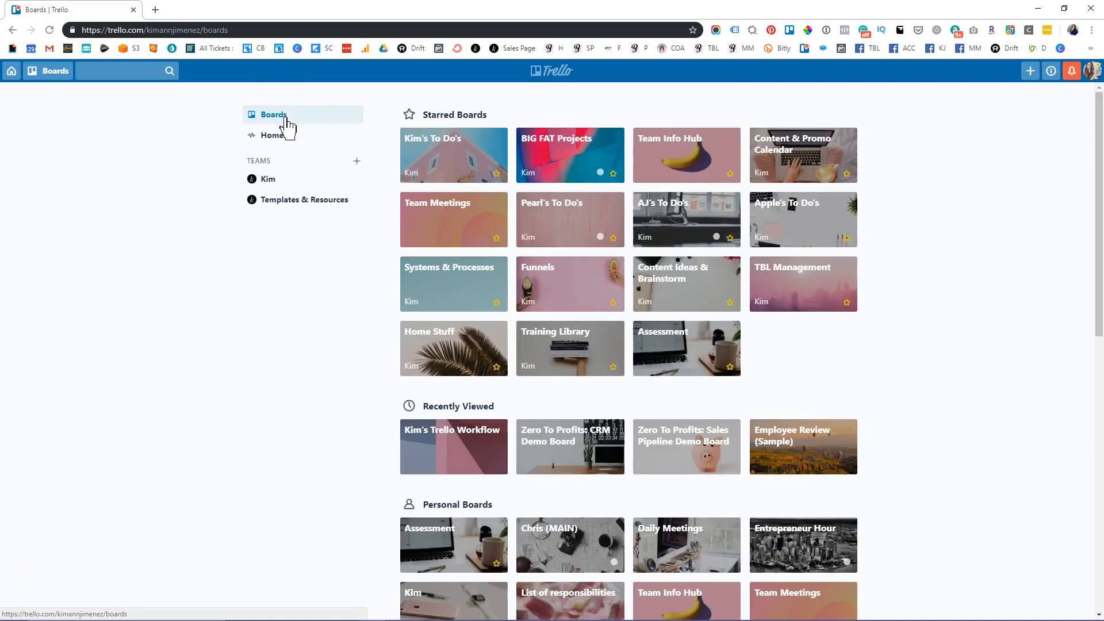
{"action": "mouse_move", "coordinate": [595, 145]}
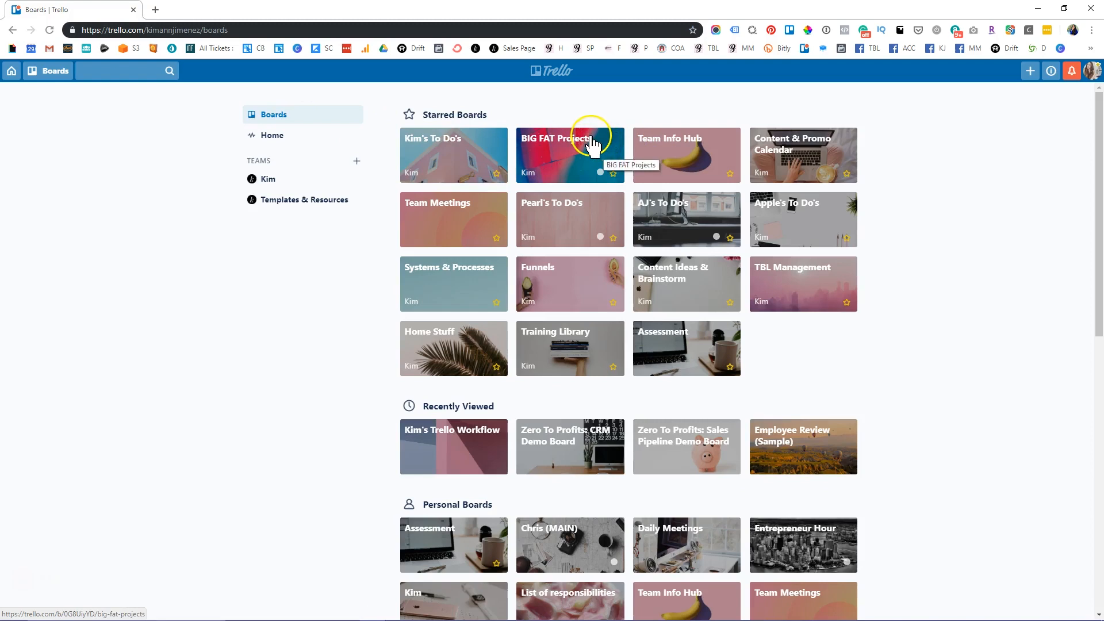
{"action": "mouse_move", "coordinate": [482, 152]}
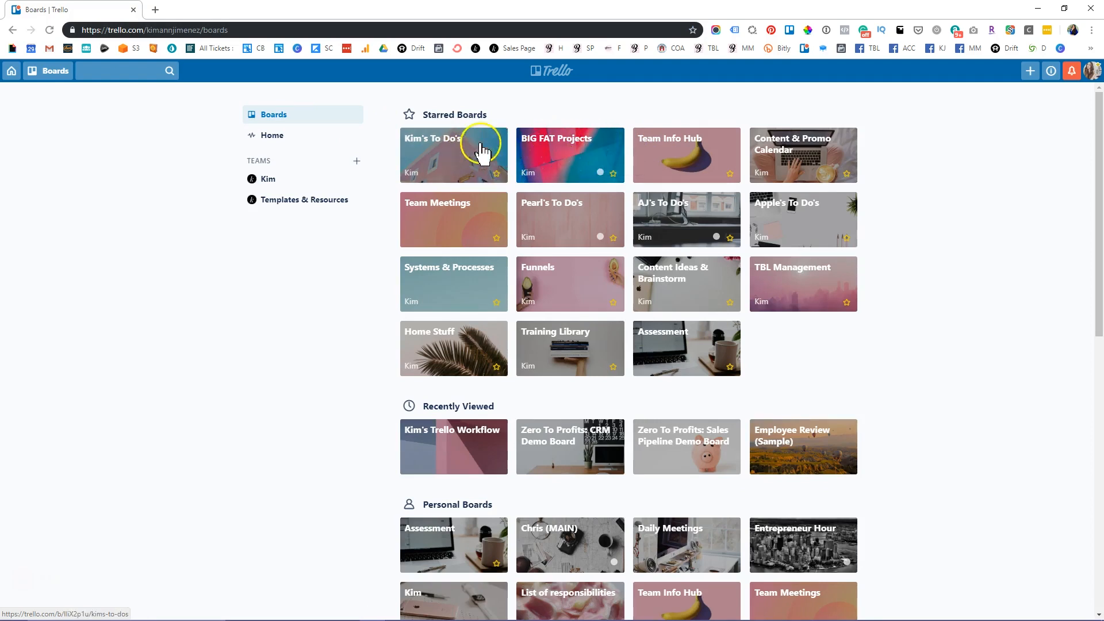
{"action": "mouse_move", "coordinate": [493, 153]}
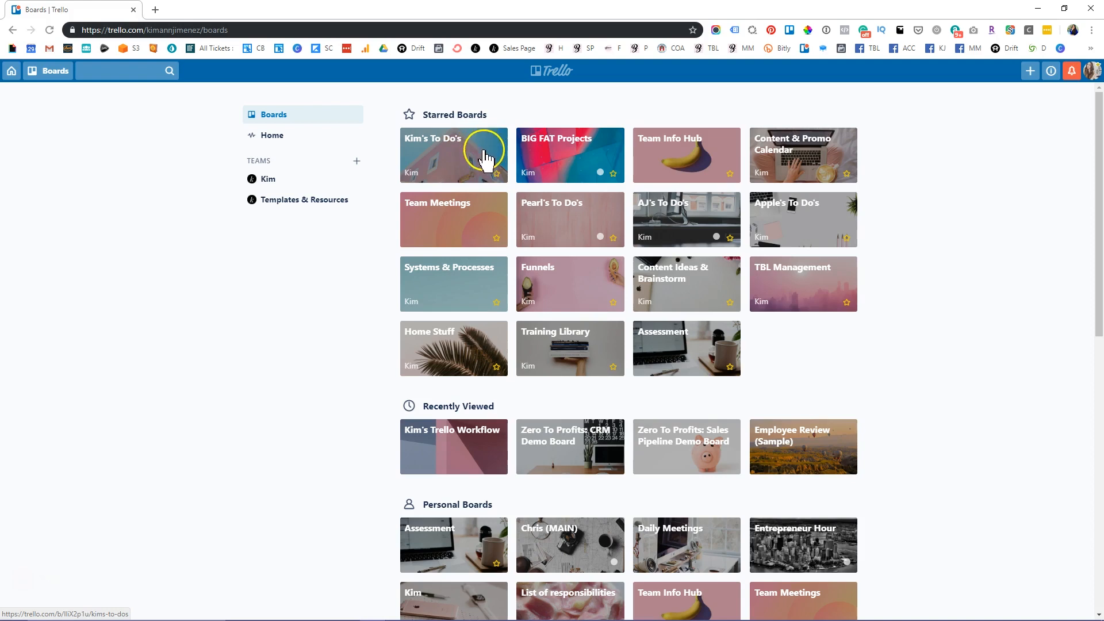
{"action": "mouse_move", "coordinate": [520, 157]}
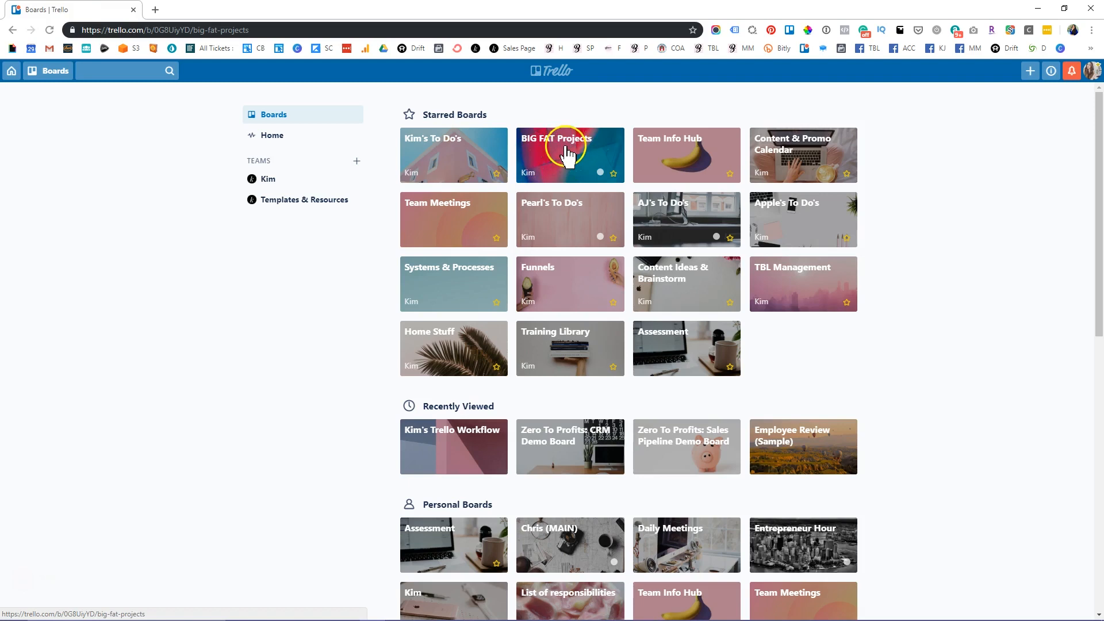
{"action": "left_click", "coordinate": [569, 154]}
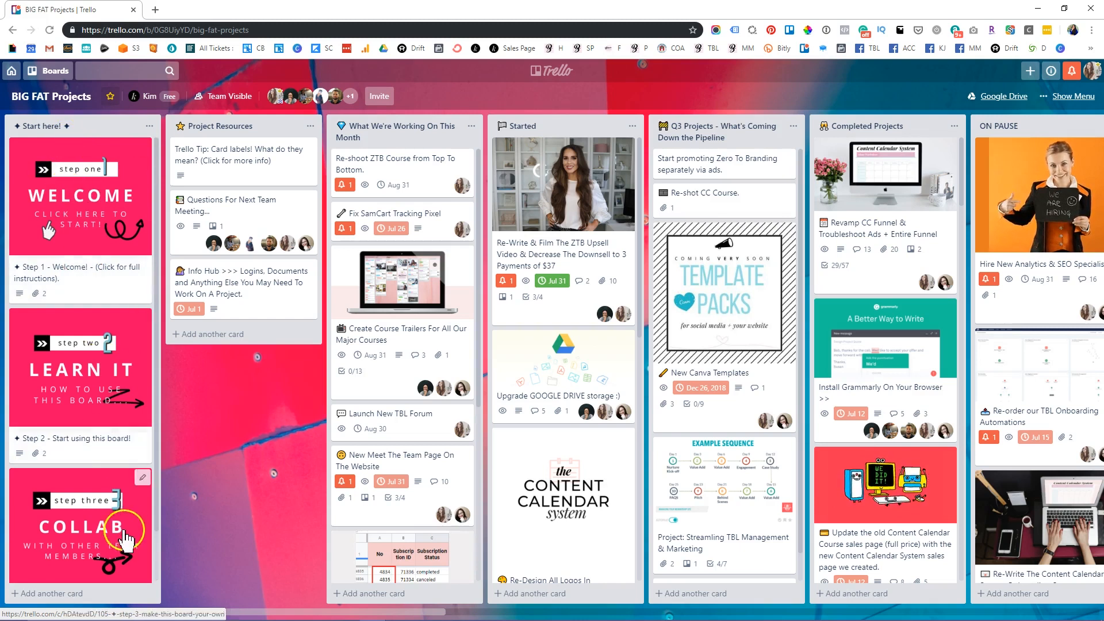
{"action": "mouse_move", "coordinate": [123, 500]}
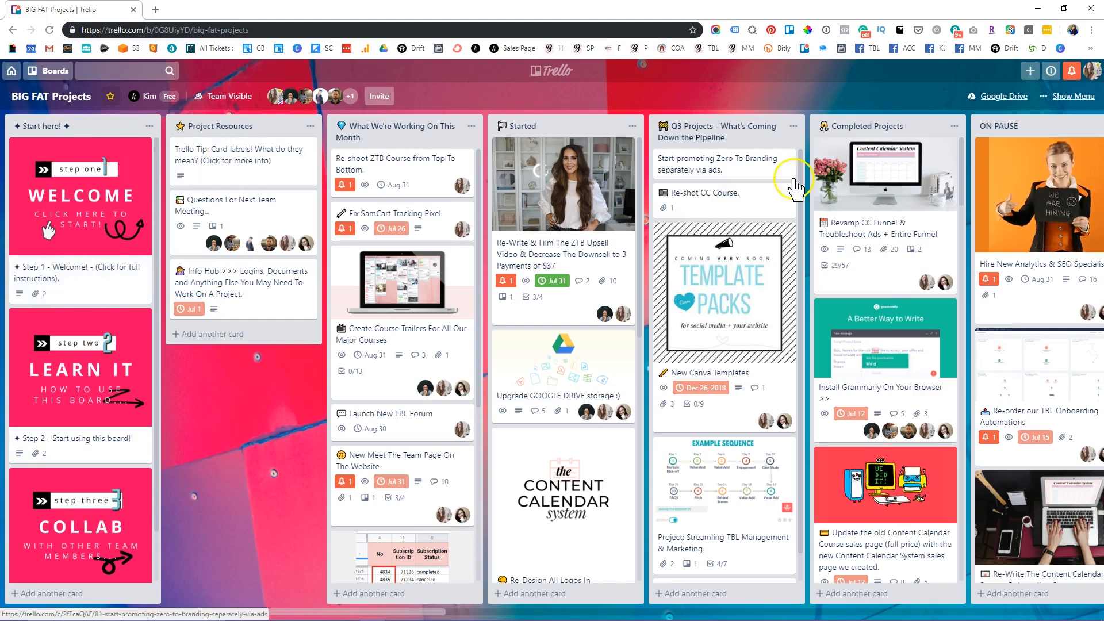
{"action": "mouse_move", "coordinate": [746, 222]}
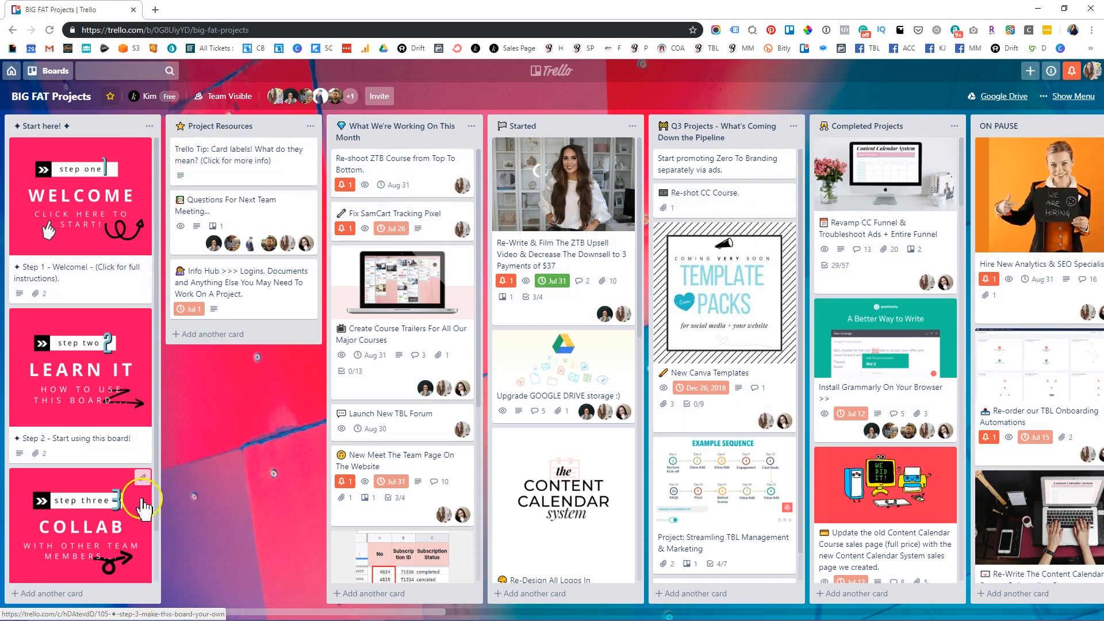
{"action": "mouse_move", "coordinate": [92, 409]}
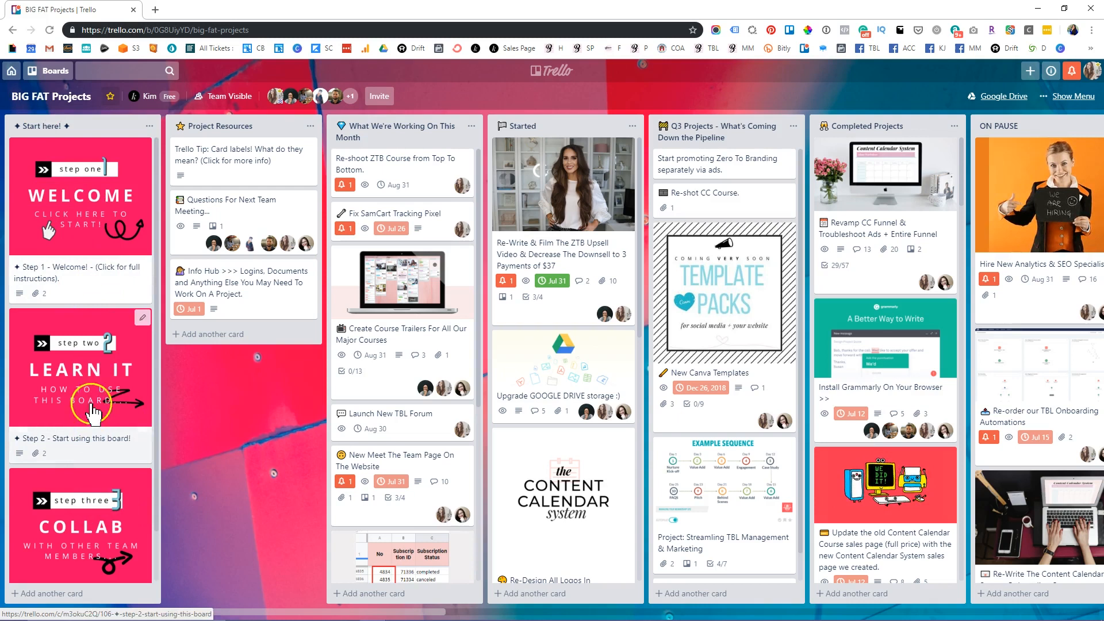
{"action": "mouse_move", "coordinate": [244, 218]}
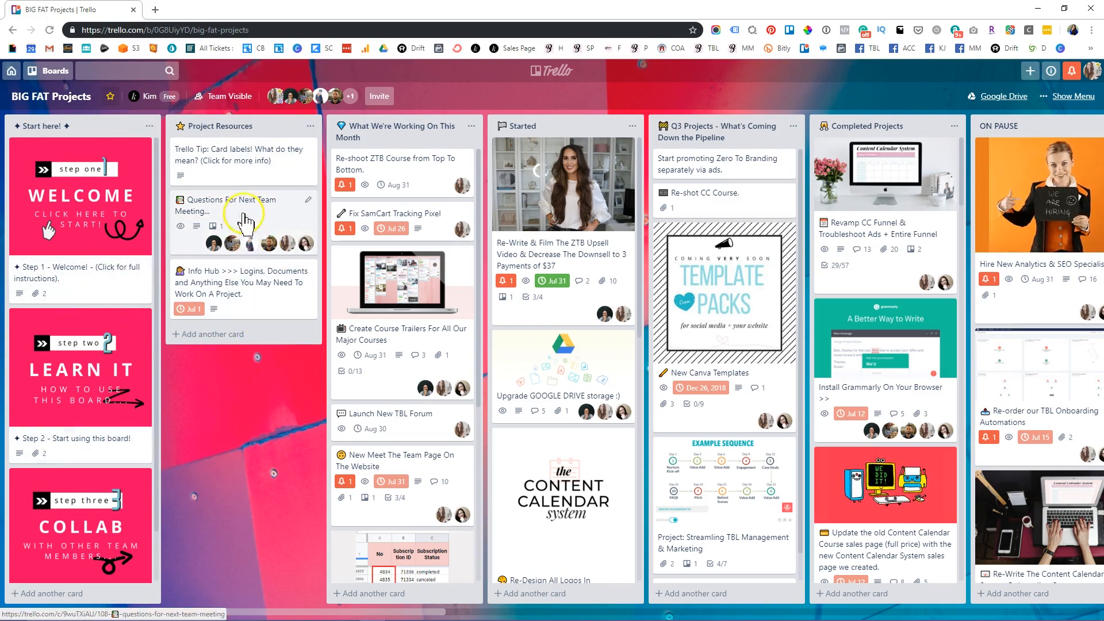
{"action": "mouse_move", "coordinate": [265, 303]}
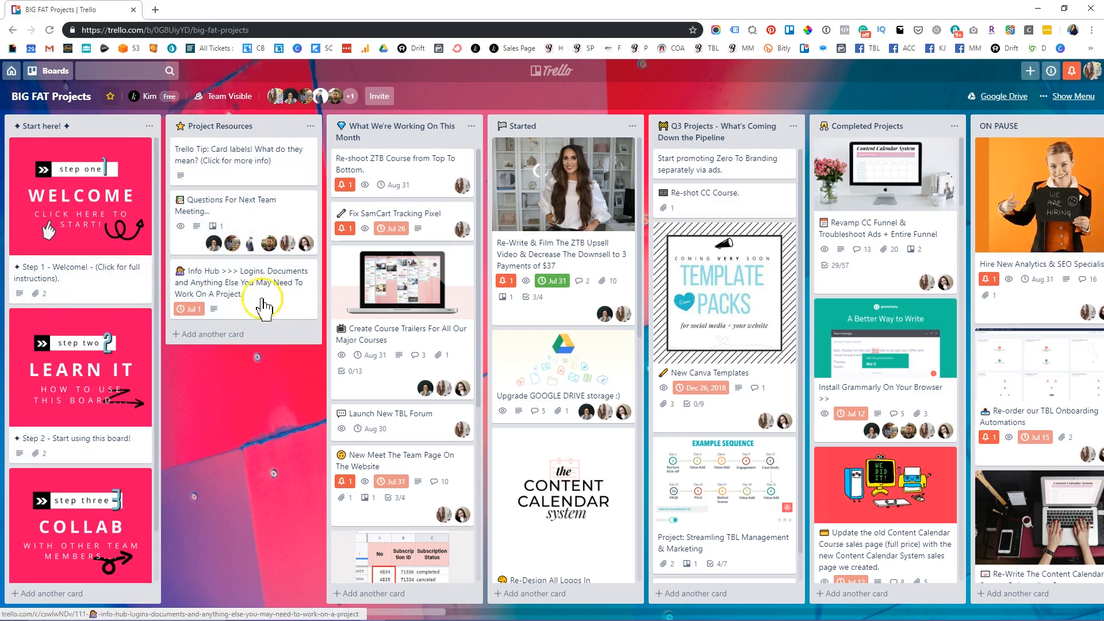
{"action": "mouse_move", "coordinate": [550, 140]}
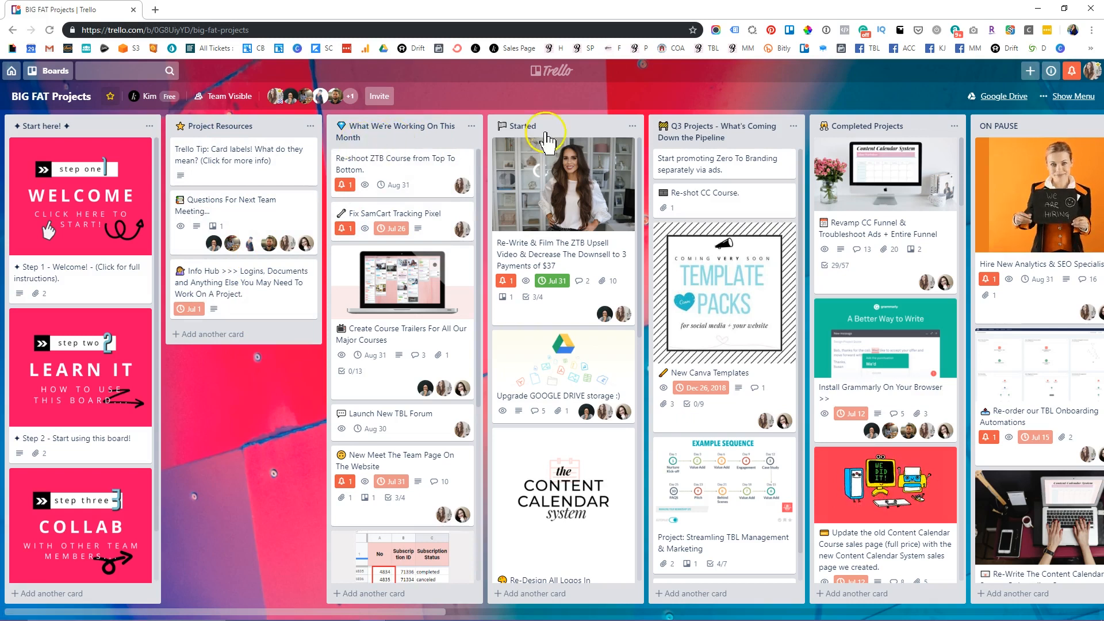
{"action": "scroll", "scroll_direction": "down", "scroll_amount": 3}
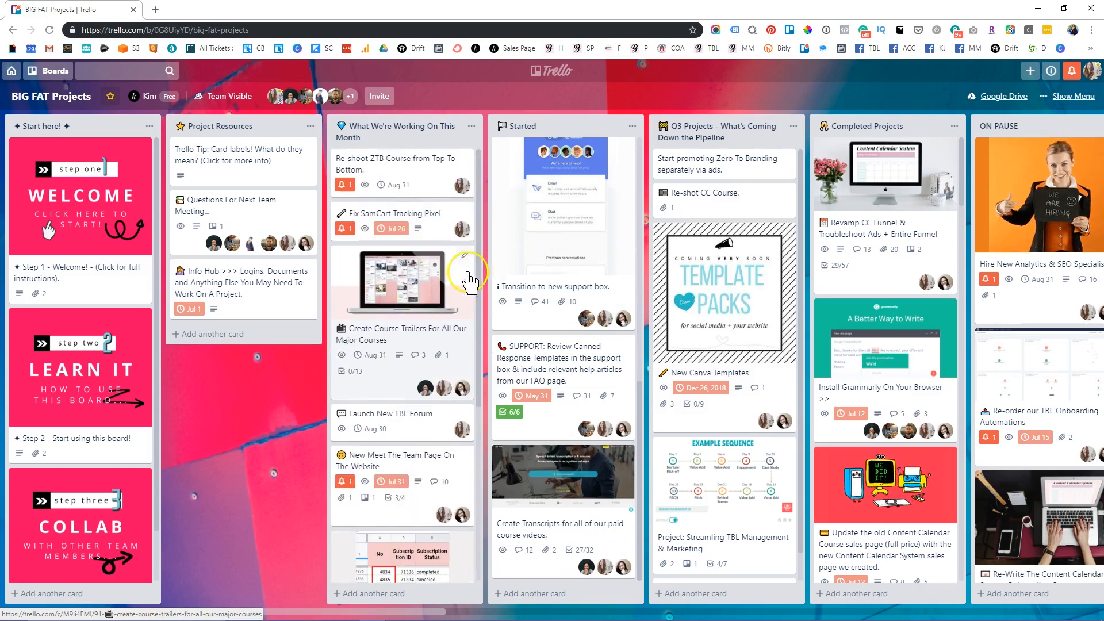
{"action": "scroll", "scroll_direction": "down", "scroll_amount": 3}
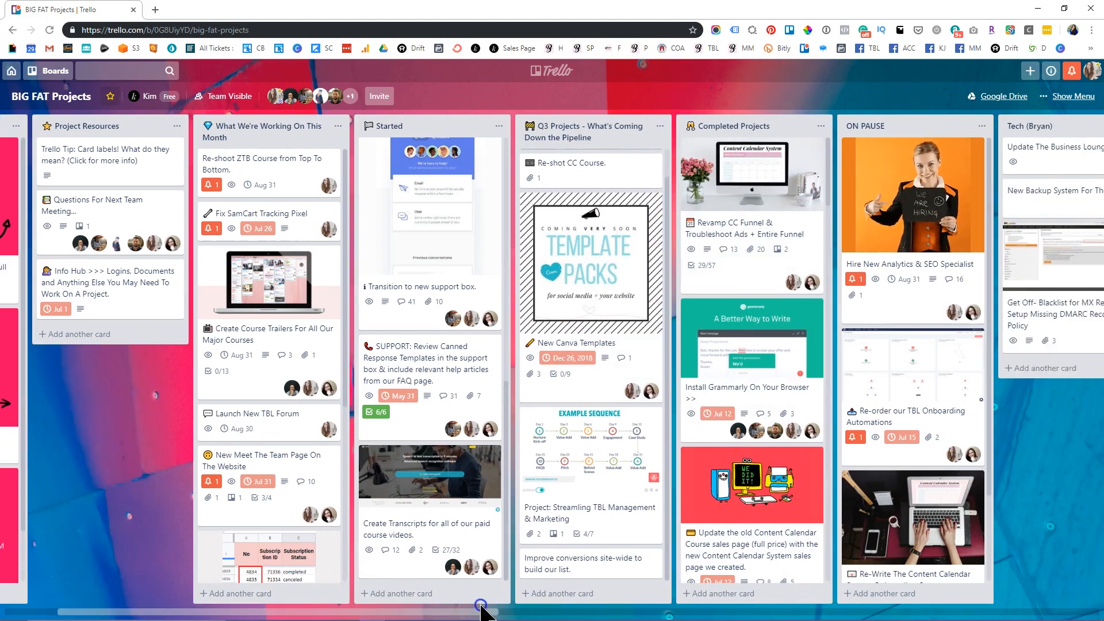
{"action": "scroll", "scroll_direction": "right", "scroll_amount": 3}
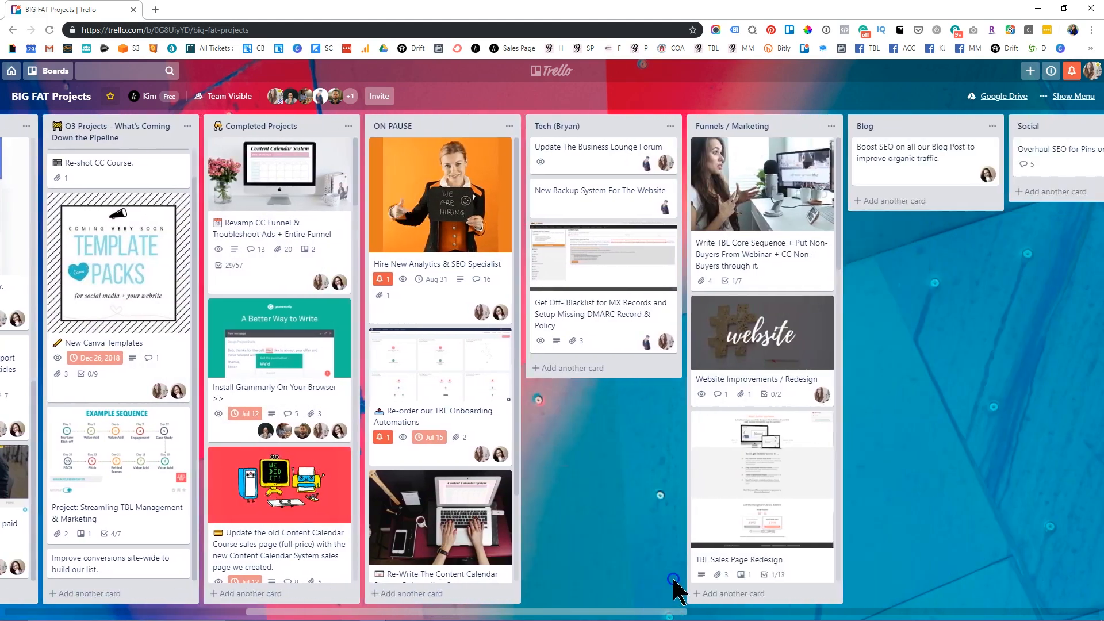
{"action": "scroll", "scroll_direction": "right", "scroll_amount": 3}
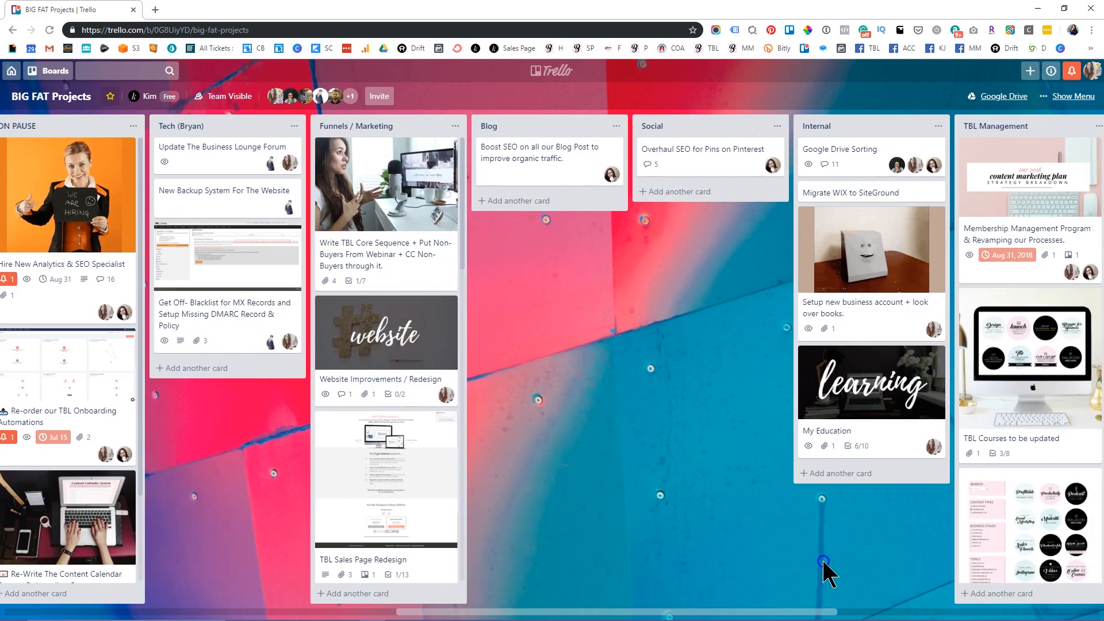
{"action": "scroll", "scroll_direction": "left", "scroll_amount": 3}
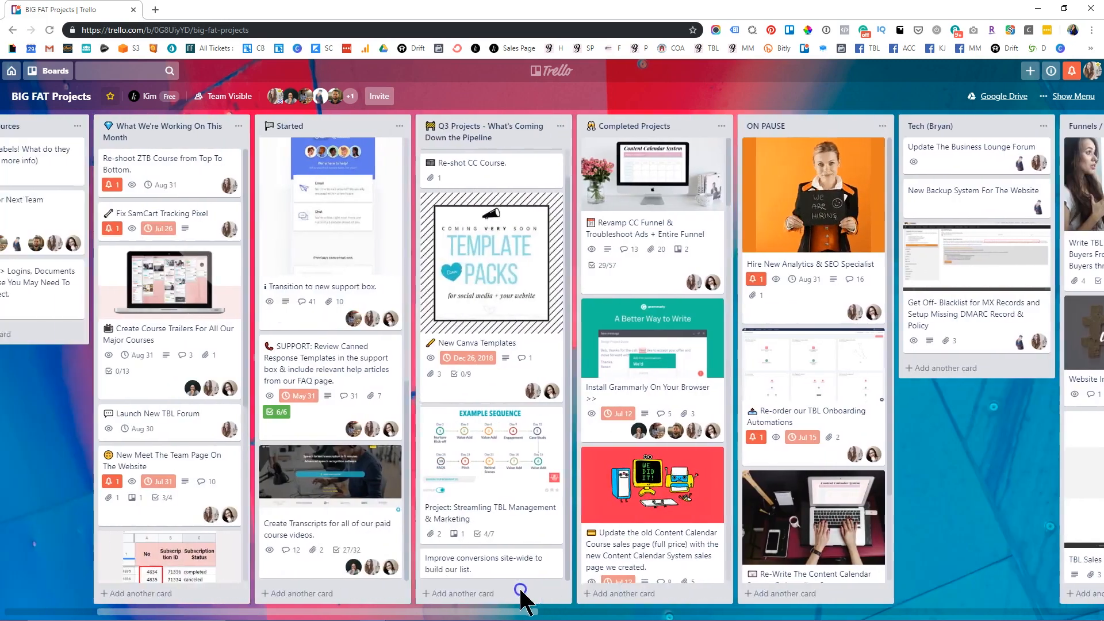
{"action": "scroll", "scroll_direction": "left", "scroll_amount": 3}
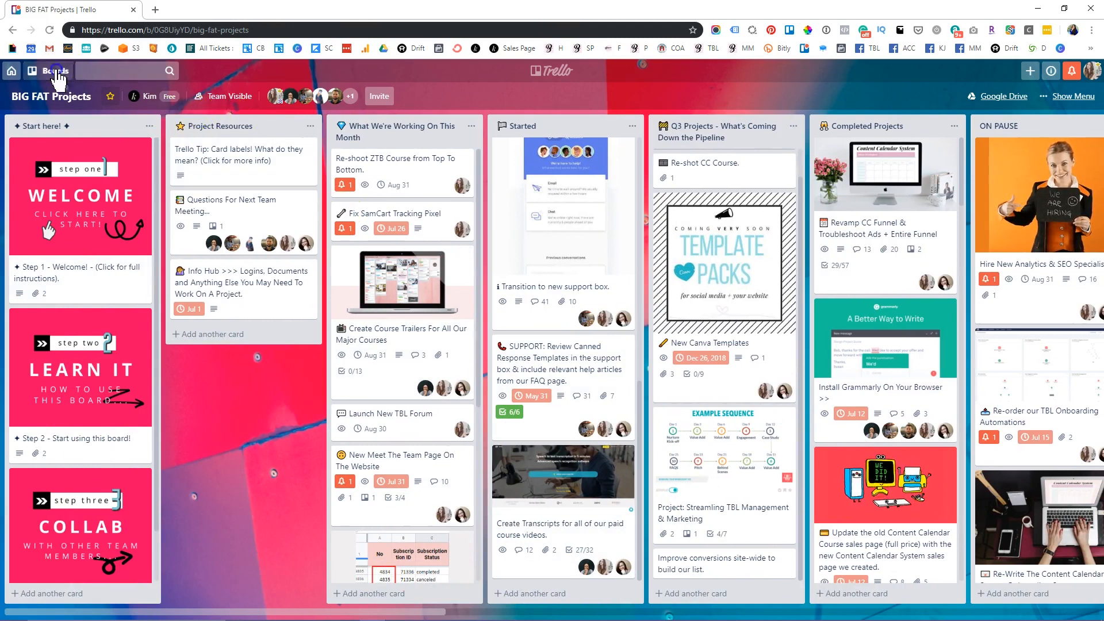
- Switch to the Content & Promo Calendar board from the header boards list
{"action": "left_click", "coordinate": [48, 70]}
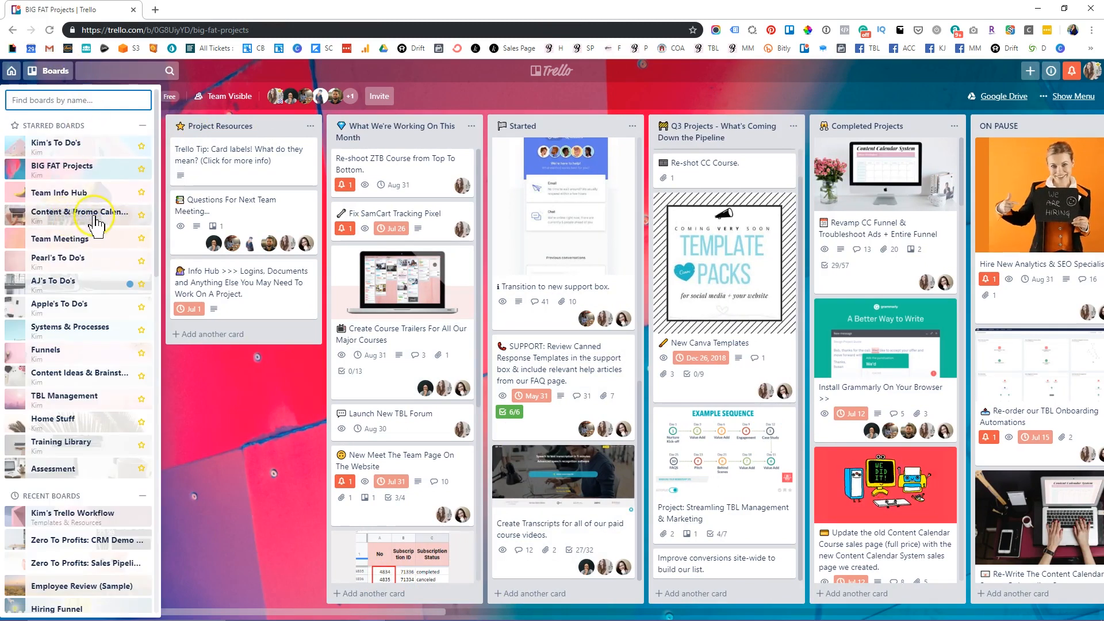
{"action": "left_click", "coordinate": [83, 211]}
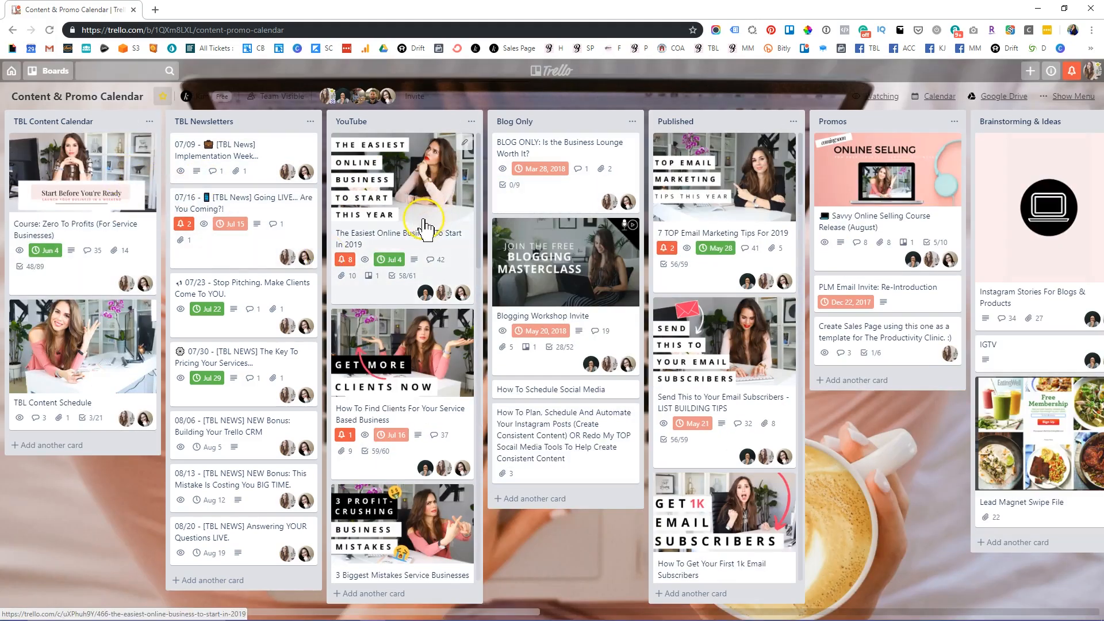
{"action": "mouse_move", "coordinate": [74, 148]}
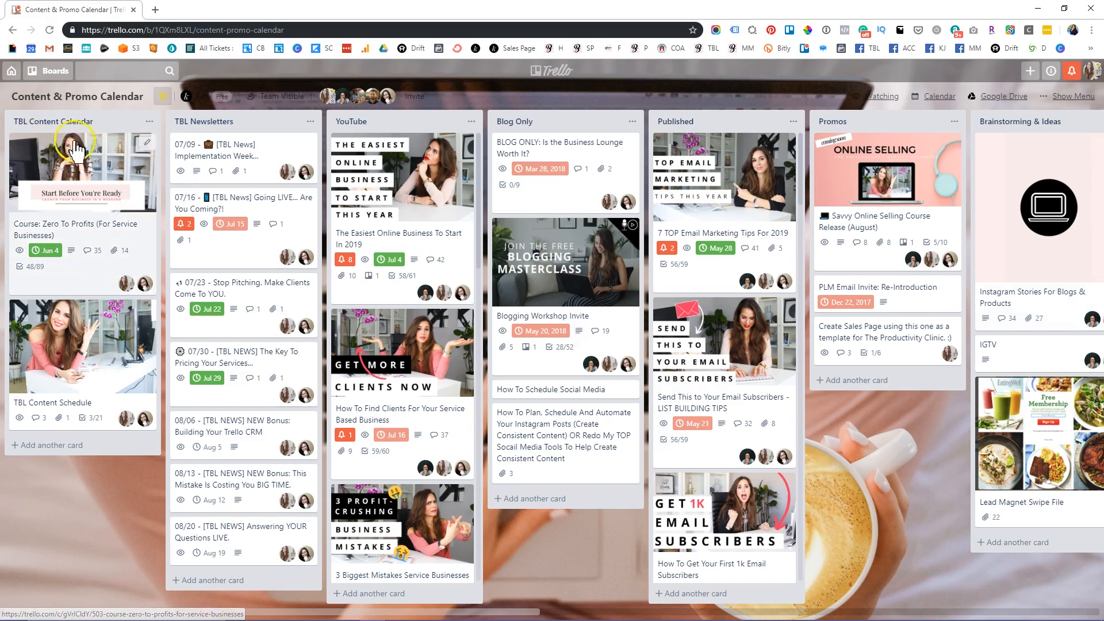
{"action": "mouse_move", "coordinate": [30, 137]}
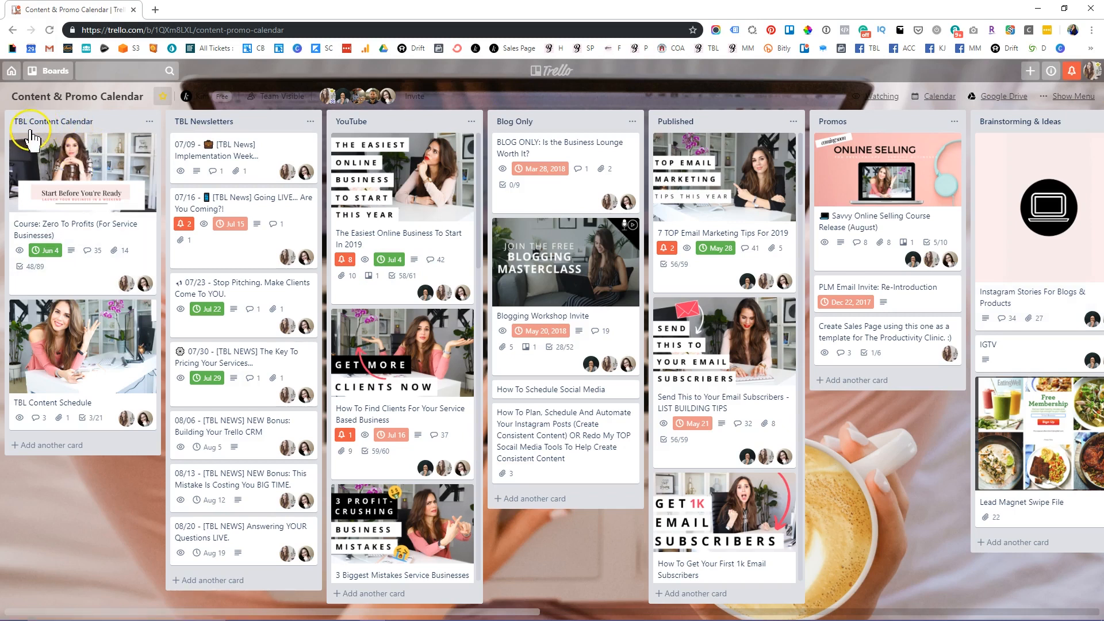
{"action": "mouse_move", "coordinate": [89, 289]}
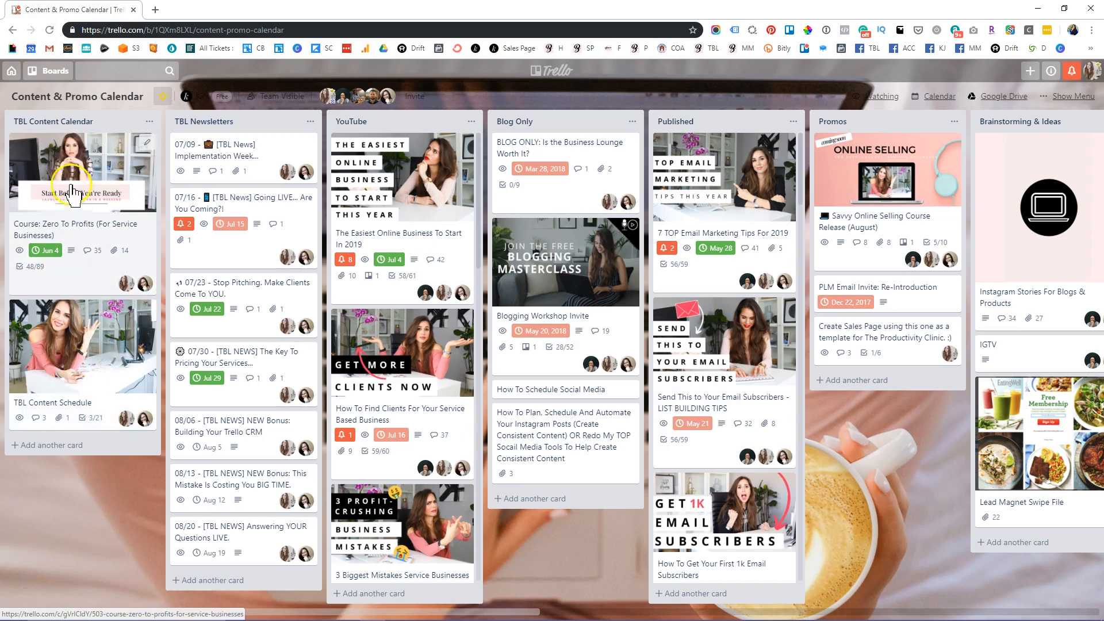
{"action": "mouse_move", "coordinate": [84, 196]}
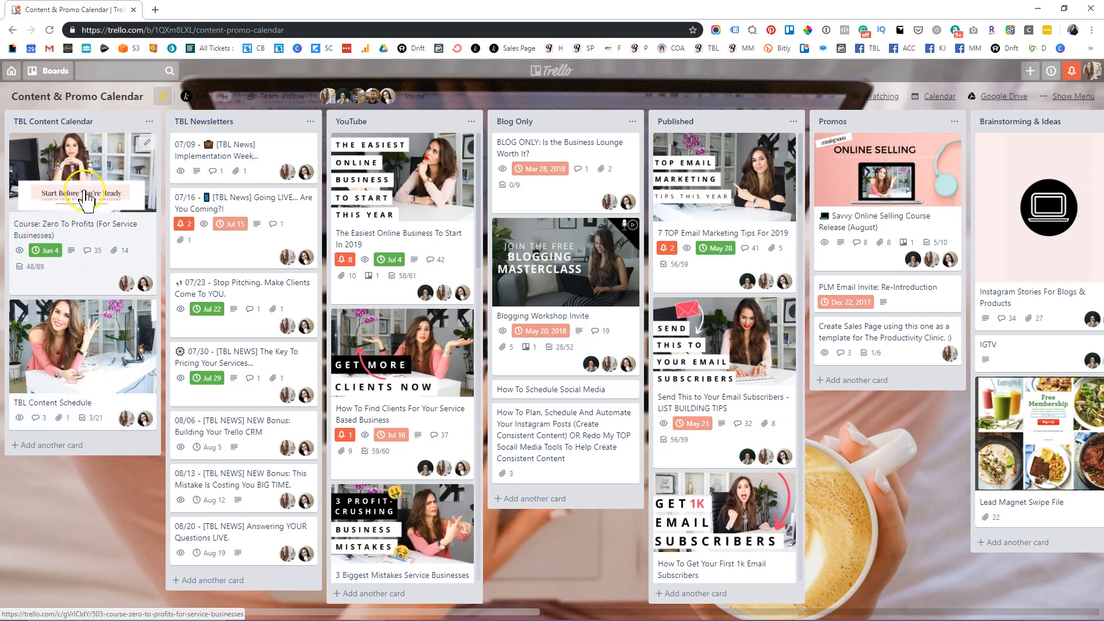
{"action": "mouse_move", "coordinate": [82, 219]}
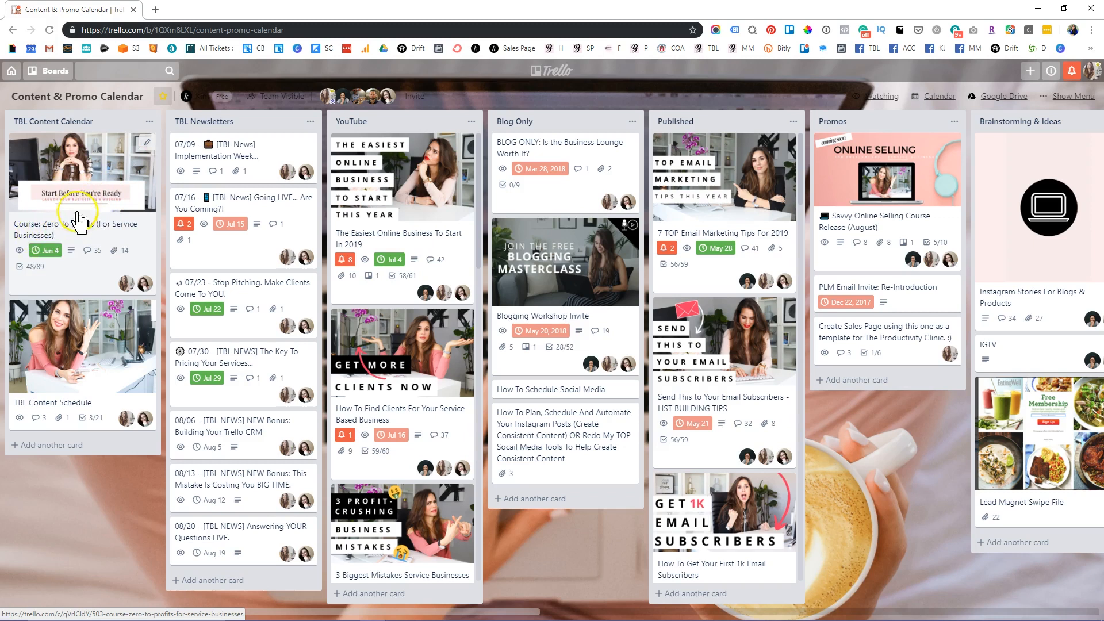
{"action": "mouse_move", "coordinate": [96, 195]}
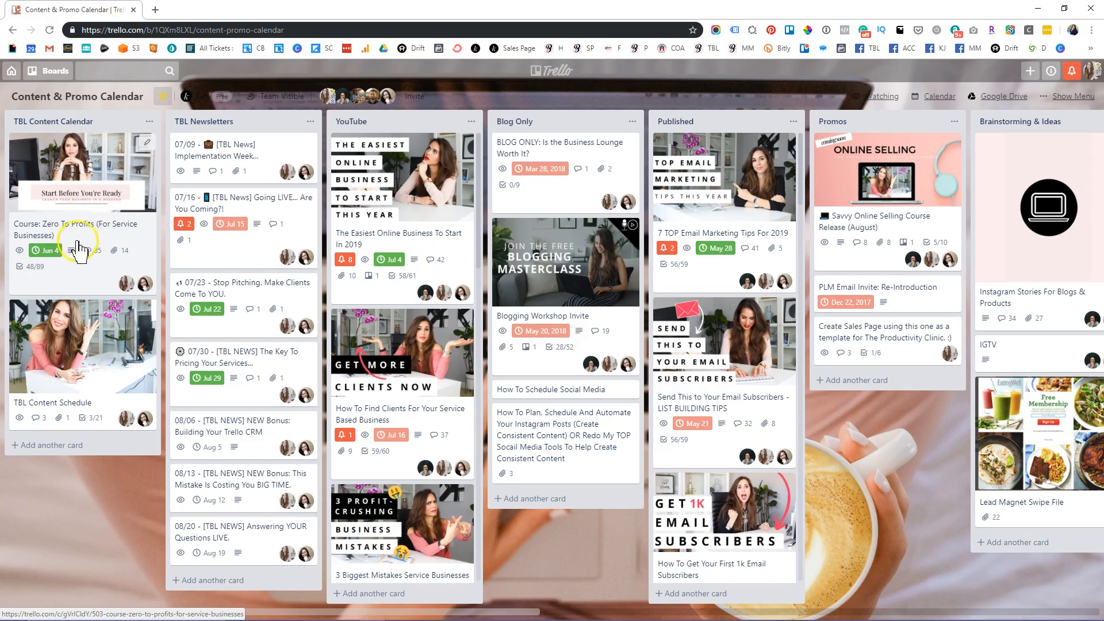
{"action": "left_click", "coordinate": [76, 229]}
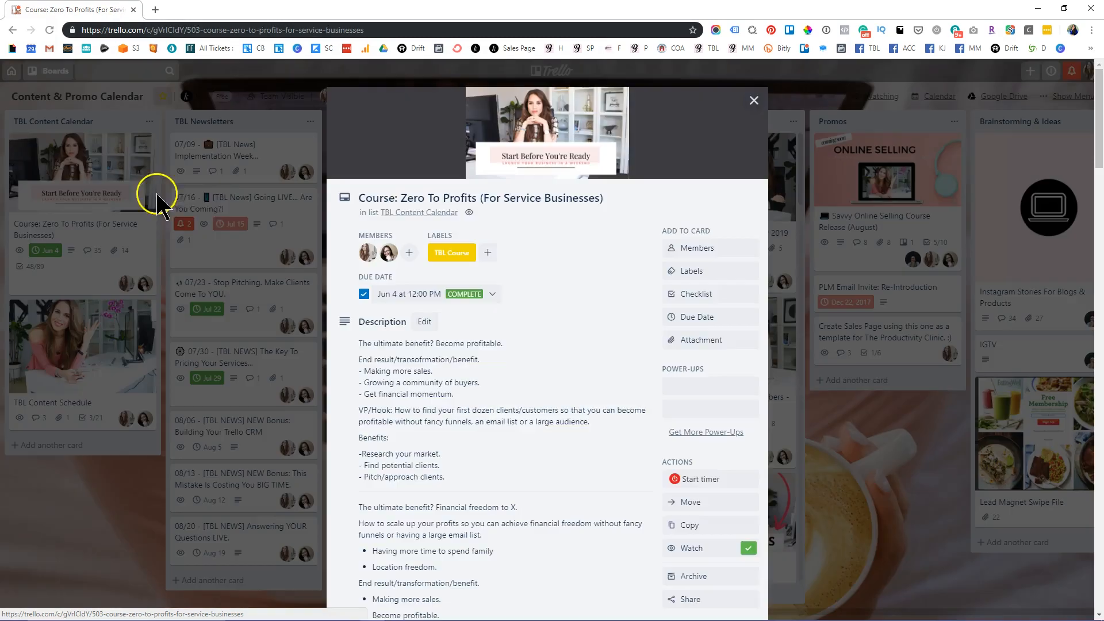
{"action": "scroll", "scroll_direction": "down", "scroll_amount": 3}
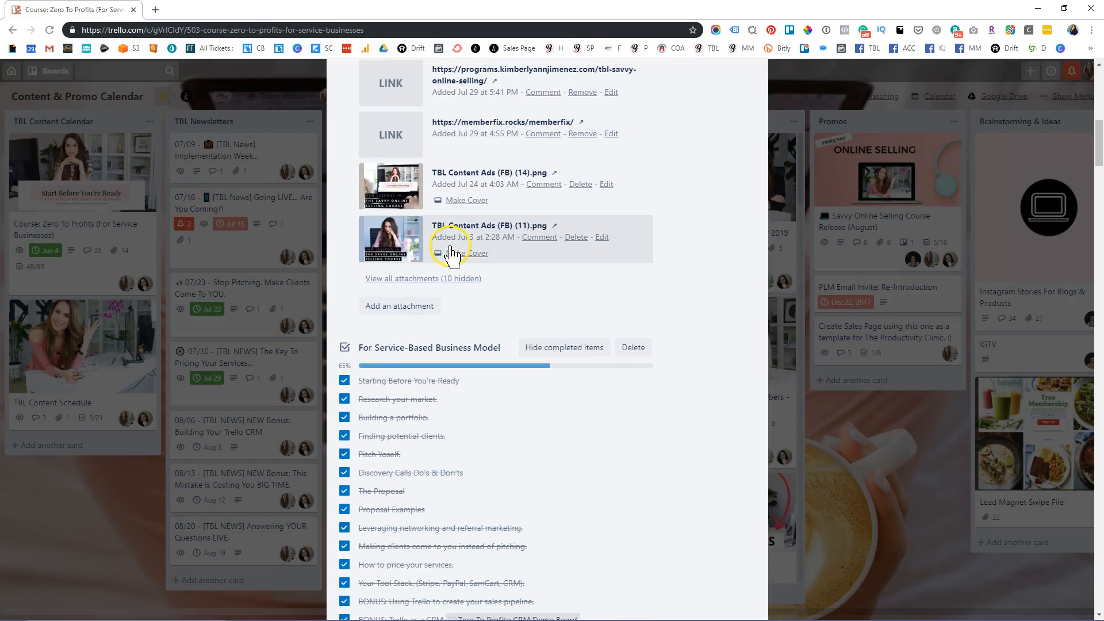
{"action": "scroll", "scroll_direction": "down", "scroll_amount": 3}
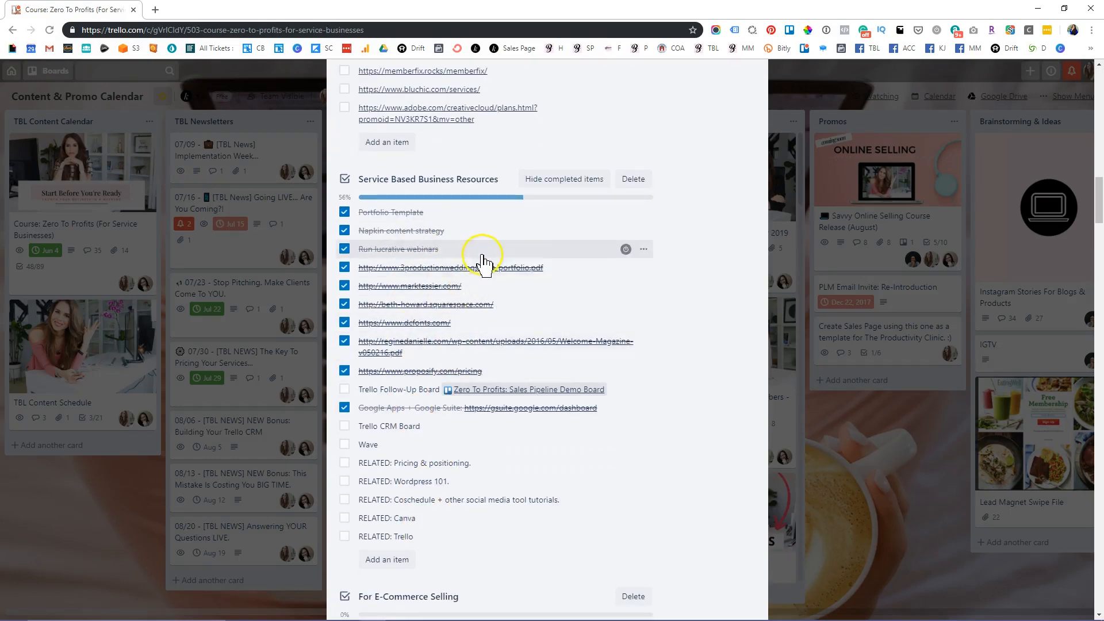
{"action": "scroll", "scroll_direction": "up", "scroll_amount": 3}
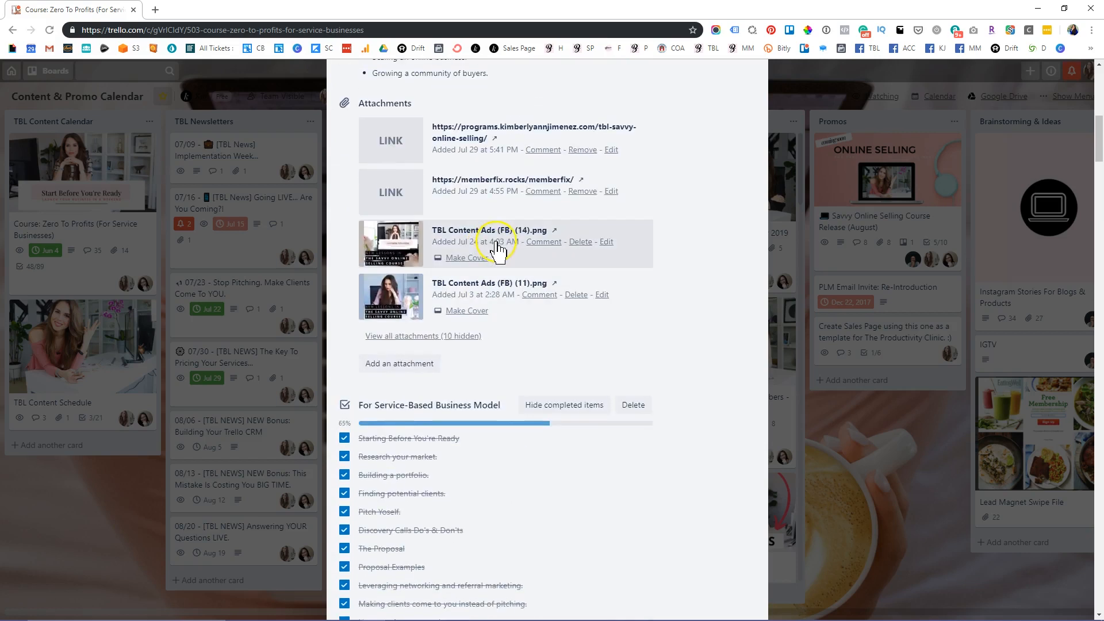
{"action": "scroll", "scroll_direction": "up", "scroll_amount": 3}
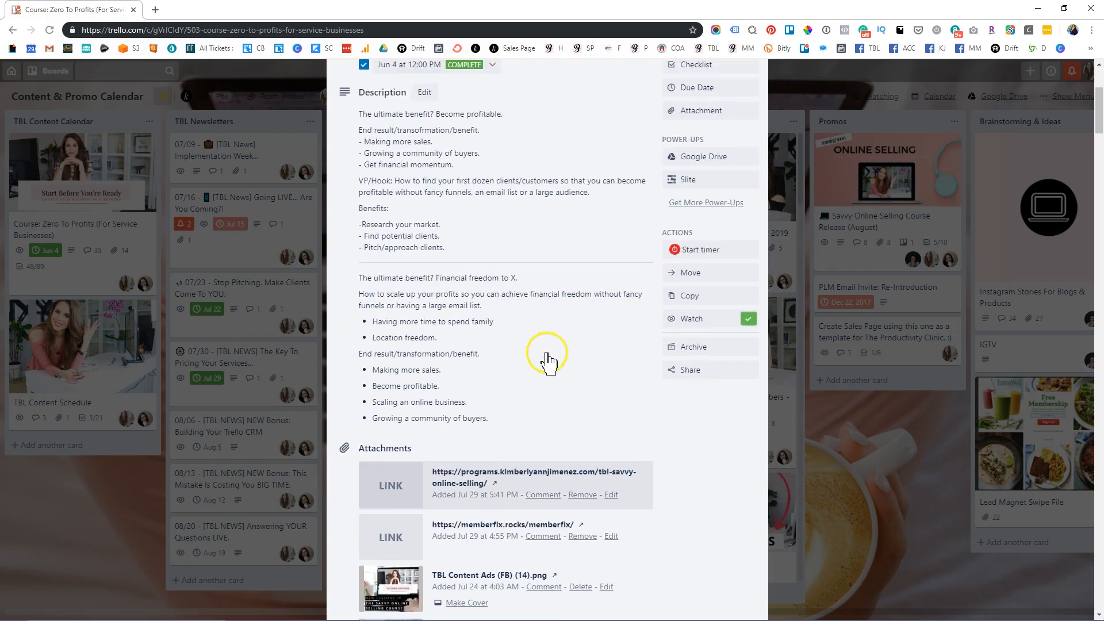
{"action": "scroll", "scroll_direction": "up", "scroll_amount": 3}
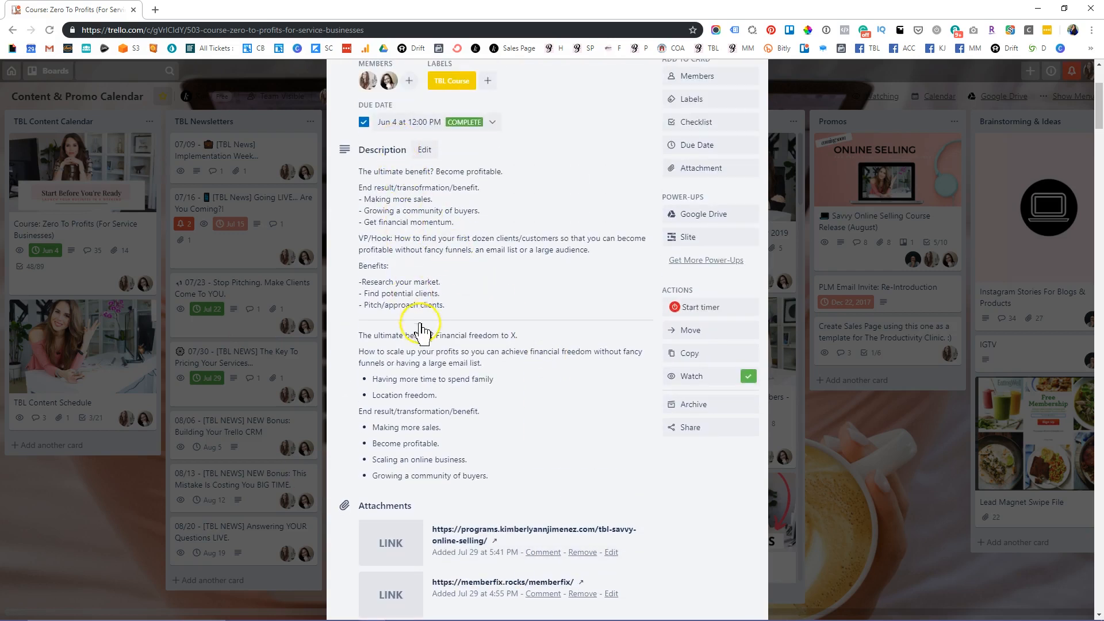
{"action": "scroll", "scroll_direction": "up", "scroll_amount": 3}
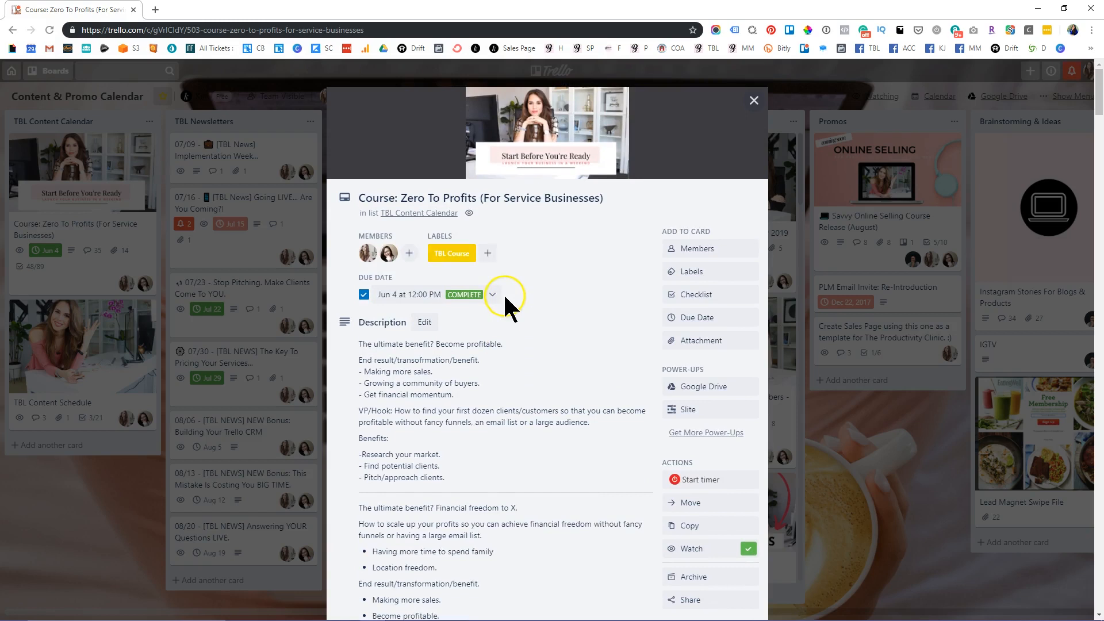
{"action": "mouse_move", "coordinate": [450, 253]}
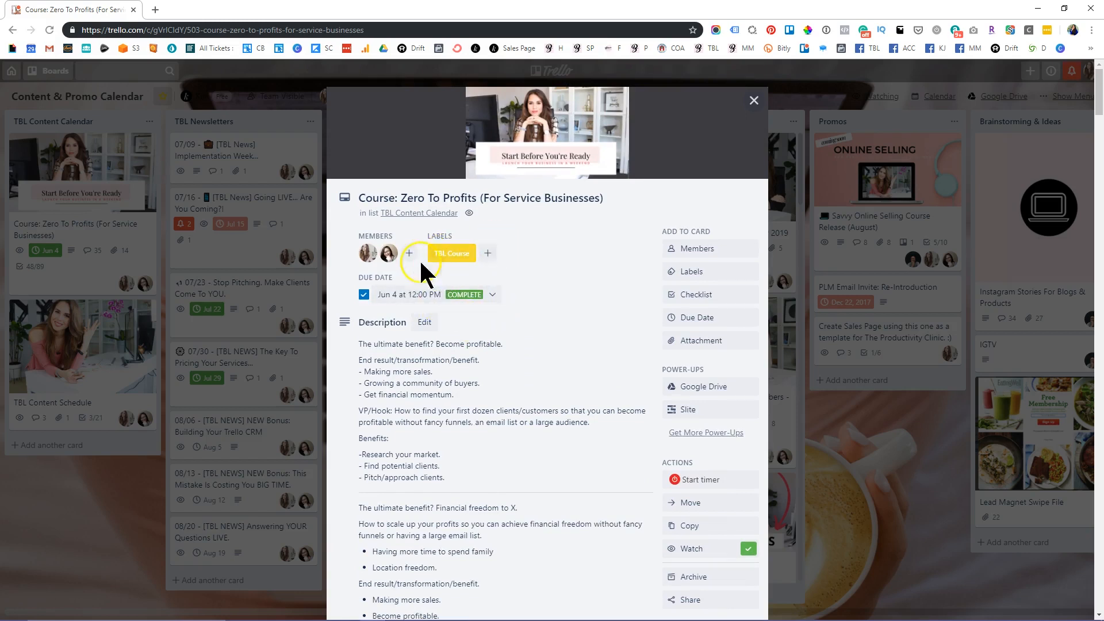
{"action": "mouse_move", "coordinate": [212, 445]}
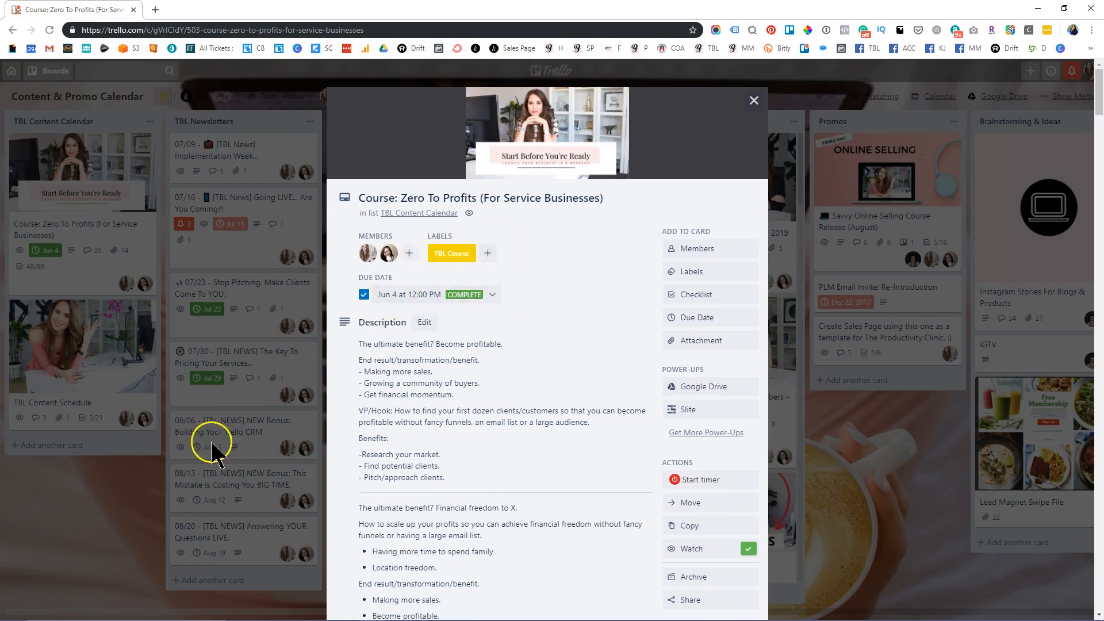
{"action": "left_click", "coordinate": [752, 101]}
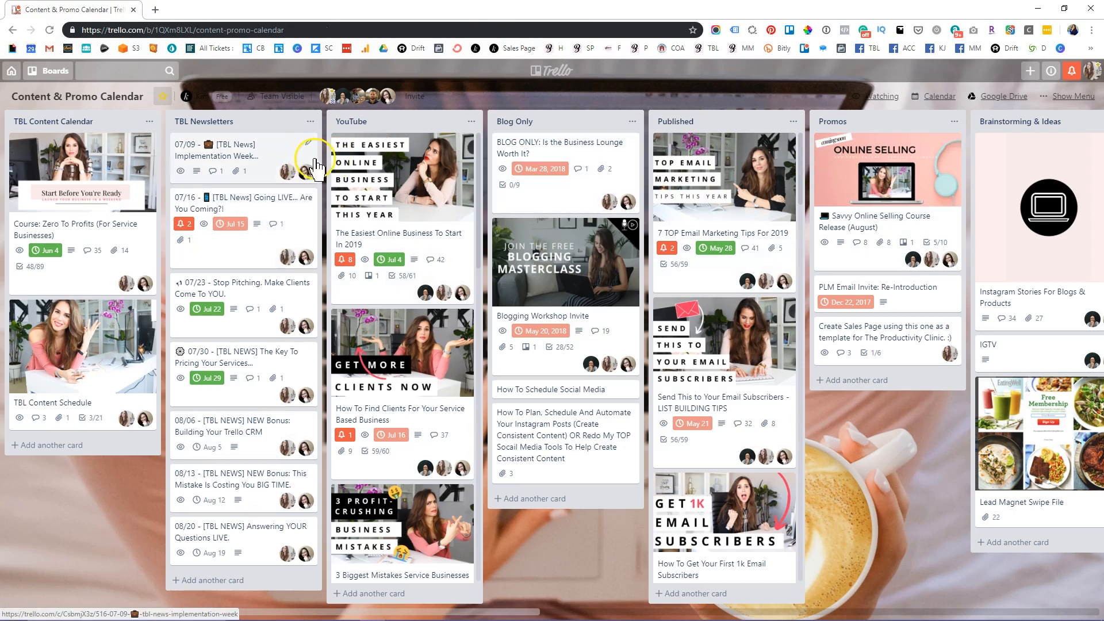
{"action": "mouse_move", "coordinate": [294, 528]}
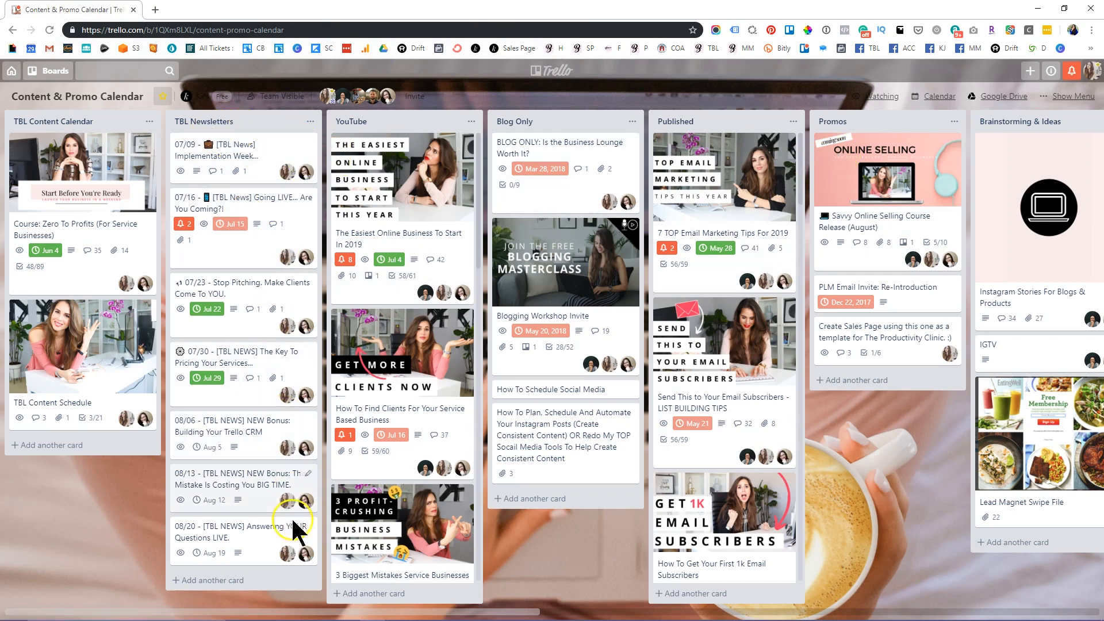
{"action": "mouse_move", "coordinate": [242, 126]}
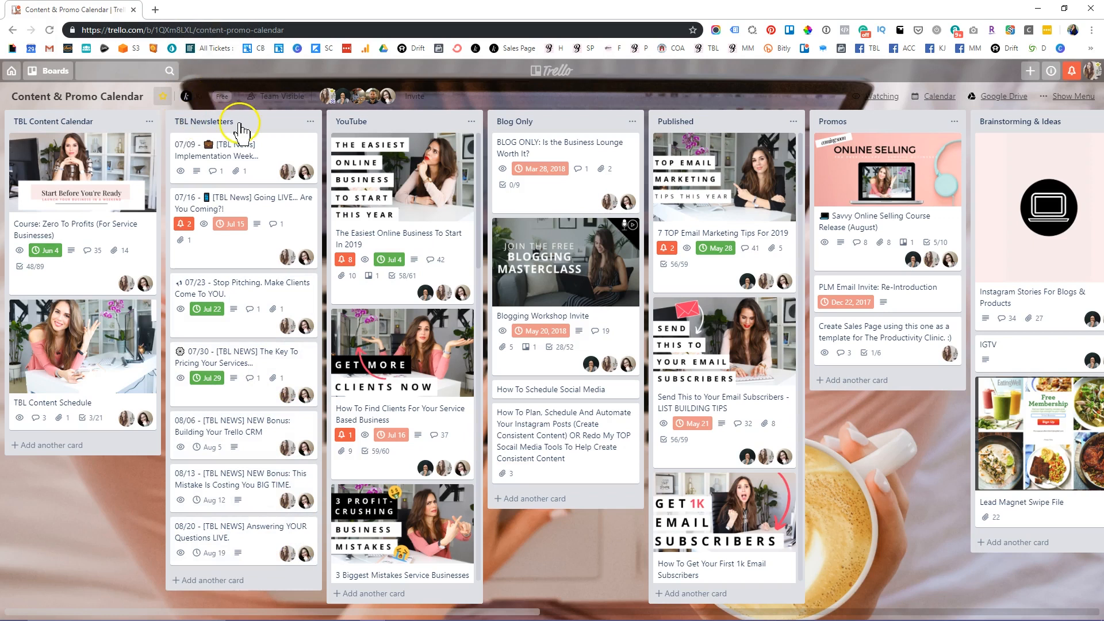
{"action": "mouse_move", "coordinate": [268, 148]}
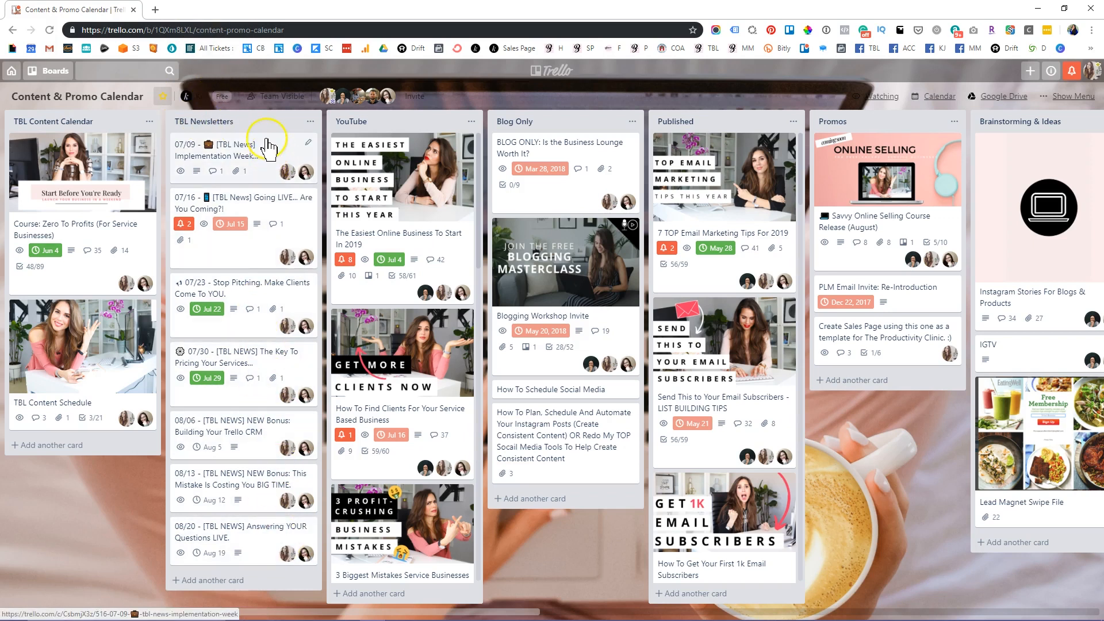
{"action": "mouse_move", "coordinate": [379, 127]}
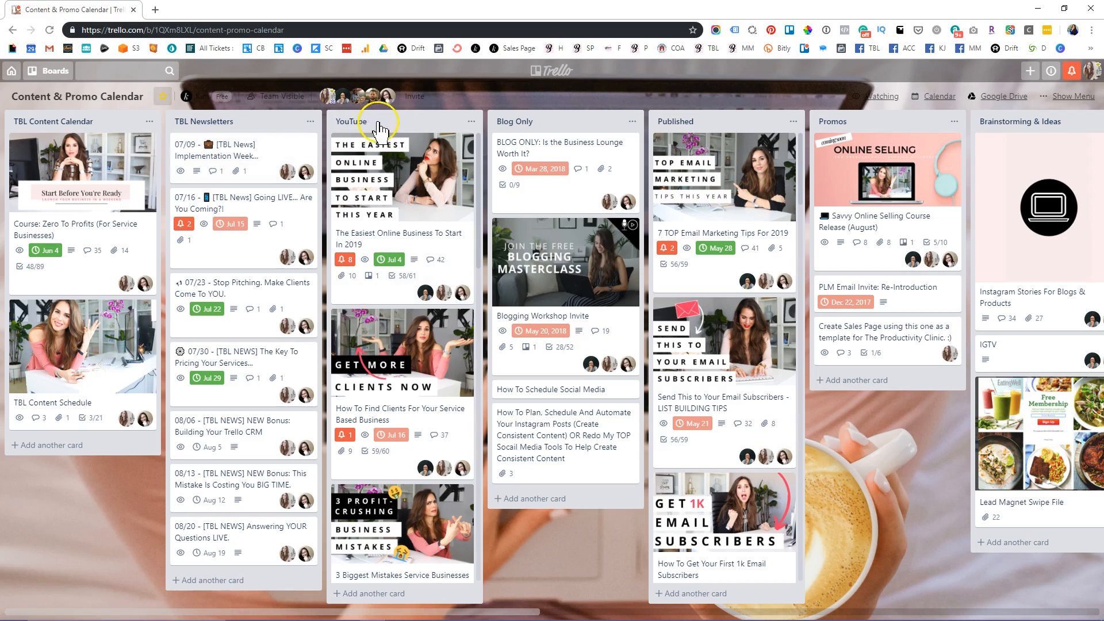
{"action": "scroll", "scroll_direction": "down", "scroll_amount": 3}
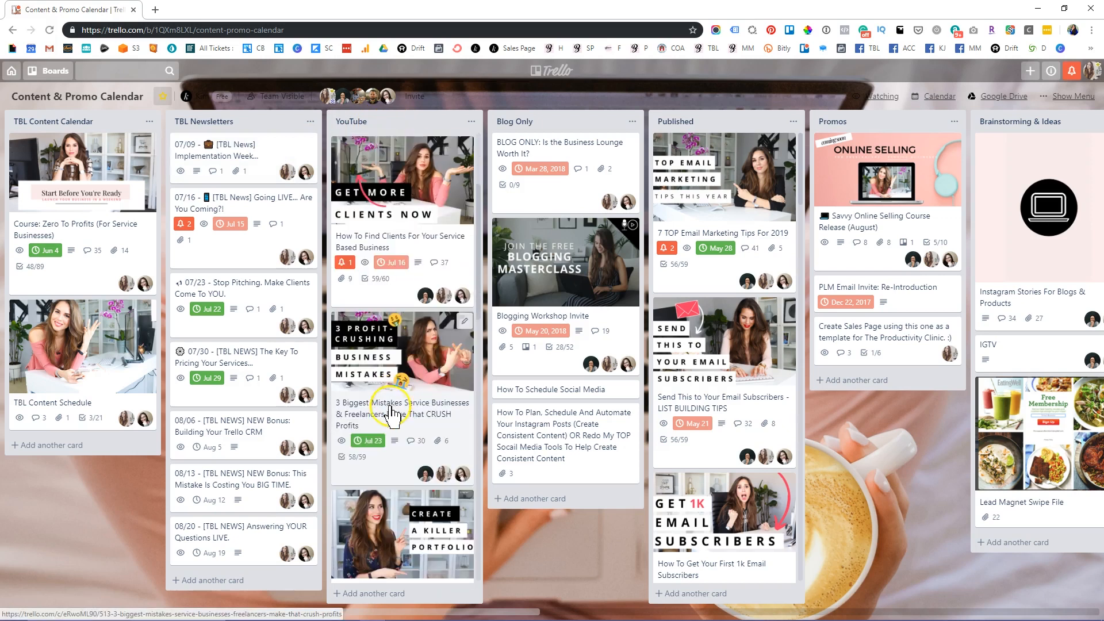
{"action": "scroll", "scroll_direction": "up", "scroll_amount": 3}
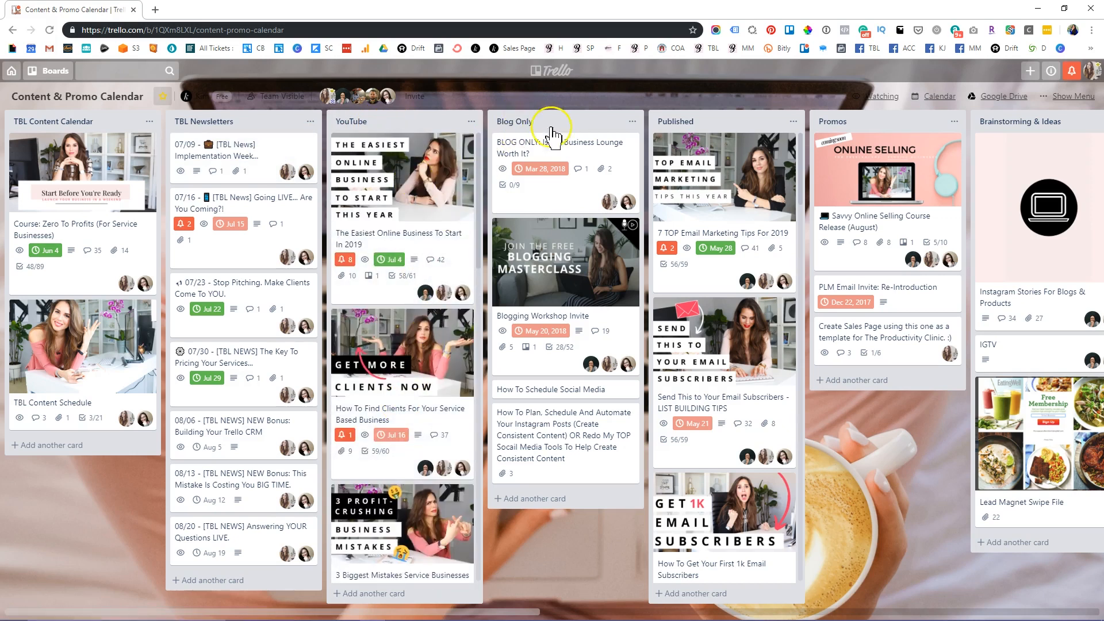
{"action": "mouse_move", "coordinate": [679, 130]}
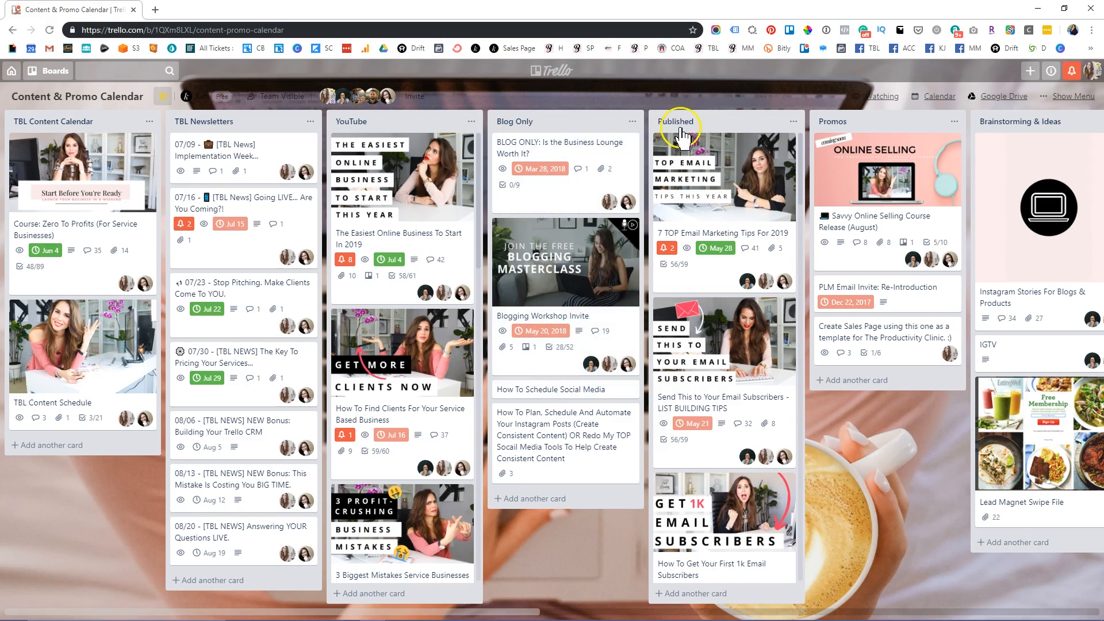
{"action": "mouse_move", "coordinate": [200, 149]}
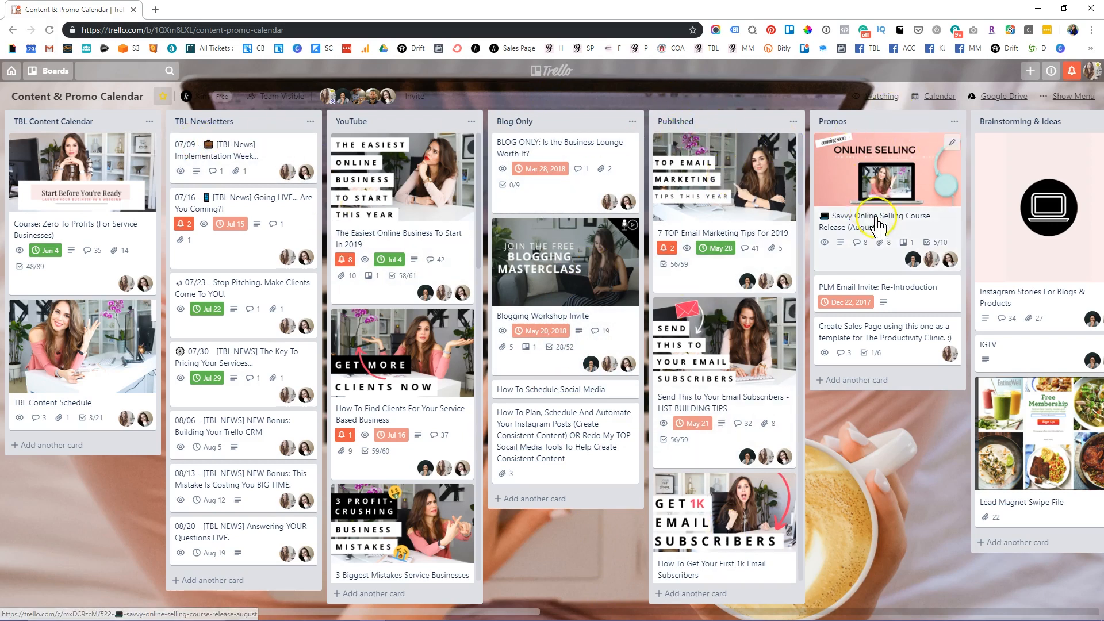
{"action": "mouse_move", "coordinate": [968, 185]}
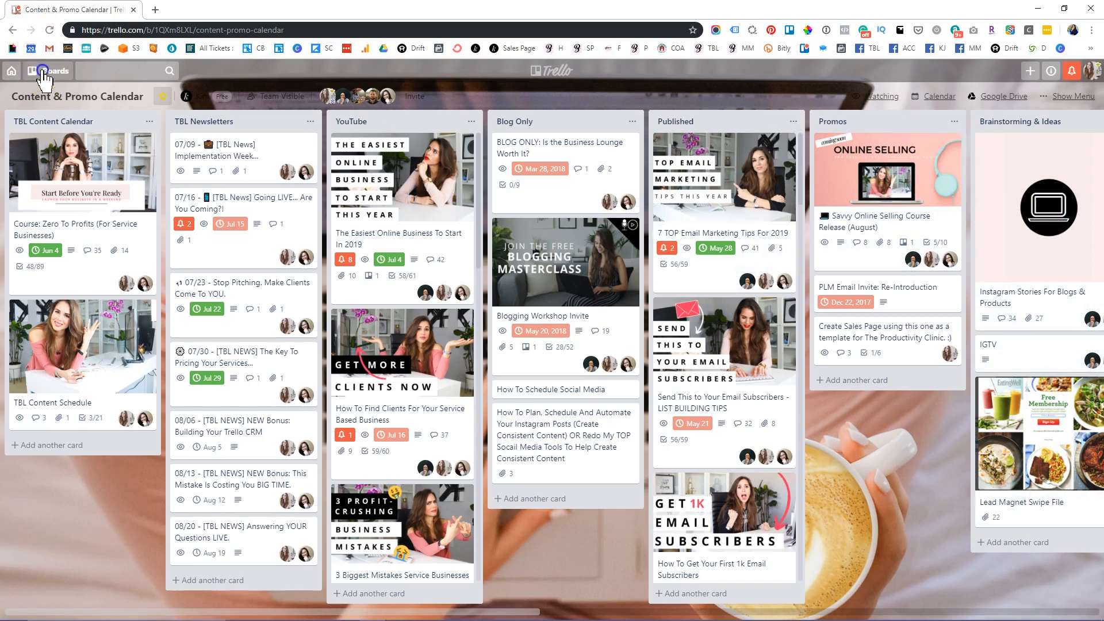
- Find the Trello Workflow board by searching 'trel' in the boards list and switch to it
{"action": "left_click", "coordinate": [48, 70]}
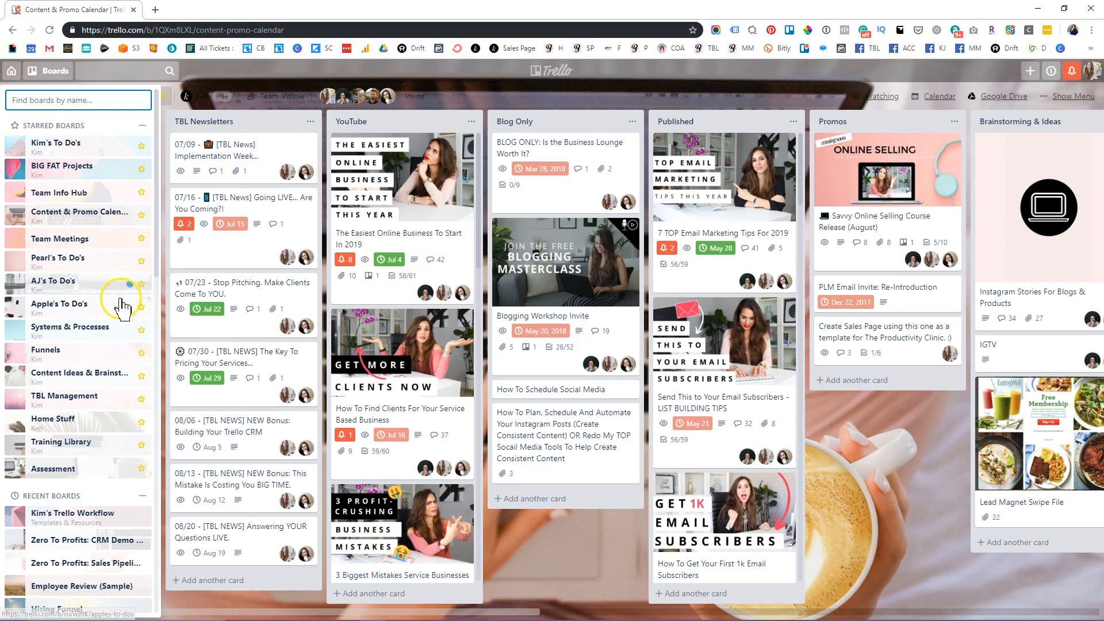
{"action": "mouse_move", "coordinate": [99, 289]}
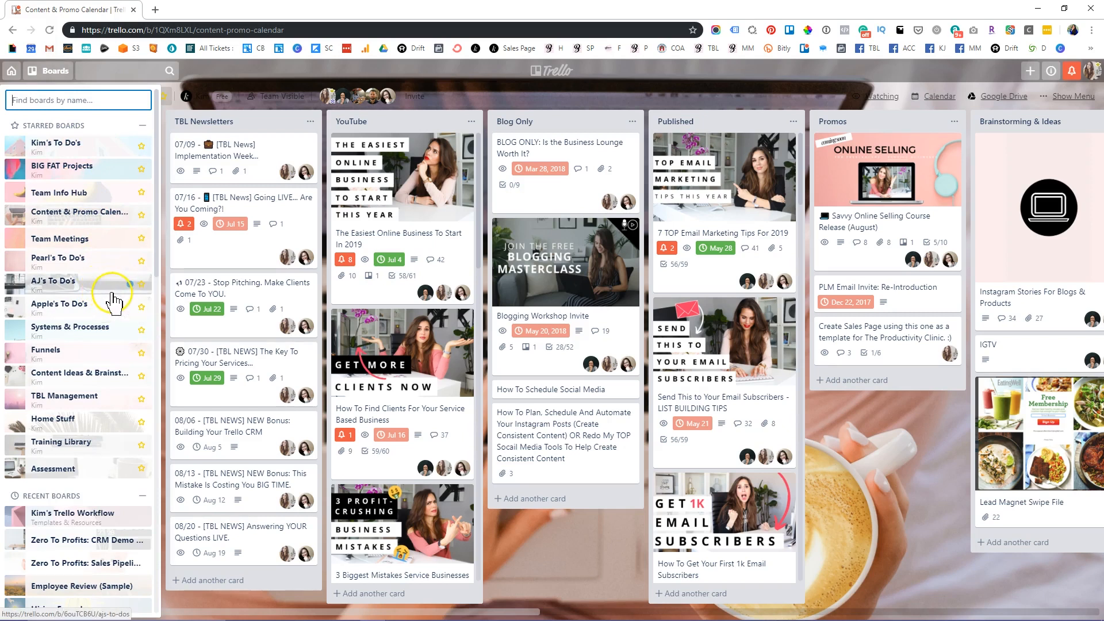
{"action": "mouse_move", "coordinate": [93, 225]}
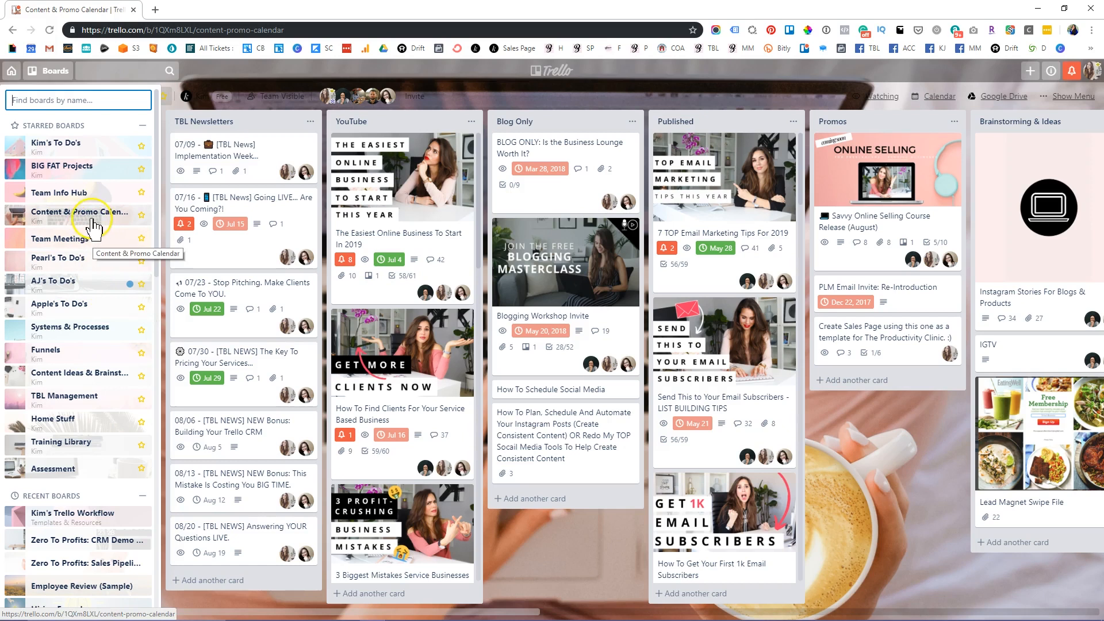
{"action": "mouse_move", "coordinate": [97, 262]}
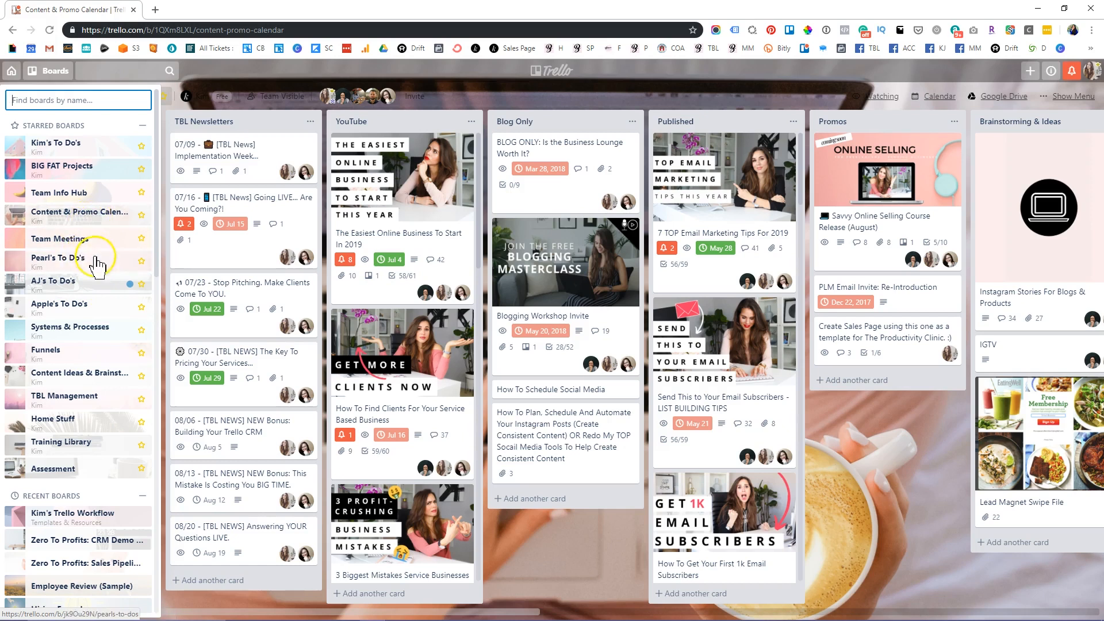
{"action": "mouse_move", "coordinate": [99, 212]}
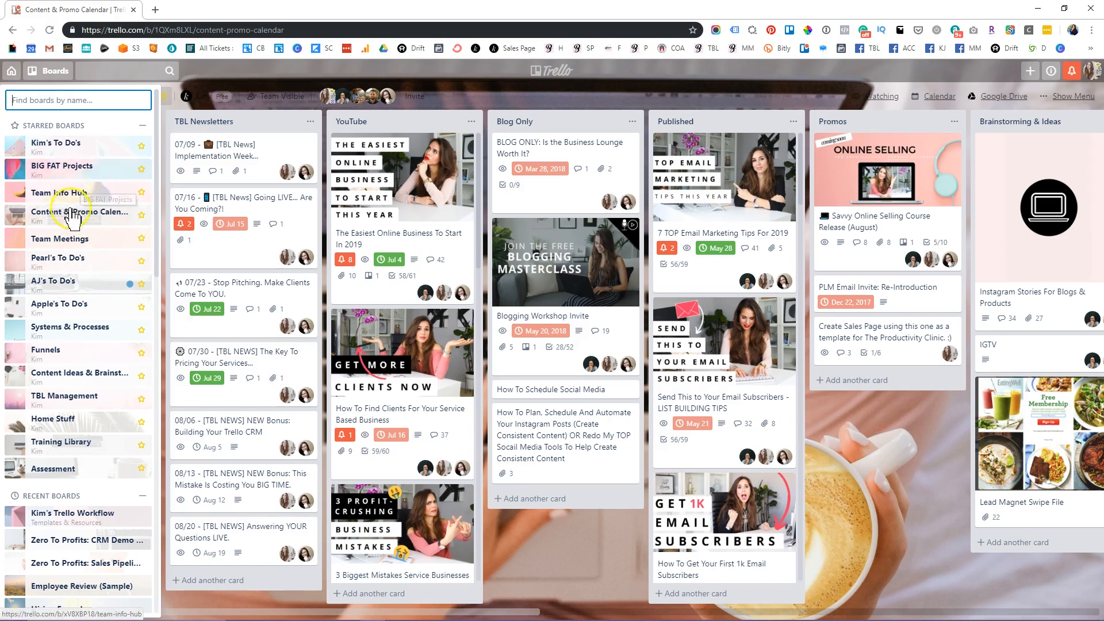
{"action": "mouse_move", "coordinate": [73, 172]}
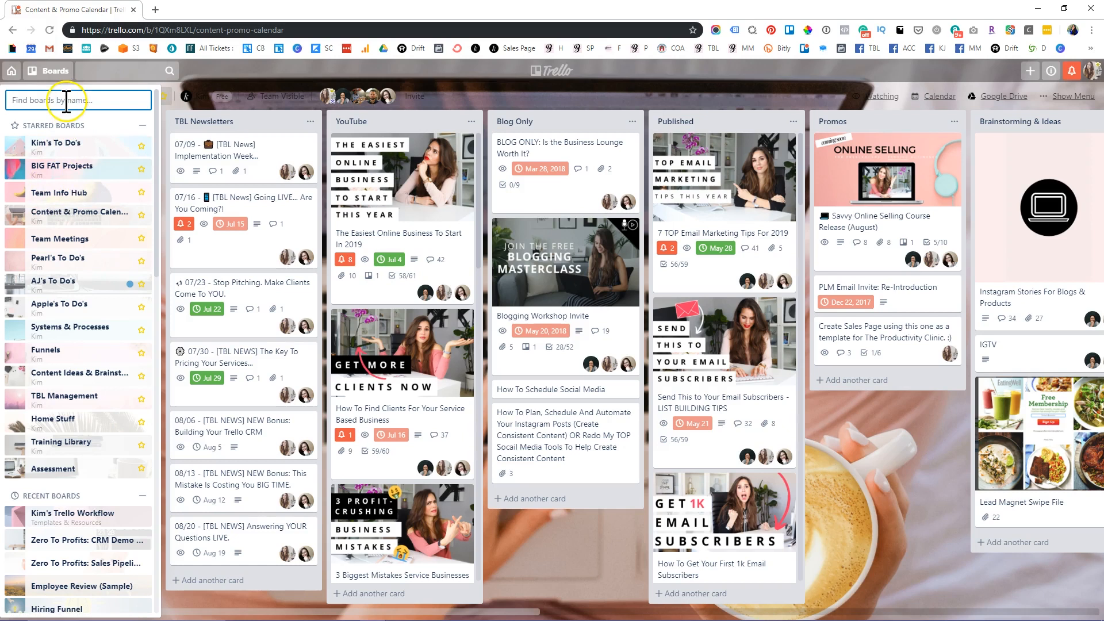
{"action": "type", "text": "t"}
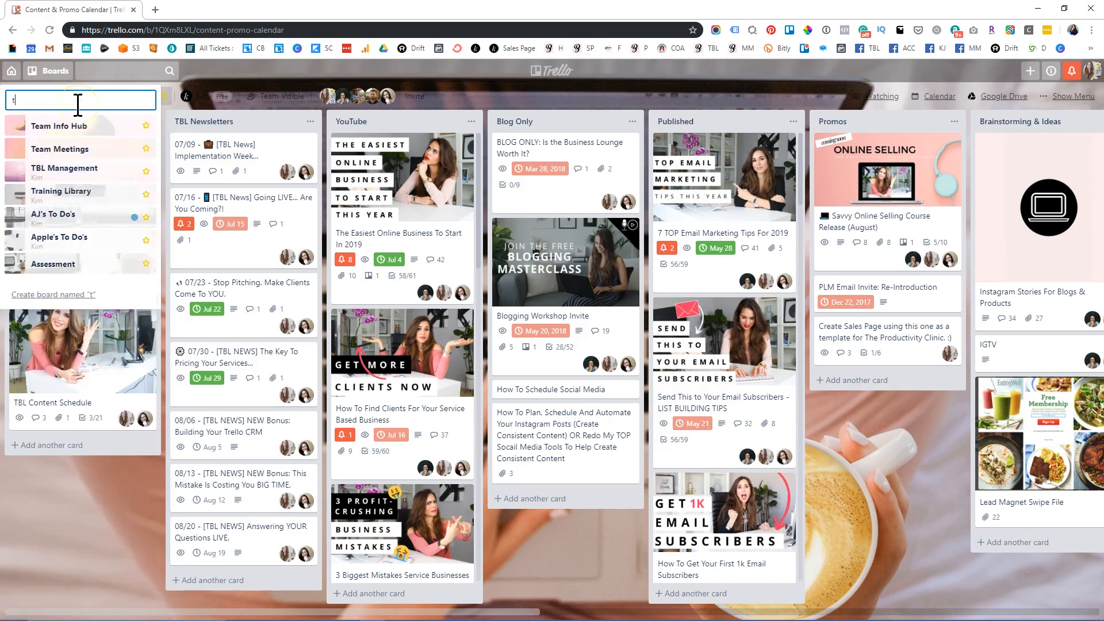
{"action": "type", "text": "rel"}
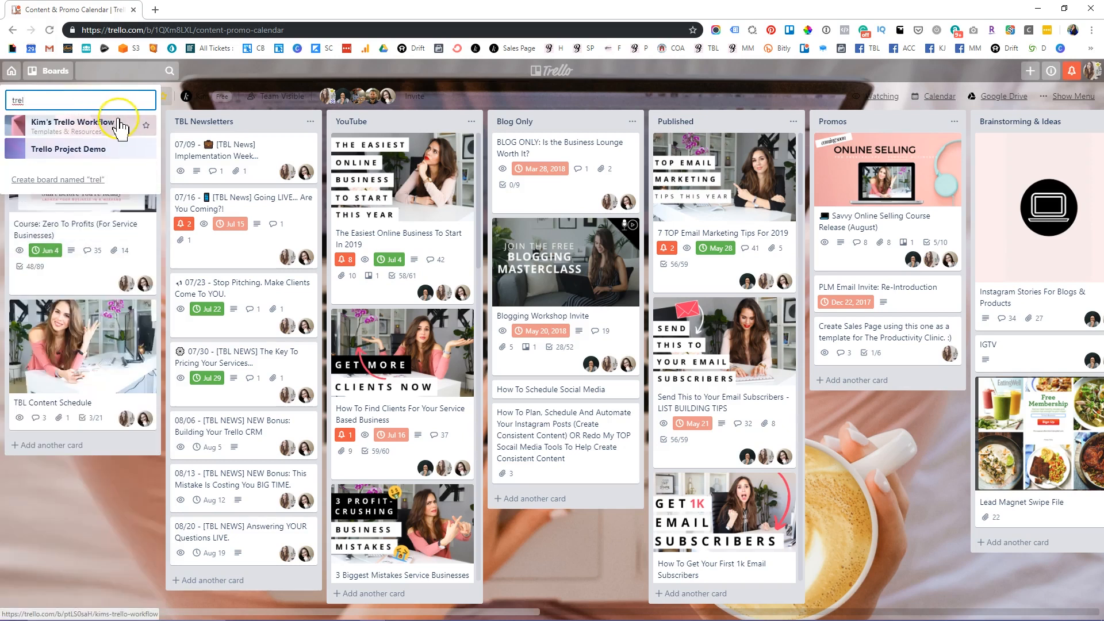
{"action": "left_click", "coordinate": [76, 124]}
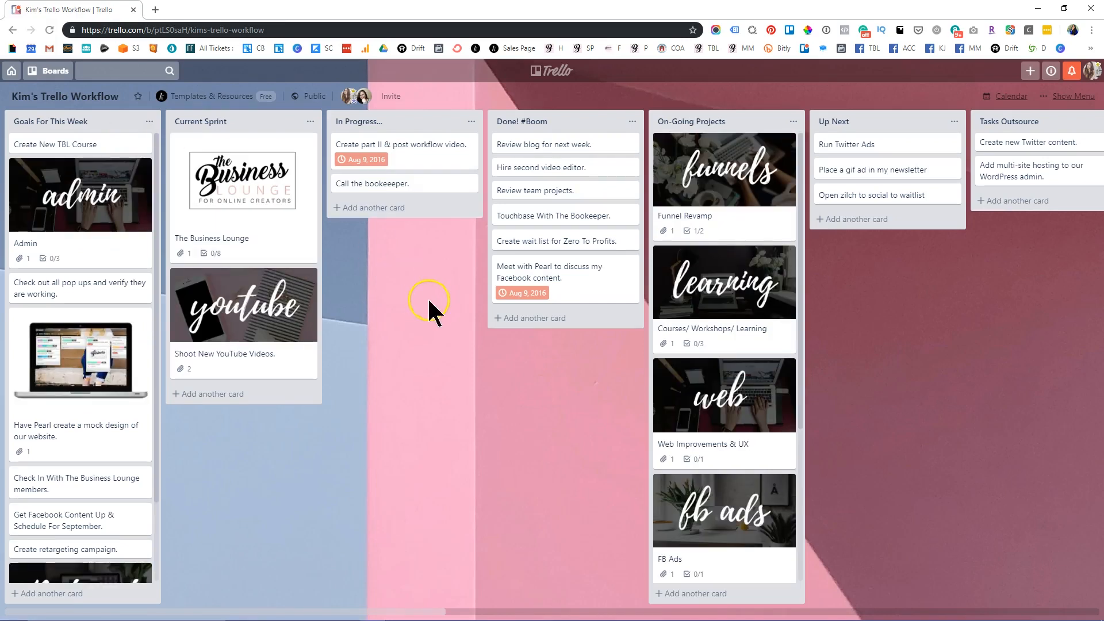
{"action": "mouse_move", "coordinate": [118, 133]}
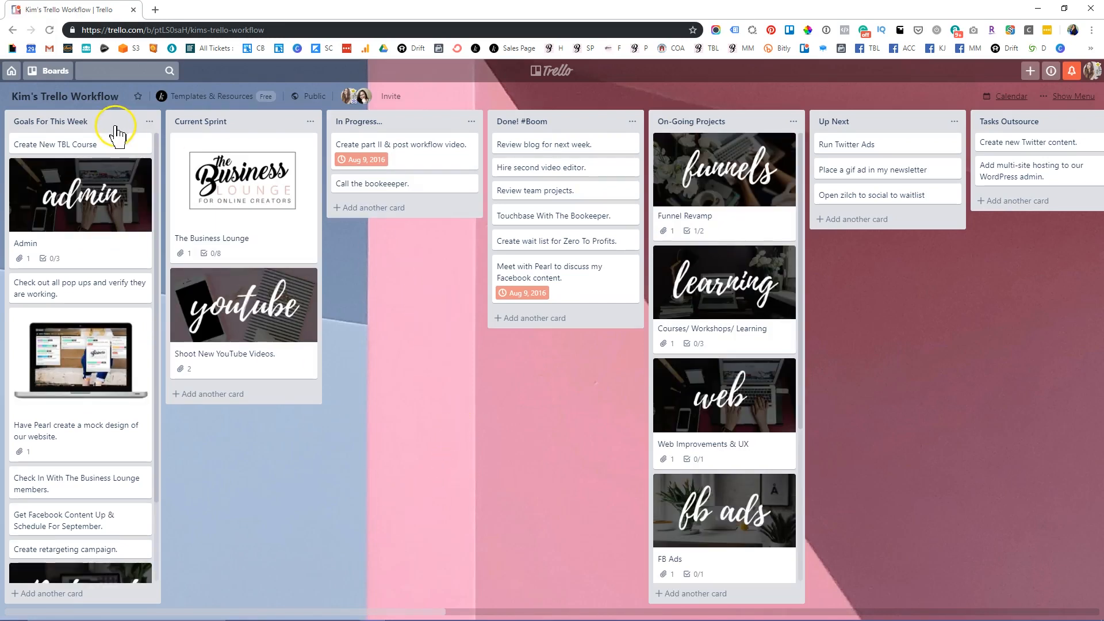
{"action": "mouse_move", "coordinate": [950, 174]}
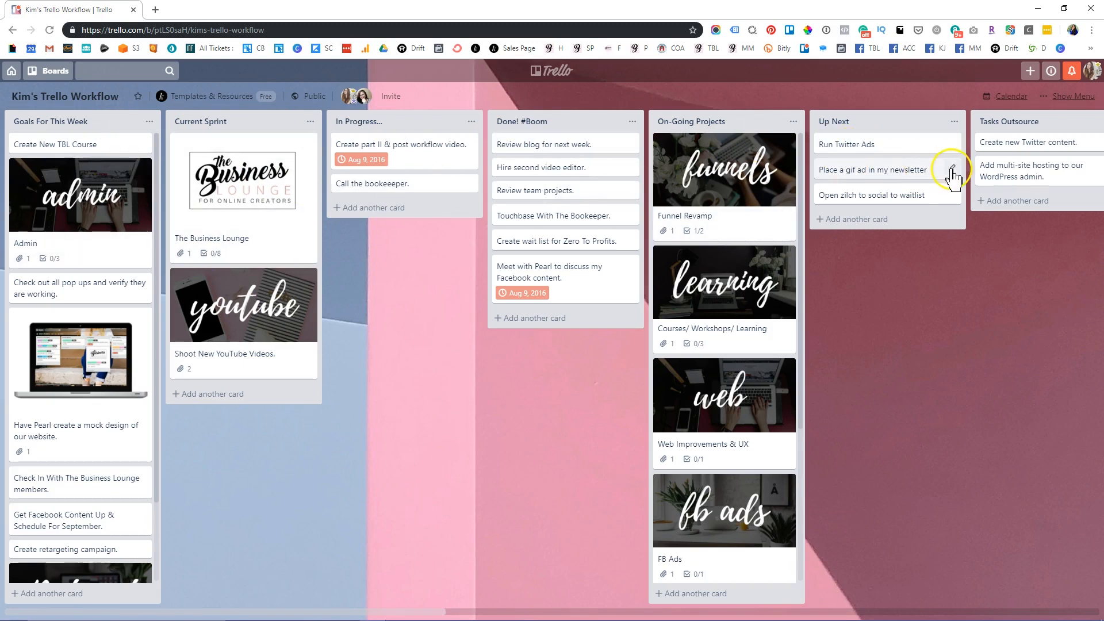
{"action": "mouse_move", "coordinate": [54, 144]}
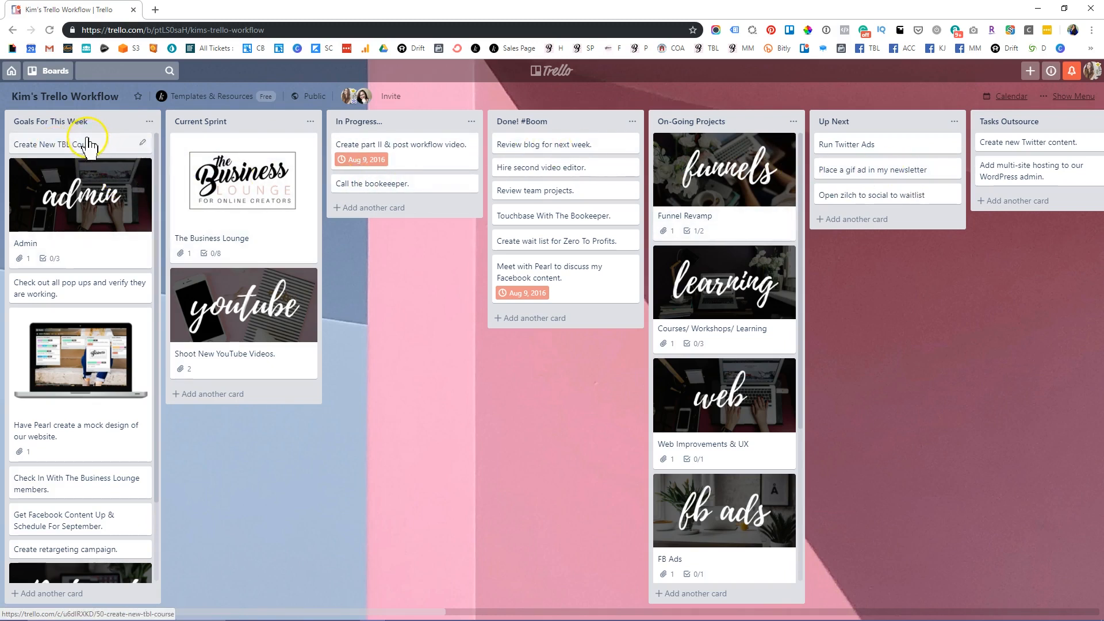
{"action": "mouse_move", "coordinate": [82, 274]}
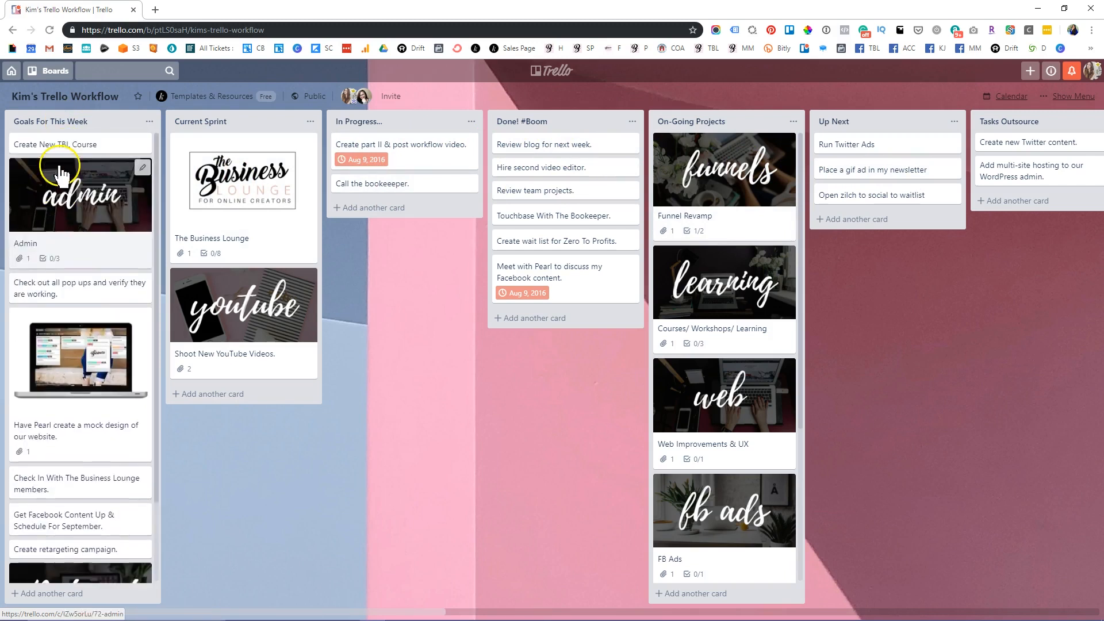
{"action": "scroll", "scroll_direction": "down", "scroll_amount": 3}
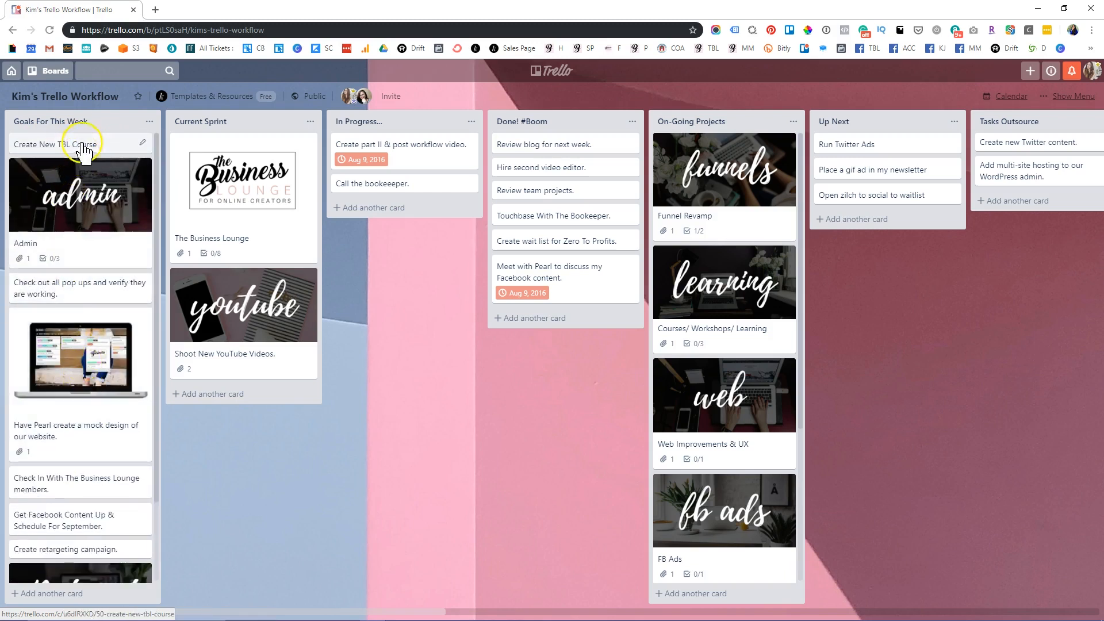
{"action": "mouse_move", "coordinate": [97, 153]}
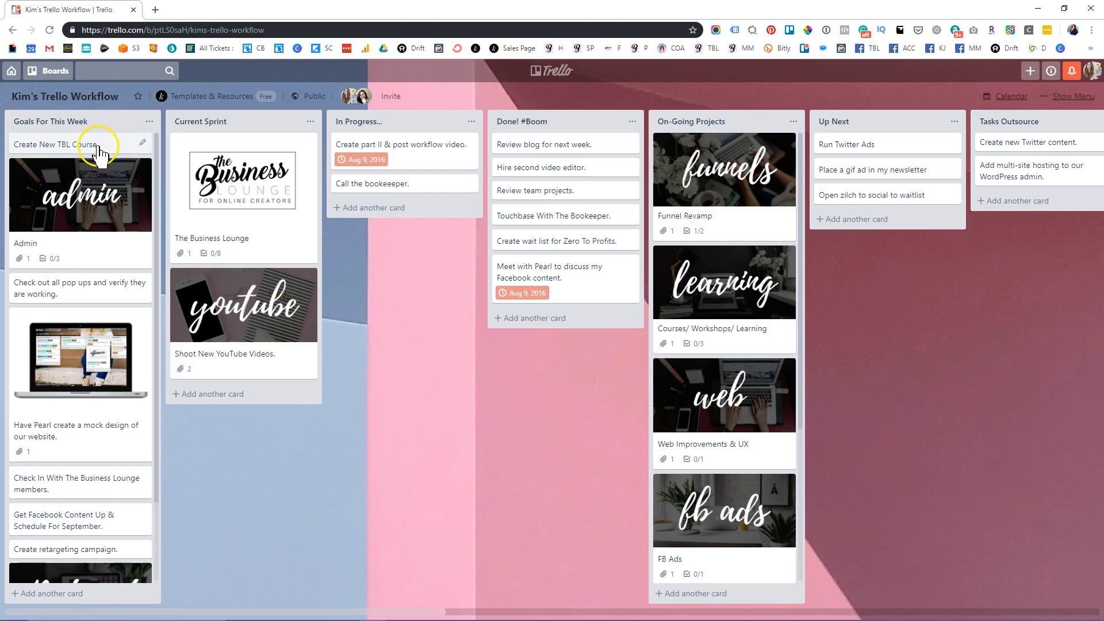
{"action": "mouse_move", "coordinate": [77, 172]}
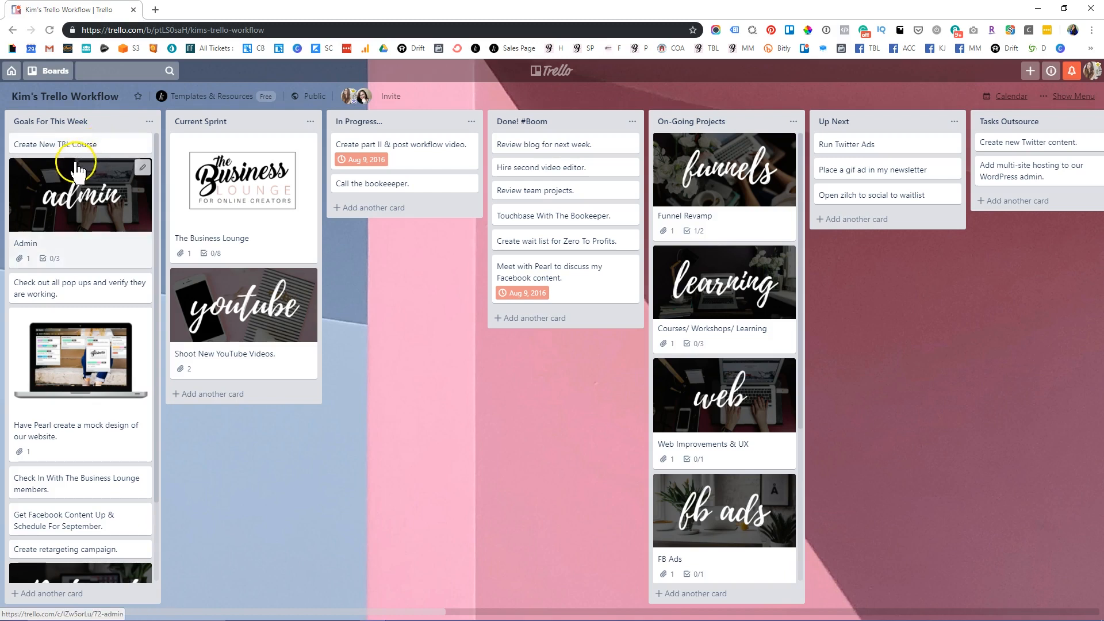
{"action": "mouse_move", "coordinate": [57, 258]}
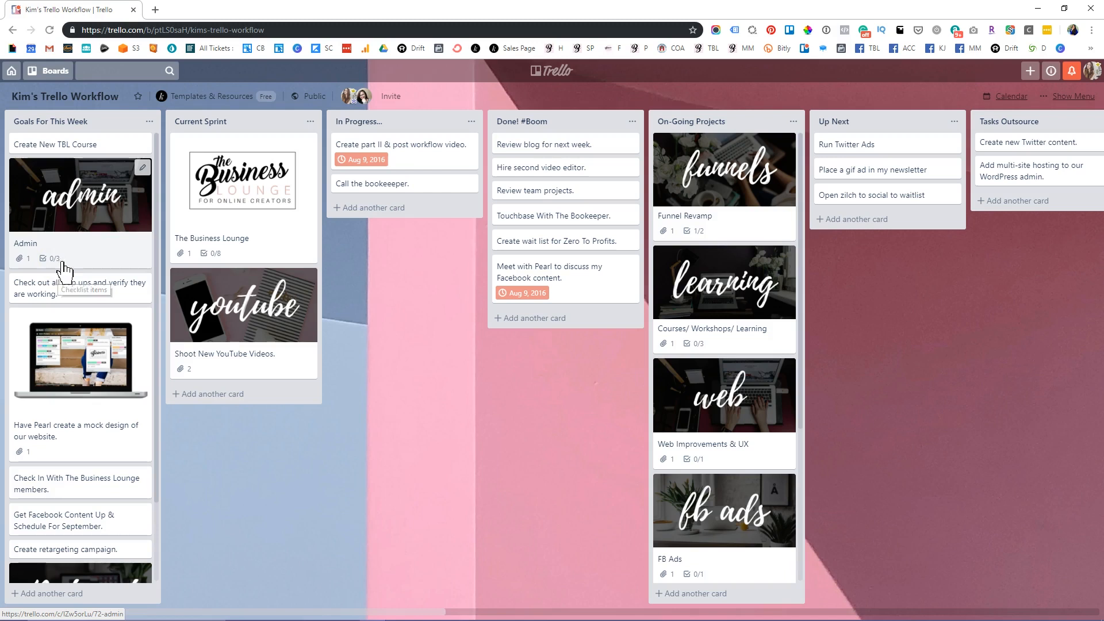
{"action": "mouse_move", "coordinate": [66, 268]}
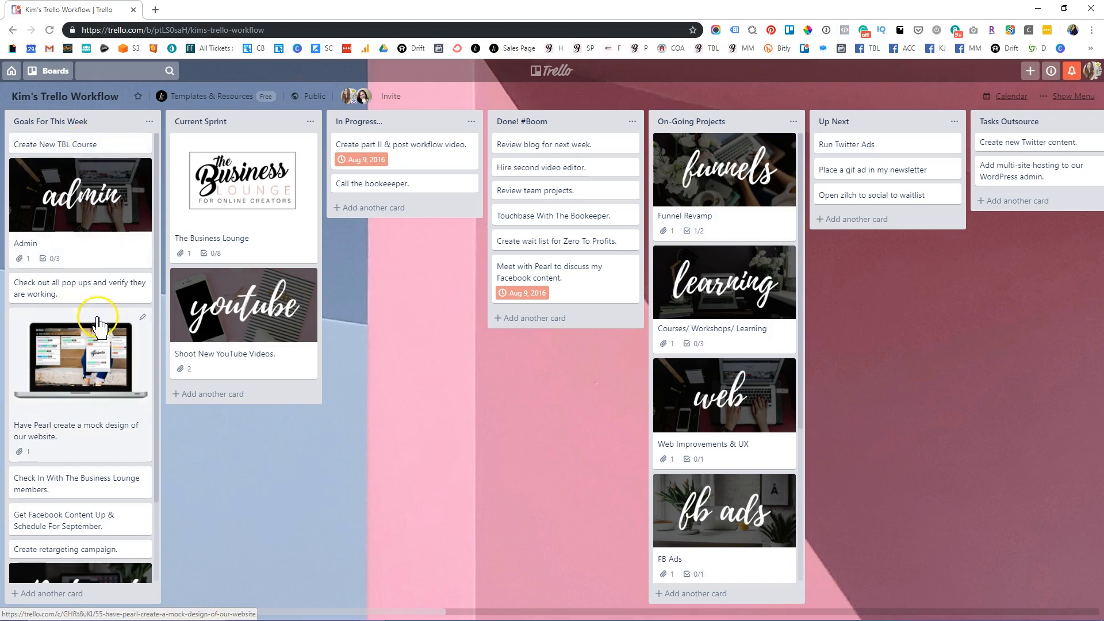
{"action": "mouse_move", "coordinate": [53, 145]}
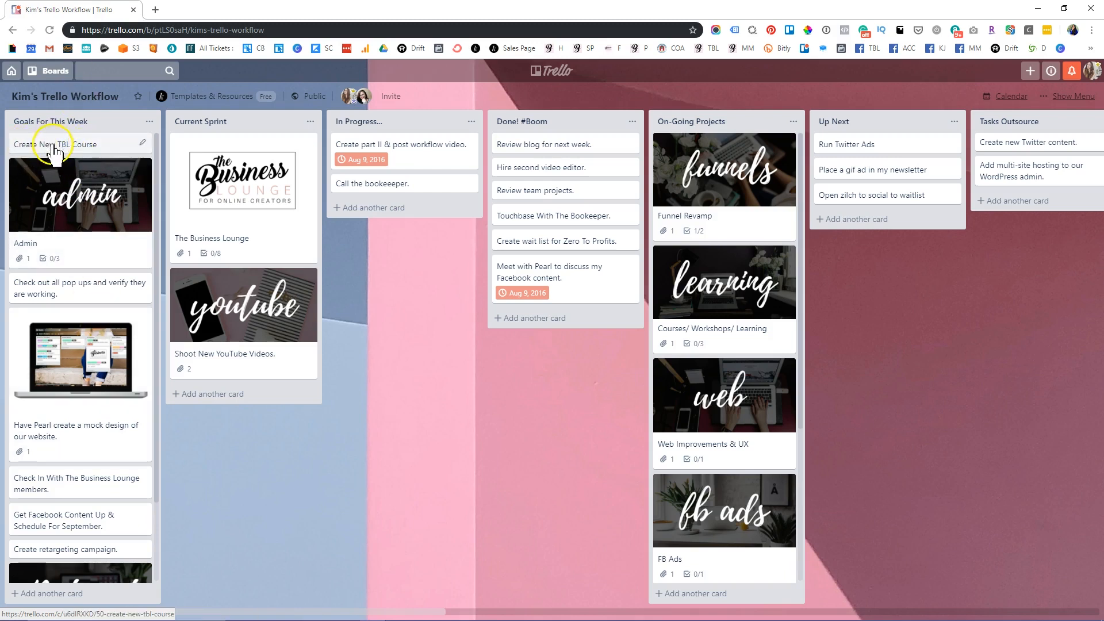
{"action": "mouse_move", "coordinate": [83, 170]}
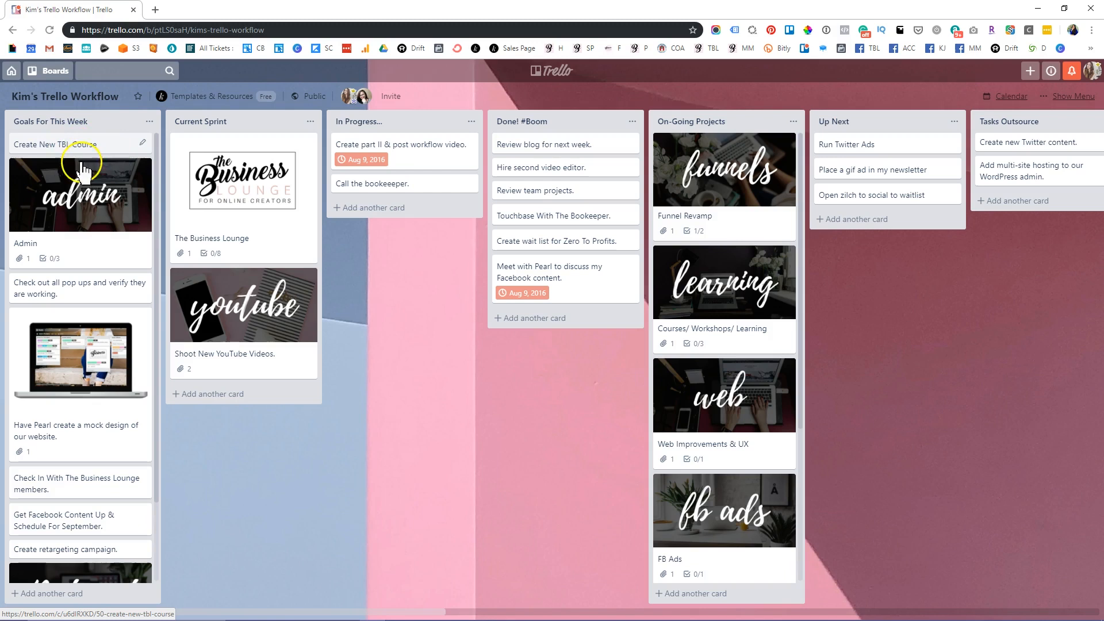
{"action": "left_click", "coordinate": [80, 196]}
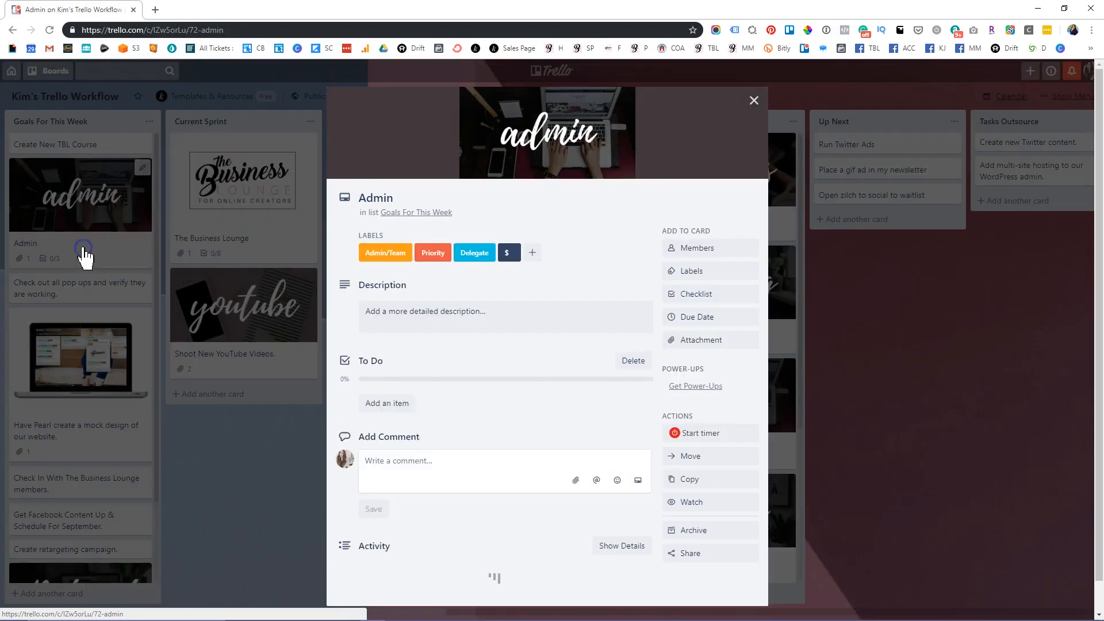
{"action": "scroll", "scroll_direction": "down", "scroll_amount": 3}
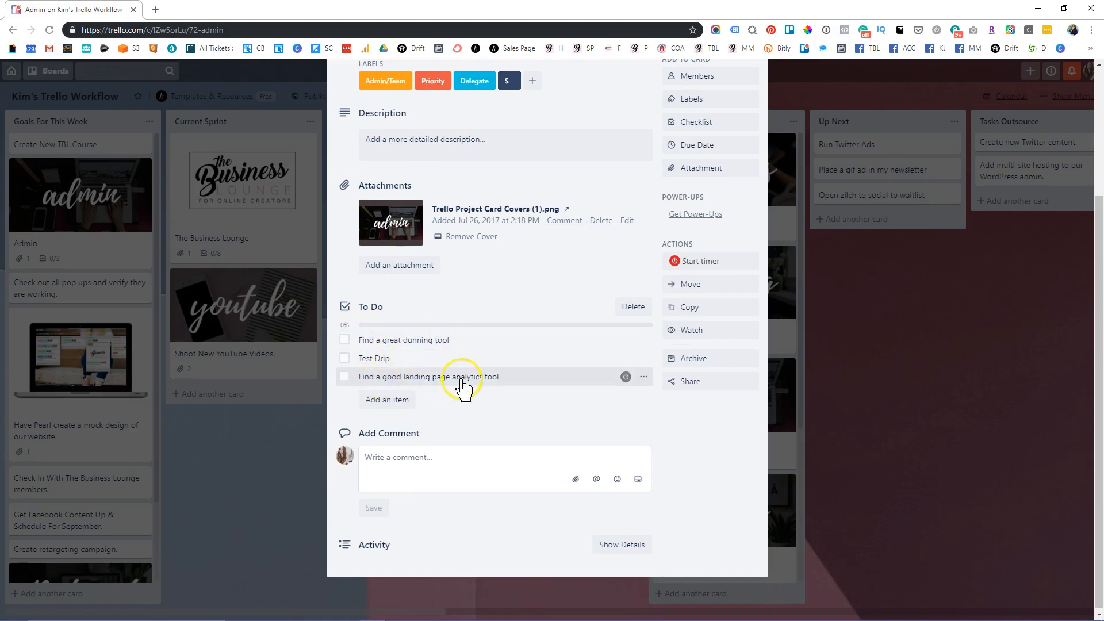
{"action": "scroll", "scroll_direction": "up", "scroll_amount": 3}
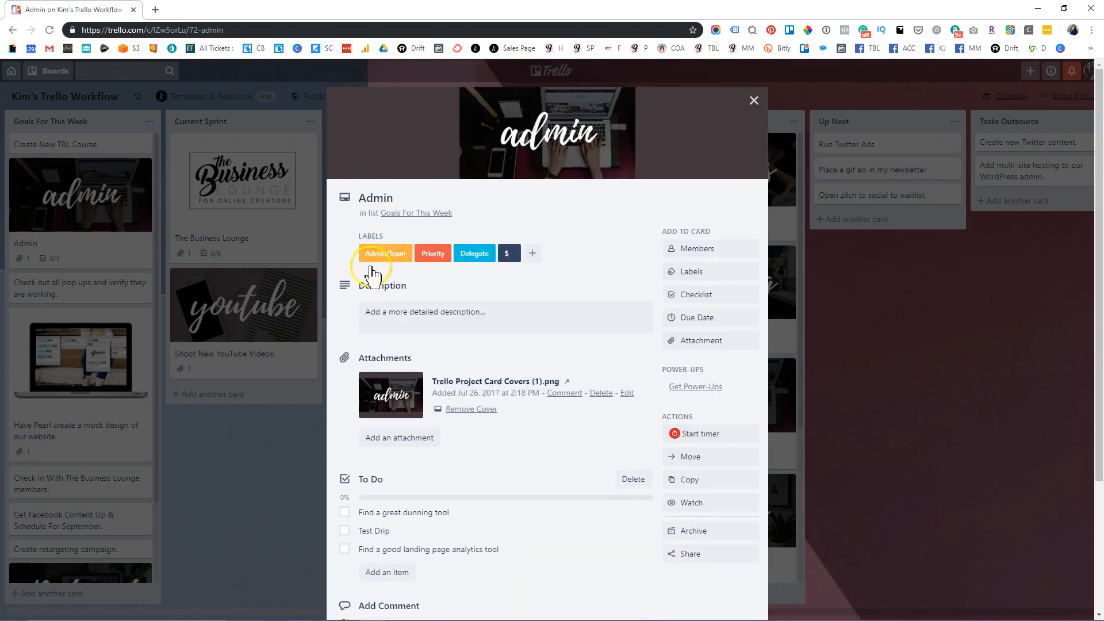
{"action": "mouse_move", "coordinate": [149, 355]}
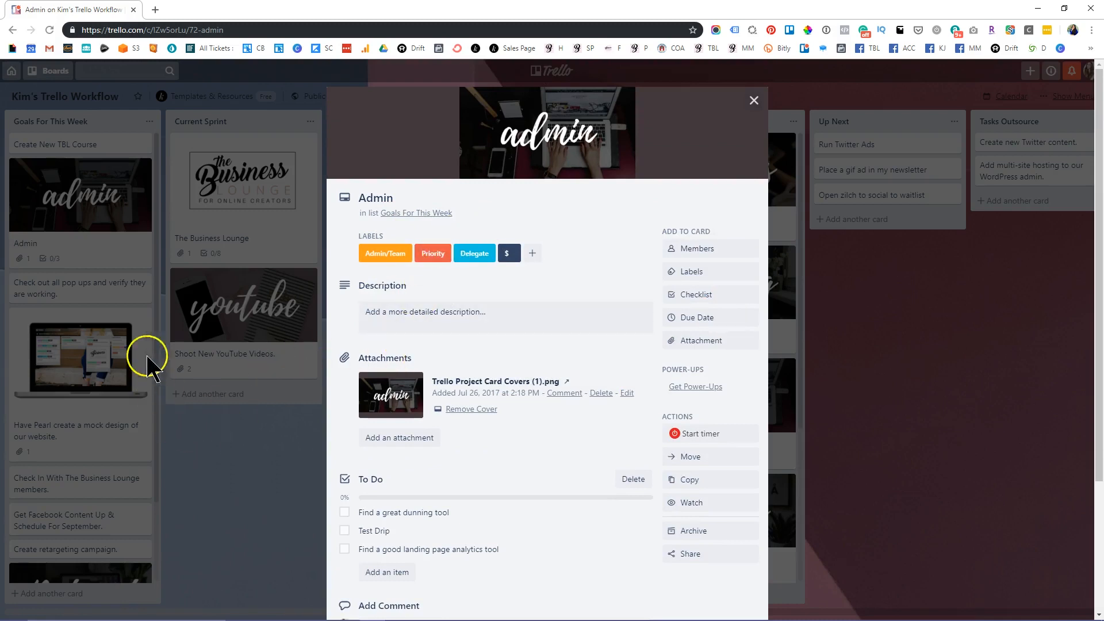
{"action": "left_click", "coordinate": [753, 100]}
{"action": "type", "text": "D"}
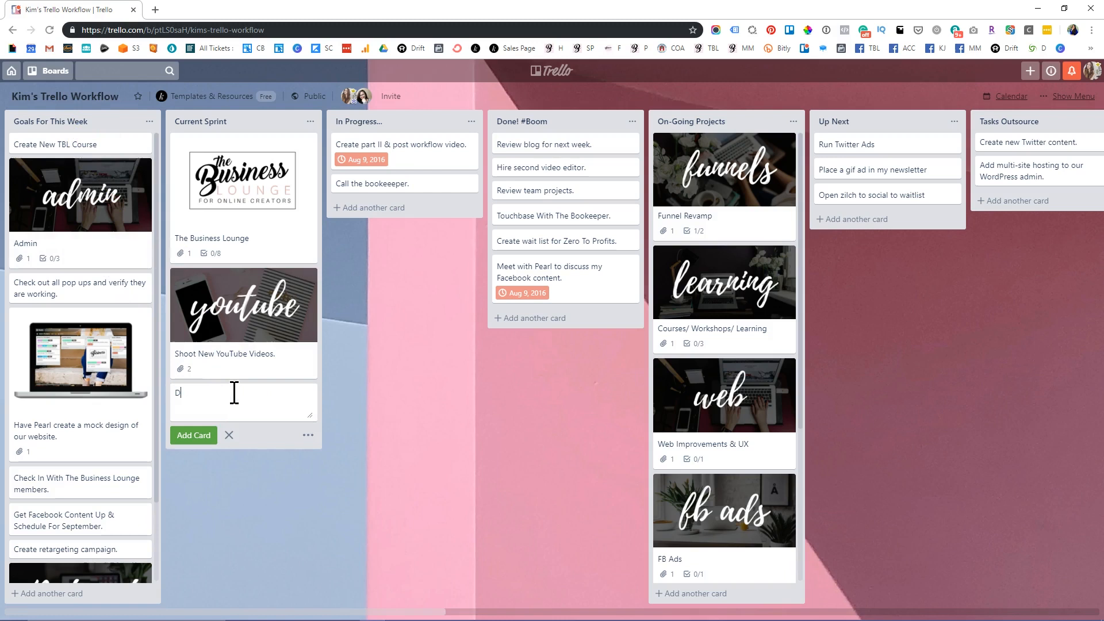
{"action": "left_click", "coordinate": [193, 435]}
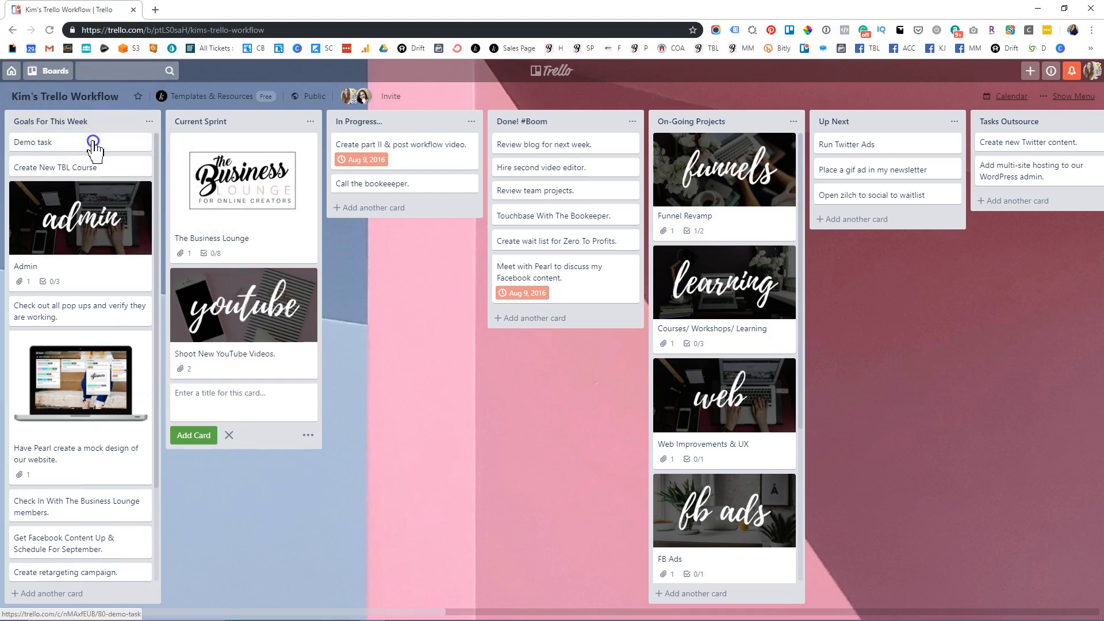
- Give the Demo task card the description 'Add description.' and save it
{"action": "left_click", "coordinate": [32, 142]}
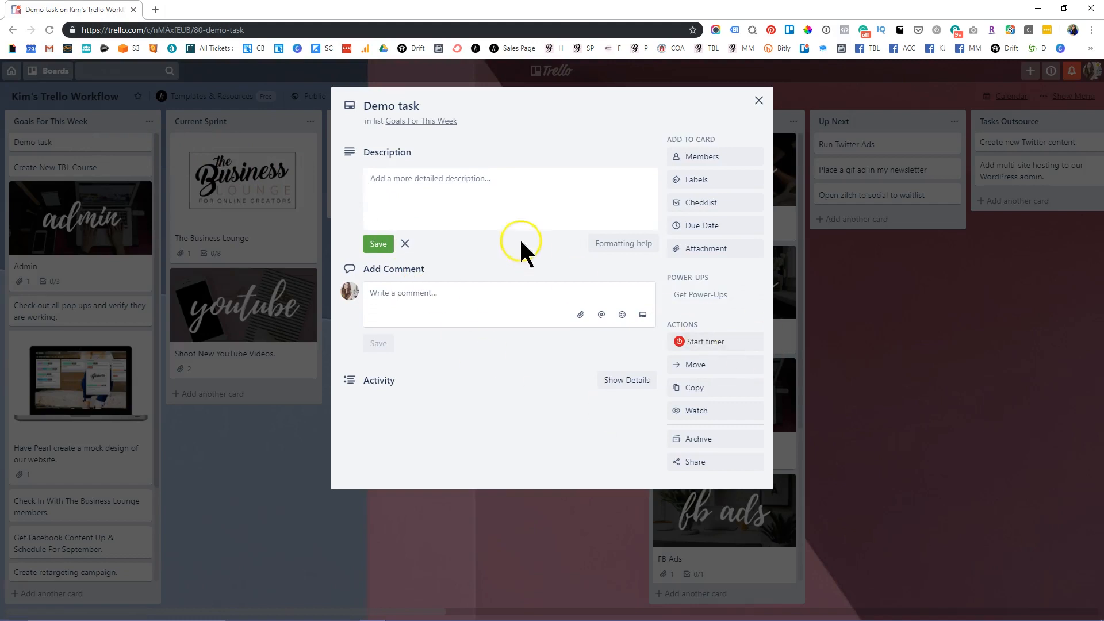
{"action": "left_click", "coordinate": [497, 199]}
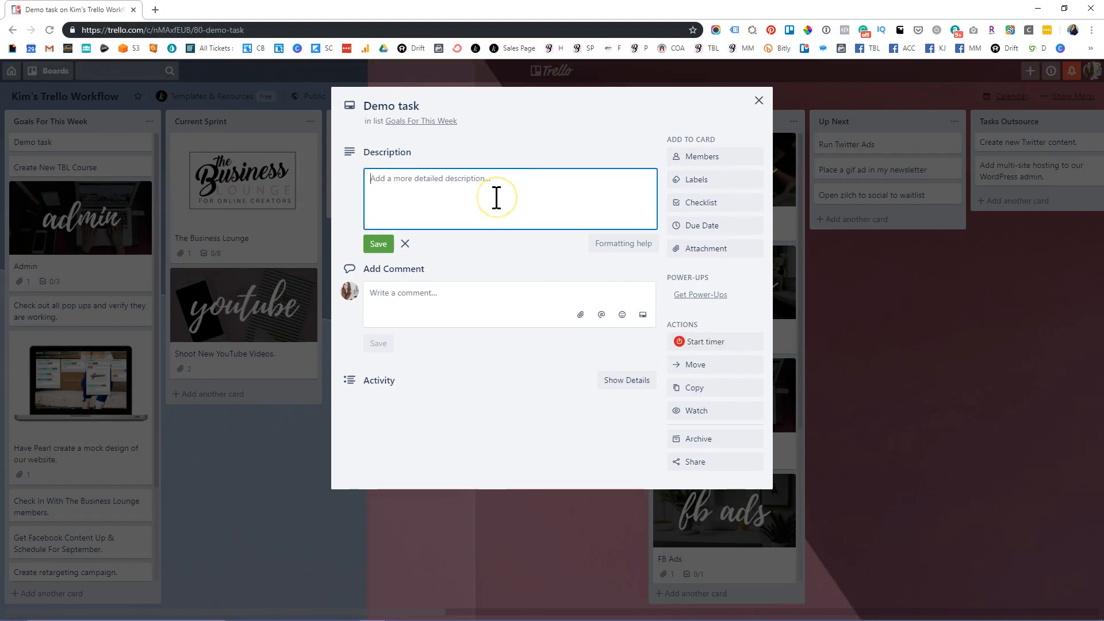
{"action": "type", "text": "Add desc"}
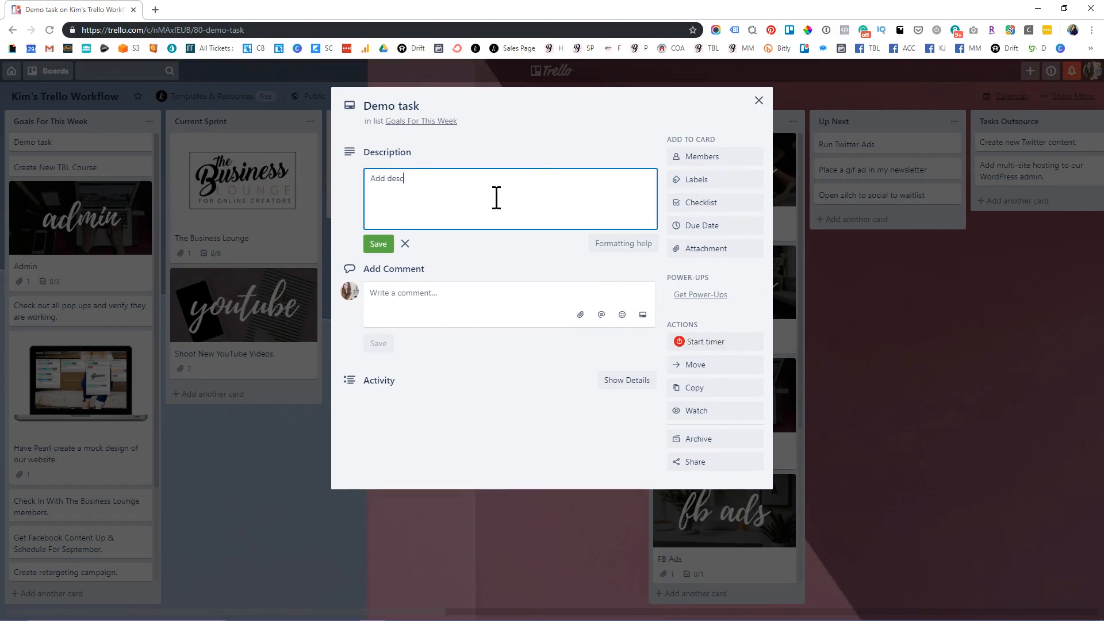
{"action": "type", "text": "ription."}
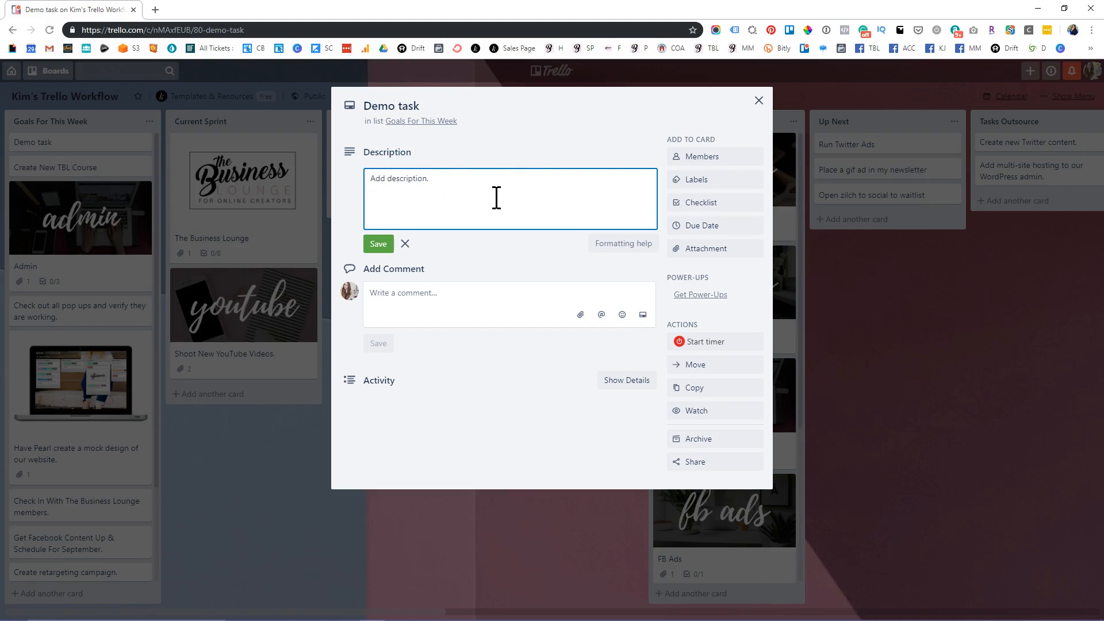
{"action": "left_click", "coordinate": [404, 244]}
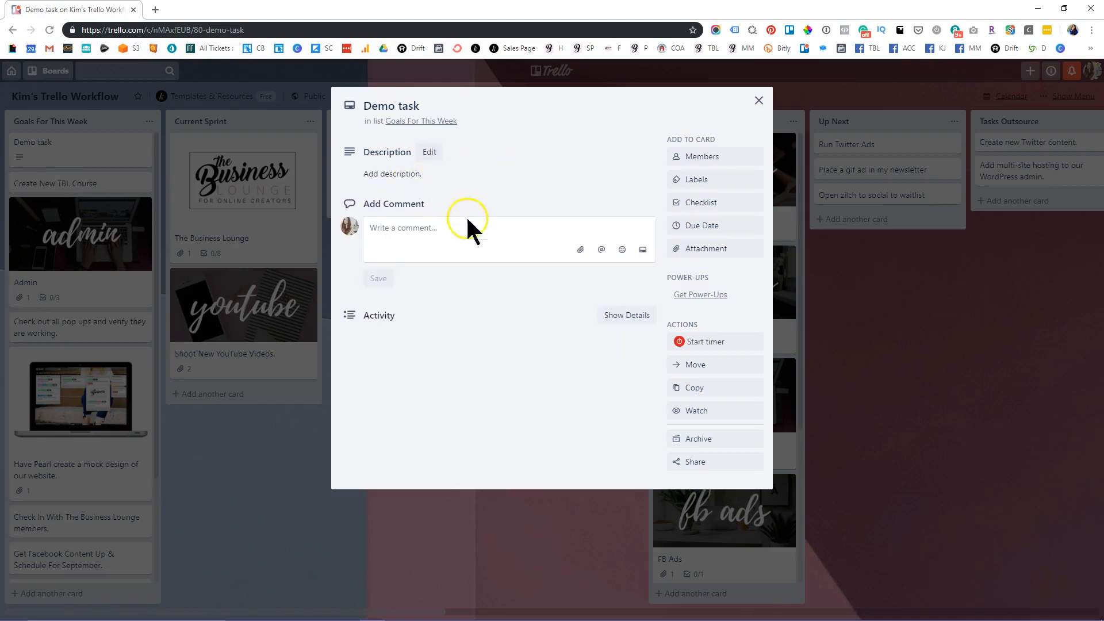
- Review the Attach From sources and the link field without adding an attachment
{"action": "left_click", "coordinate": [705, 248]}
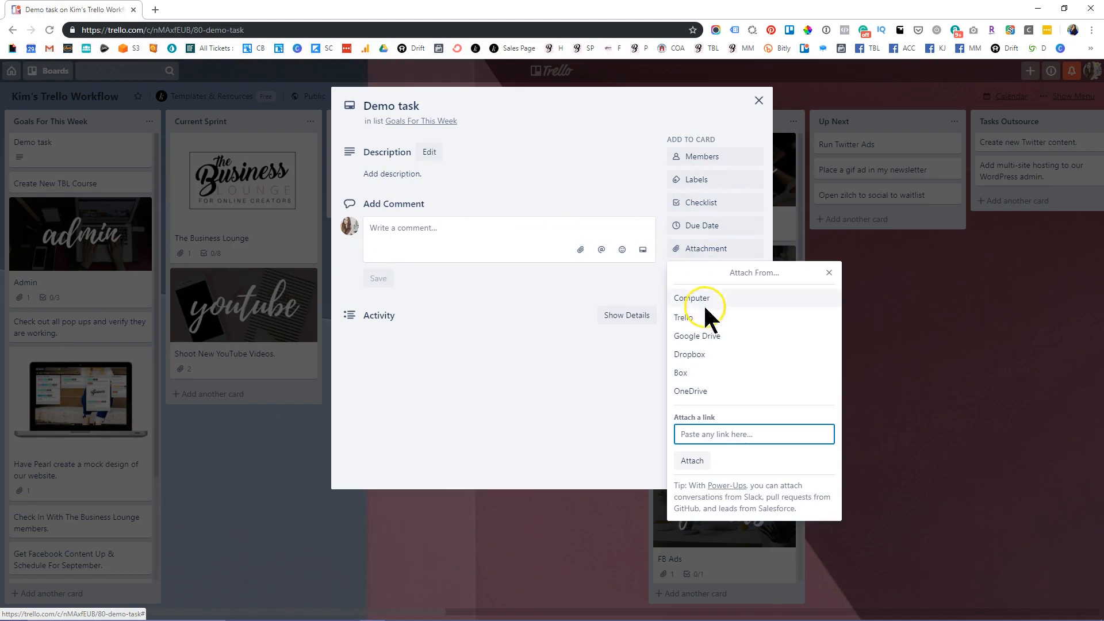
{"action": "mouse_move", "coordinate": [716, 324]}
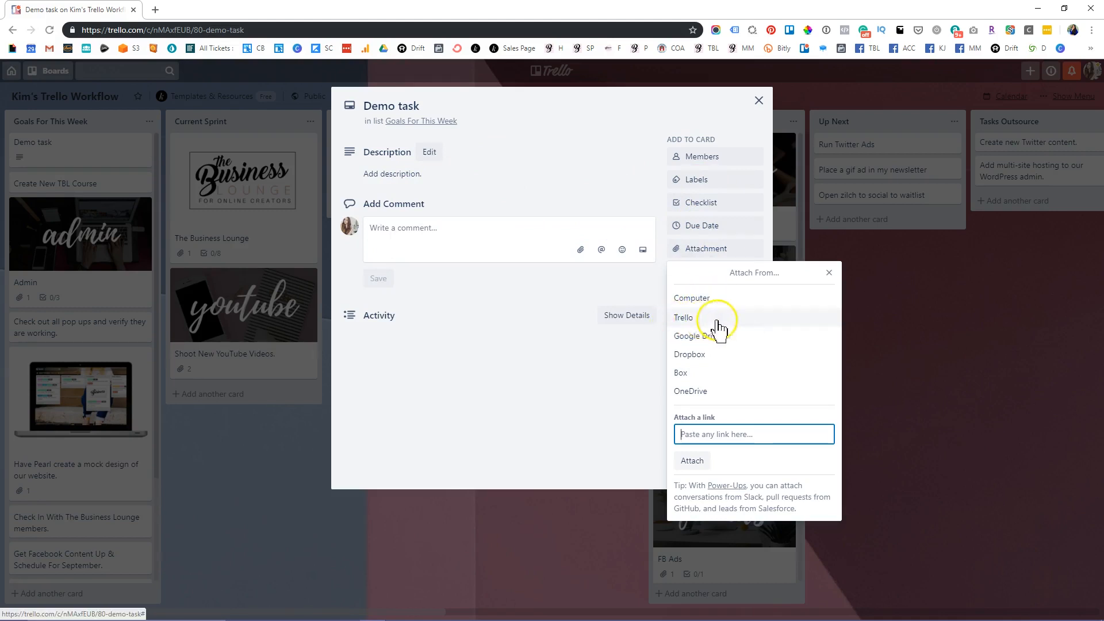
{"action": "mouse_move", "coordinate": [713, 348]}
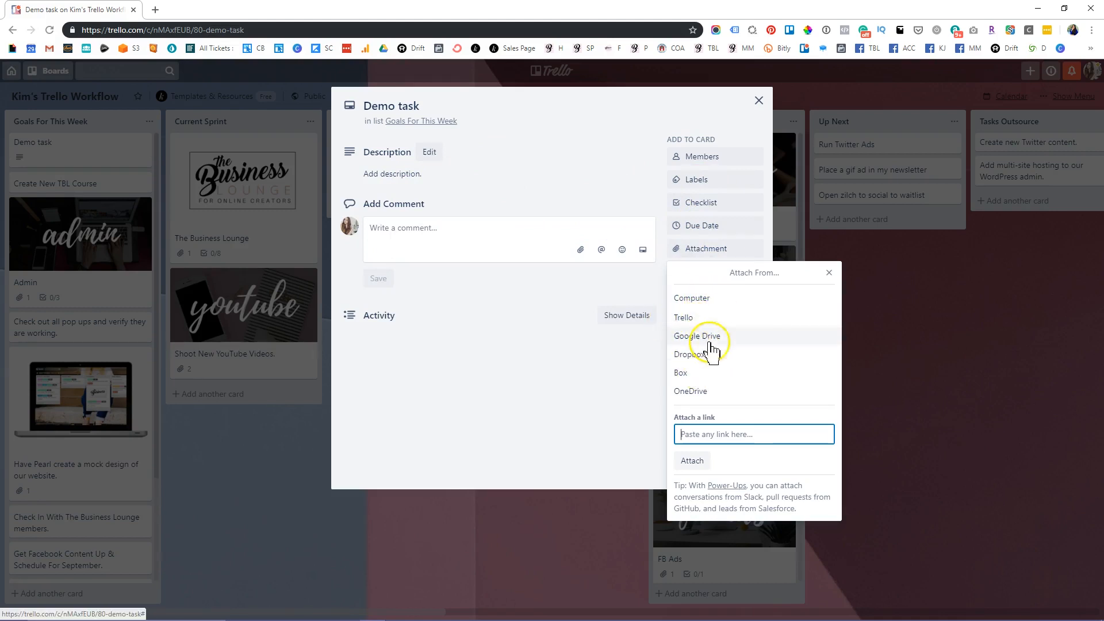
{"action": "mouse_move", "coordinate": [612, 349]}
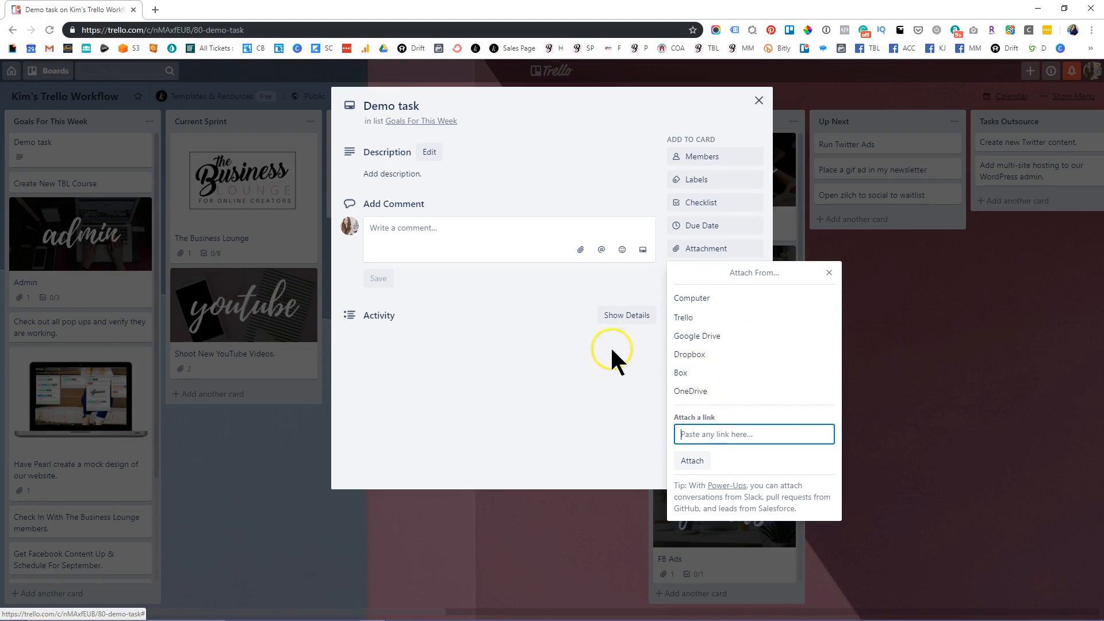
{"action": "right_click", "coordinate": [711, 434]}
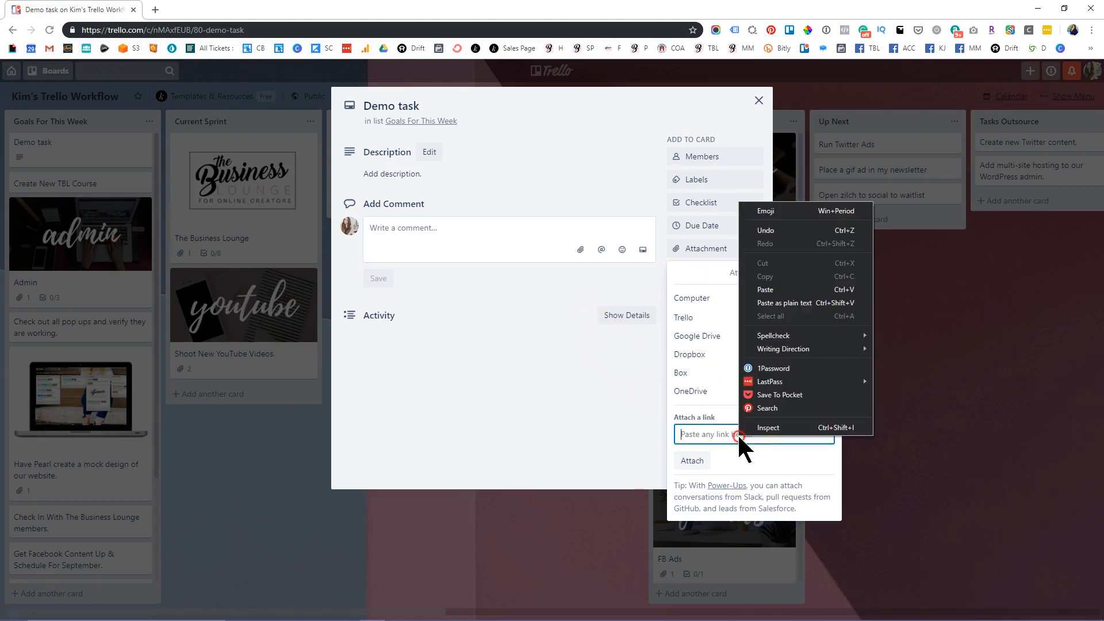
{"action": "left_click", "coordinate": [729, 433]}
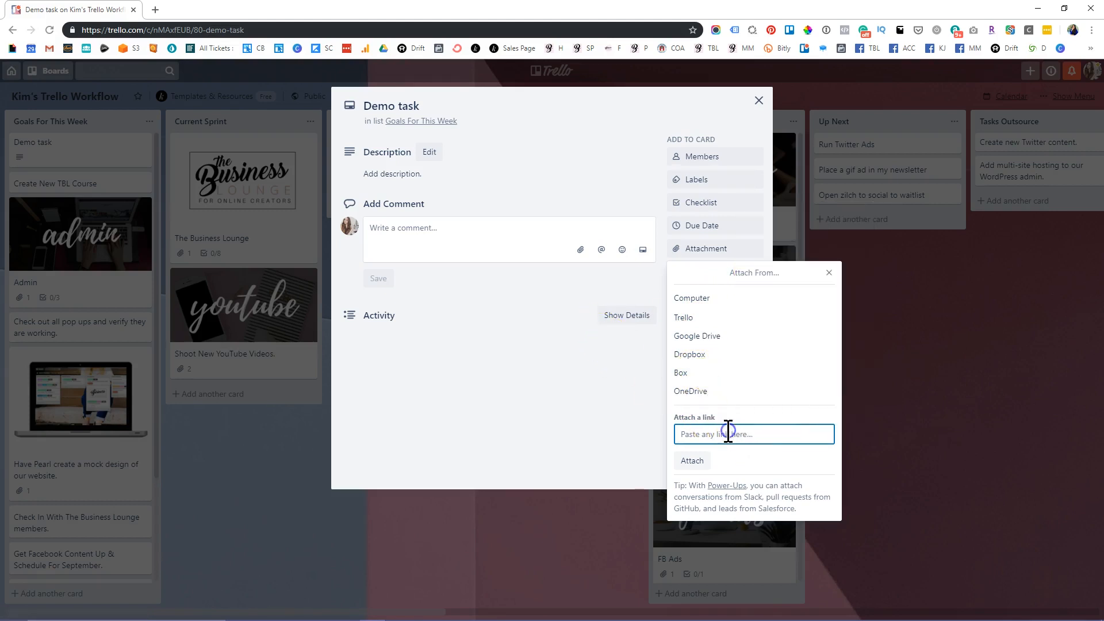
{"action": "mouse_move", "coordinate": [325, 63]}
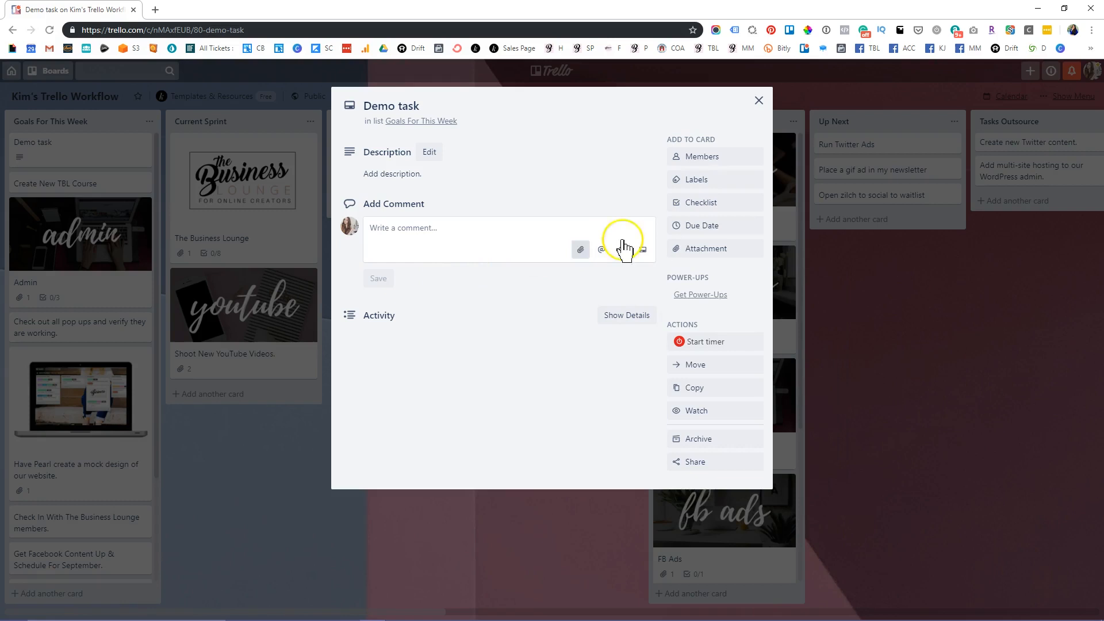
- Add a checklist named To Do's to the Demo task card
{"action": "left_click", "coordinate": [700, 202]}
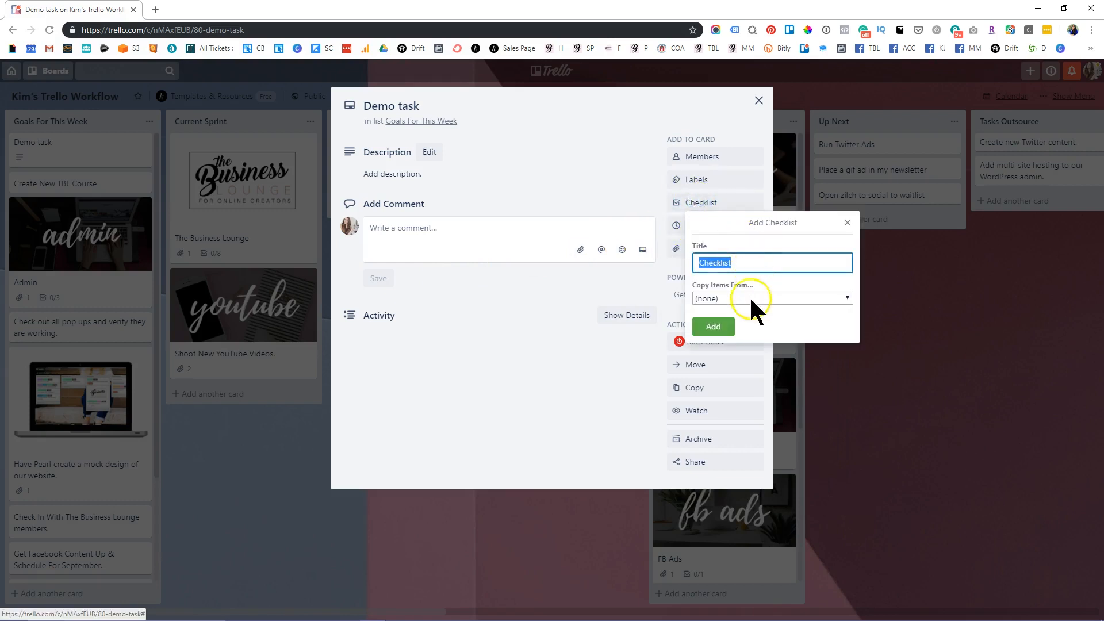
{"action": "type", "text": "To Do's"}
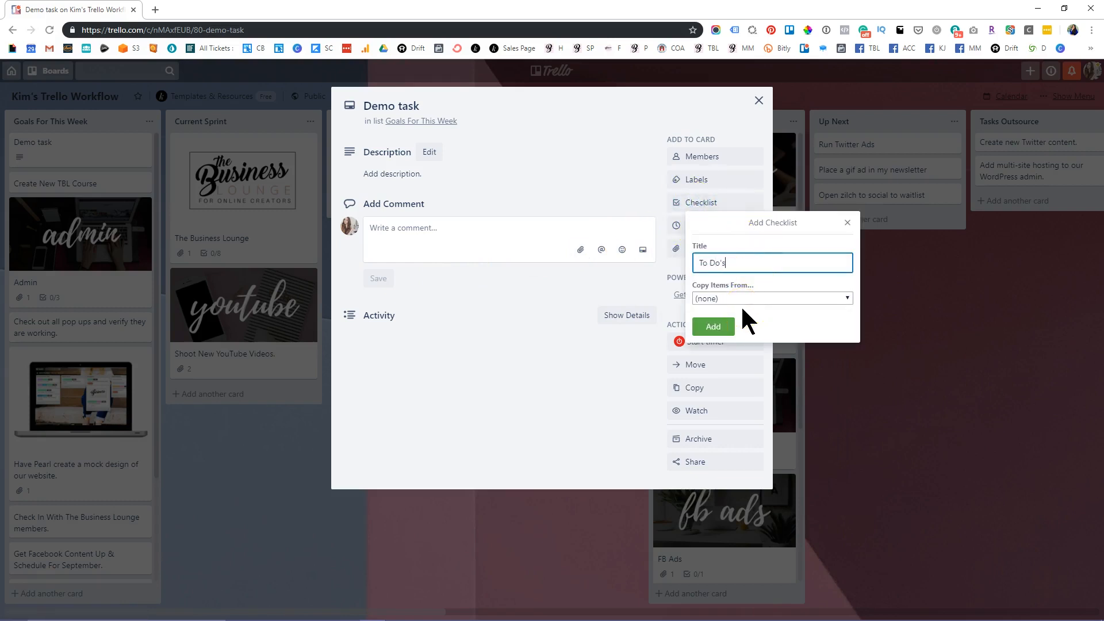
{"action": "left_click", "coordinate": [712, 326]}
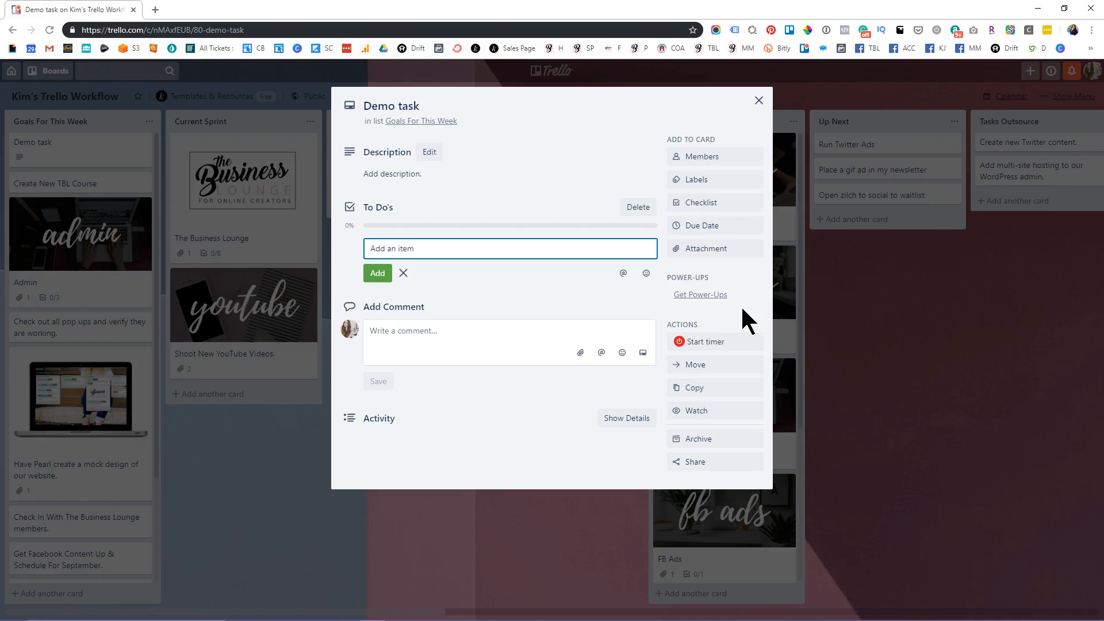
- Add Task one, Task two and Task three items to the To Do's checklist
{"action": "type", "text": "Task on"}
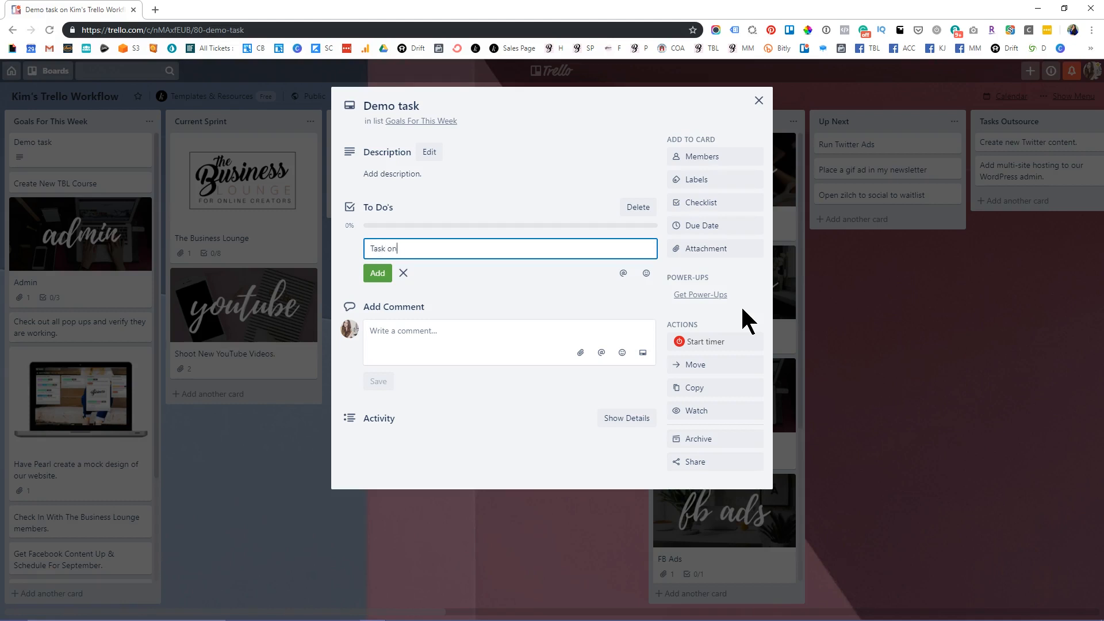
{"action": "left_click", "coordinate": [377, 274]}
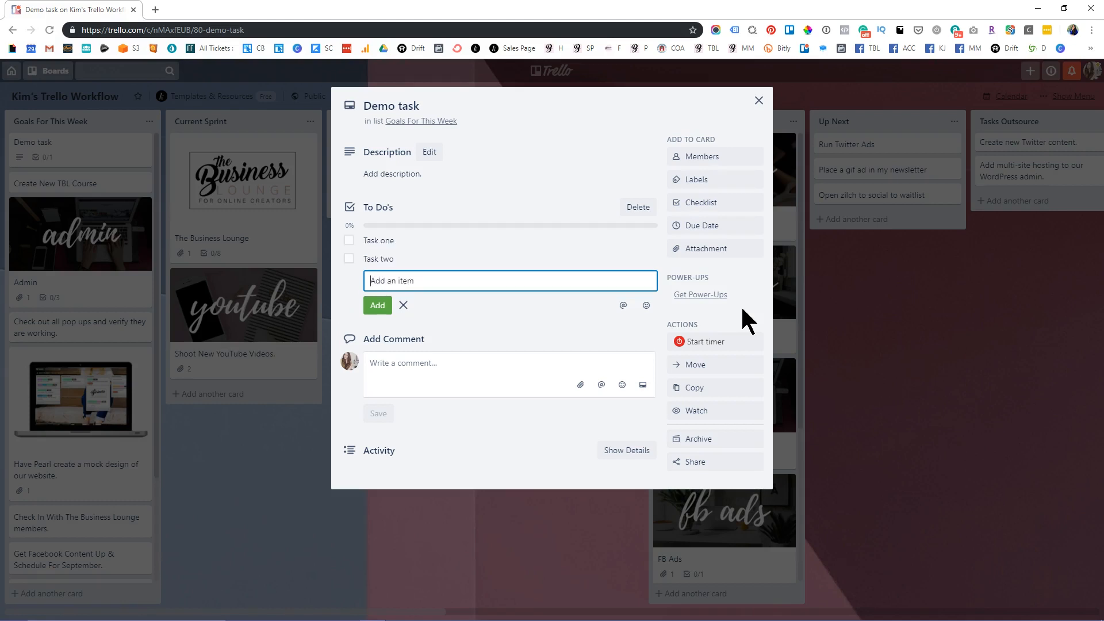
{"action": "type", "text": "Task t"}
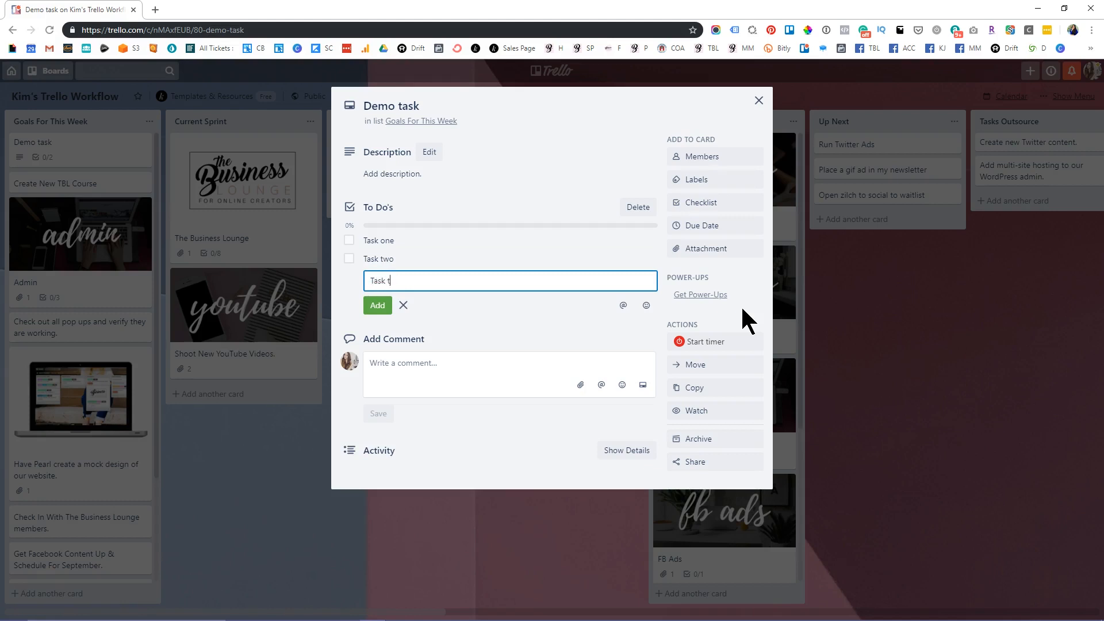
{"action": "left_click", "coordinate": [377, 305]}
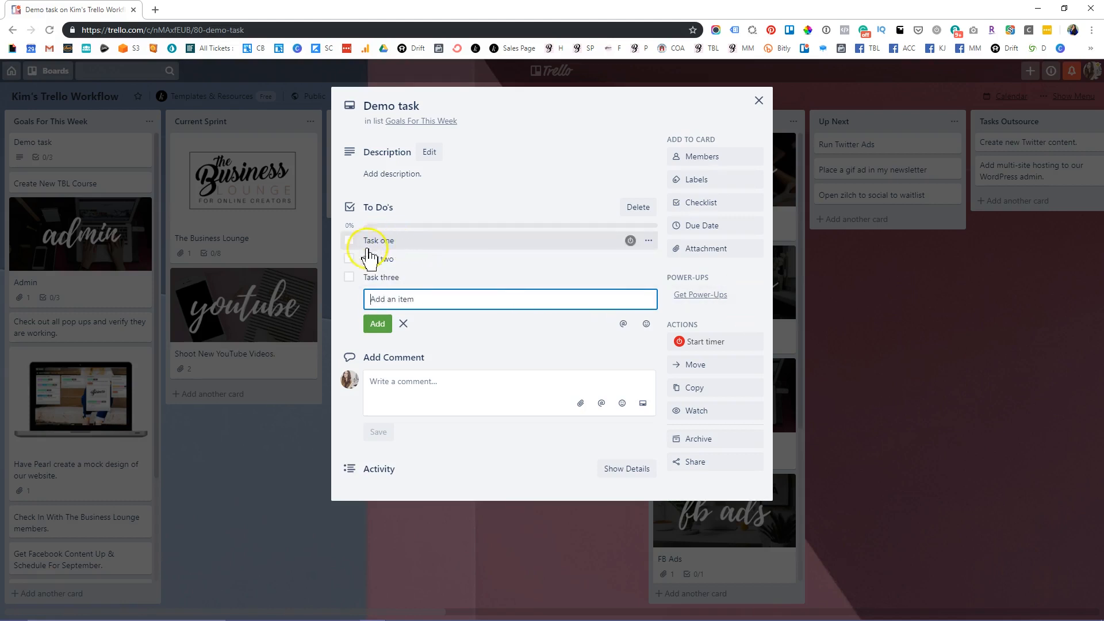
- Mark Task one and Task two complete, leaving Task three open, and start the due date
{"action": "left_click", "coordinate": [350, 259]}
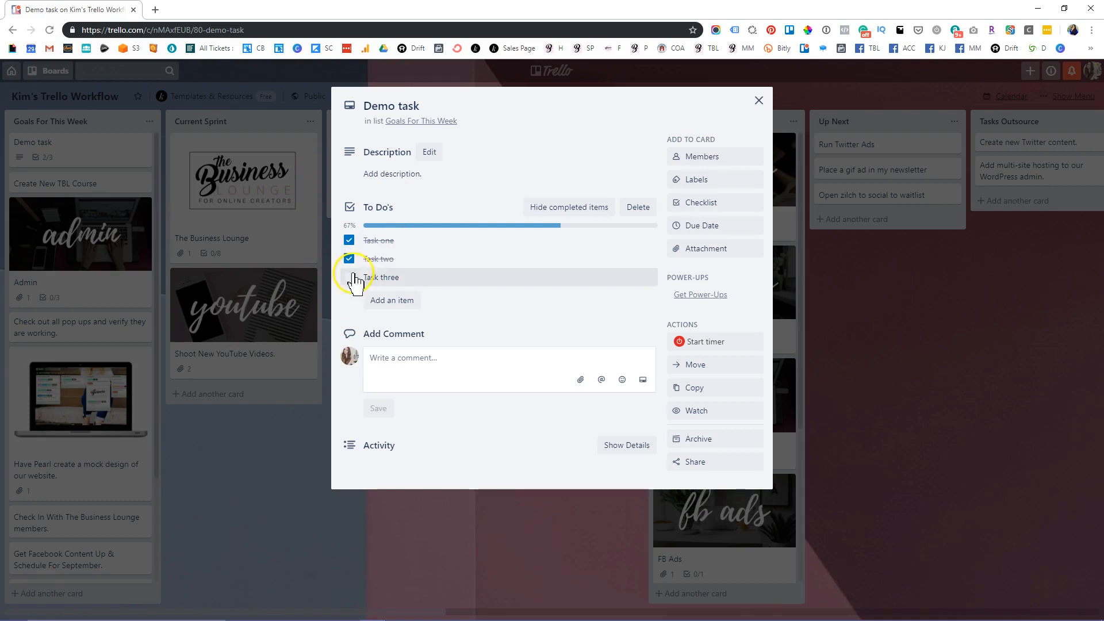
{"action": "left_click", "coordinate": [349, 277]}
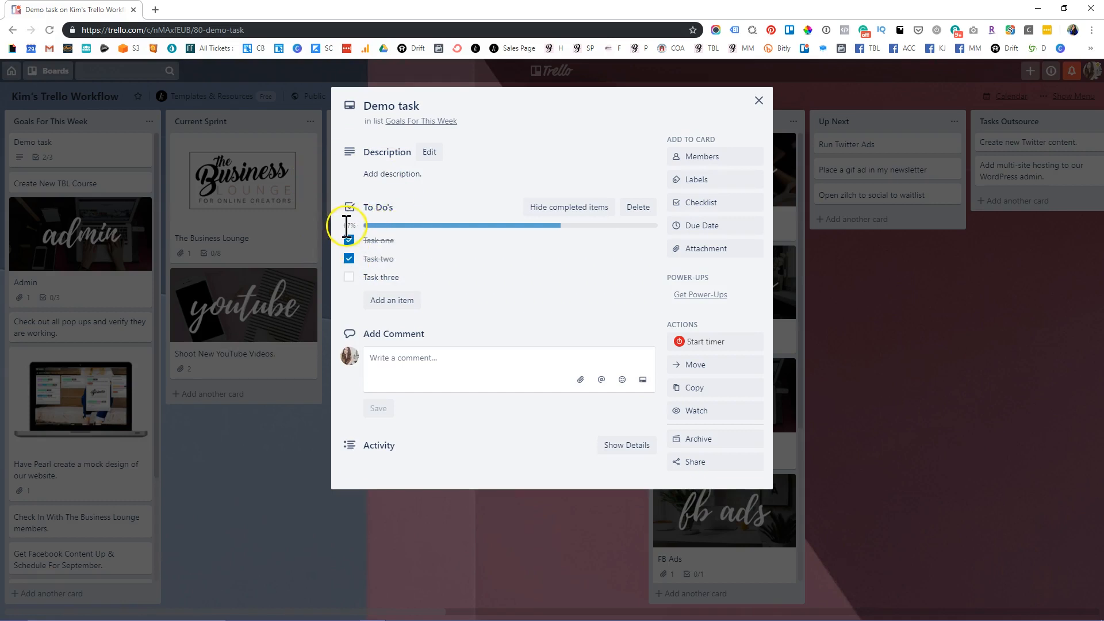
{"action": "left_click", "coordinate": [348, 239]}
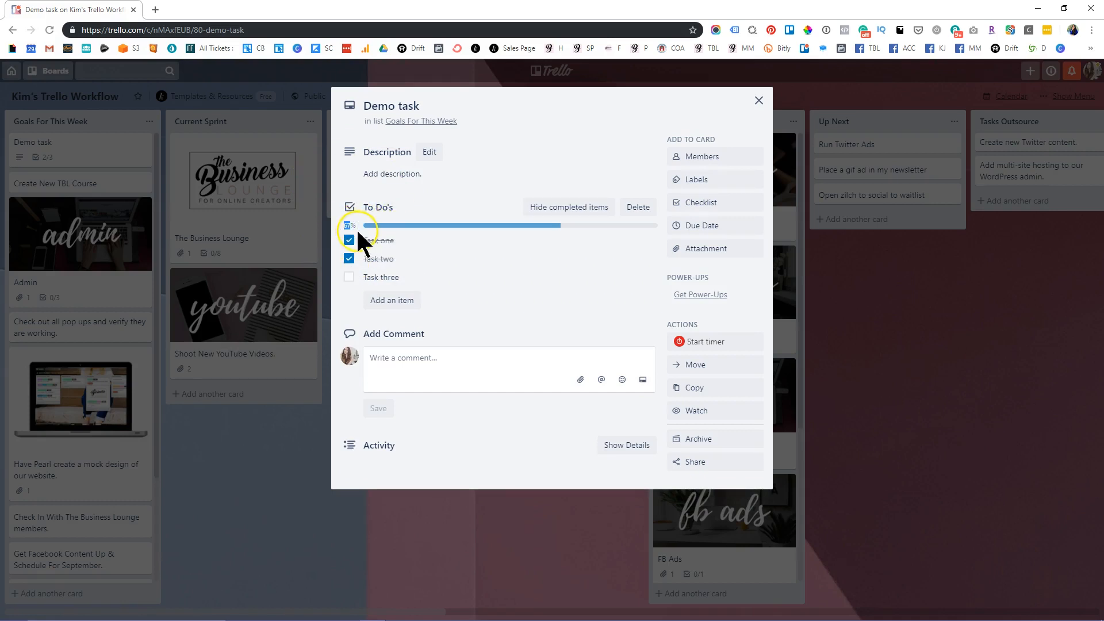
{"action": "left_click", "coordinate": [703, 226]}
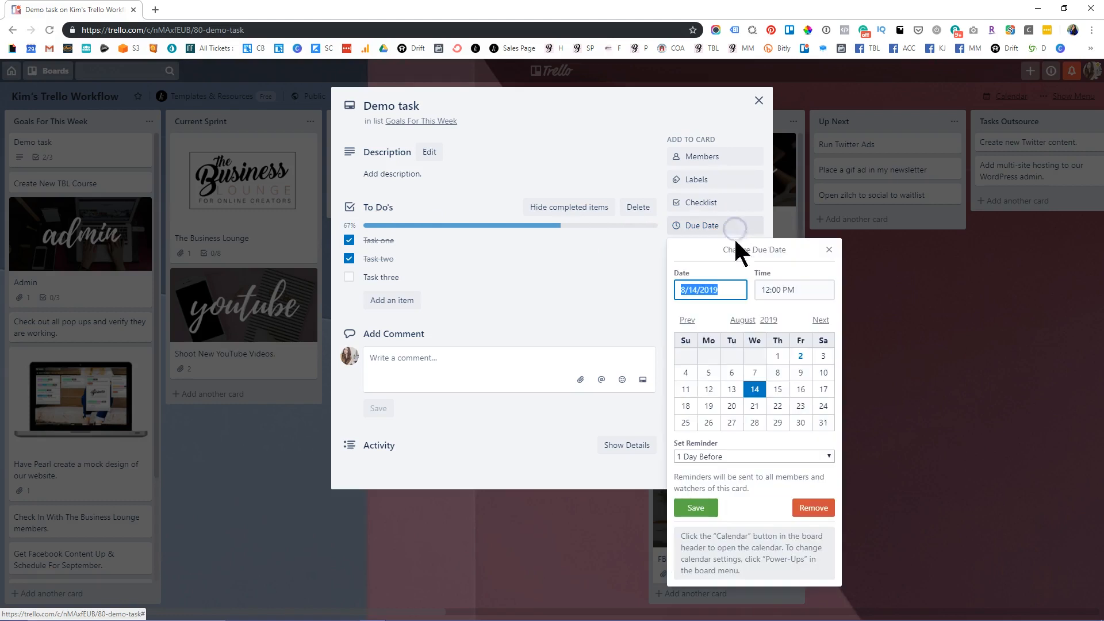
{"action": "left_click", "coordinate": [800, 388]}
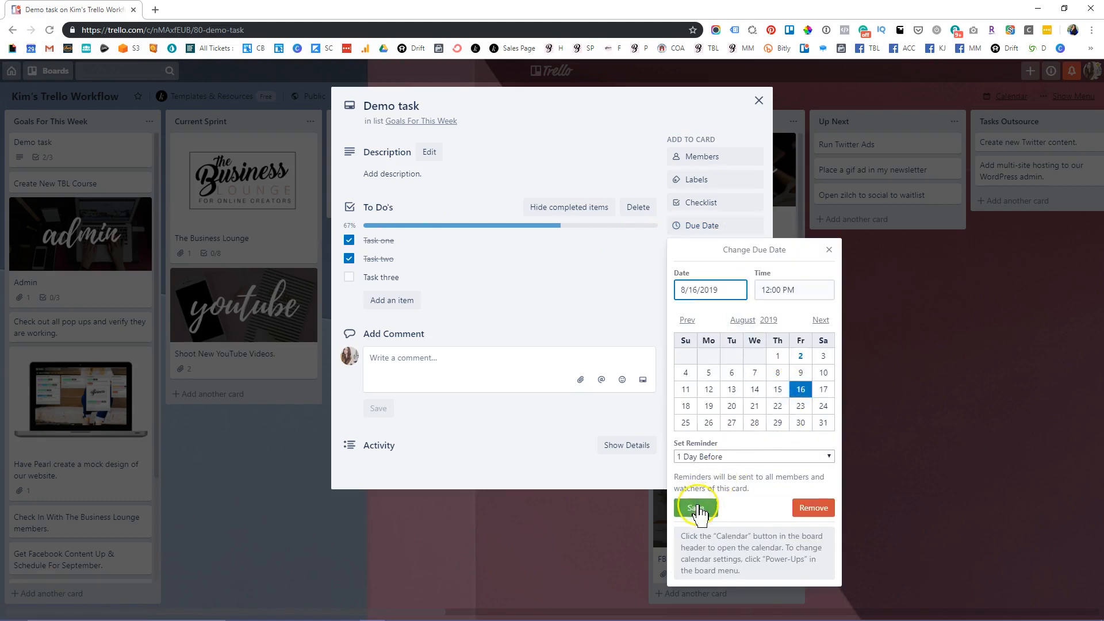
{"action": "left_click", "coordinate": [696, 507]}
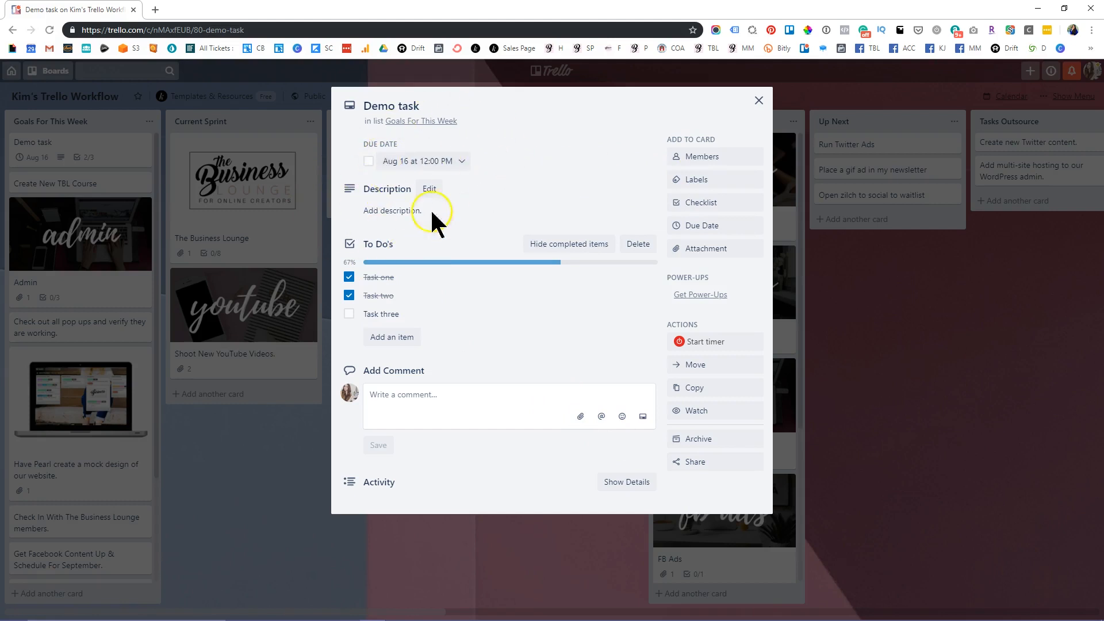
{"action": "left_click", "coordinate": [368, 161]}
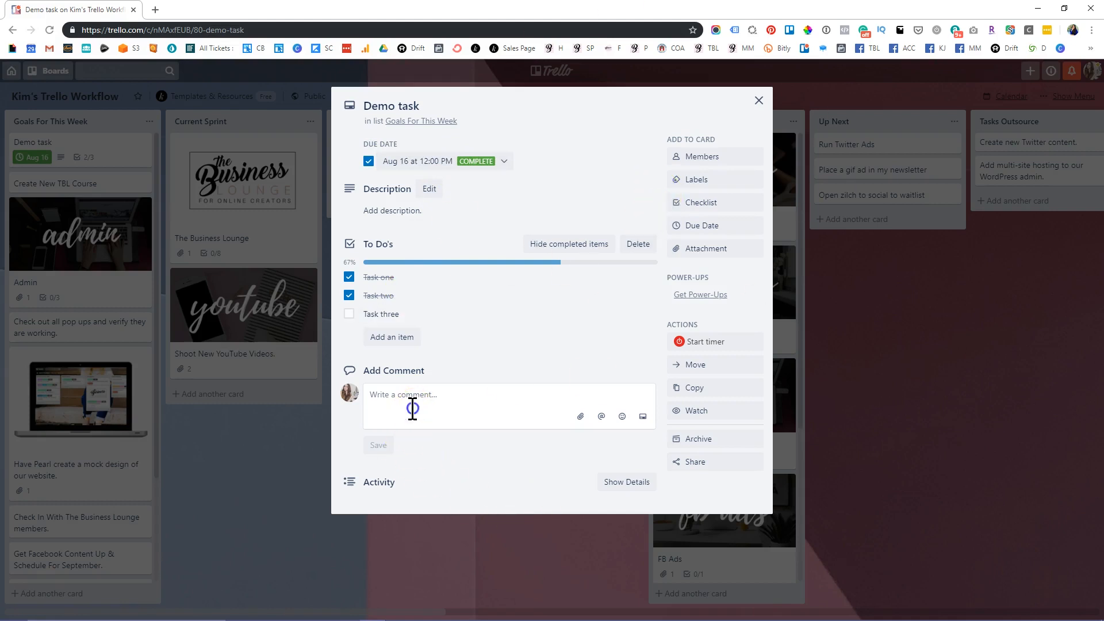
{"action": "mouse_move", "coordinate": [469, 407]}
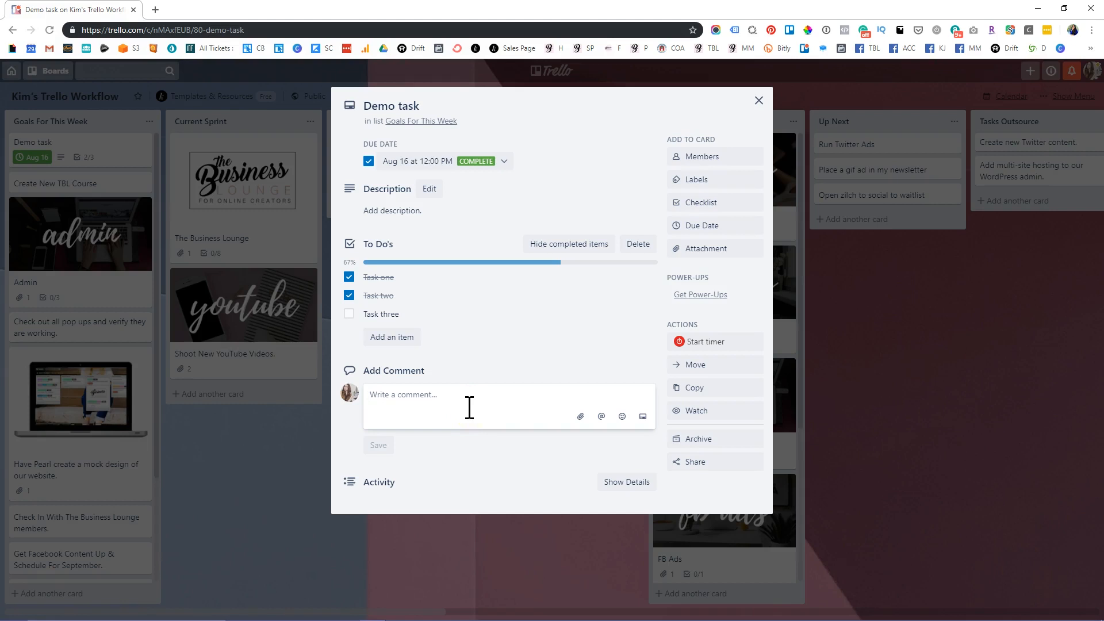
{"action": "type", "text": "@pearlaton1"}
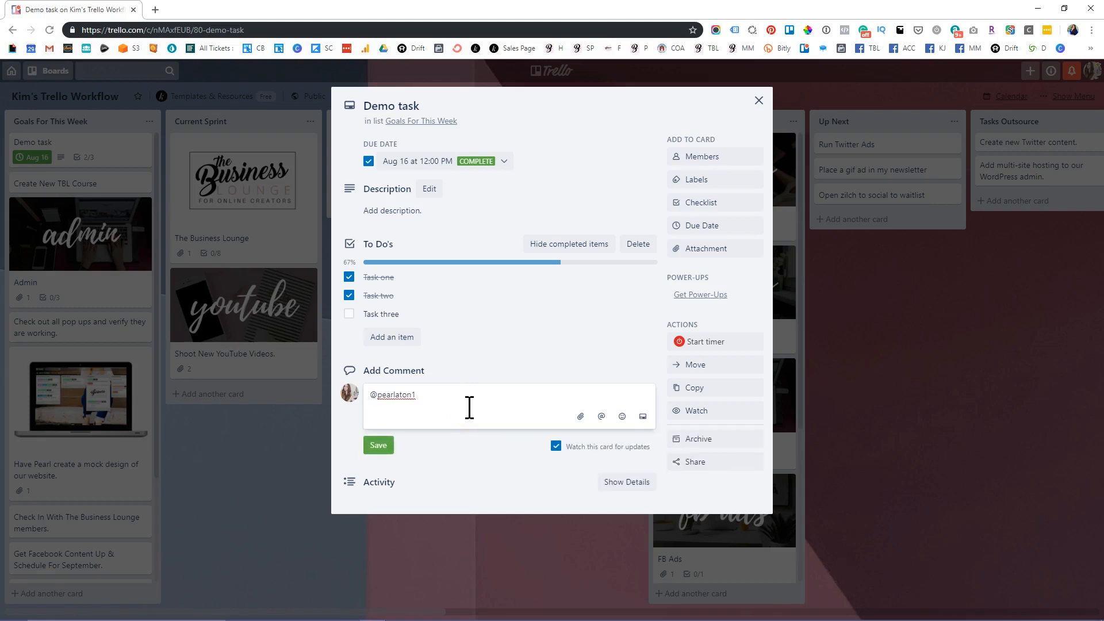
{"action": "type", "text": "Hey need yo"}
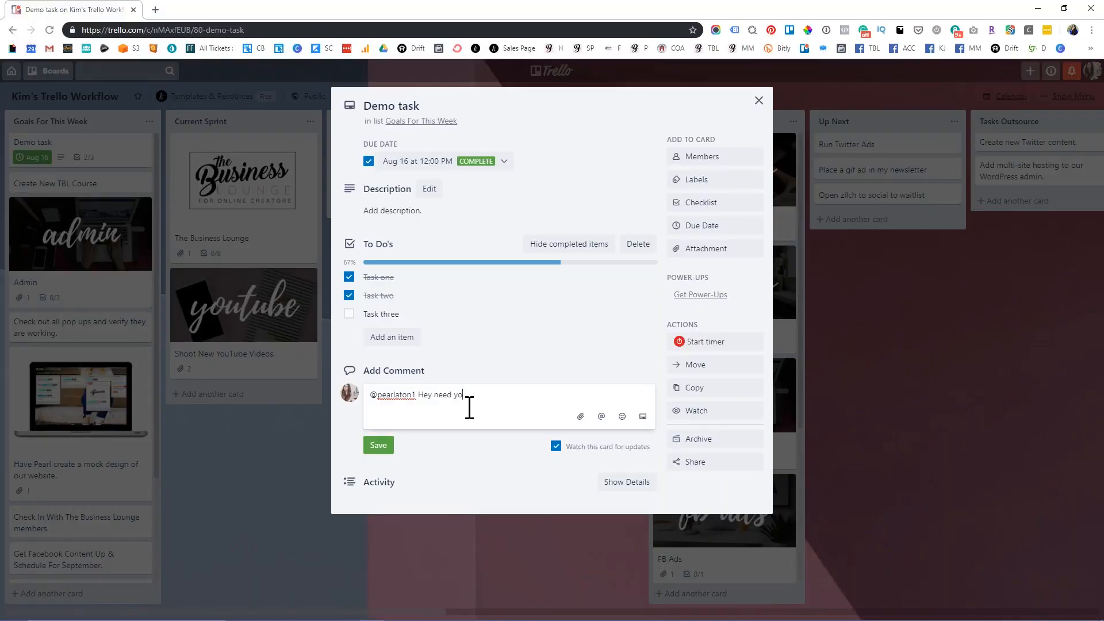
{"action": "type", "text": "ur help with this"}
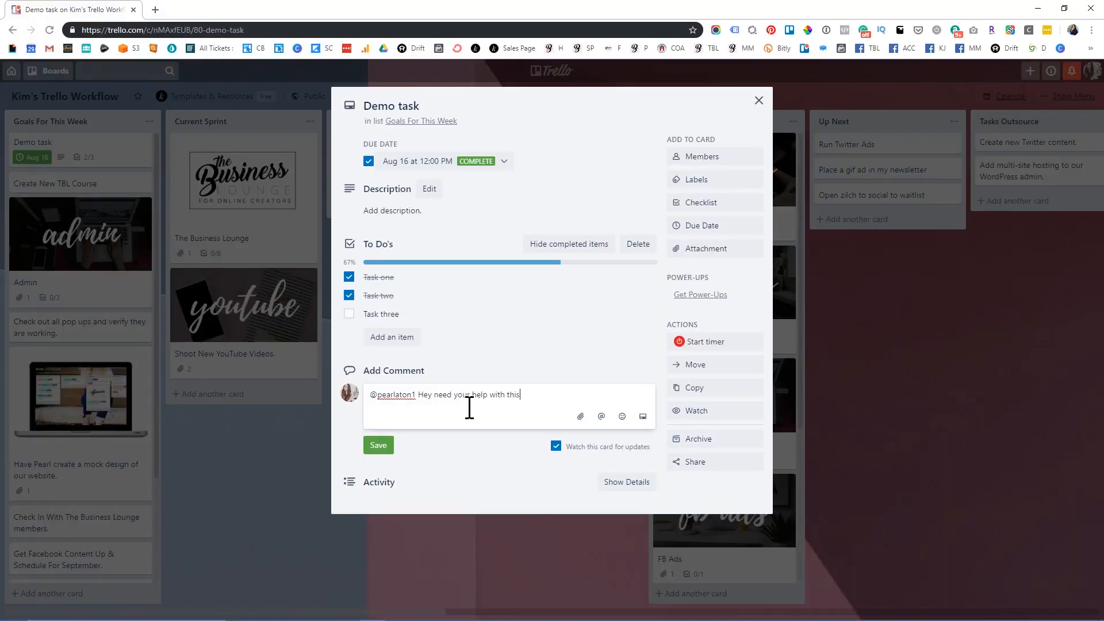
{"action": "type", "text": "Can you..."}
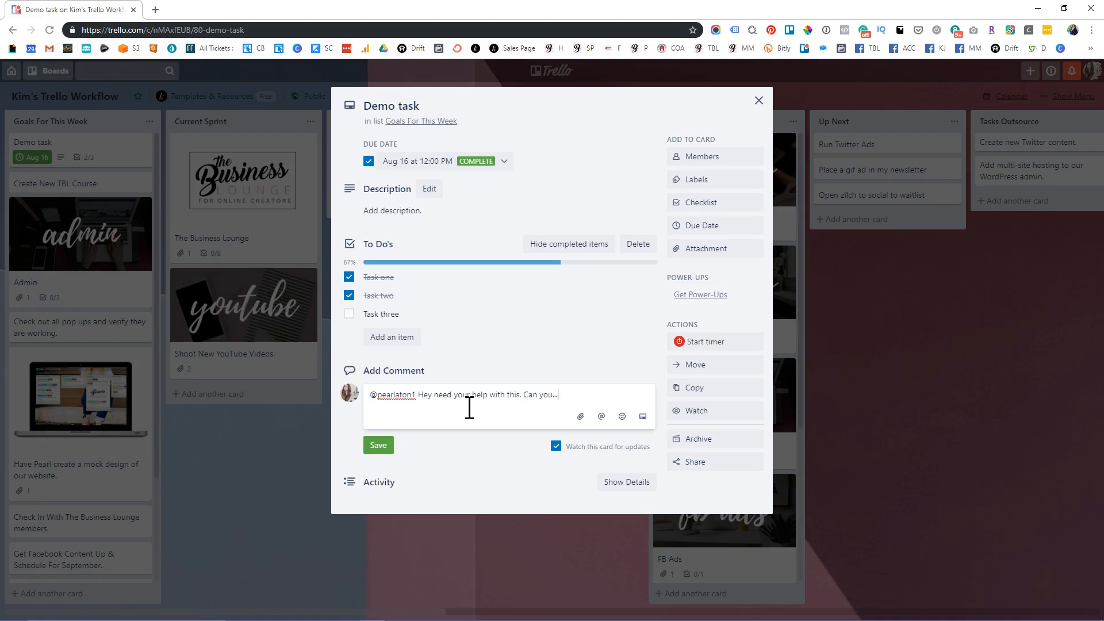
{"action": "left_click", "coordinate": [379, 444]}
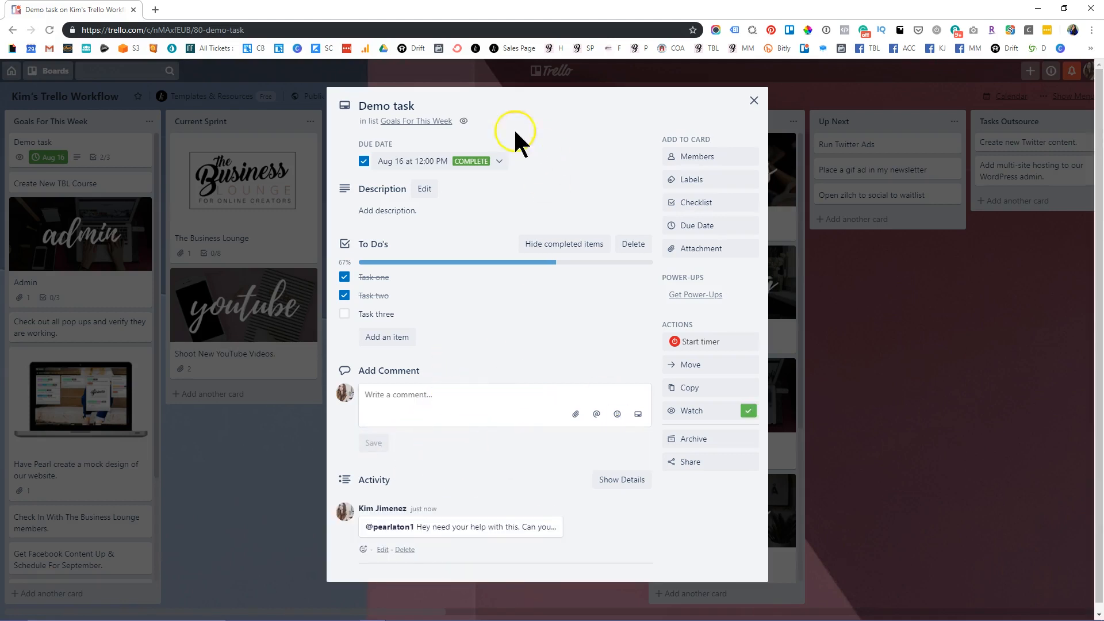
{"action": "mouse_move", "coordinate": [697, 226]}
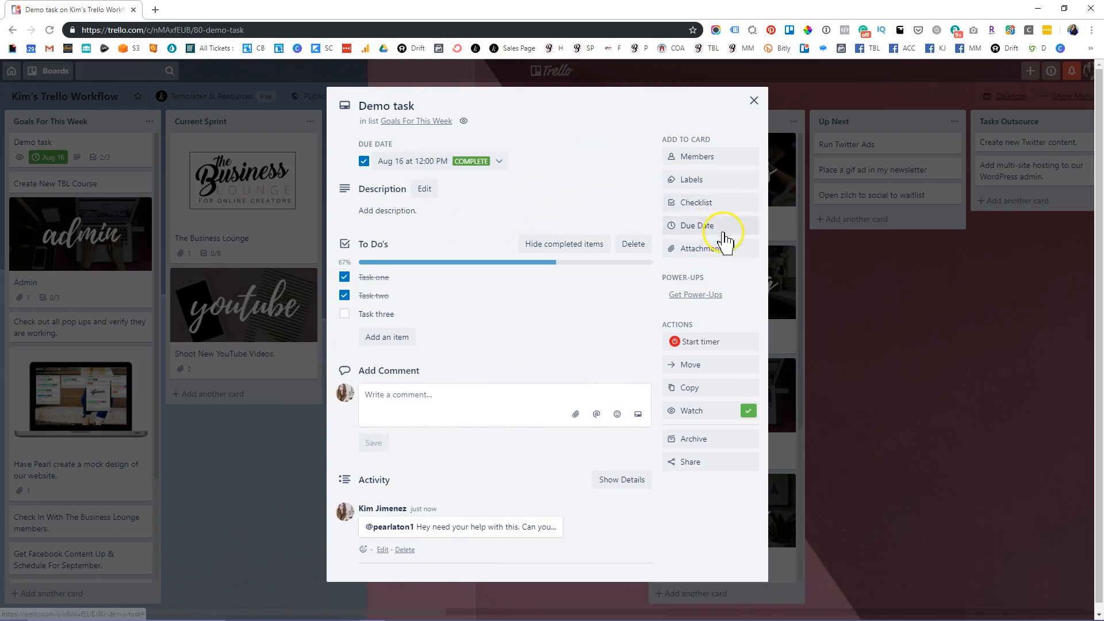
- Apply then remove the Priority label on Demo task and close the card back to the board
{"action": "left_click", "coordinate": [691, 180]}
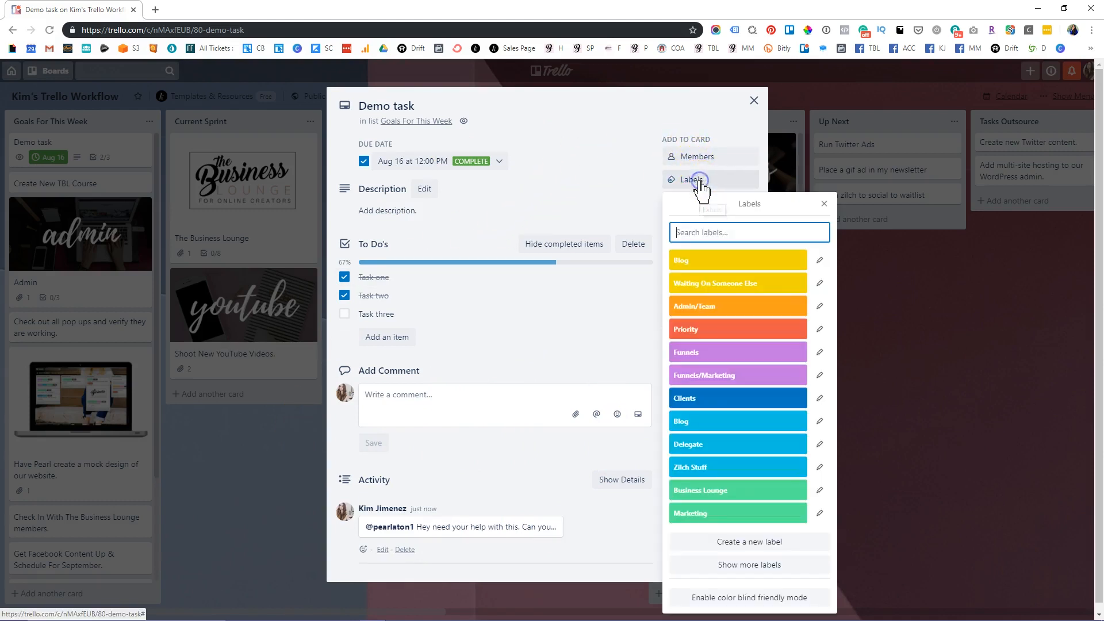
{"action": "mouse_move", "coordinate": [699, 321]}
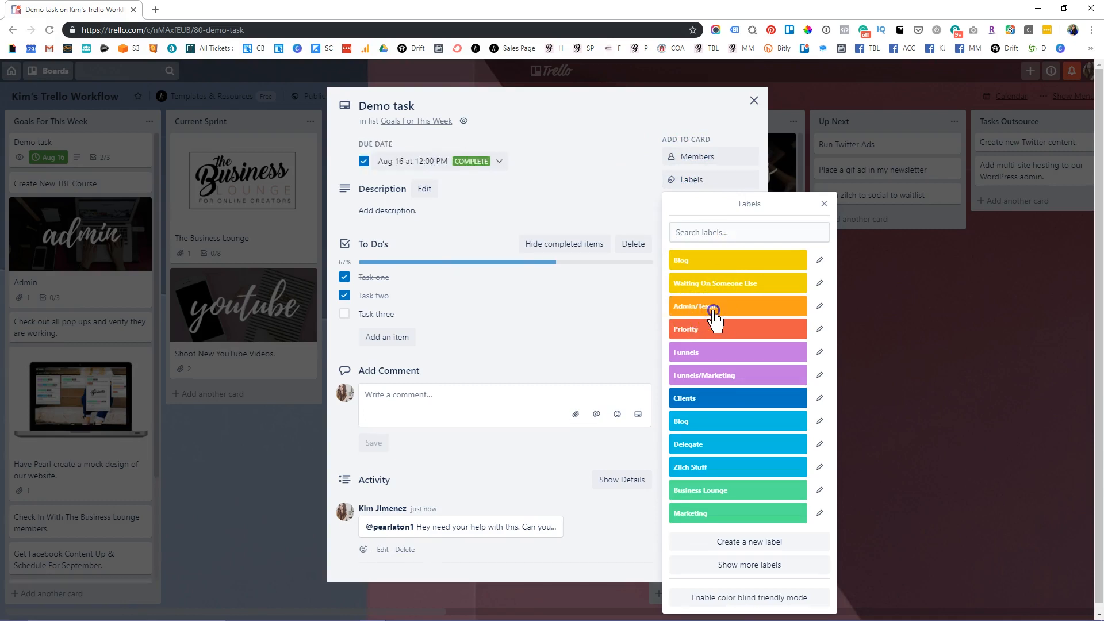
{"action": "left_click", "coordinate": [736, 329]}
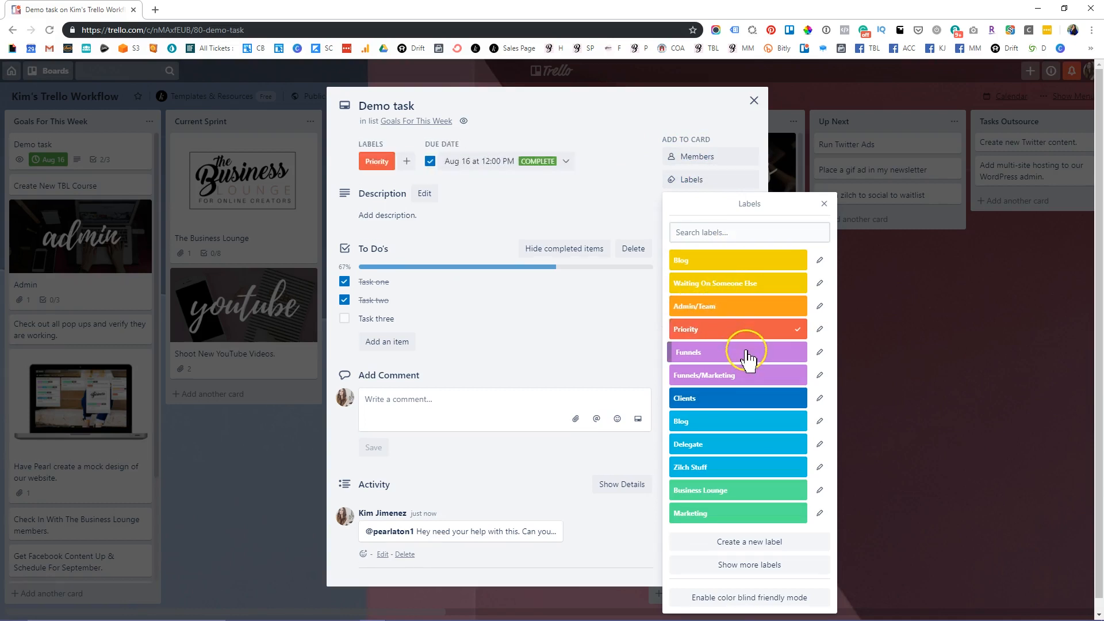
{"action": "left_click", "coordinate": [736, 328]}
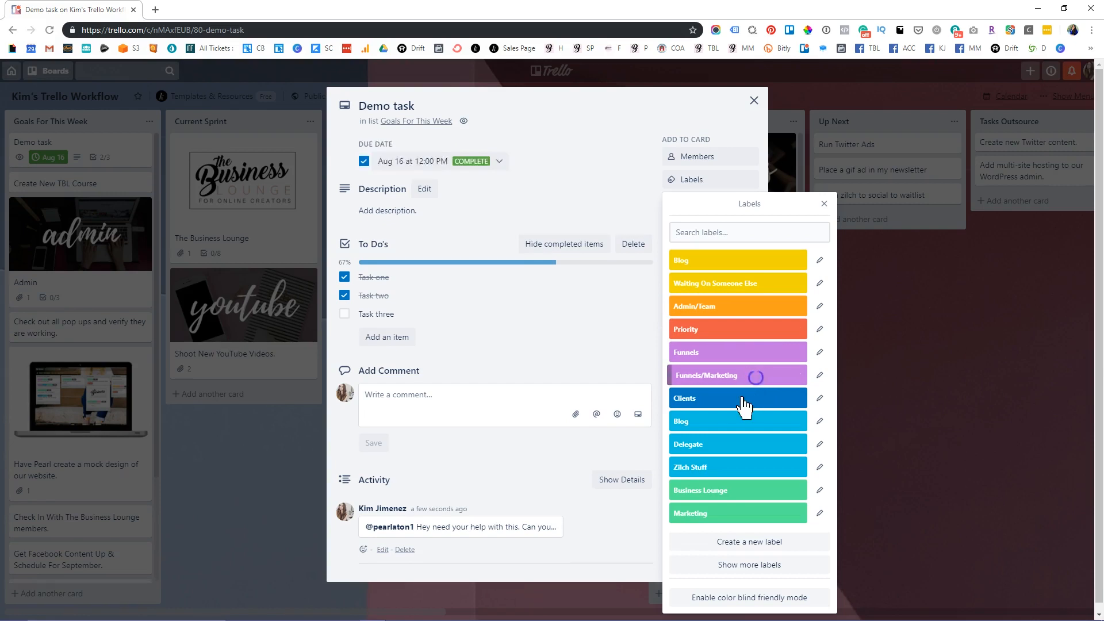
{"action": "left_click", "coordinate": [737, 375]}
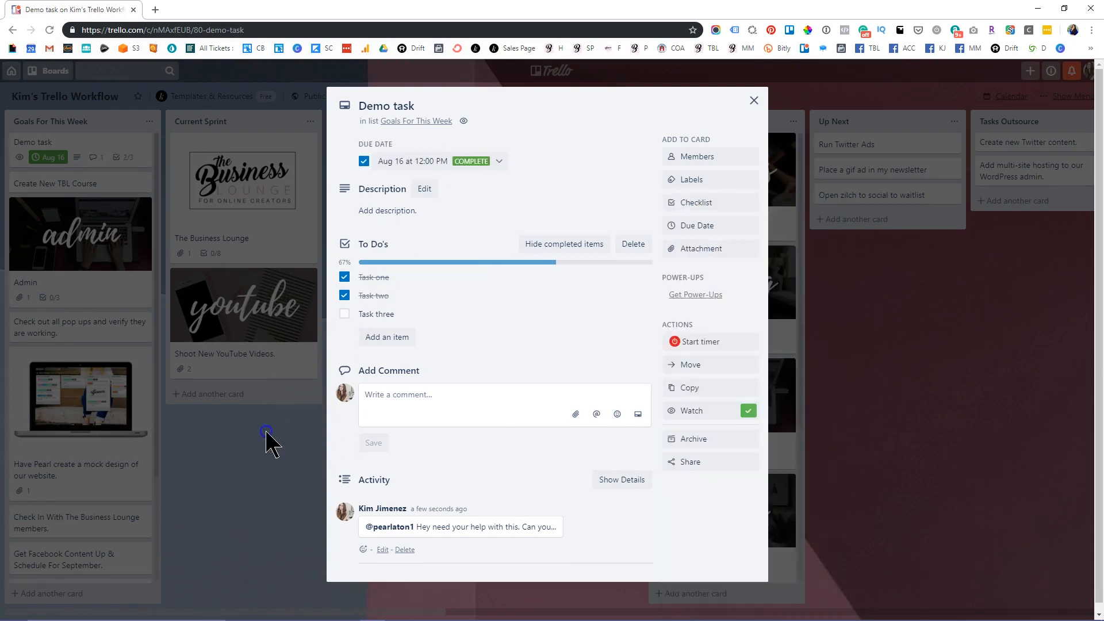
{"action": "left_click", "coordinate": [752, 100]}
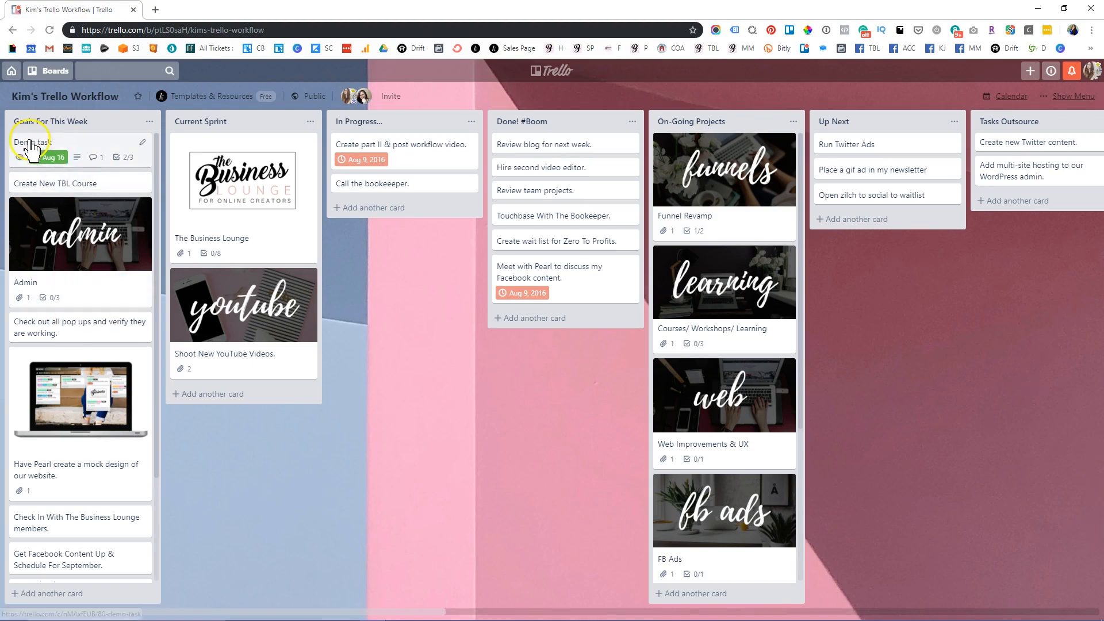
{"action": "mouse_move", "coordinate": [53, 144]}
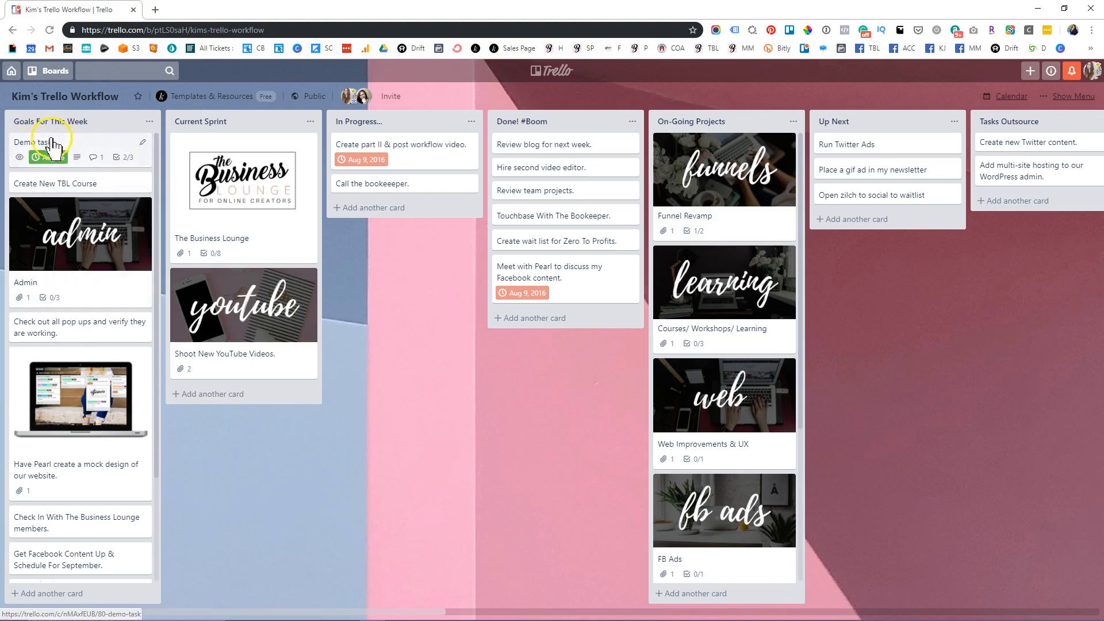
{"action": "mouse_move", "coordinate": [70, 157]}
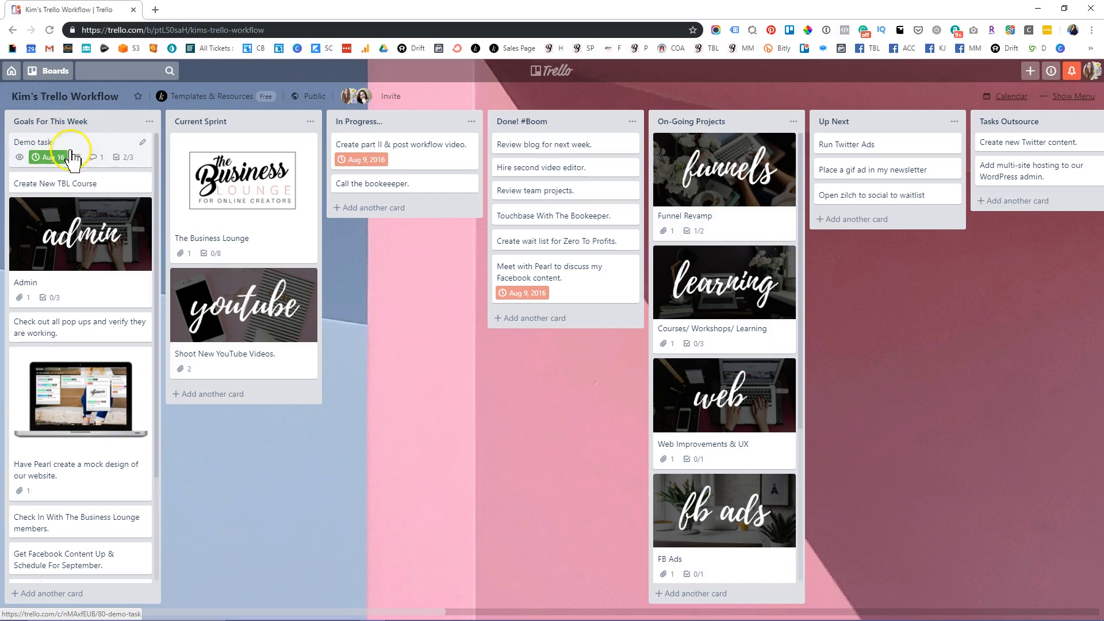
- Move the Demo task card from Goals For This Week into the Current Sprint list
{"action": "left_click_drag", "start_coordinate": [57, 143], "coordinate": [226, 126]}
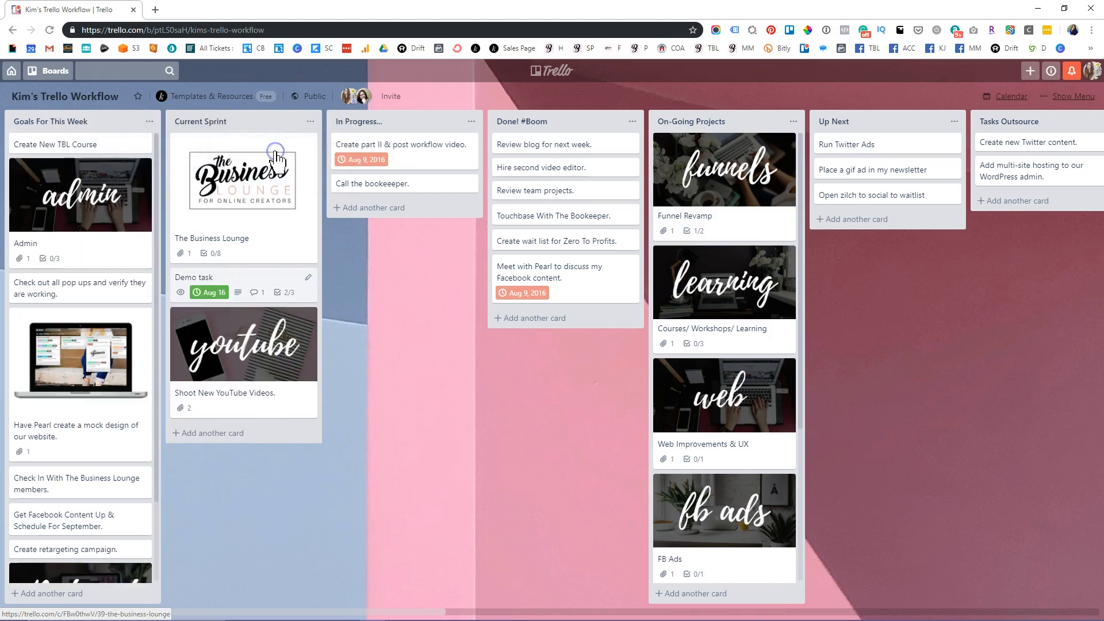
{"action": "mouse_move", "coordinate": [102, 134]}
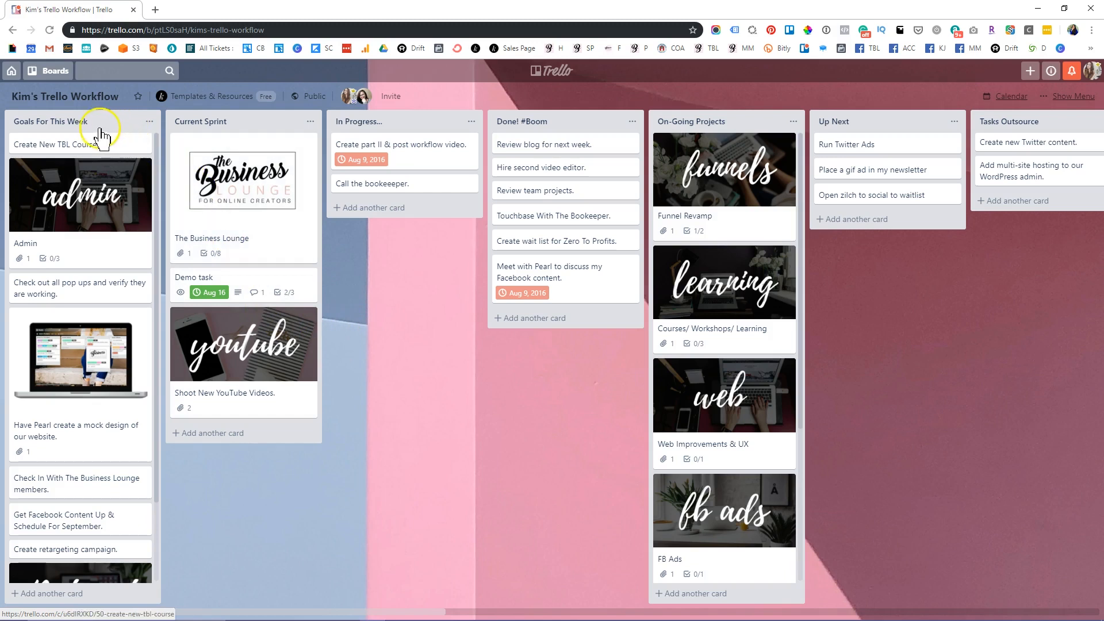
{"action": "mouse_move", "coordinate": [15, 123]}
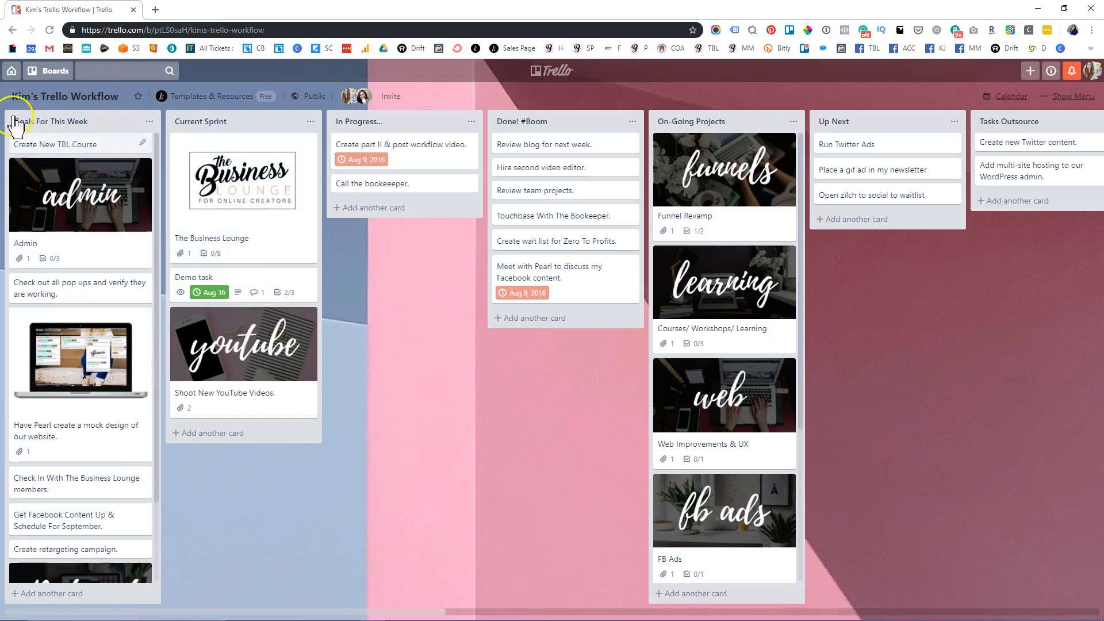
{"action": "mouse_move", "coordinate": [270, 240]}
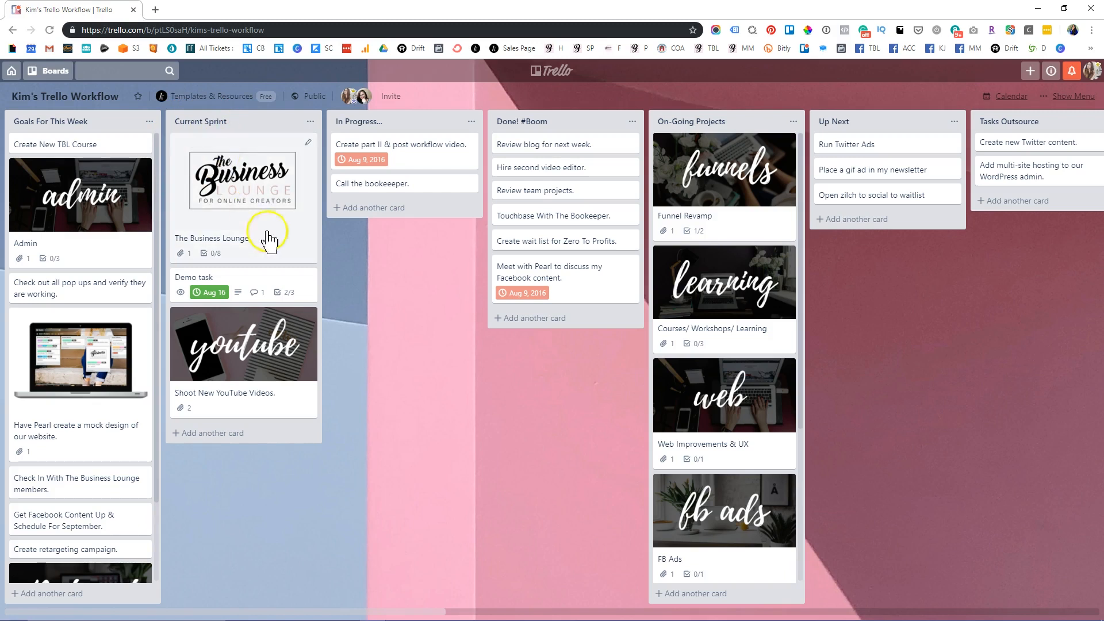
{"action": "mouse_move", "coordinate": [170, 110]}
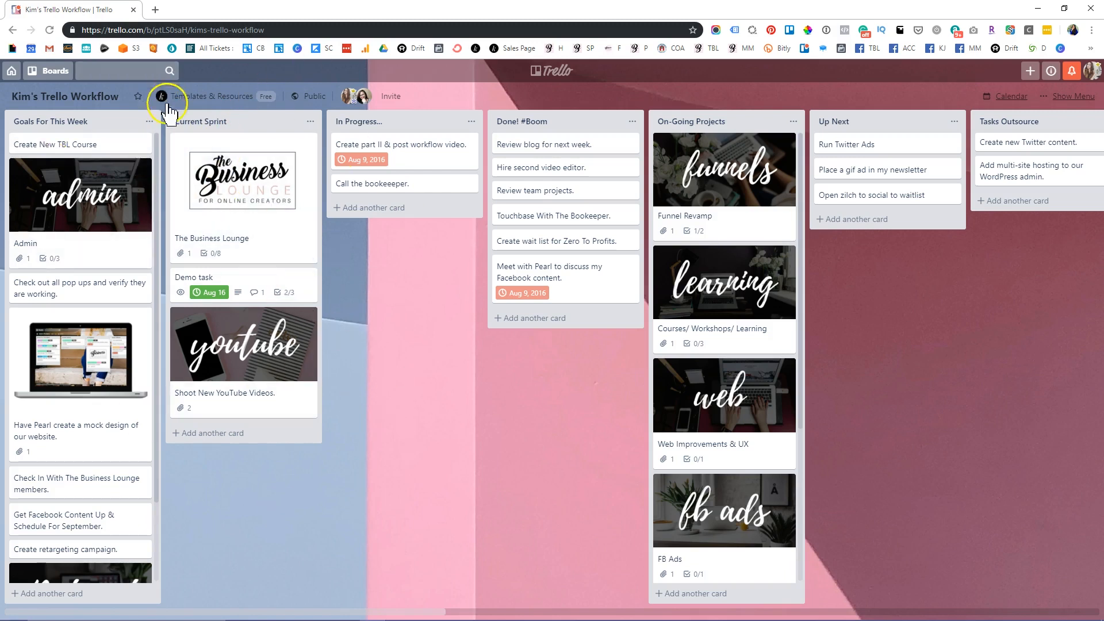
- Rename the Current Sprint list to Daily To Do's
{"action": "left_click", "coordinate": [200, 121]}
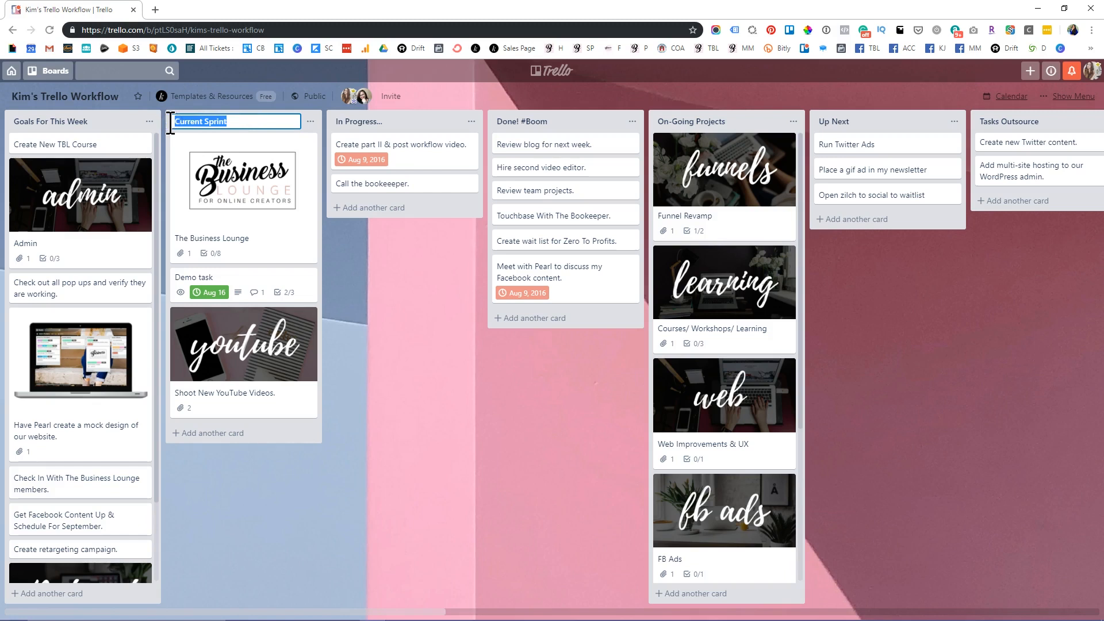
{"action": "type", "text": "Daily To Do's"}
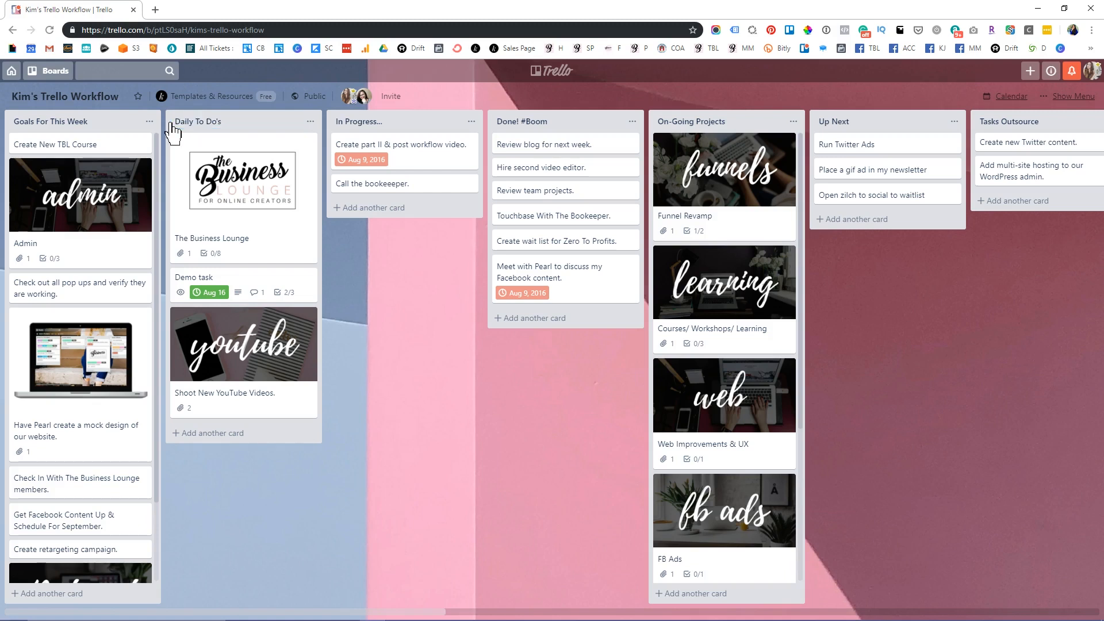
{"action": "mouse_move", "coordinate": [255, 126]}
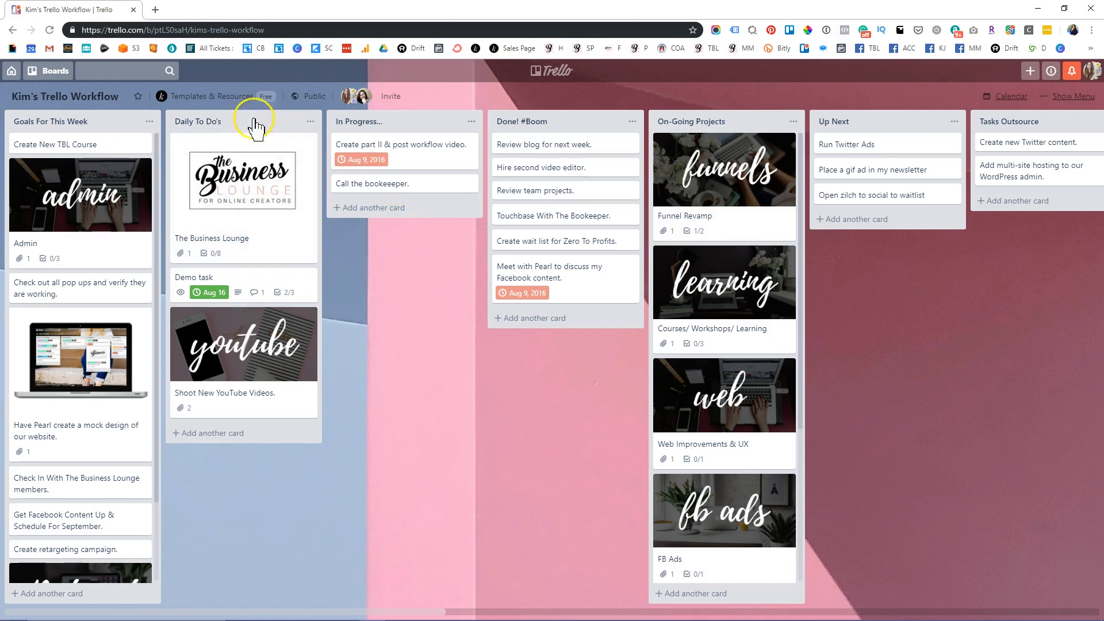
{"action": "mouse_move", "coordinate": [404, 171]}
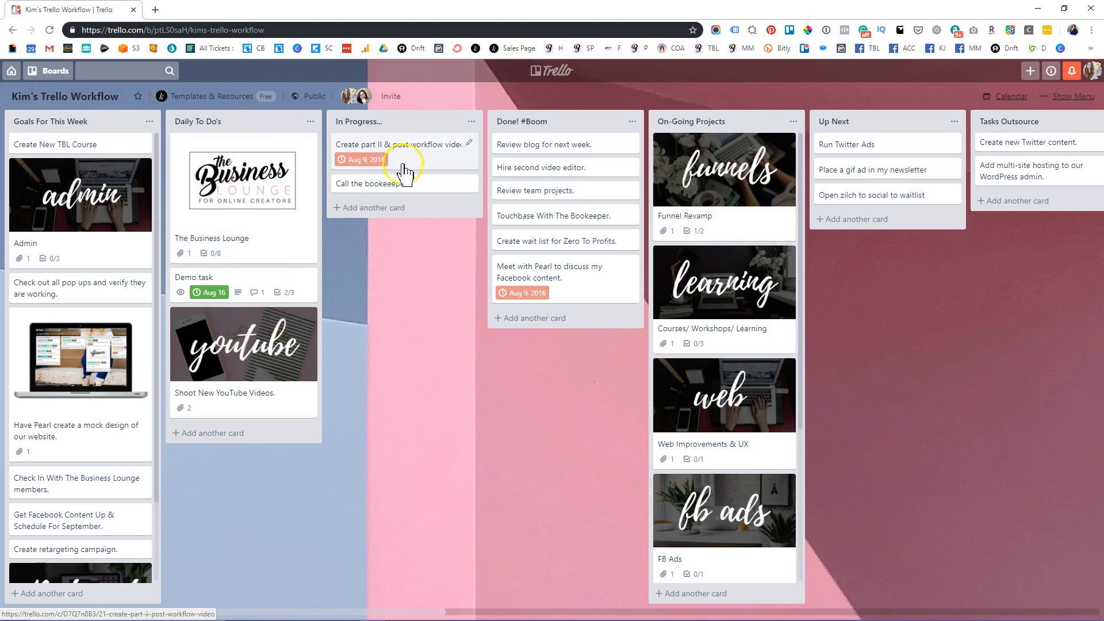
{"action": "mouse_move", "coordinate": [249, 311]}
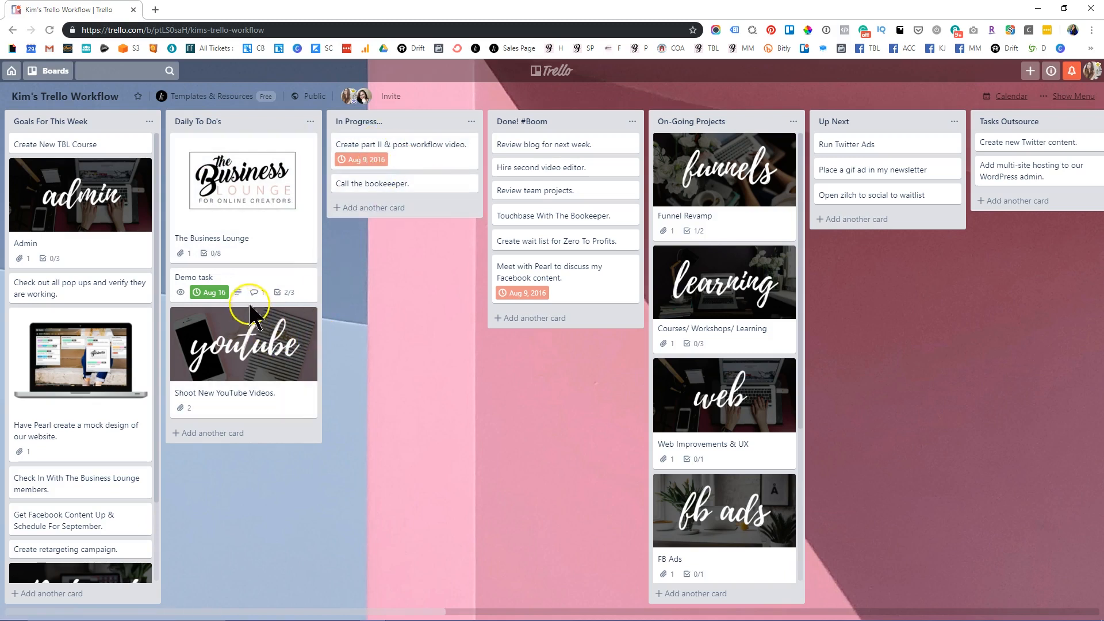
{"action": "mouse_move", "coordinate": [249, 281]}
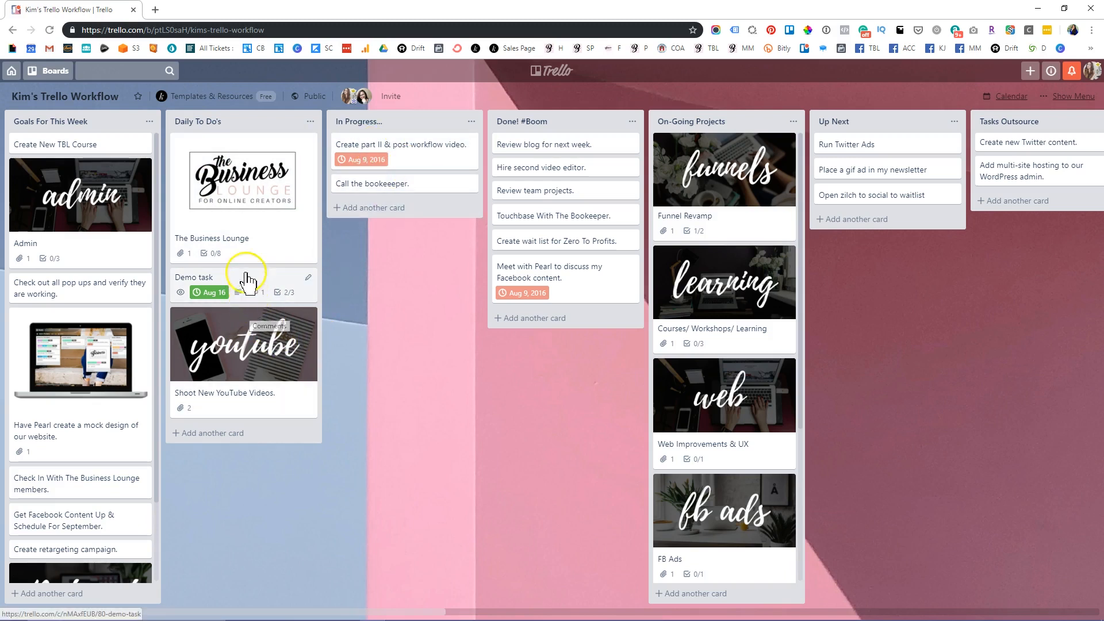
{"action": "mouse_move", "coordinate": [200, 127]}
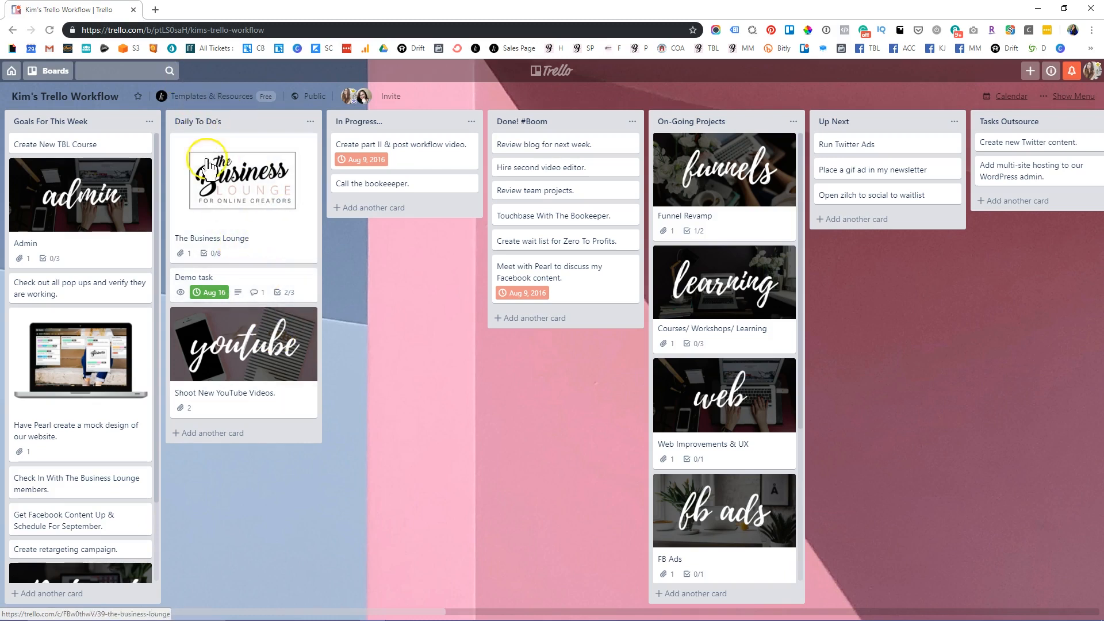
{"action": "mouse_move", "coordinate": [272, 346]}
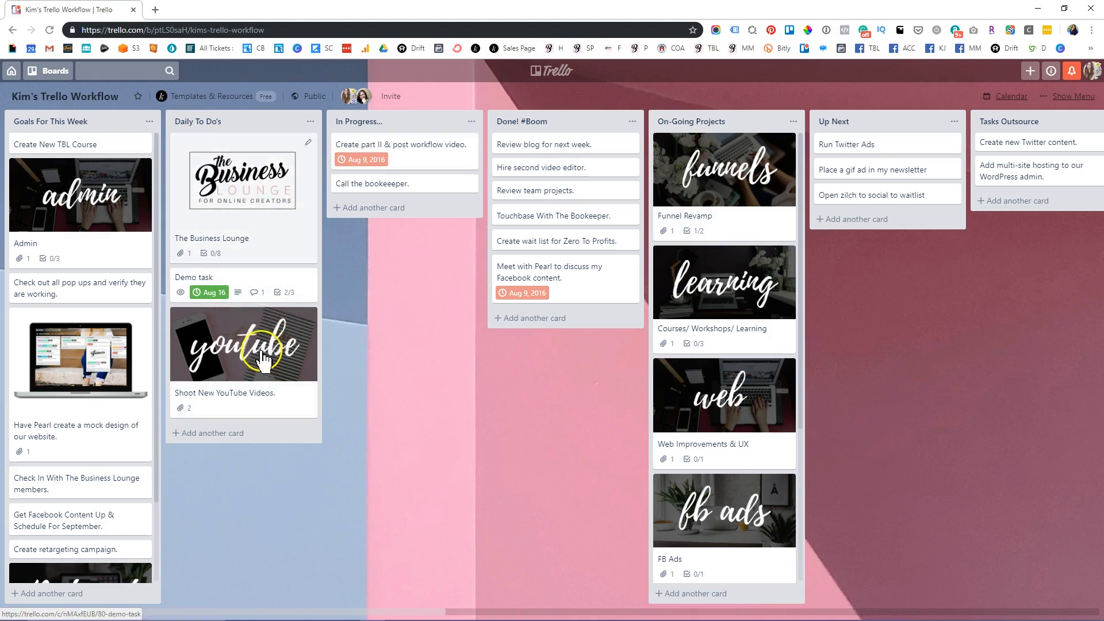
- Move Shoot New YouTube Videos through In Progress and Done, then back to Daily To Do's above Demo task
{"action": "left_click_drag", "start_coordinate": [243, 344], "coordinate": [381, 205]}
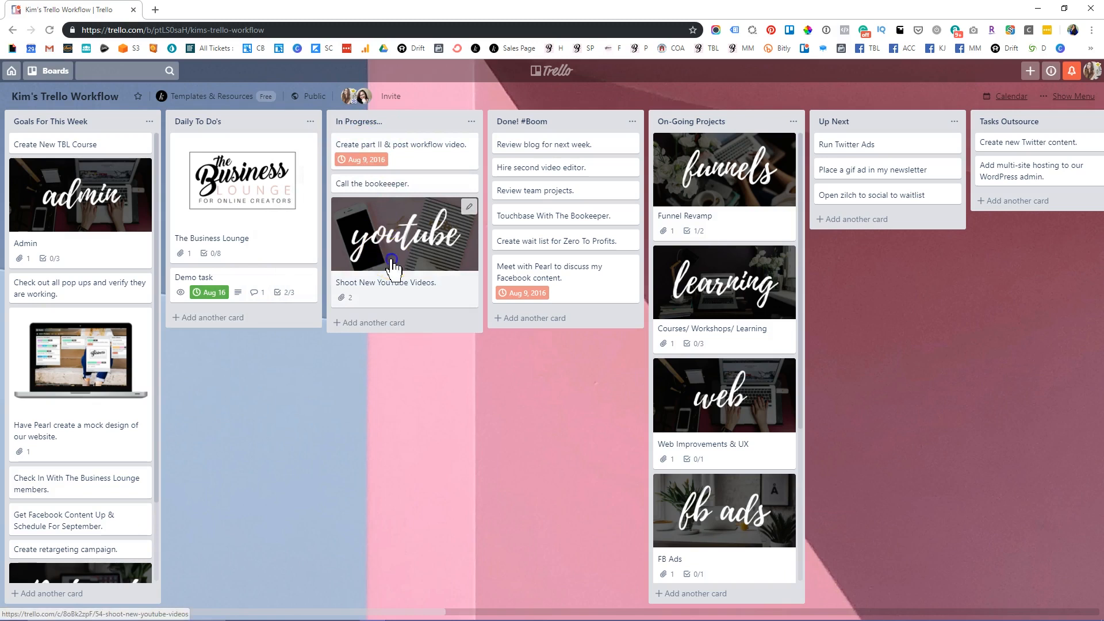
{"action": "left_click", "coordinate": [394, 236]}
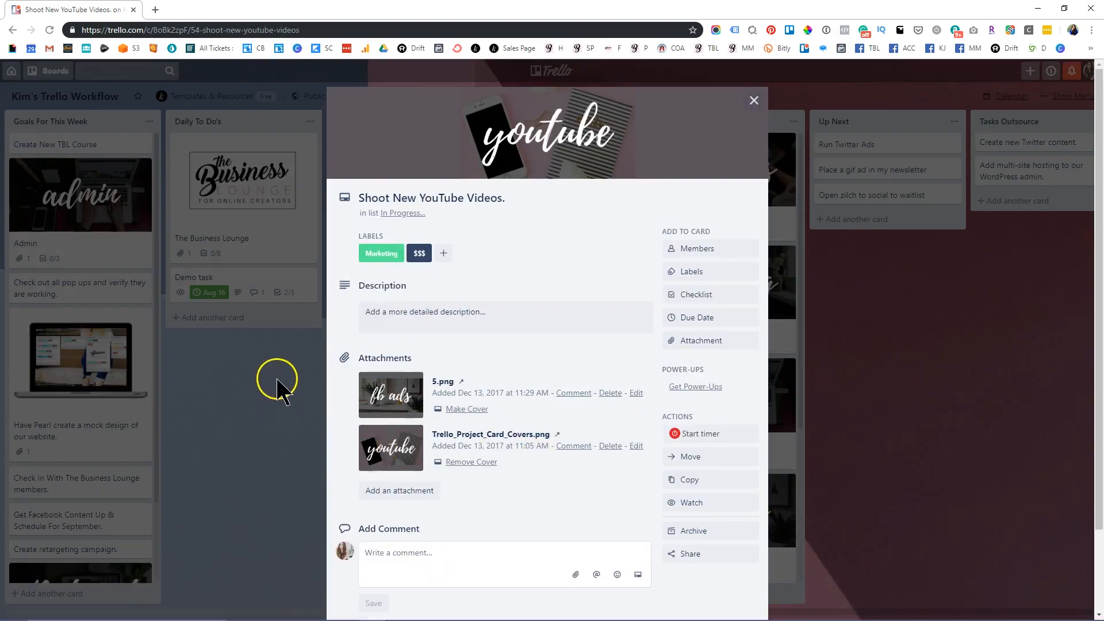
{"action": "left_click", "coordinate": [753, 99]}
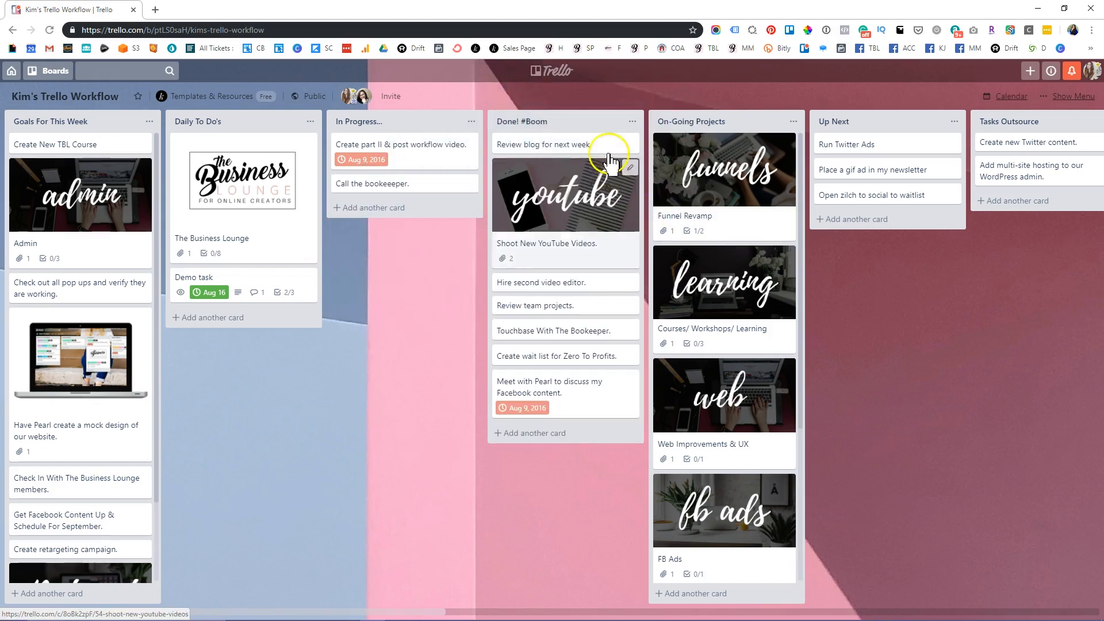
{"action": "mouse_move", "coordinate": [584, 200]}
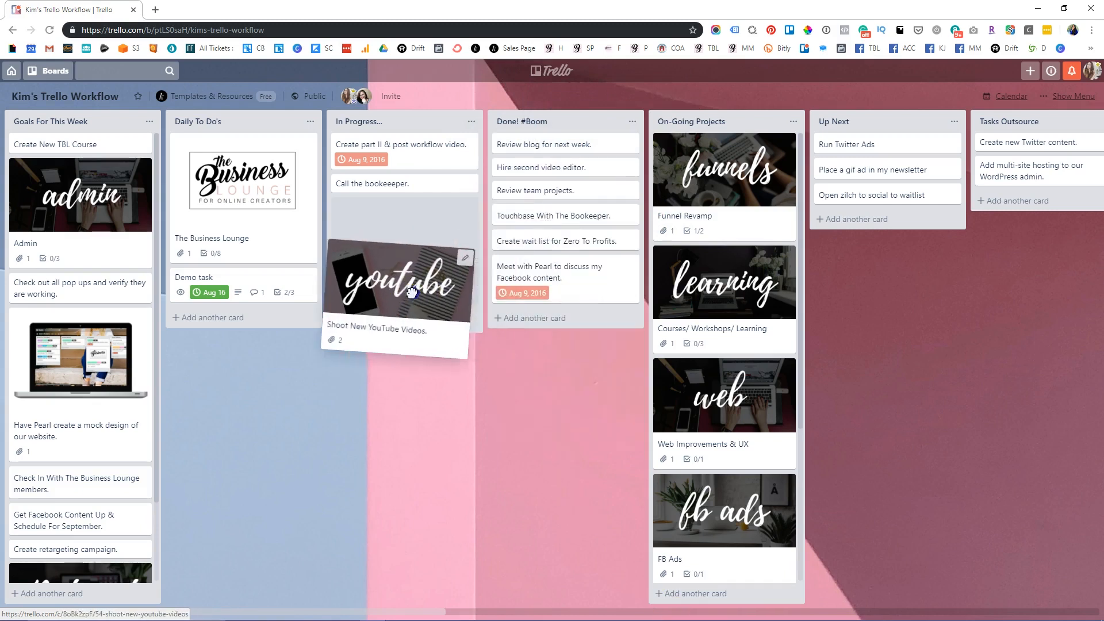
{"action": "left_click_drag", "start_coordinate": [397, 281], "coordinate": [242, 306]}
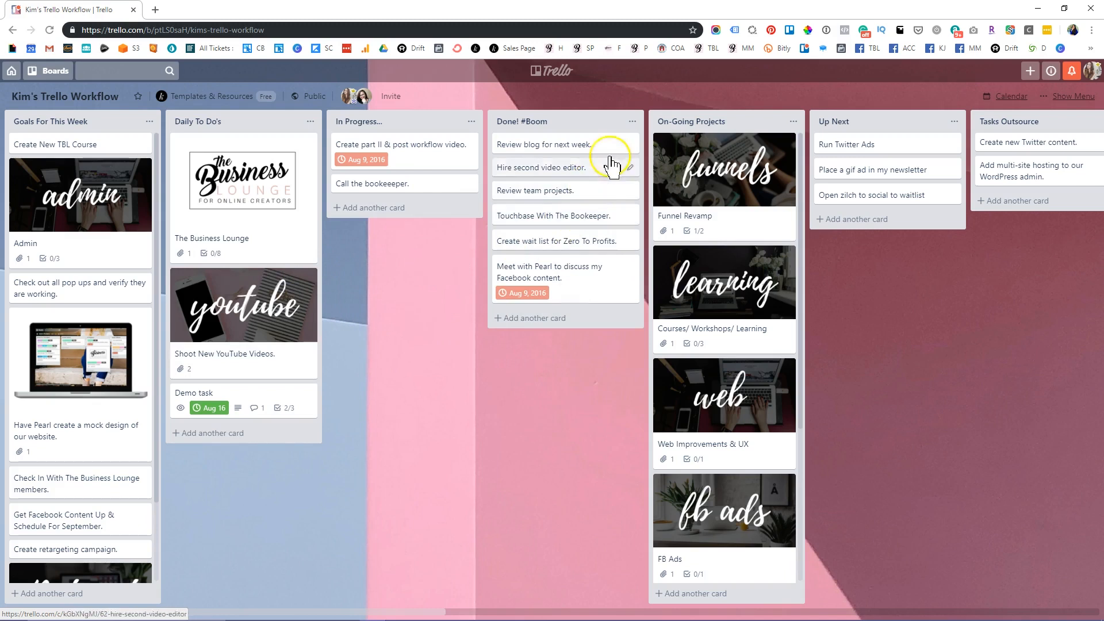
{"action": "left_click", "coordinate": [632, 121]}
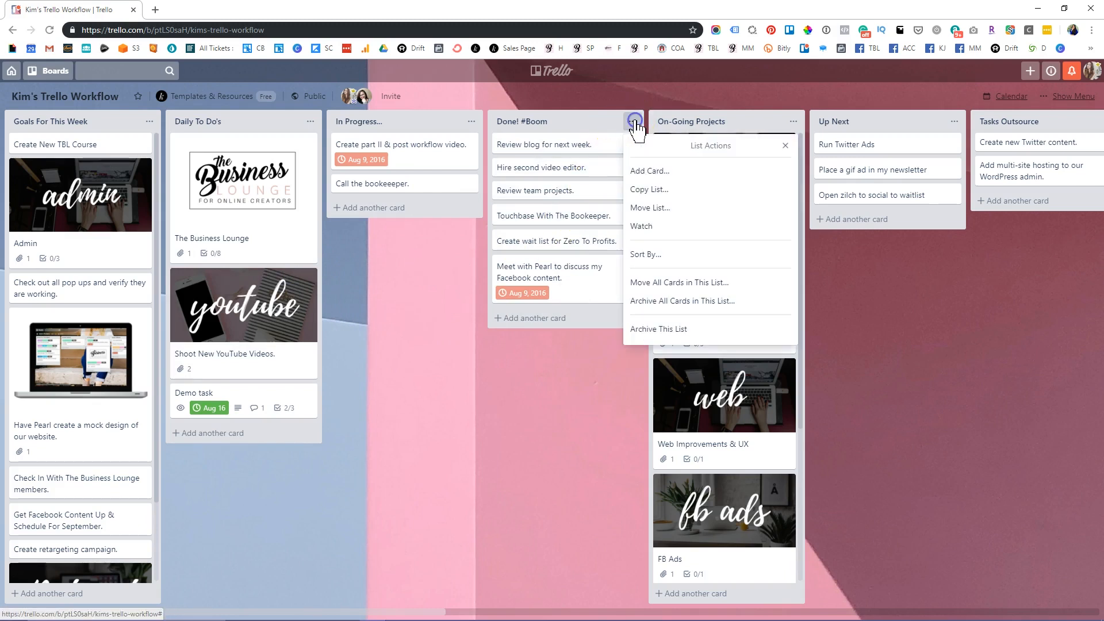
{"action": "mouse_move", "coordinate": [676, 309]}
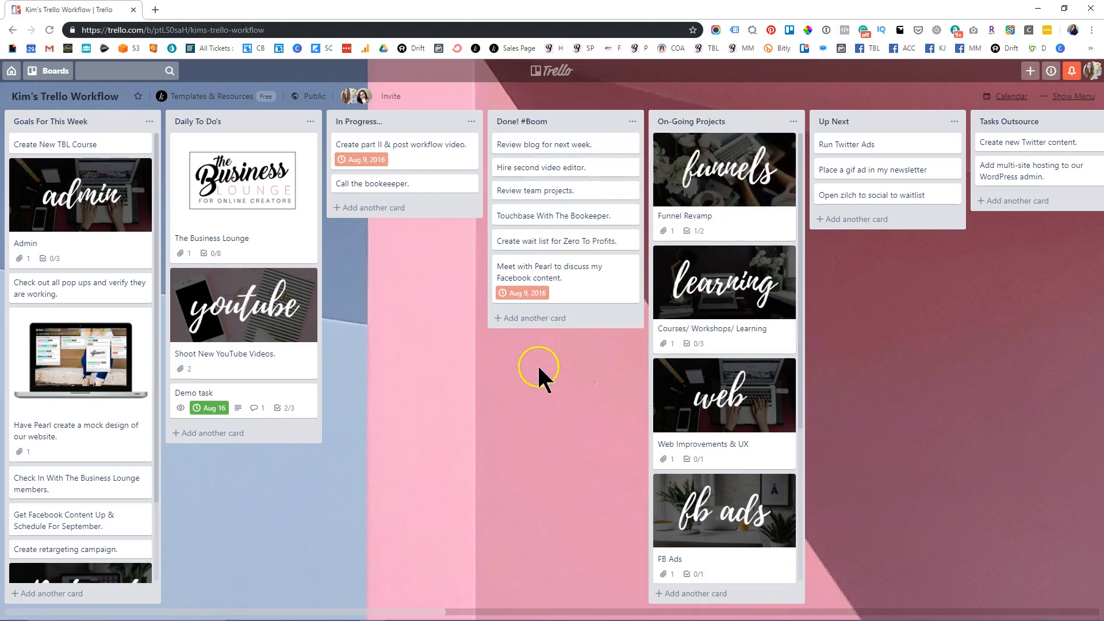
{"action": "mouse_move", "coordinate": [566, 372]}
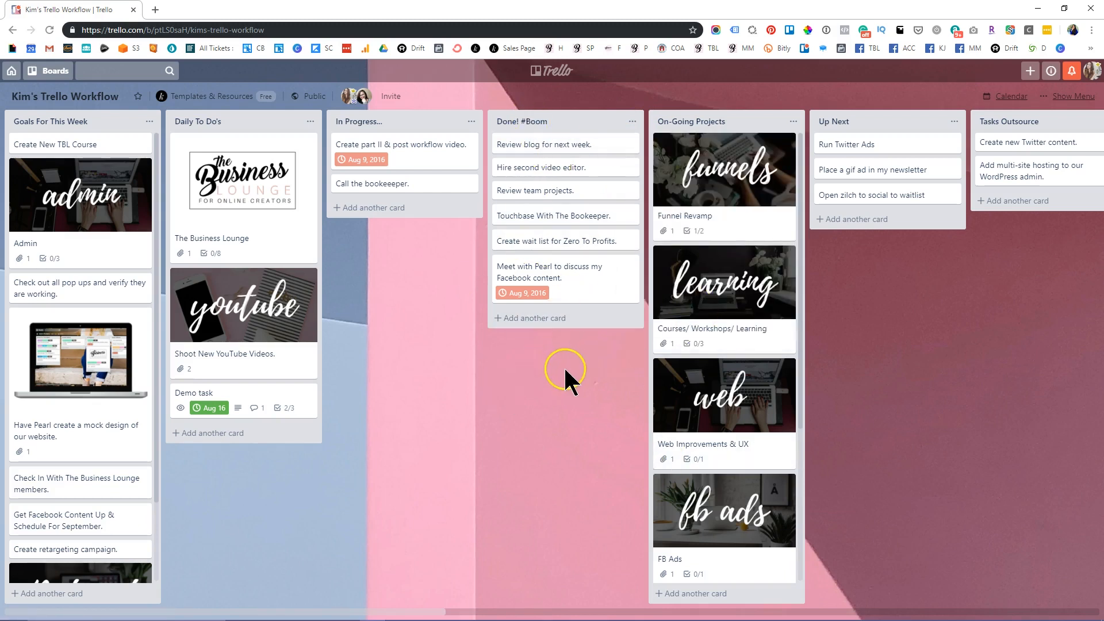
{"action": "mouse_move", "coordinate": [693, 186]}
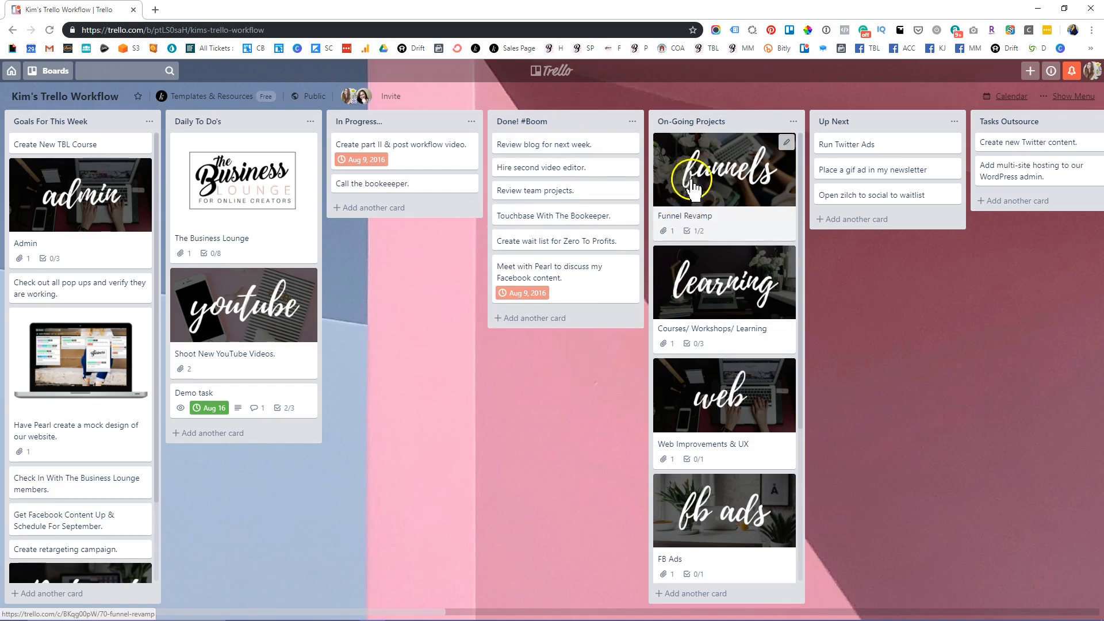
{"action": "mouse_move", "coordinate": [724, 204]}
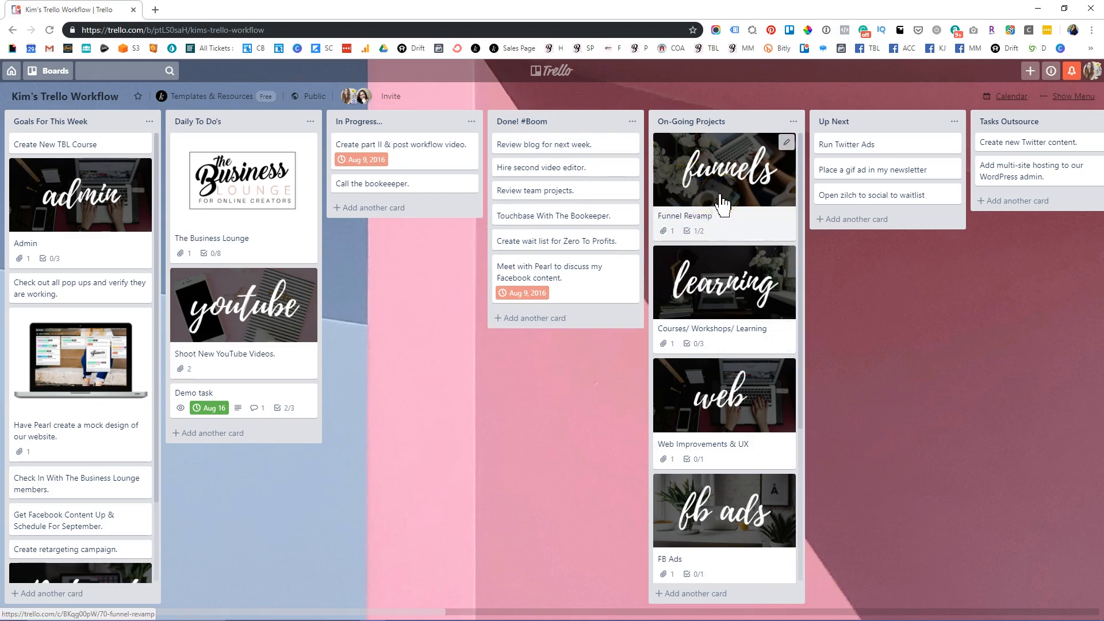
{"action": "mouse_move", "coordinate": [693, 231]}
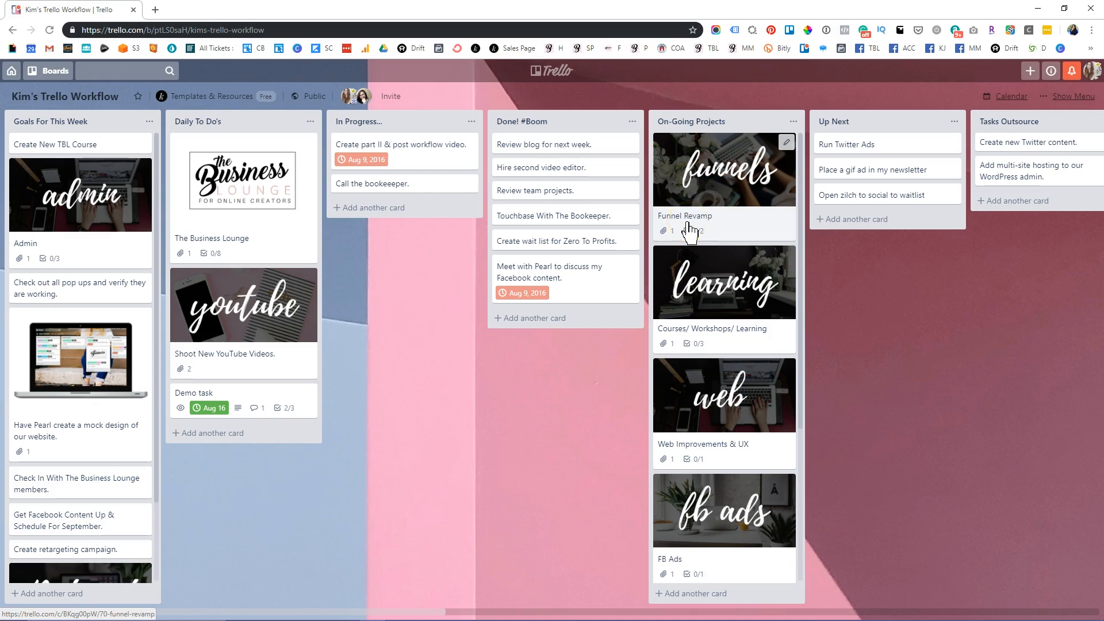
{"action": "mouse_move", "coordinate": [720, 232]}
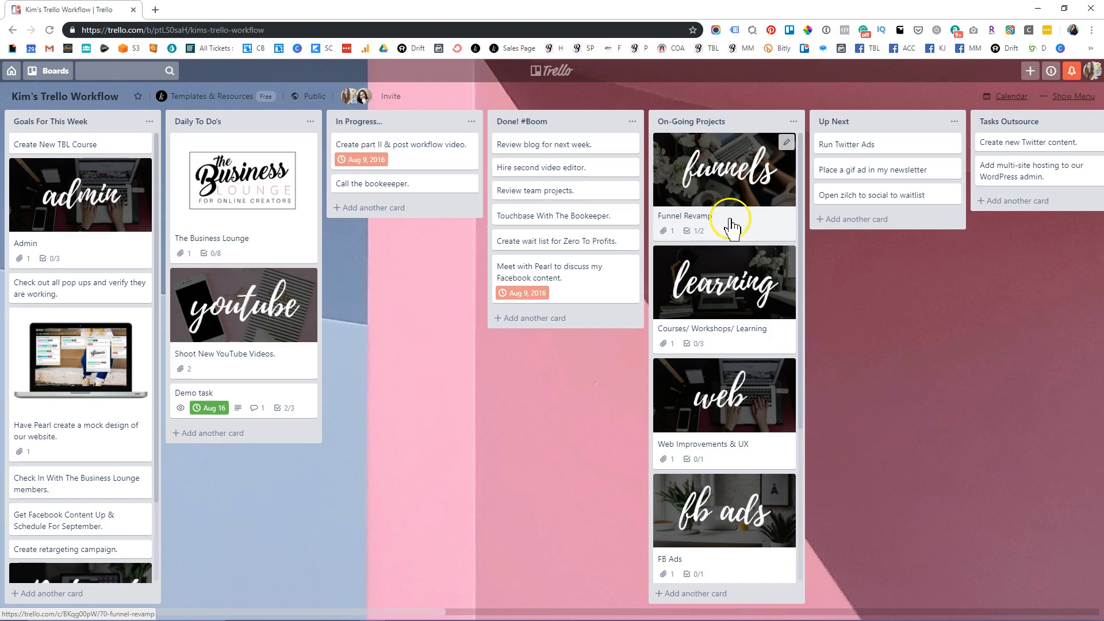
{"action": "mouse_move", "coordinate": [713, 205]}
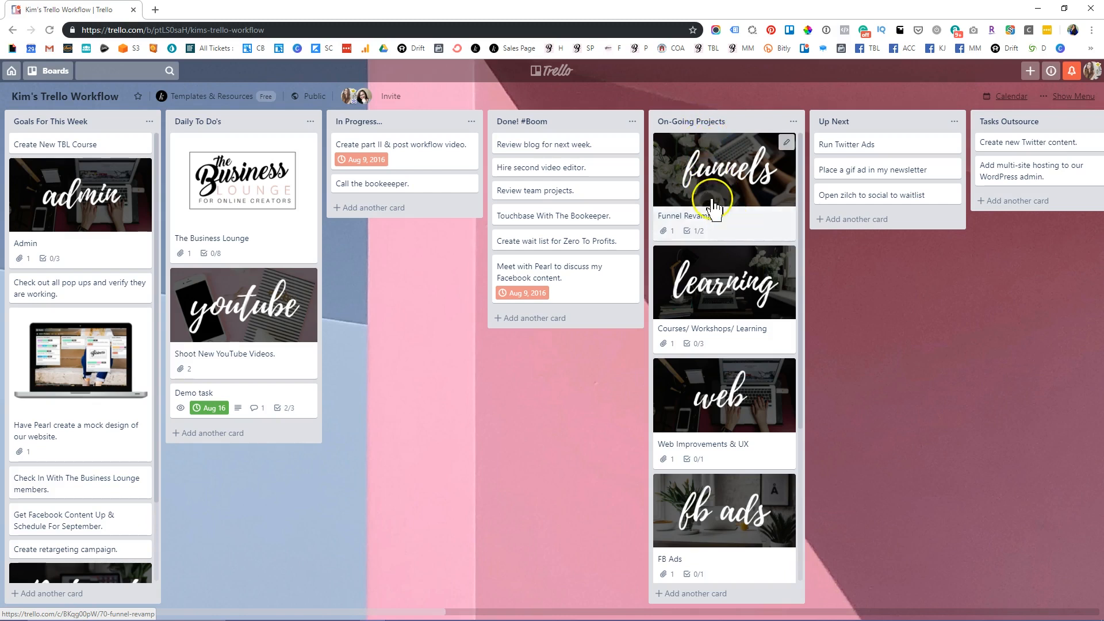
{"action": "mouse_move", "coordinate": [733, 239]}
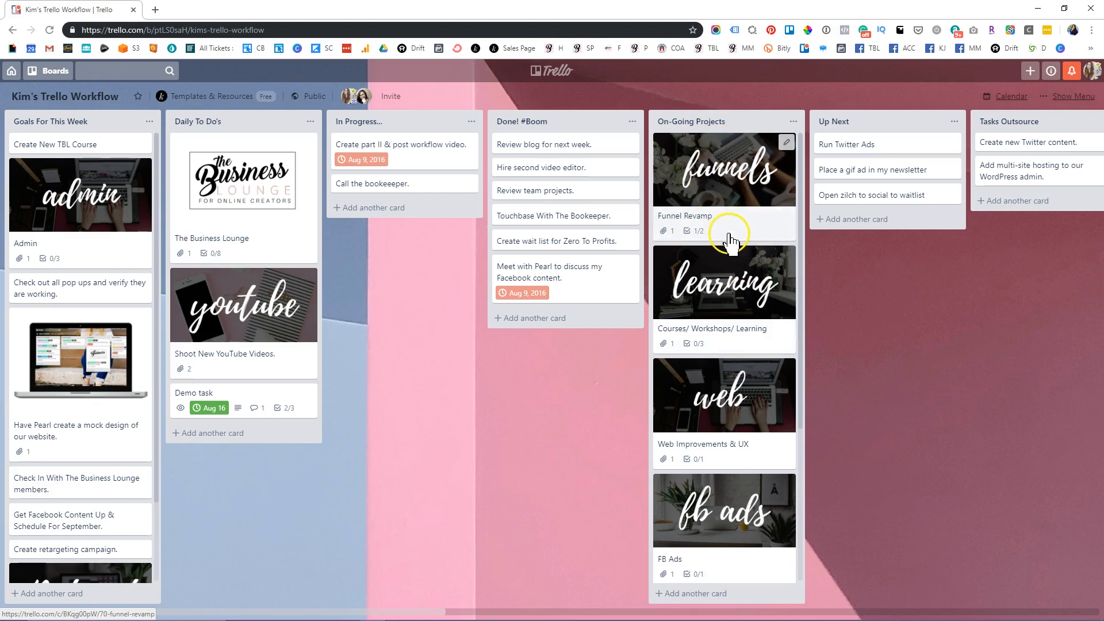
{"action": "mouse_move", "coordinate": [766, 232]}
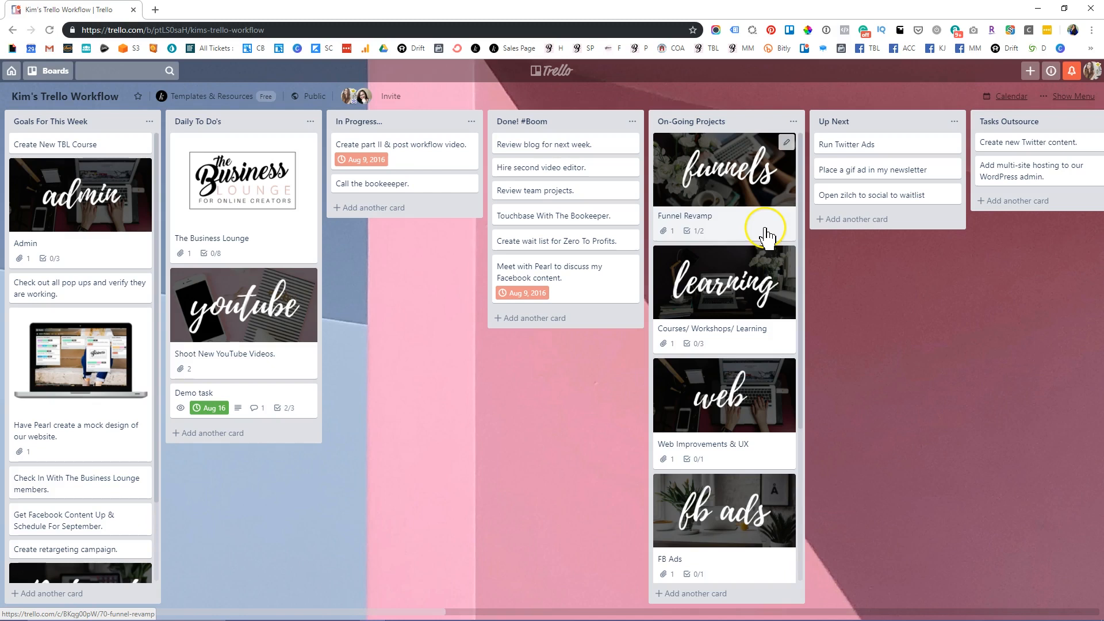
{"action": "mouse_move", "coordinate": [709, 157]}
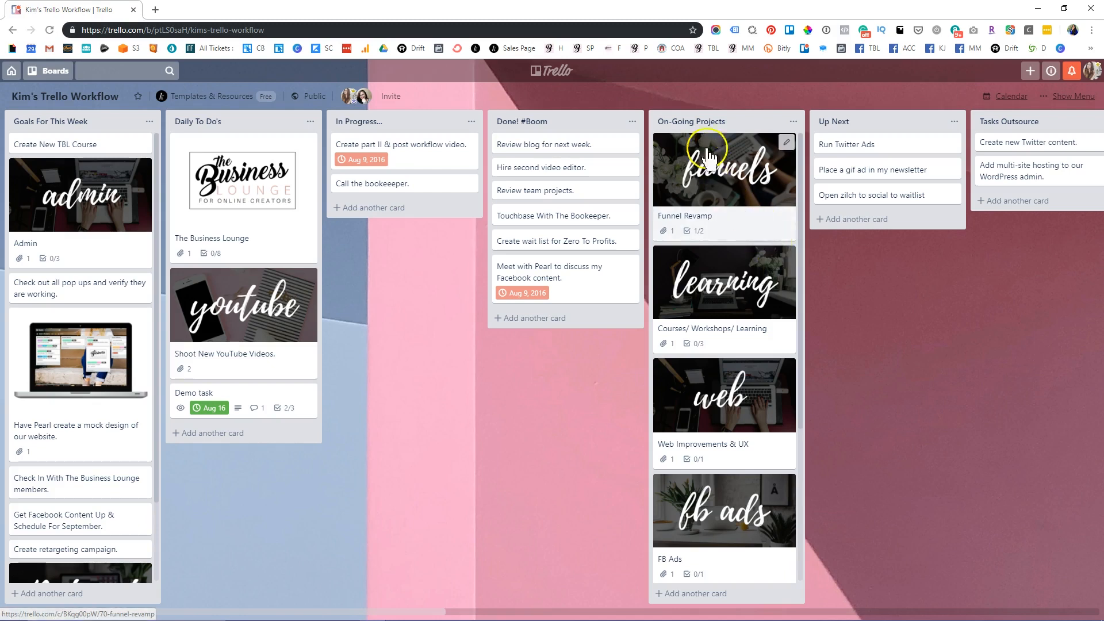
{"action": "mouse_move", "coordinate": [705, 422]}
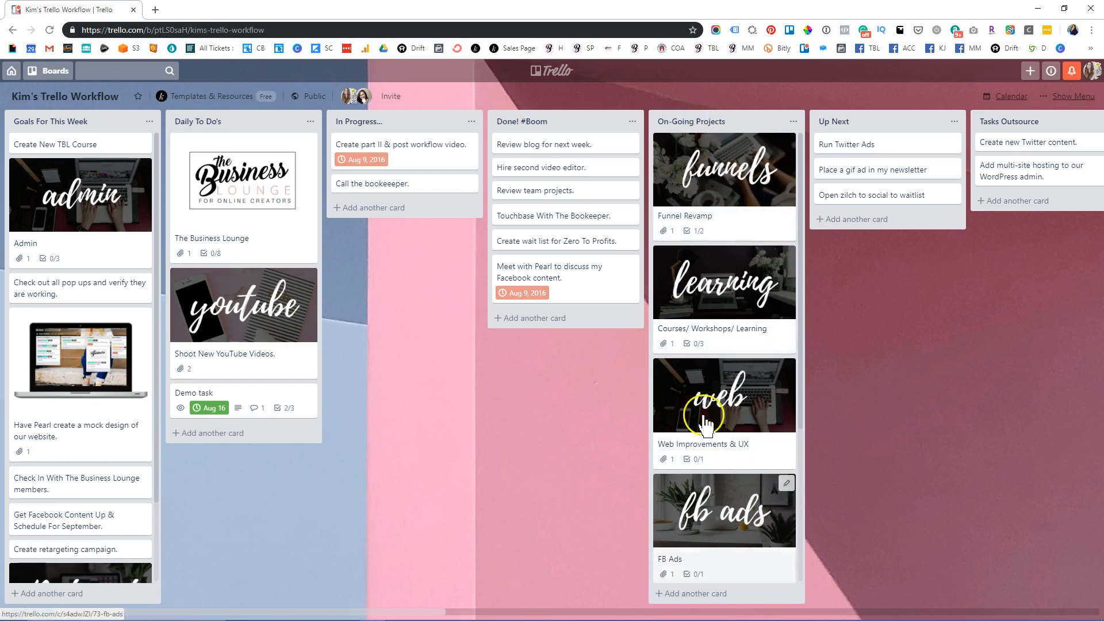
{"action": "mouse_move", "coordinate": [742, 386]}
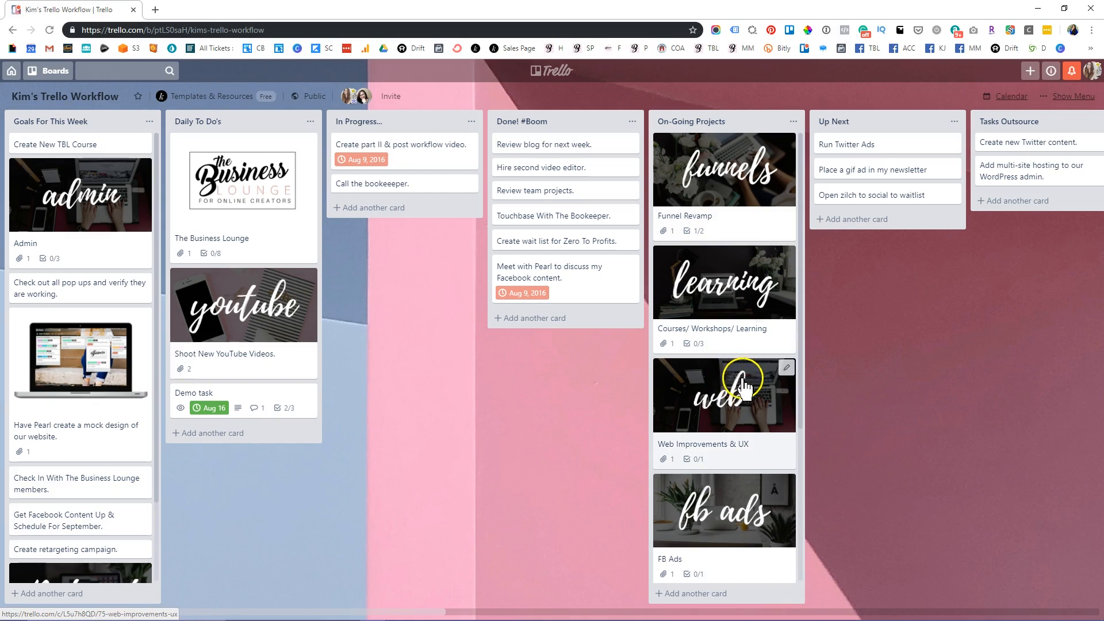
{"action": "mouse_move", "coordinate": [735, 197]}
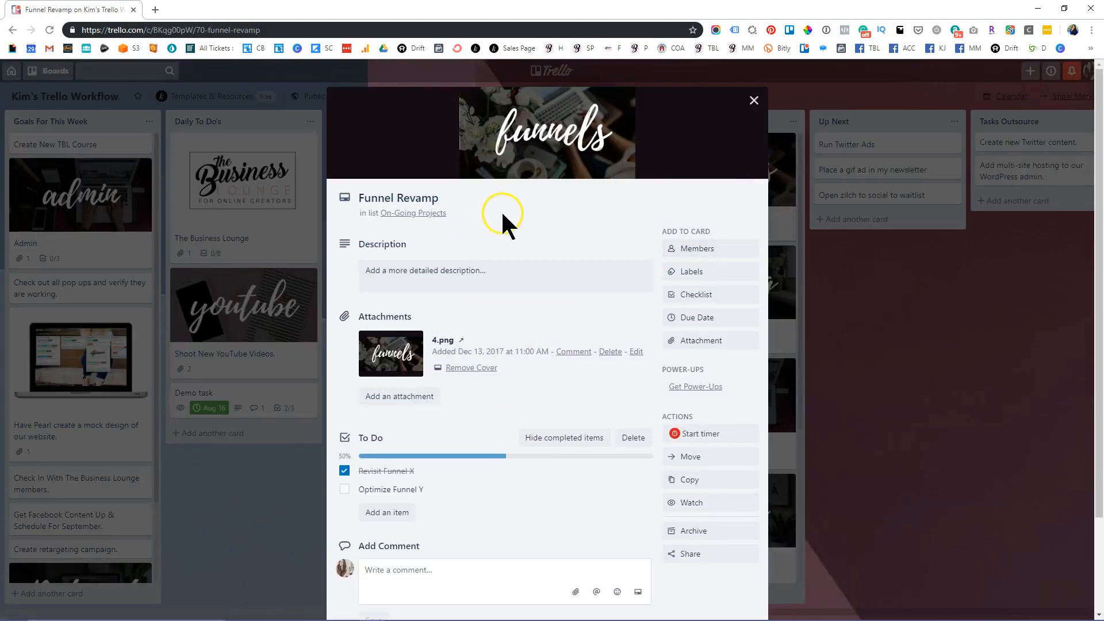
{"action": "mouse_move", "coordinate": [500, 173]}
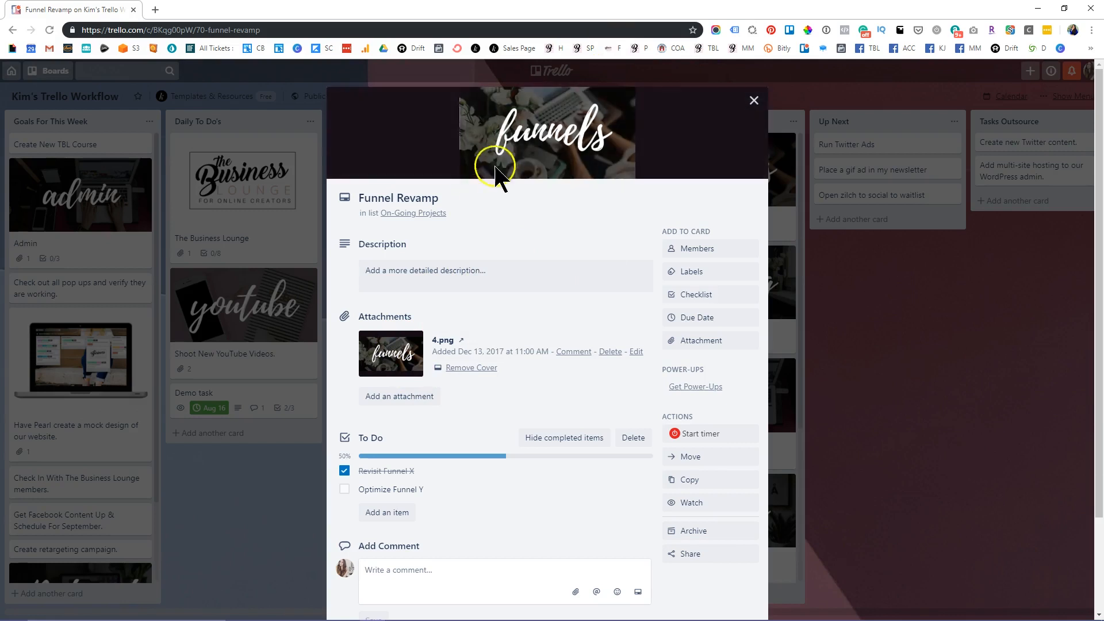
{"action": "mouse_move", "coordinate": [598, 336]}
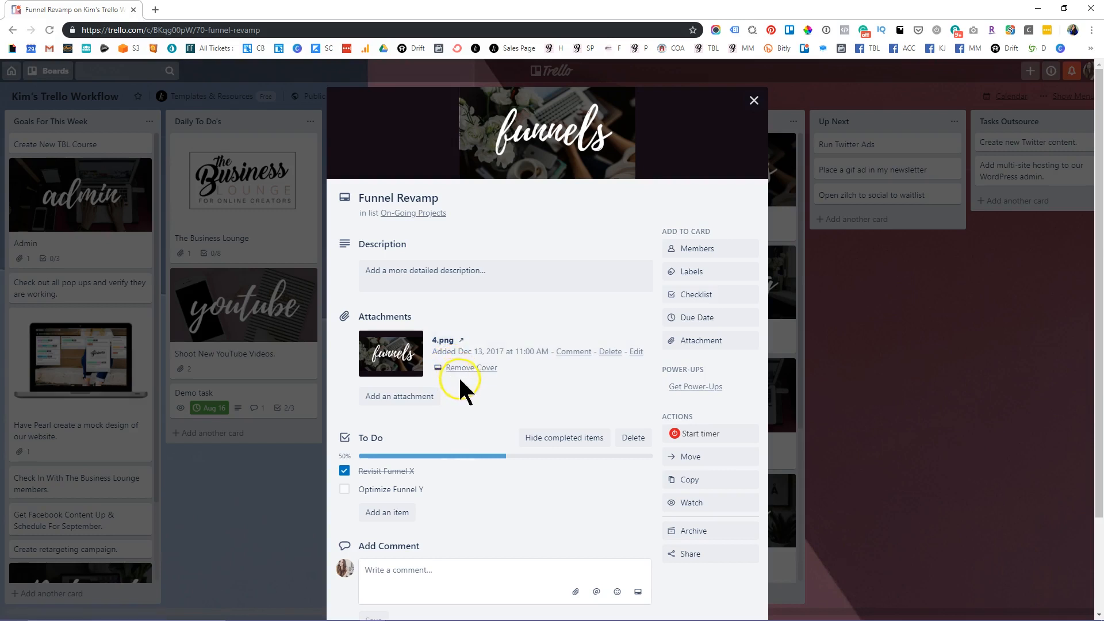
{"action": "mouse_move", "coordinate": [493, 414]}
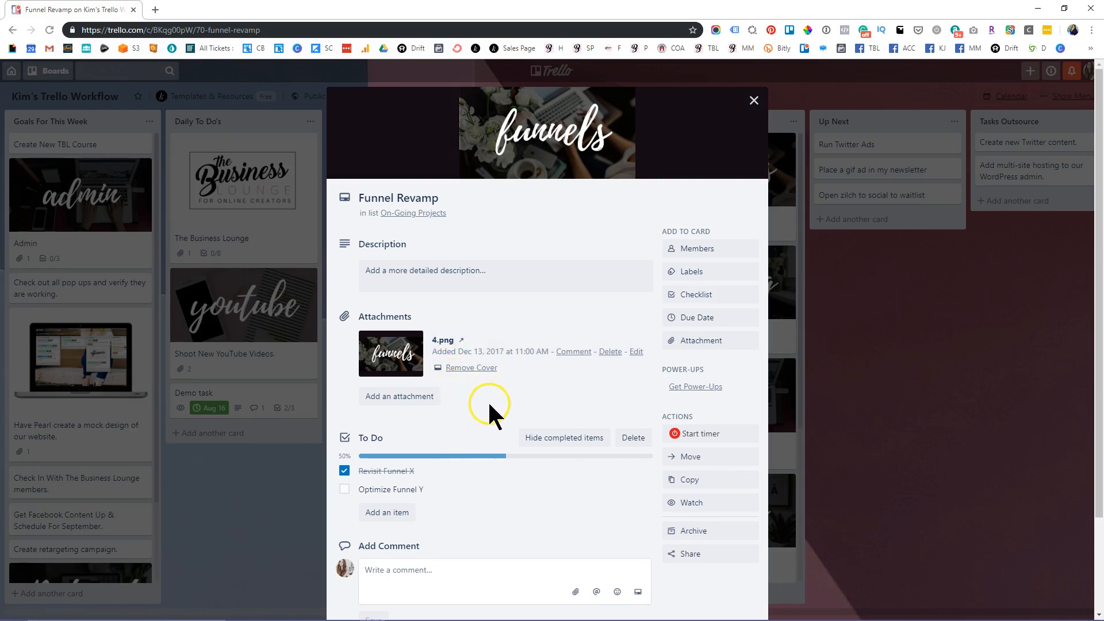
{"action": "mouse_move", "coordinate": [380, 434]}
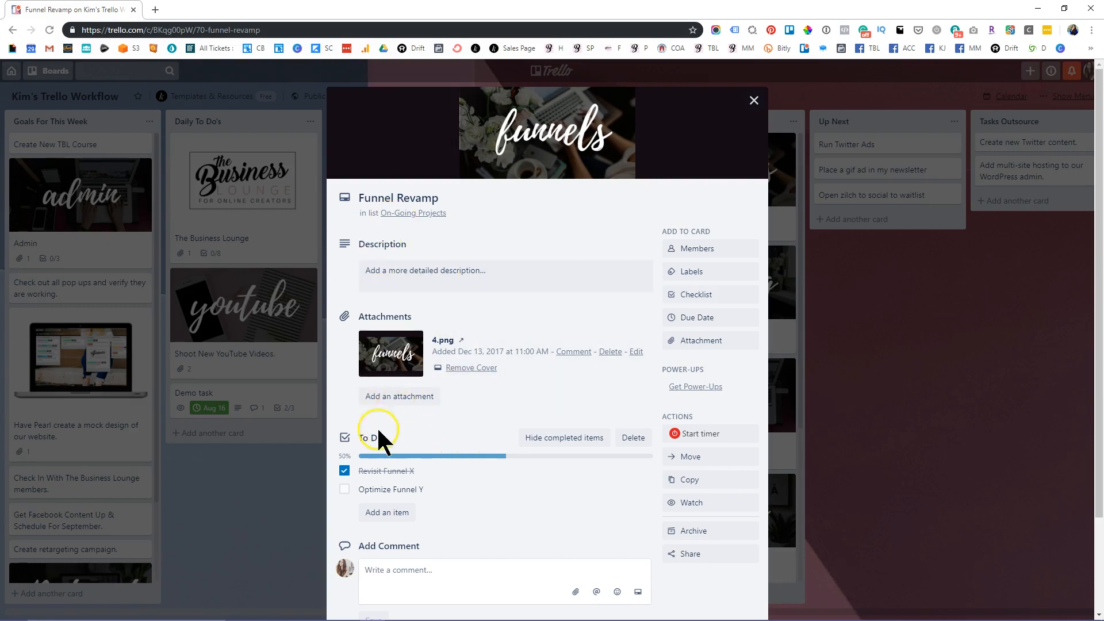
- Assign a board member to the Funnel Revamp card
{"action": "left_click", "coordinate": [697, 248]}
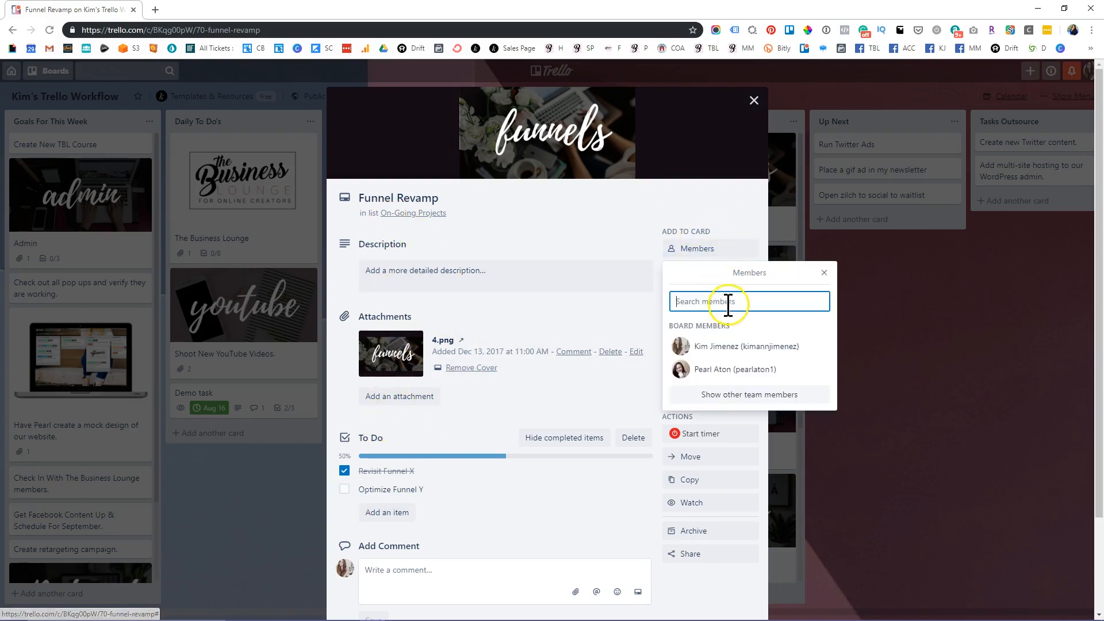
{"action": "left_click", "coordinate": [735, 369]}
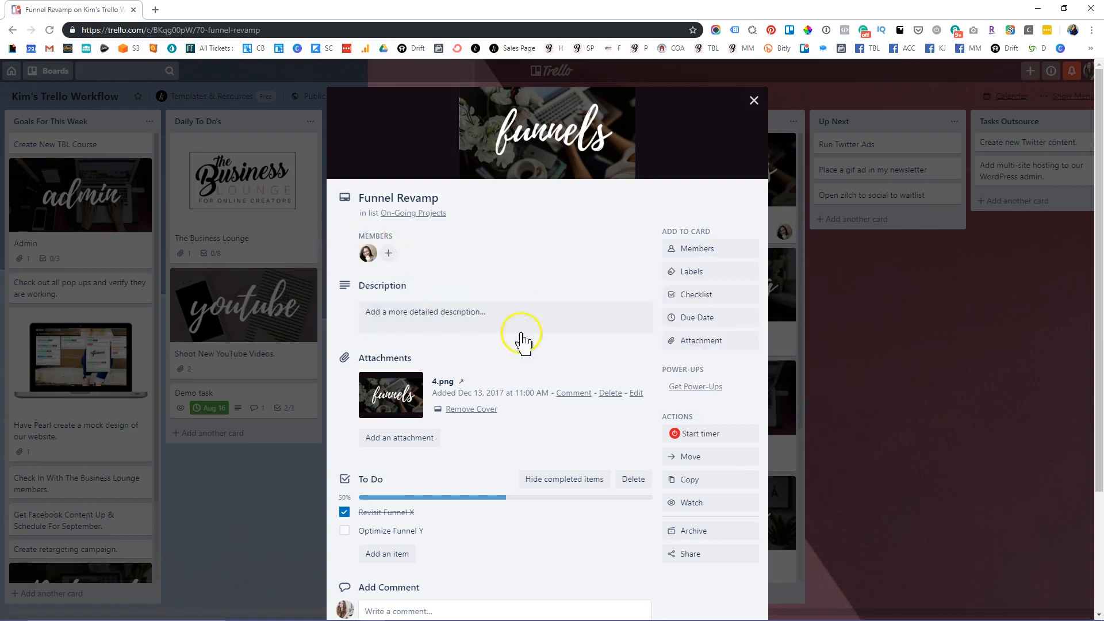
{"action": "scroll", "scroll_direction": "down", "scroll_amount": 3}
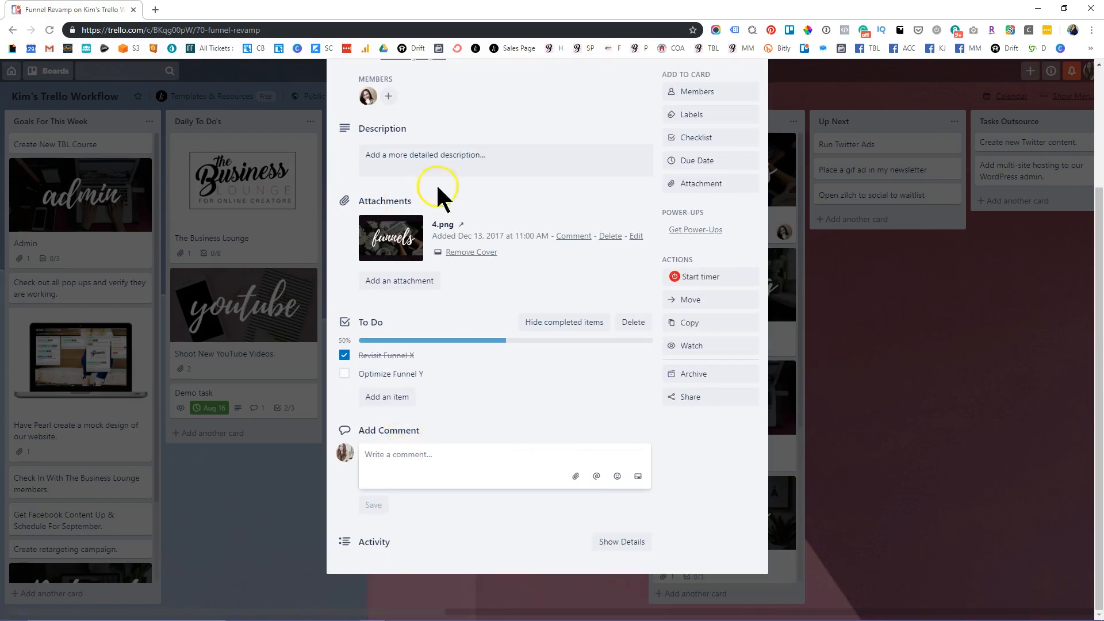
{"action": "scroll", "scroll_direction": "up", "scroll_amount": 3}
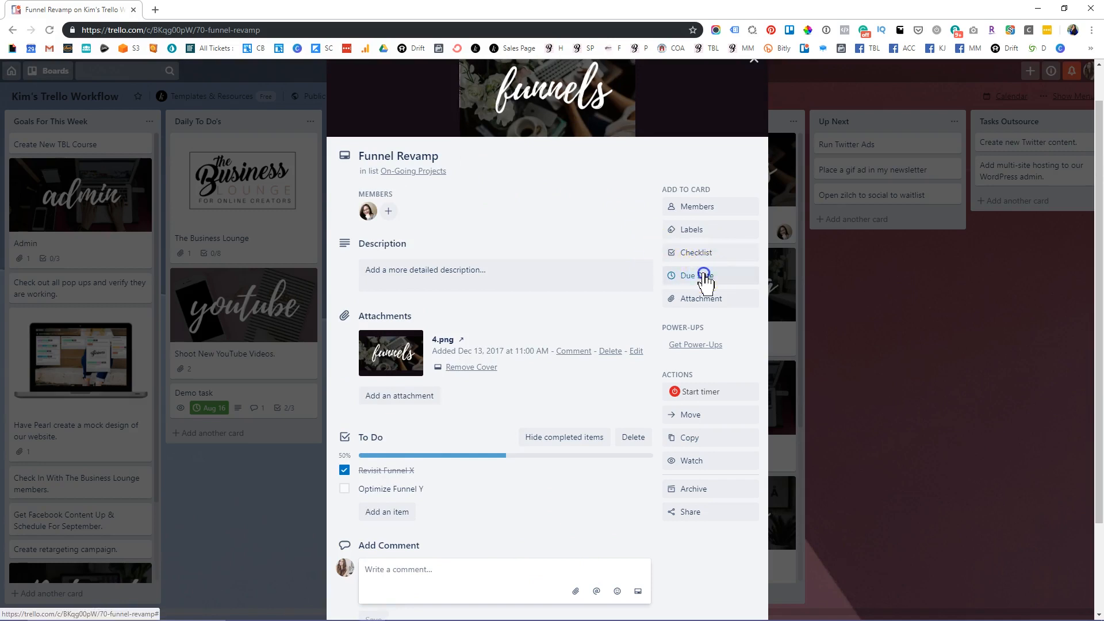
- Set the due date to Aug 16 at 12:00 PM and tag the card with the purple Funnels label
{"action": "left_click", "coordinate": [697, 275]}
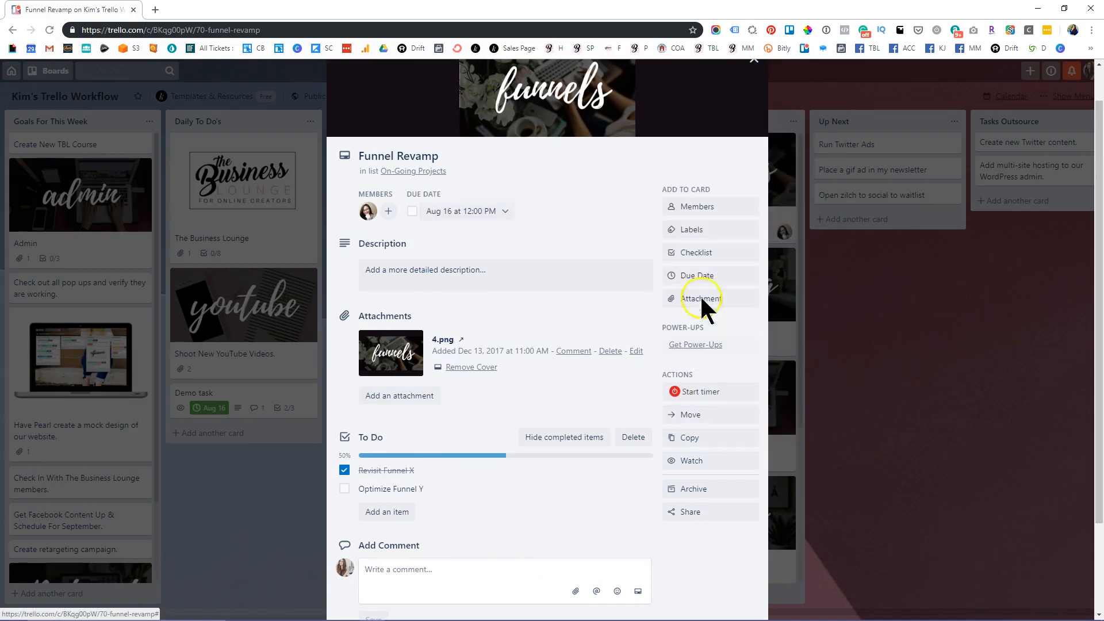
{"action": "left_click", "coordinate": [691, 229]}
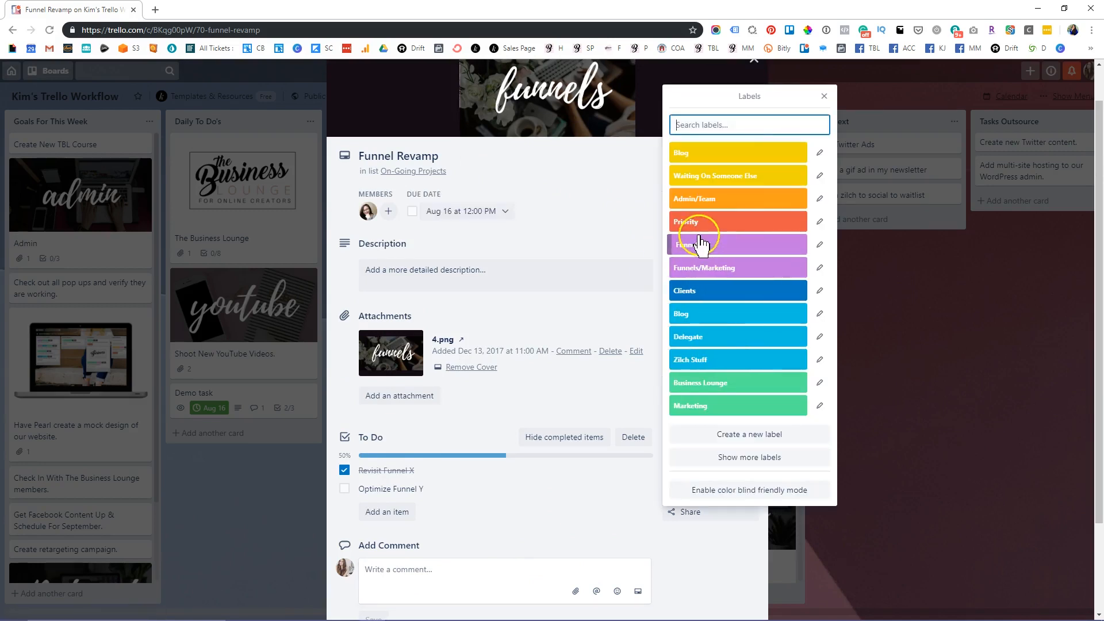
{"action": "left_click", "coordinate": [732, 243]}
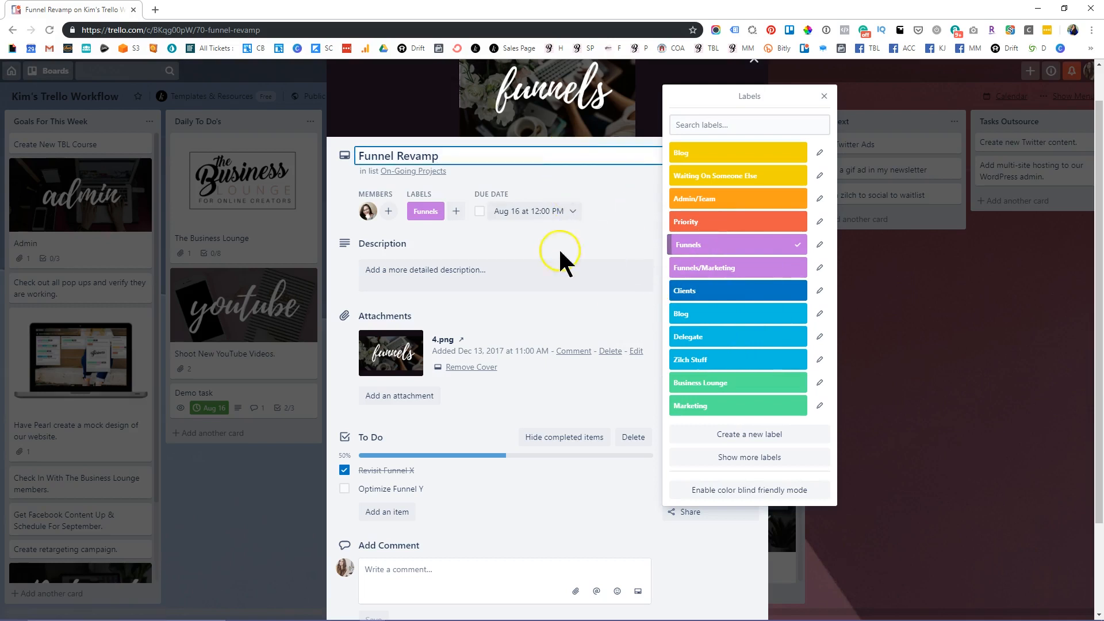
{"action": "left_click", "coordinate": [823, 95]}
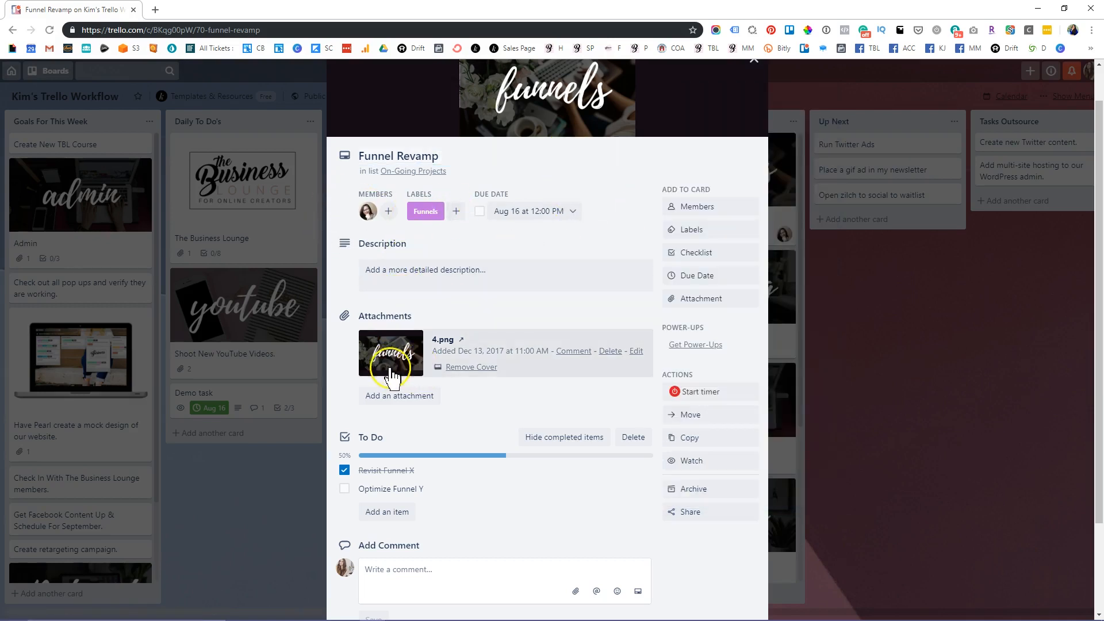
{"action": "mouse_move", "coordinate": [570, 354]}
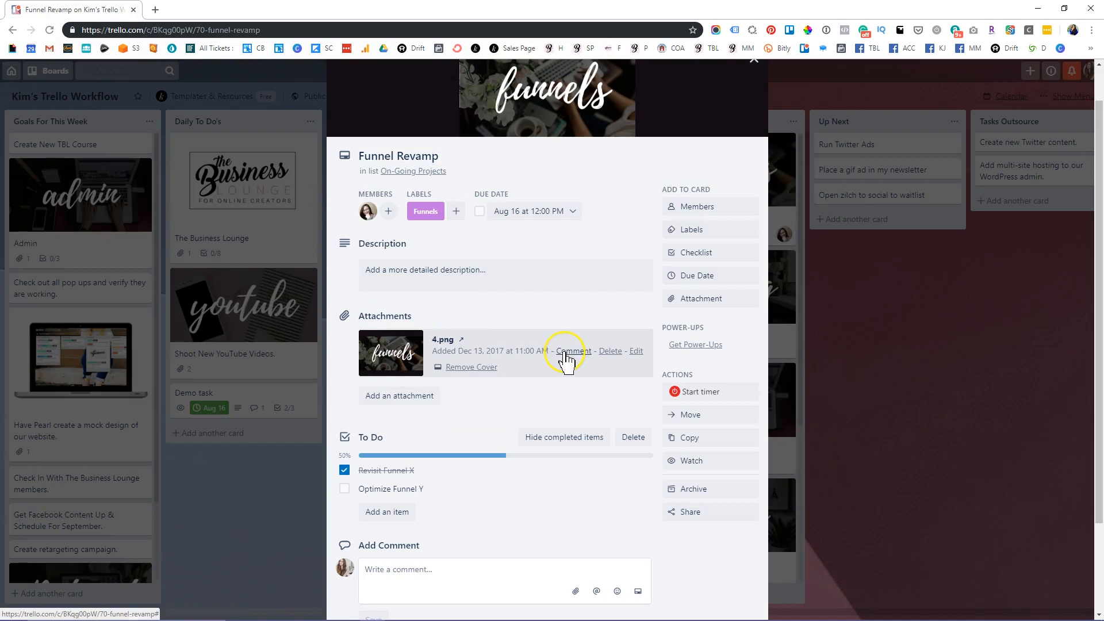
{"action": "mouse_move", "coordinate": [713, 437]}
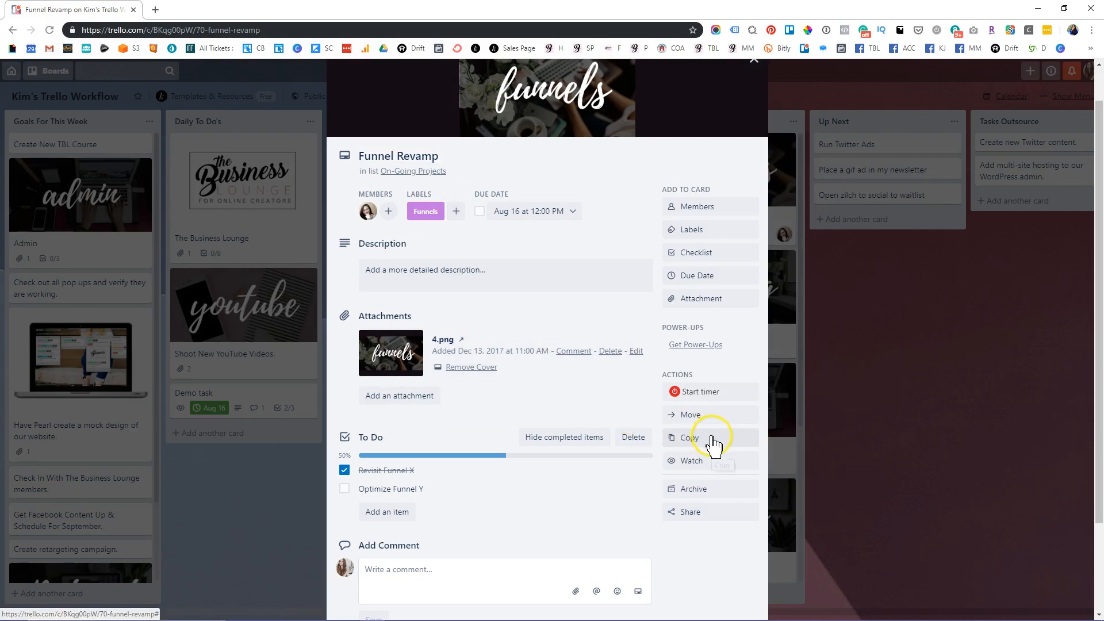
{"action": "mouse_move", "coordinate": [707, 437]}
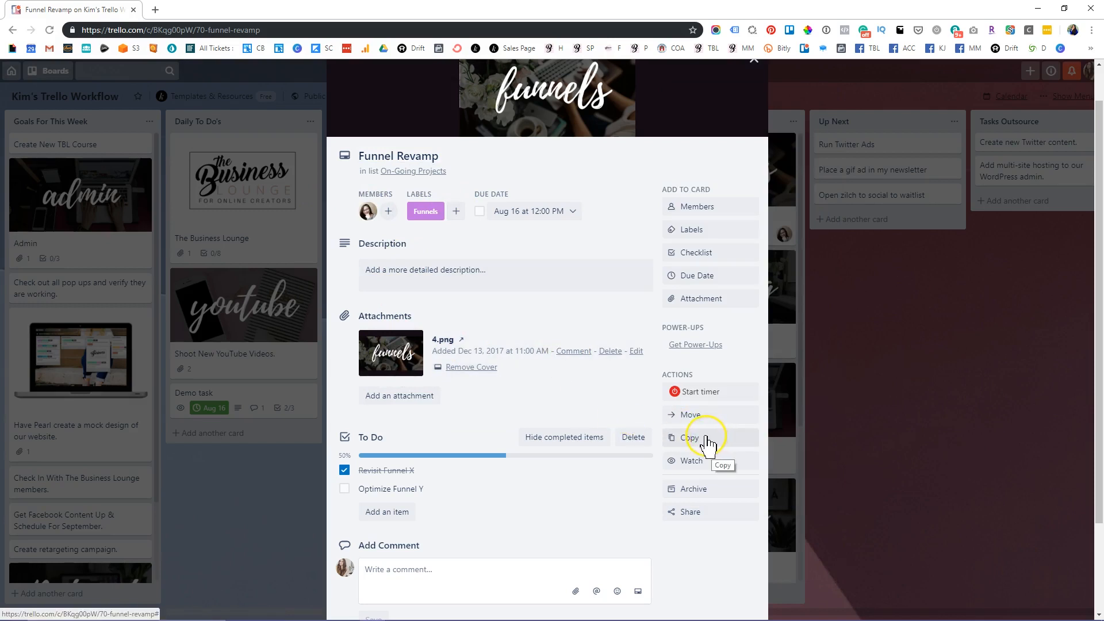
{"action": "mouse_move", "coordinate": [693, 415]}
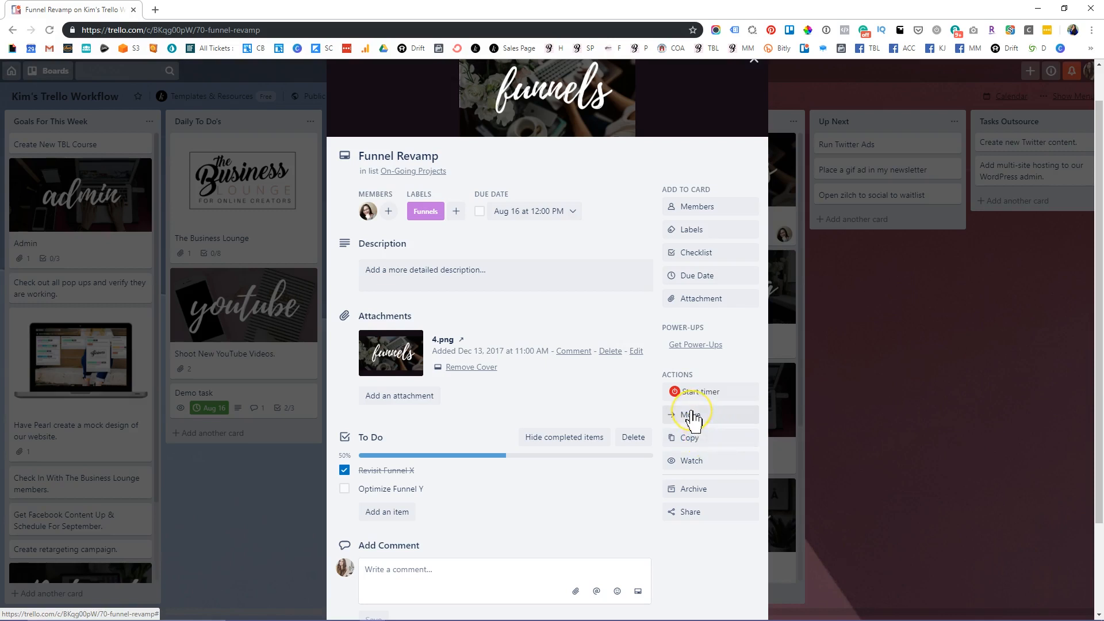
{"action": "mouse_move", "coordinate": [707, 419]}
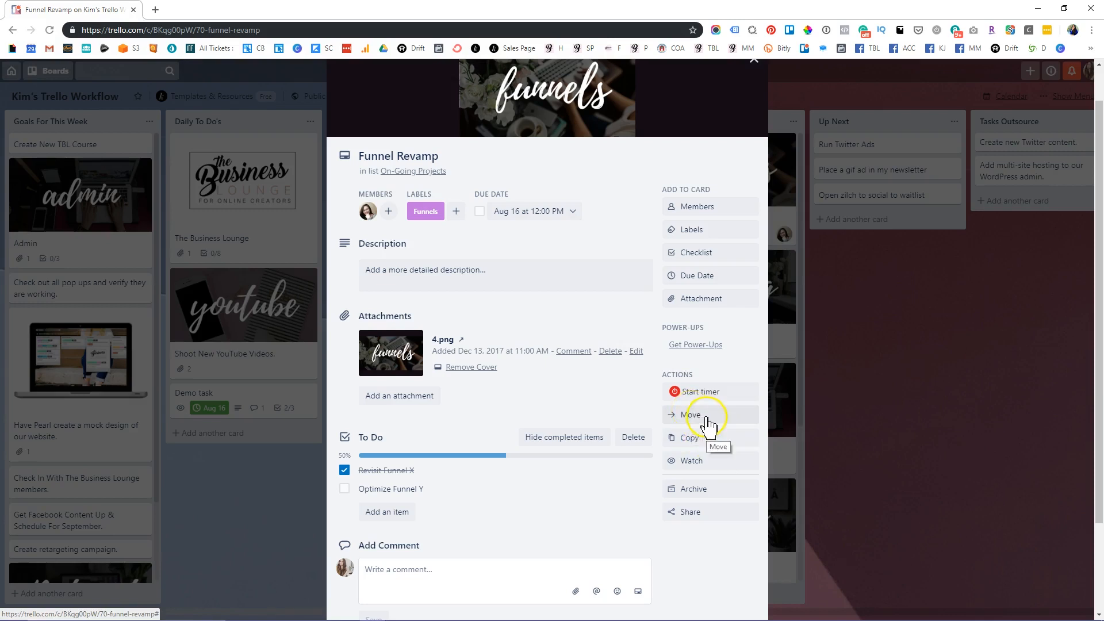
{"action": "mouse_move", "coordinate": [717, 463]}
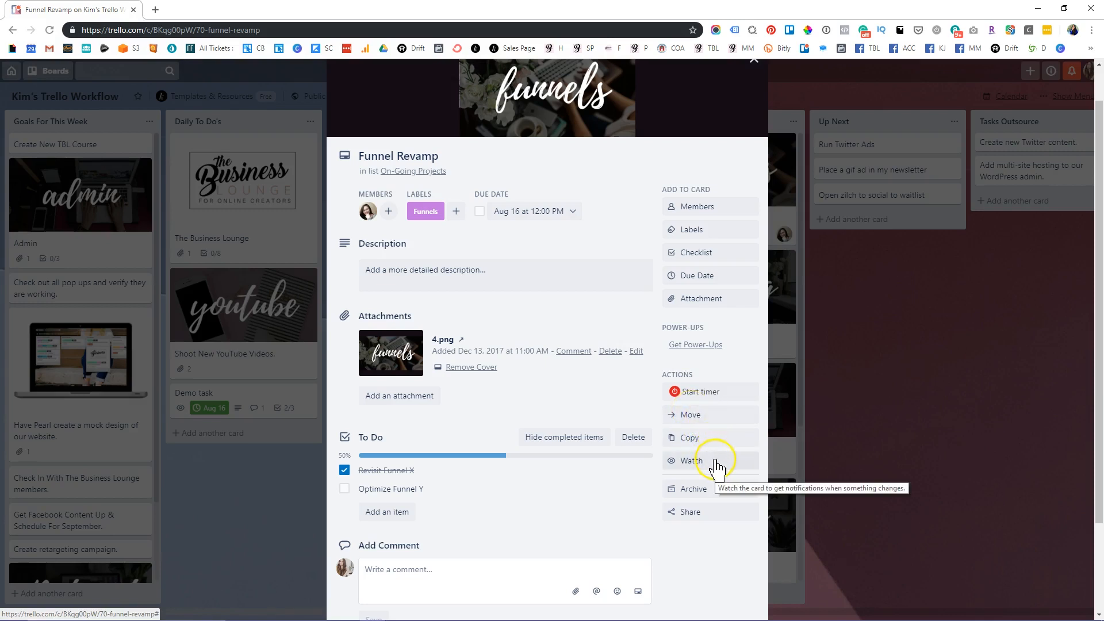
{"action": "mouse_move", "coordinate": [716, 498]}
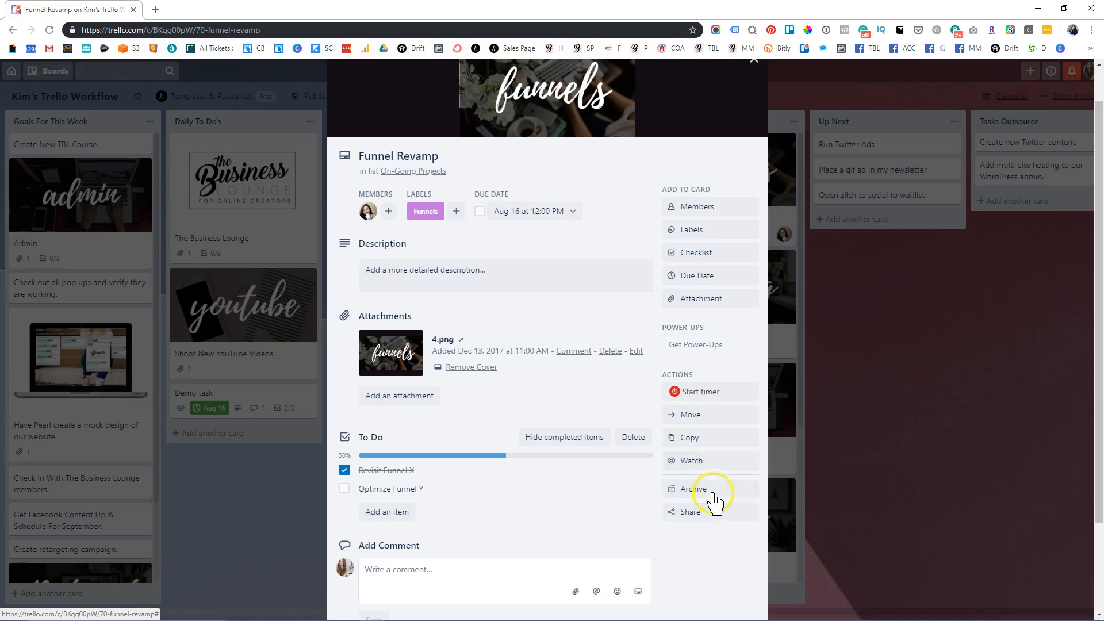
{"action": "mouse_move", "coordinate": [790, 365]}
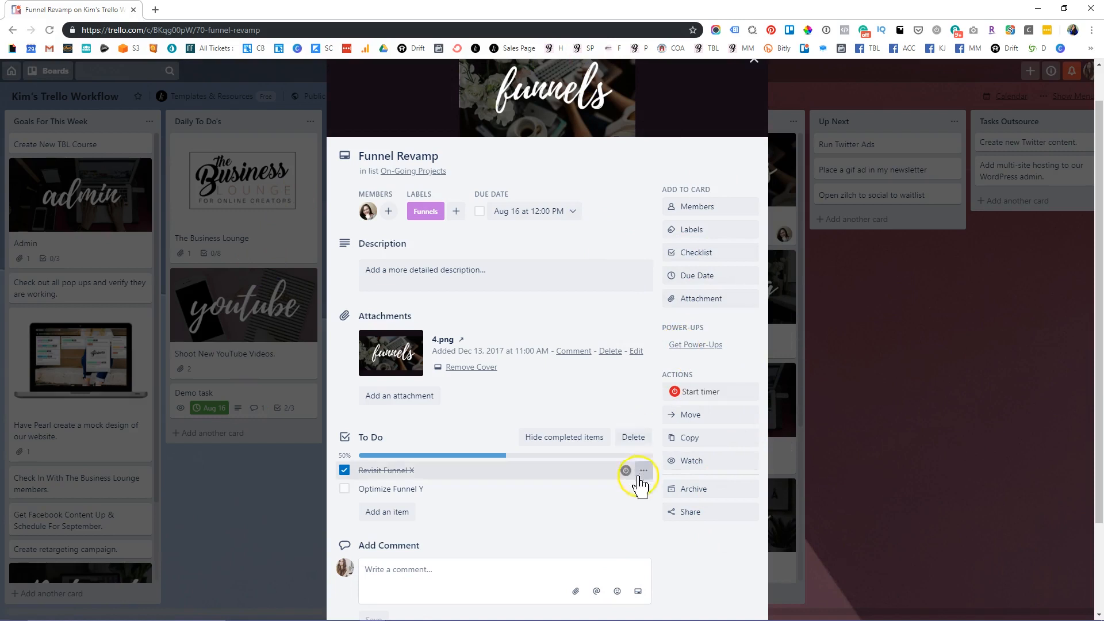
{"action": "mouse_move", "coordinate": [848, 331]}
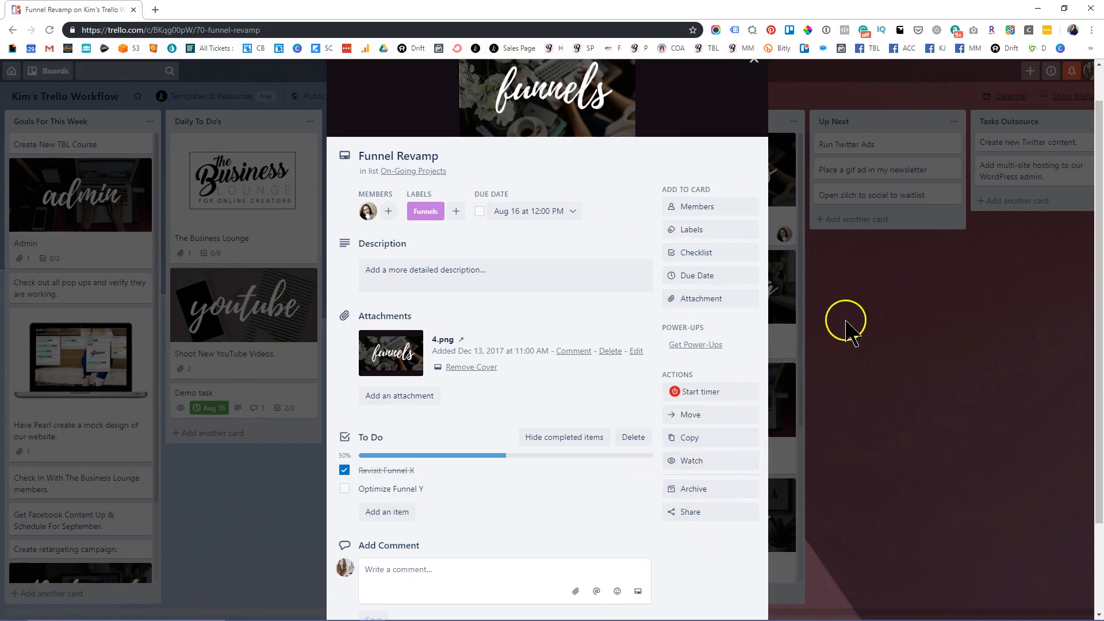
{"action": "left_click", "coordinate": [753, 60]}
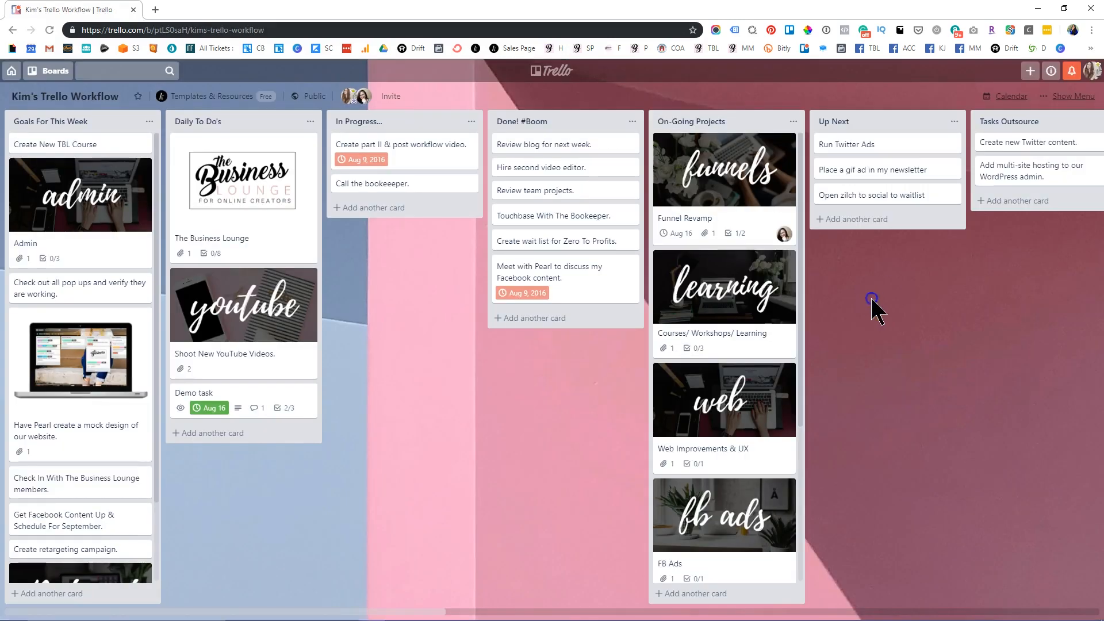
{"action": "scroll", "scroll_direction": "right", "scroll_amount": 3}
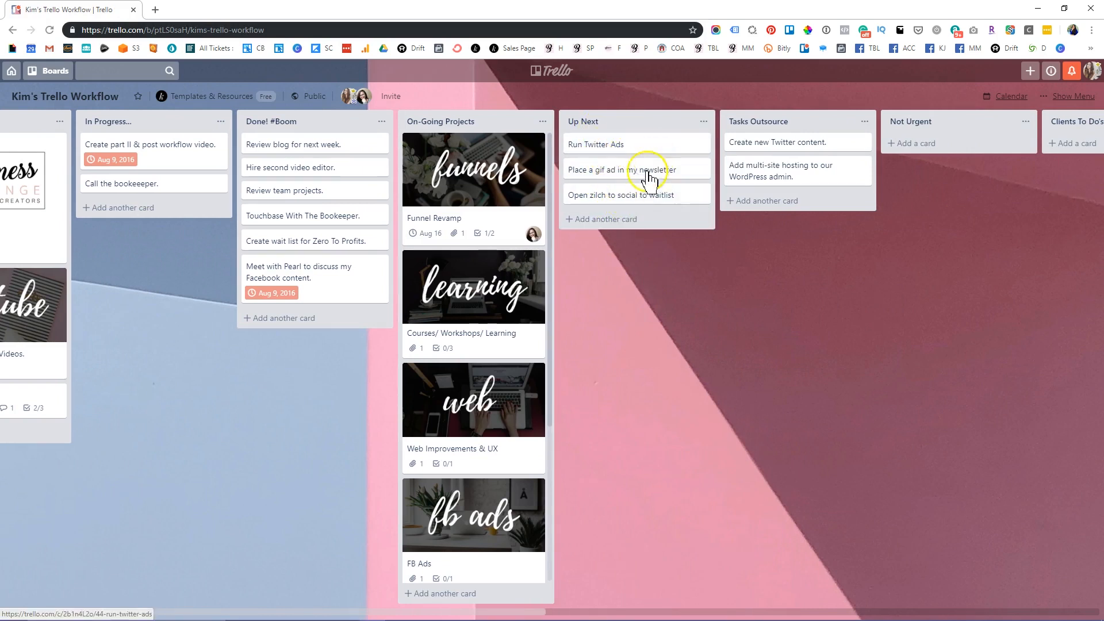
{"action": "scroll", "scroll_direction": "left", "scroll_amount": 3}
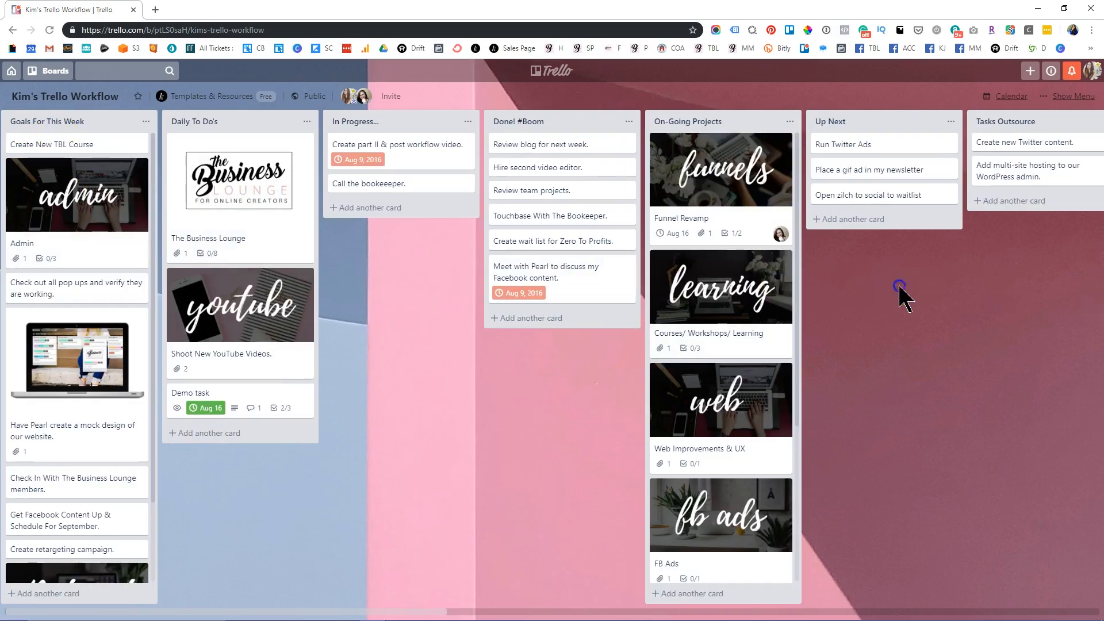
{"action": "scroll", "scroll_direction": "right", "scroll_amount": 3}
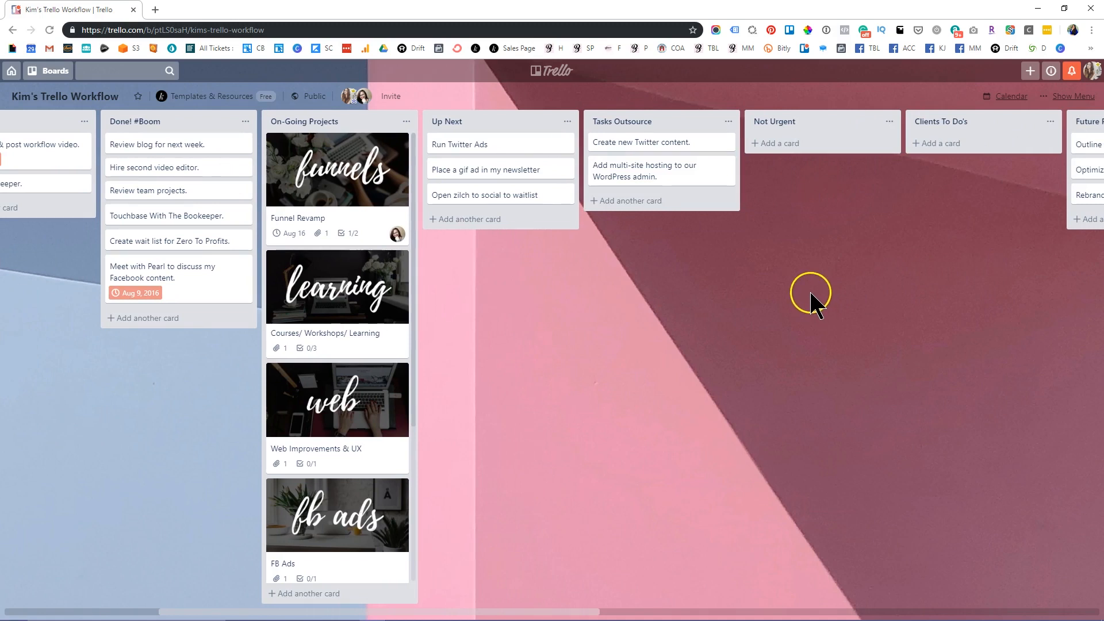
{"action": "mouse_move", "coordinate": [660, 141]}
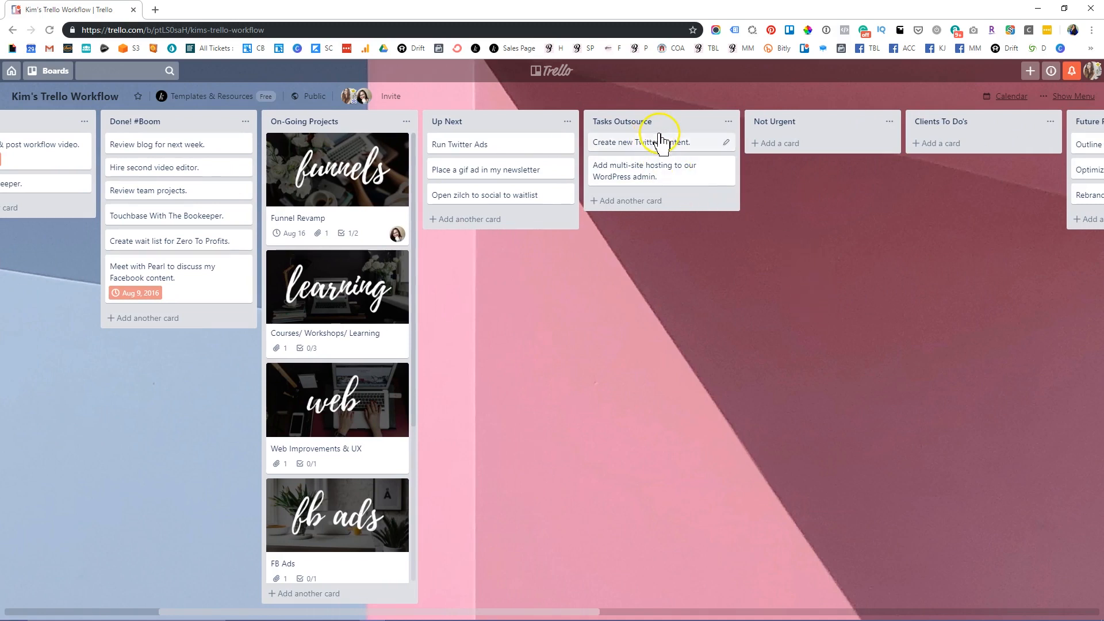
{"action": "mouse_move", "coordinate": [822, 193]}
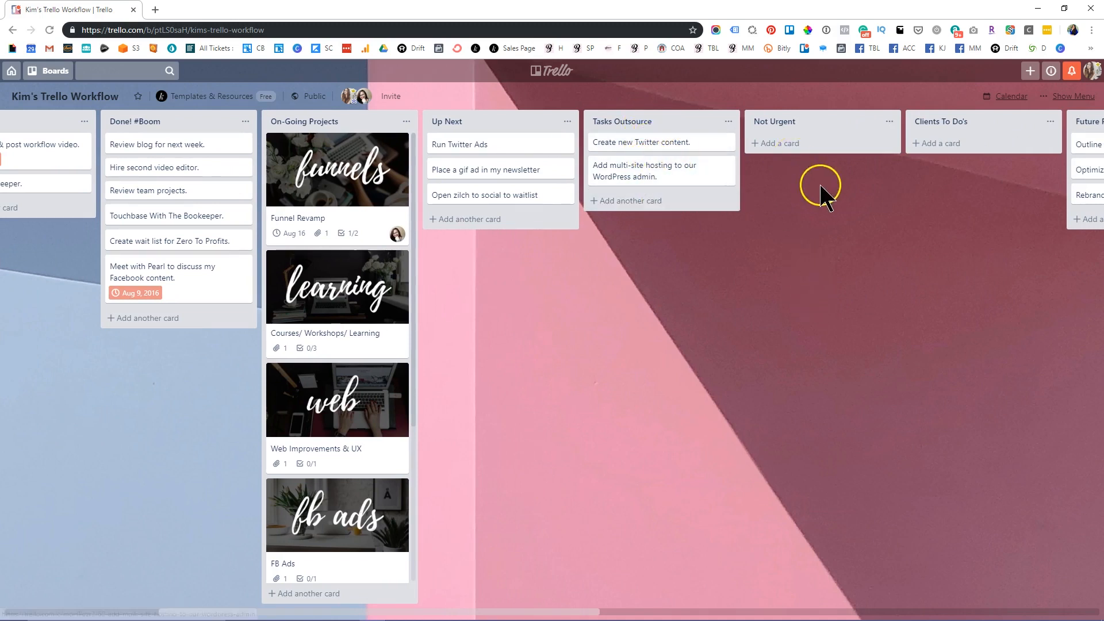
{"action": "scroll", "scroll_direction": "left", "scroll_amount": 3}
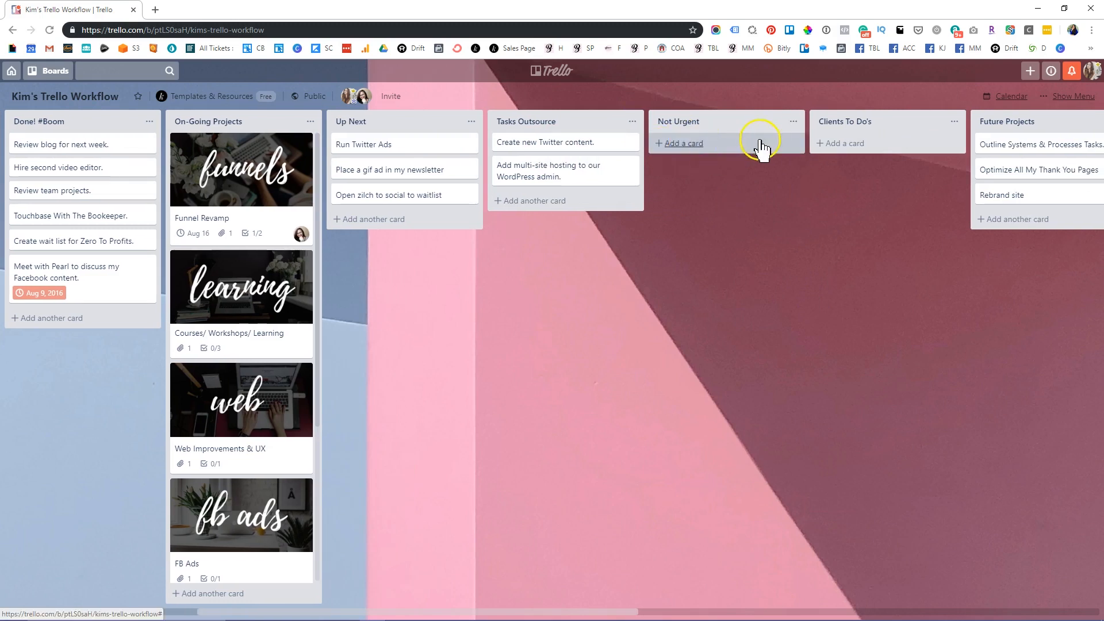
{"action": "mouse_move", "coordinate": [876, 149]}
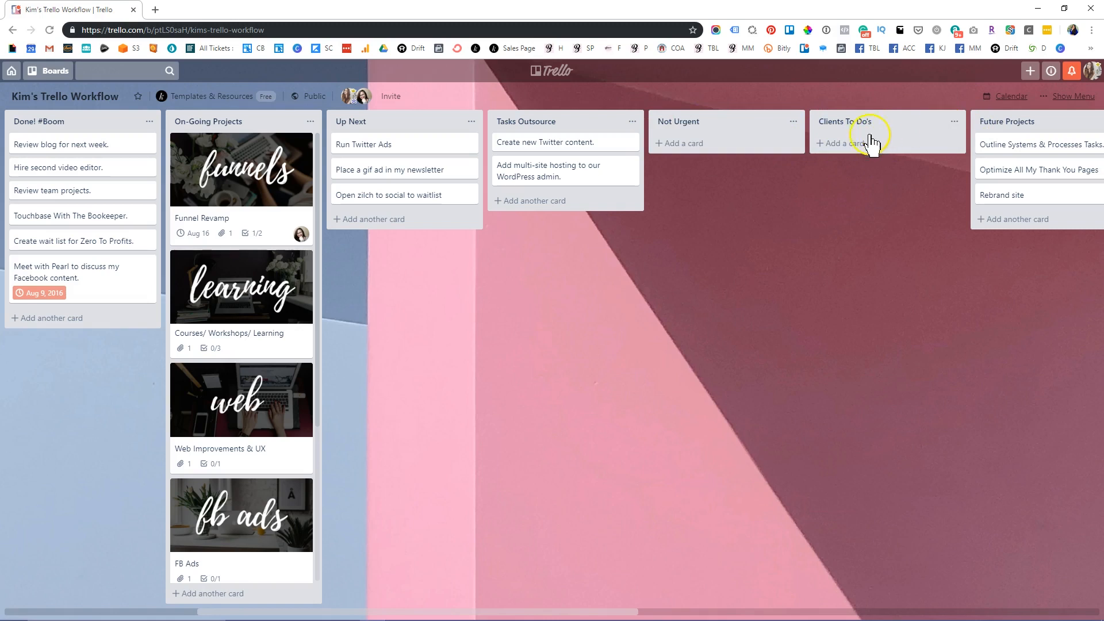
{"action": "scroll", "scroll_direction": "right", "scroll_amount": 3}
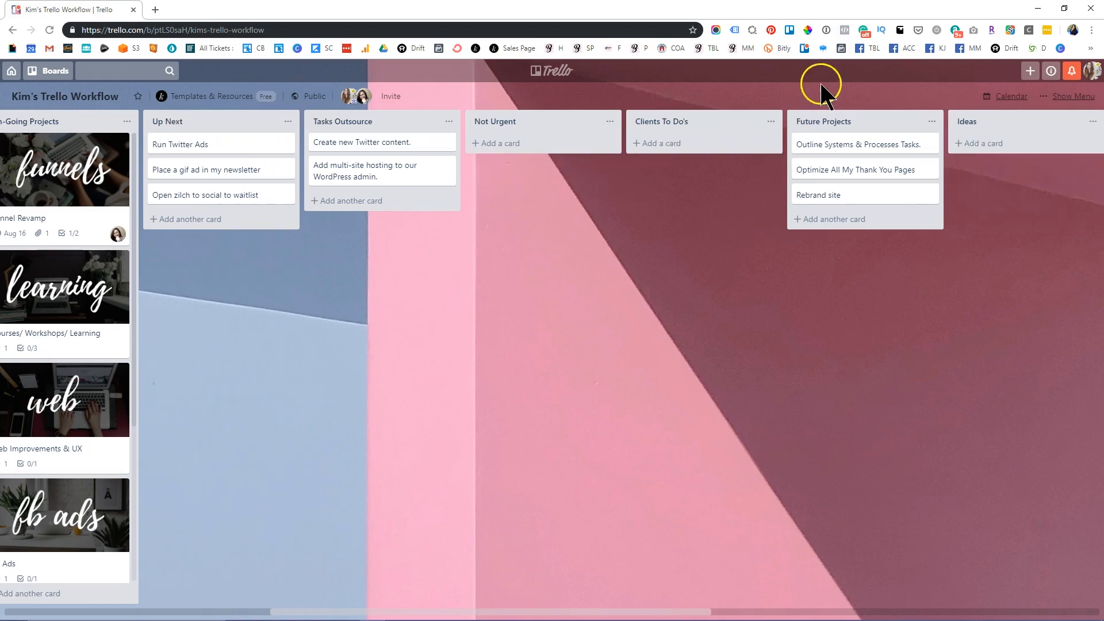
{"action": "mouse_move", "coordinate": [660, 261]}
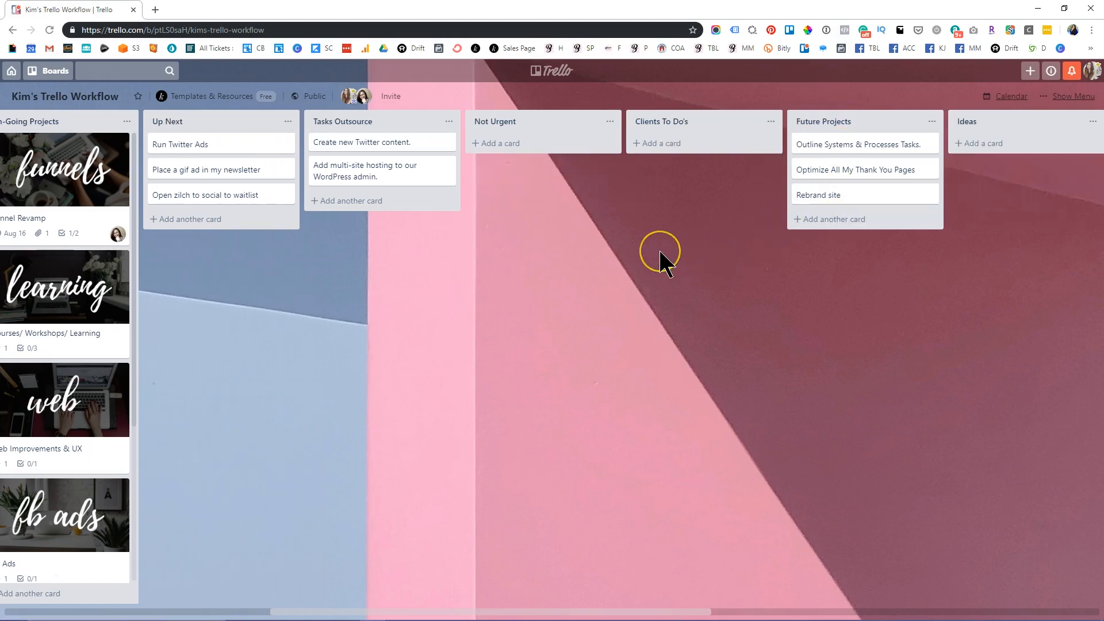
{"action": "mouse_move", "coordinate": [667, 262]}
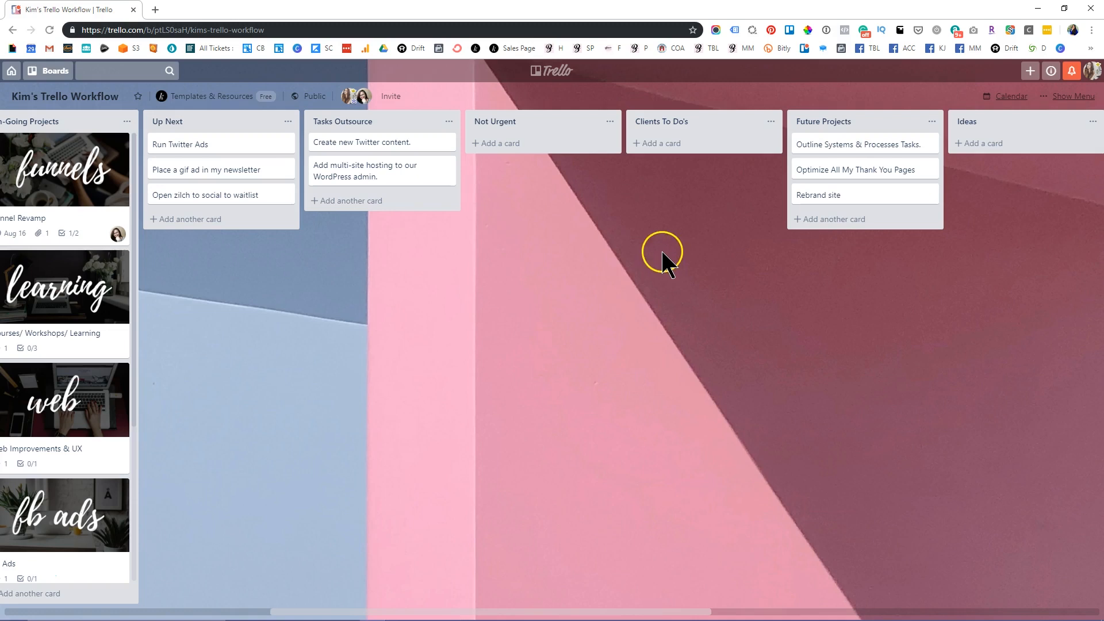
{"action": "mouse_move", "coordinate": [667, 266]}
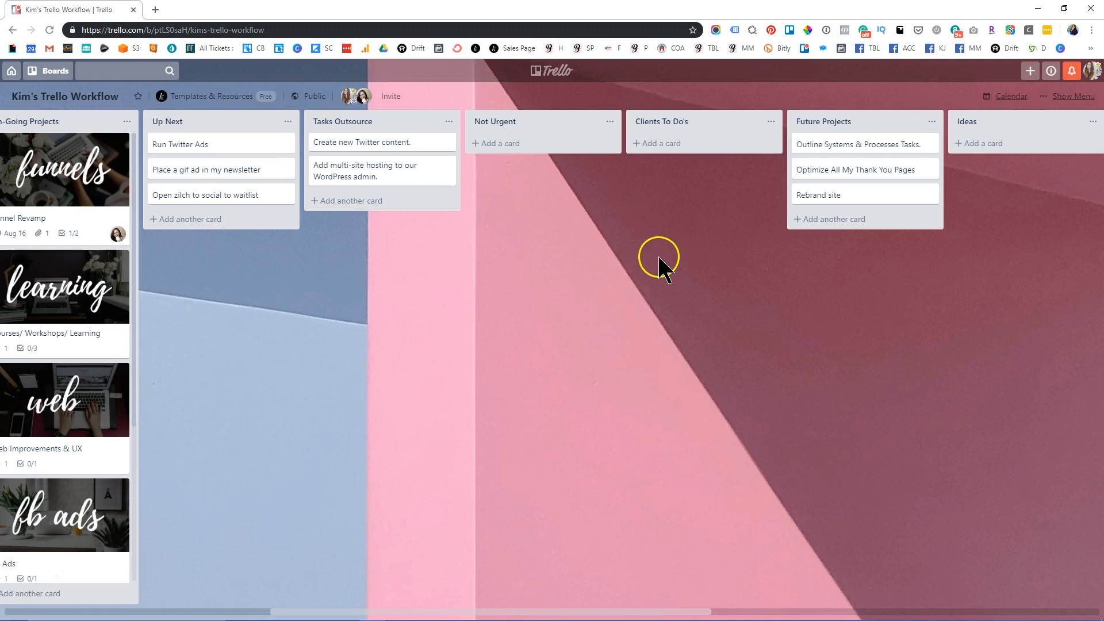
{"action": "mouse_move", "coordinate": [845, 296]}
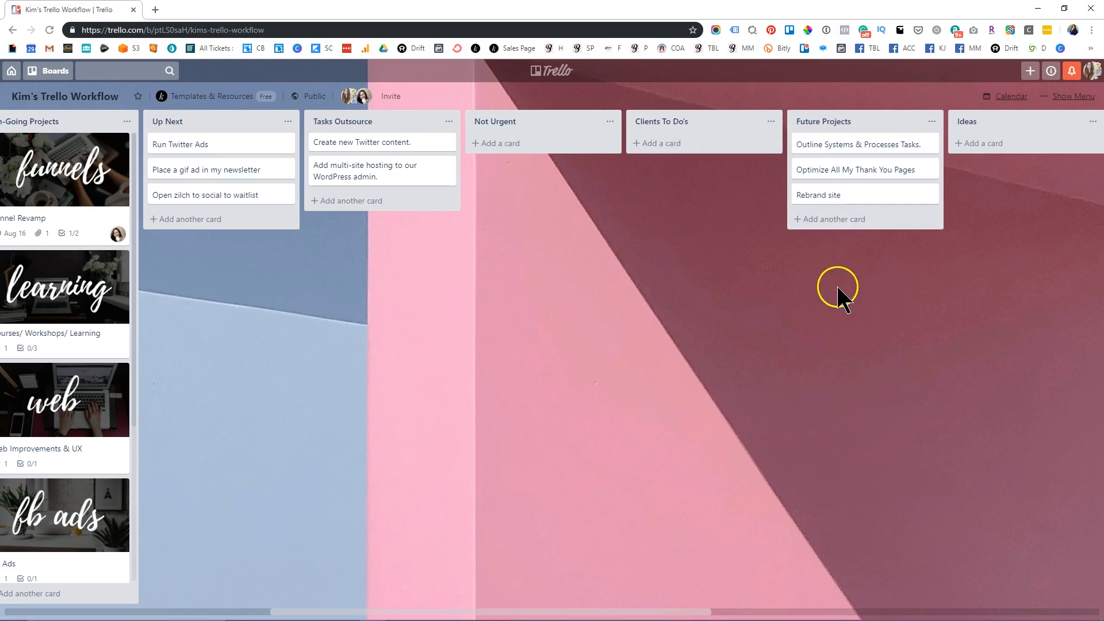
{"action": "scroll", "scroll_direction": "right", "scroll_amount": 3}
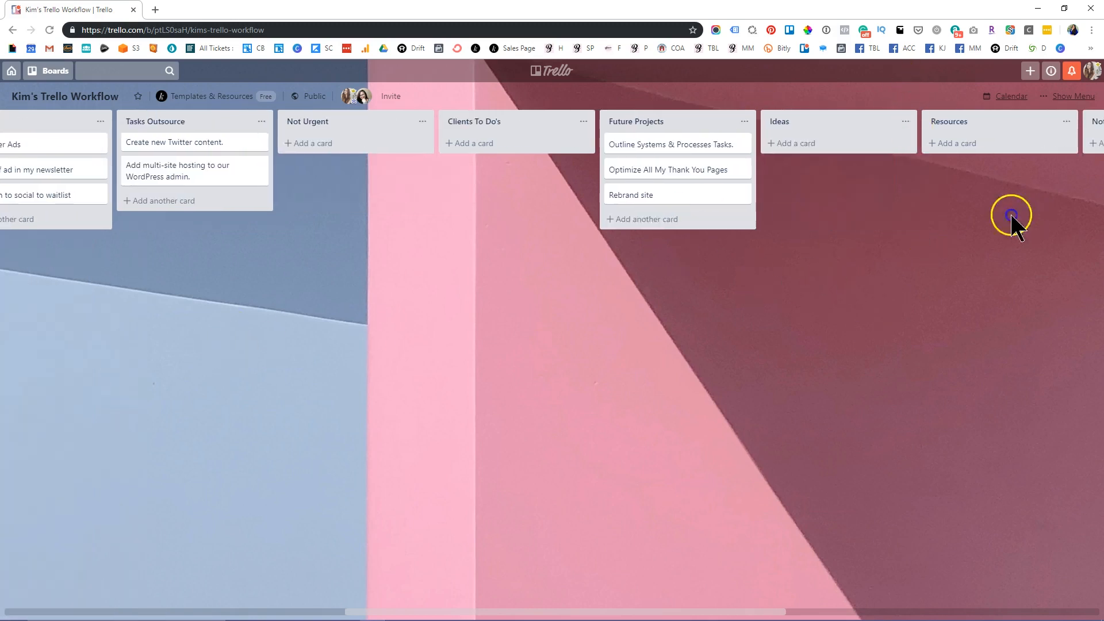
{"action": "scroll", "scroll_direction": "right", "scroll_amount": 3}
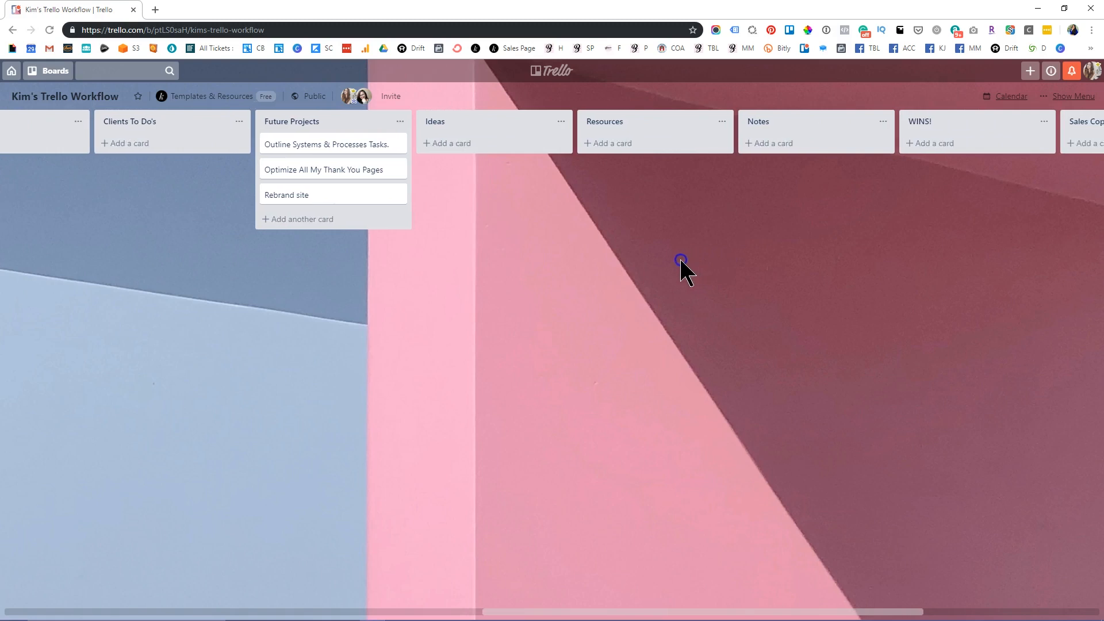
{"action": "scroll", "scroll_direction": "right", "scroll_amount": 3}
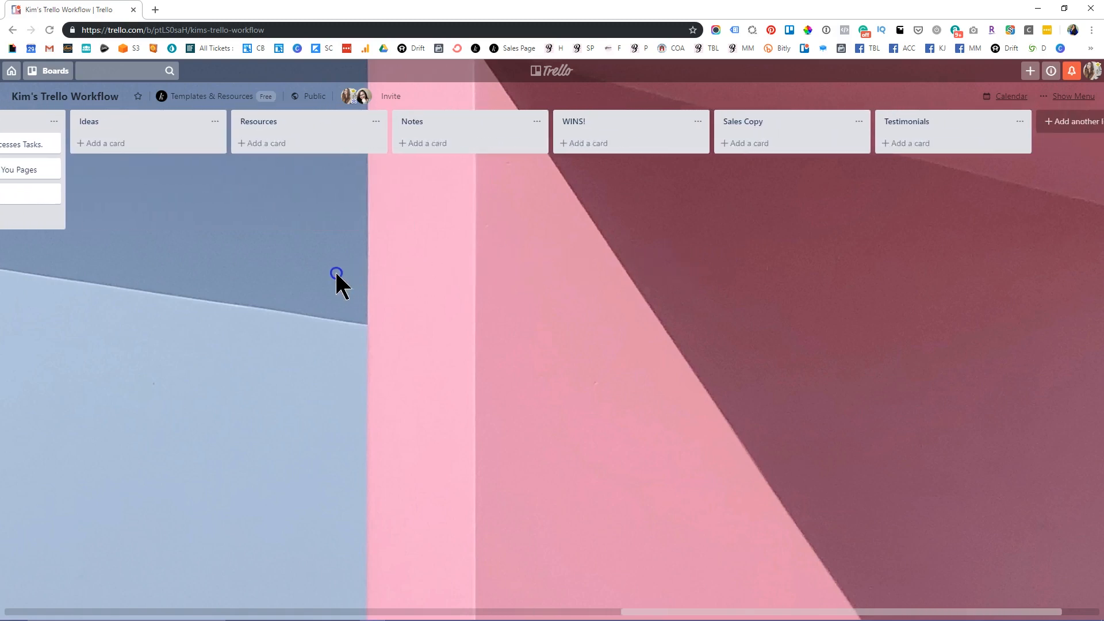
{"action": "mouse_move", "coordinate": [854, 121]}
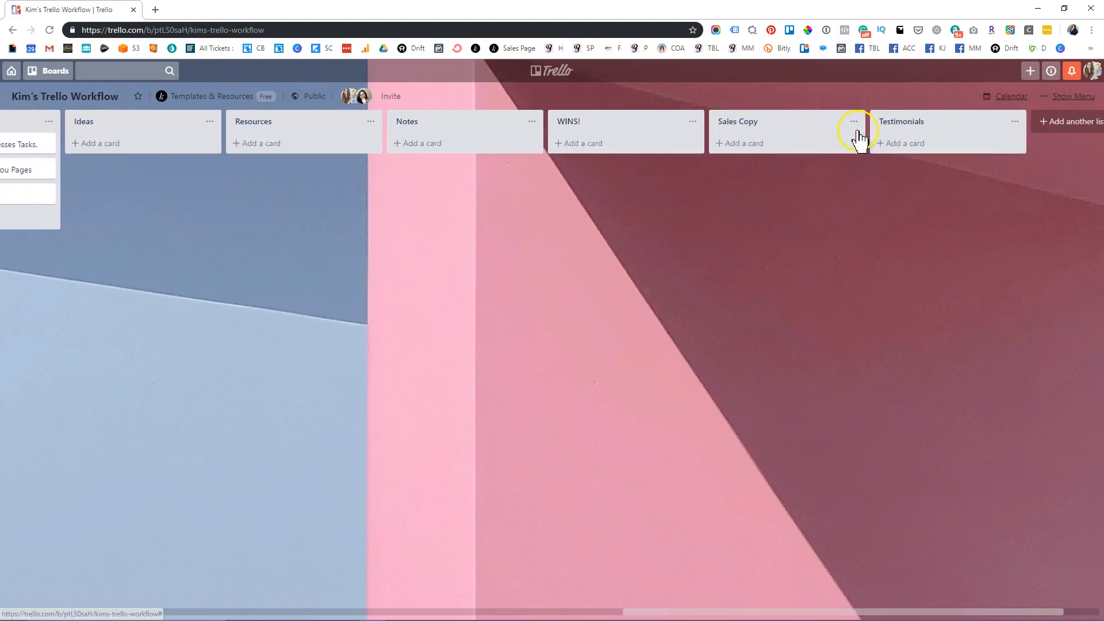
{"action": "mouse_move", "coordinate": [844, 201]}
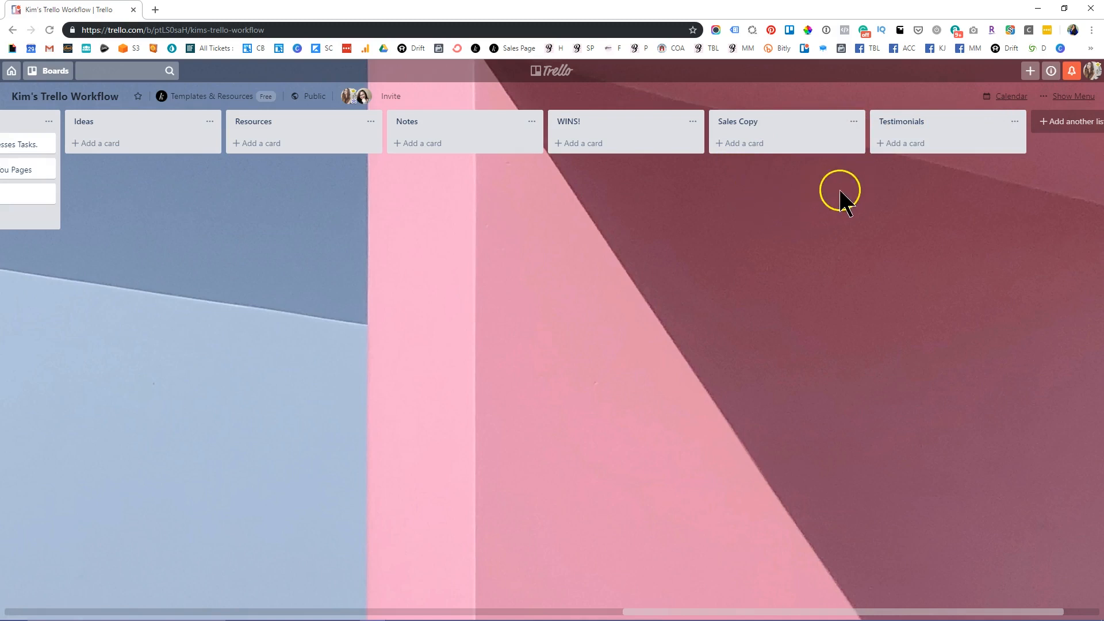
{"action": "mouse_move", "coordinate": [906, 143]}
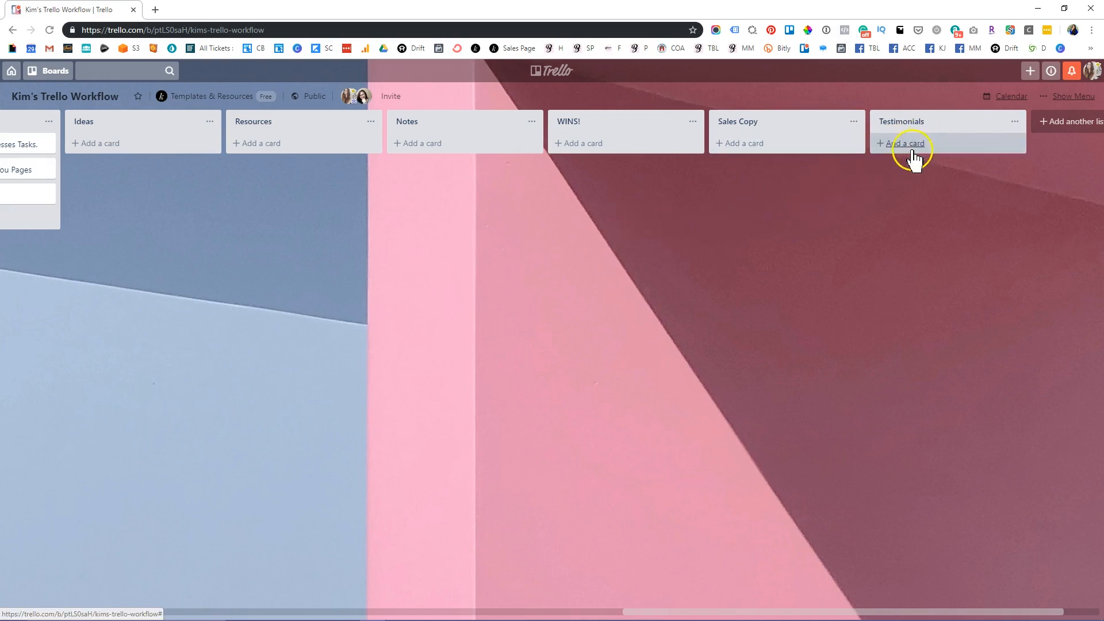
{"action": "mouse_move", "coordinate": [928, 236]}
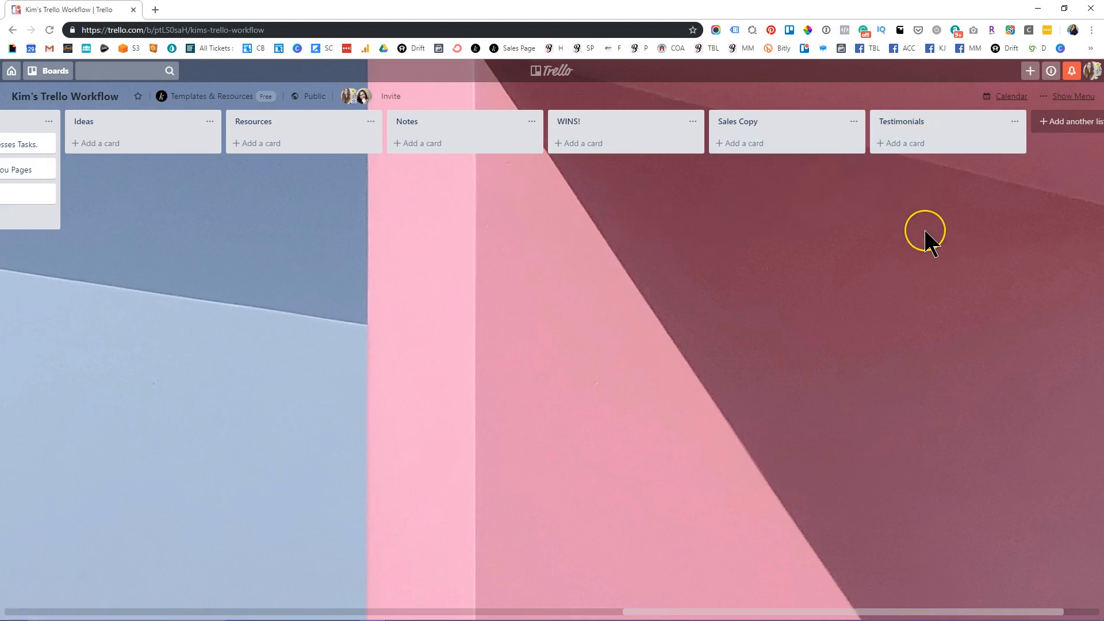
{"action": "mouse_move", "coordinate": [930, 243]}
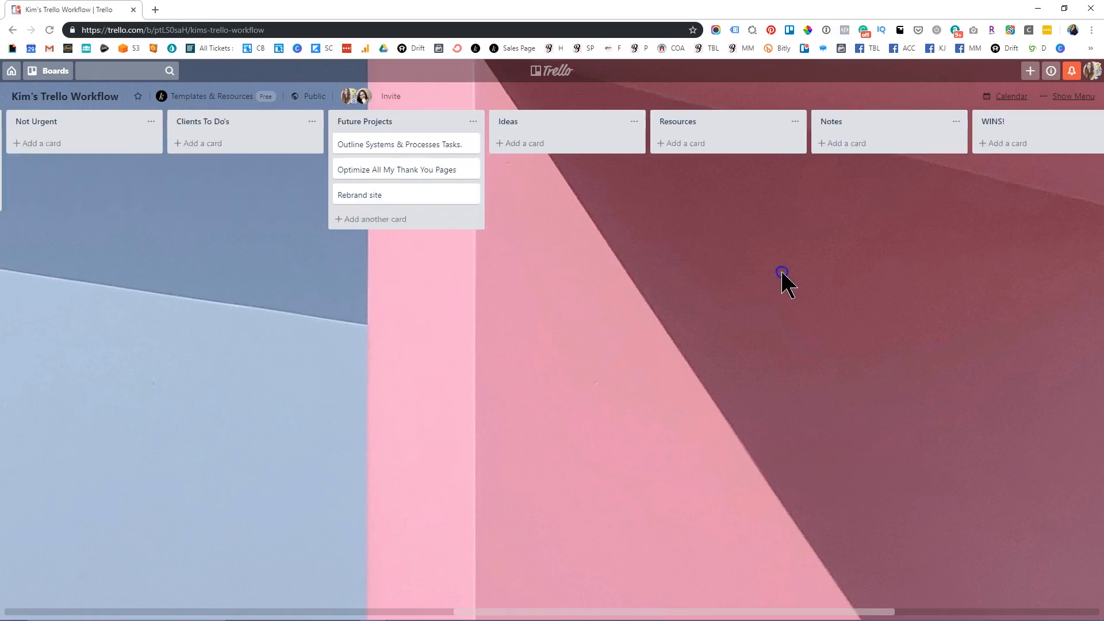
{"action": "scroll", "scroll_direction": "left", "scroll_amount": 3}
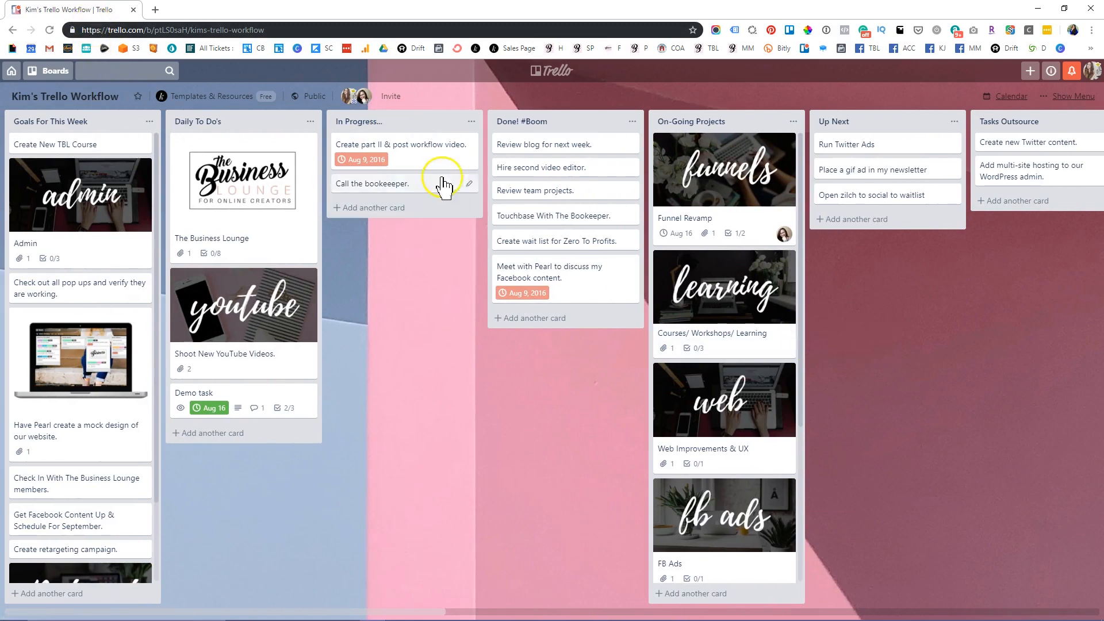
{"action": "mouse_move", "coordinate": [66, 77]}
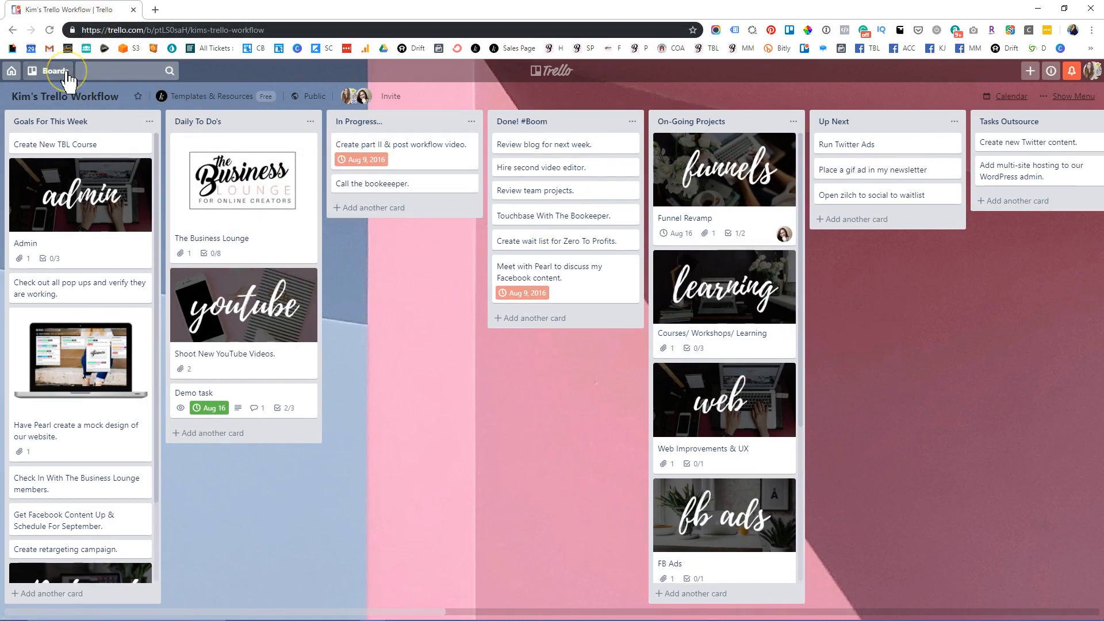
{"action": "left_click", "coordinate": [47, 70]}
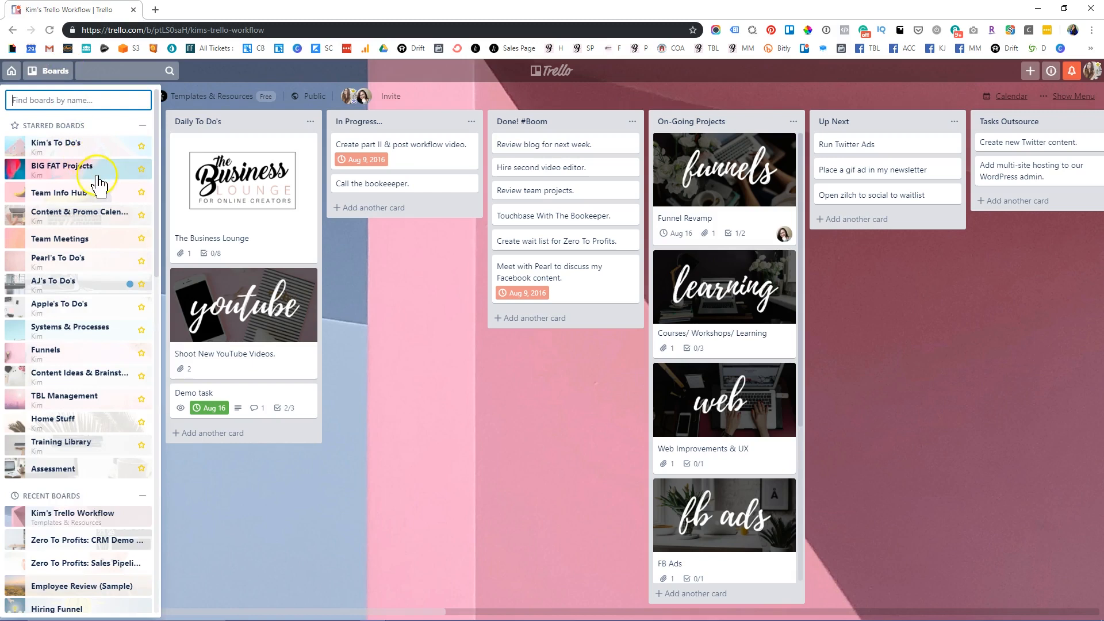
{"action": "left_click", "coordinate": [62, 165]}
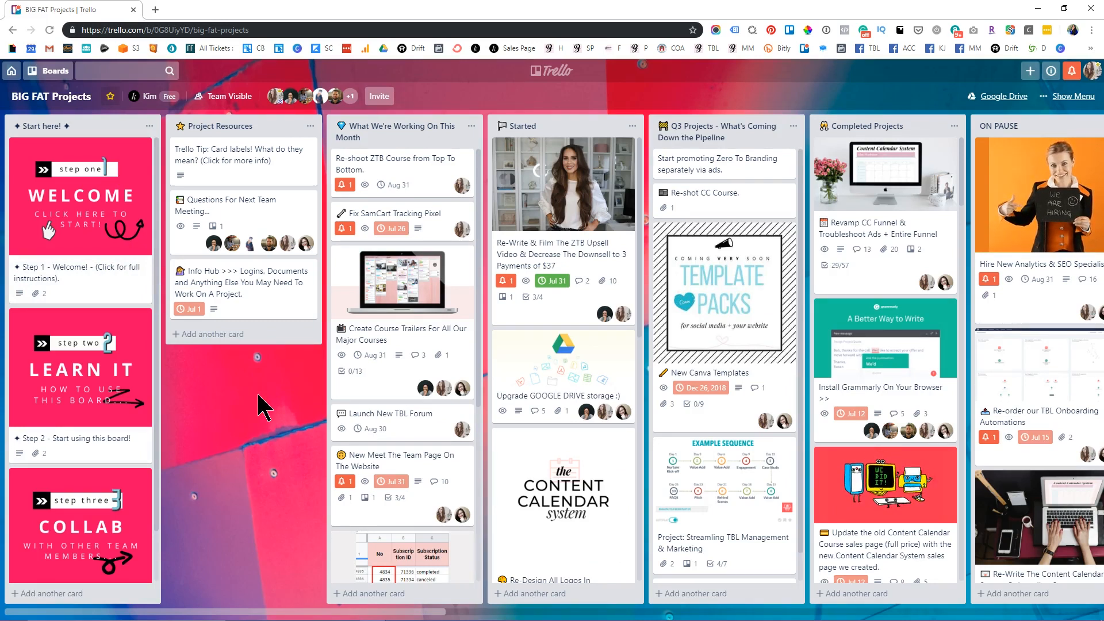
{"action": "mouse_move", "coordinate": [261, 268]}
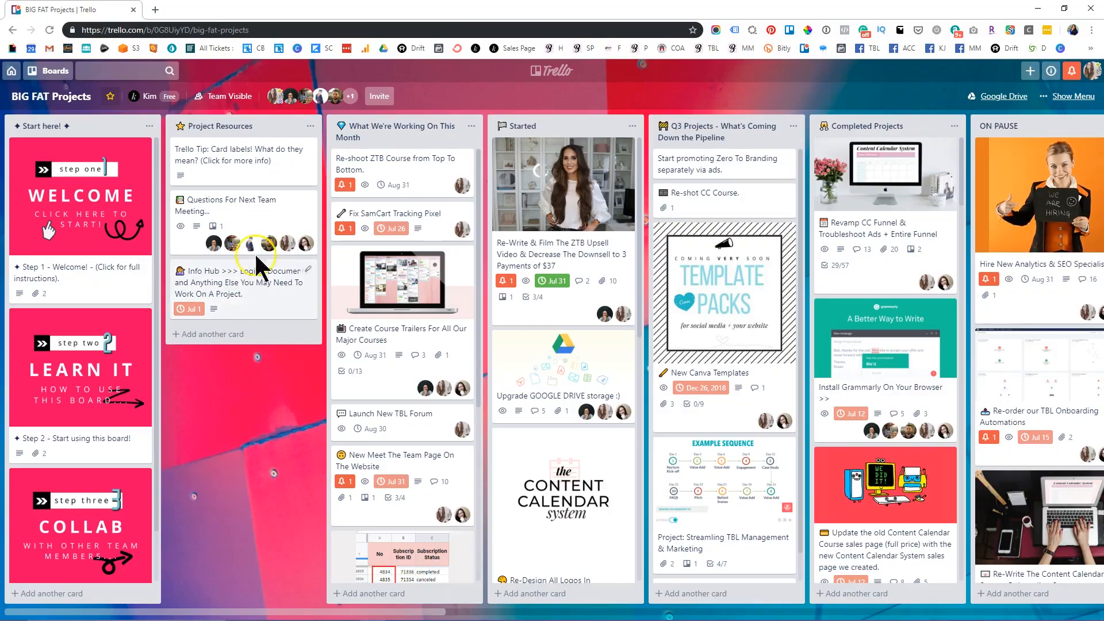
{"action": "mouse_move", "coordinate": [760, 337]}
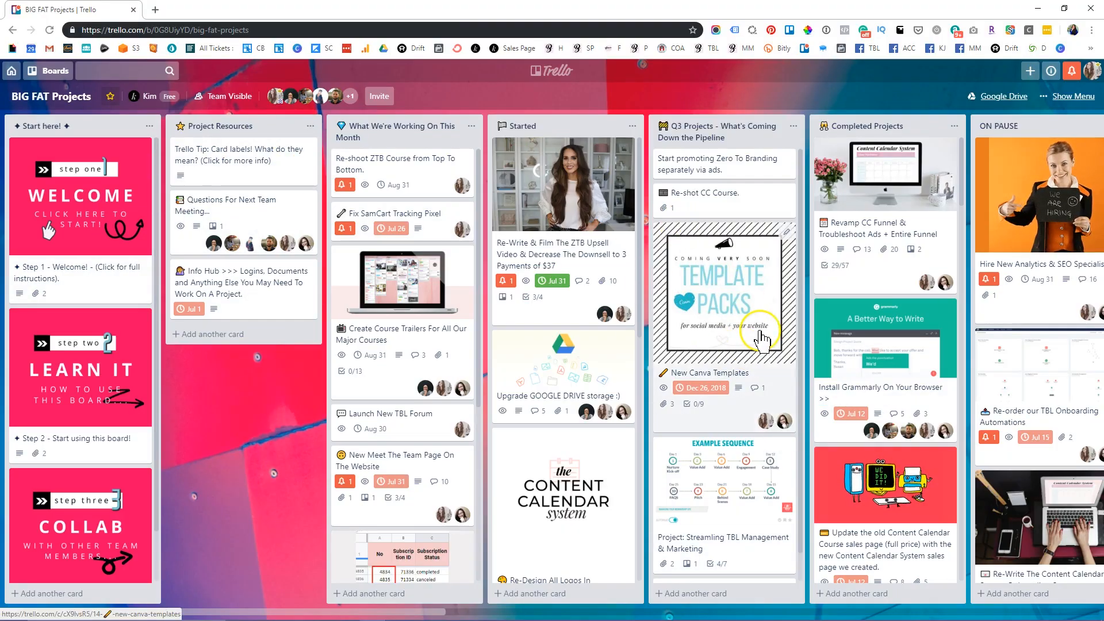
{"action": "mouse_move", "coordinate": [743, 348]}
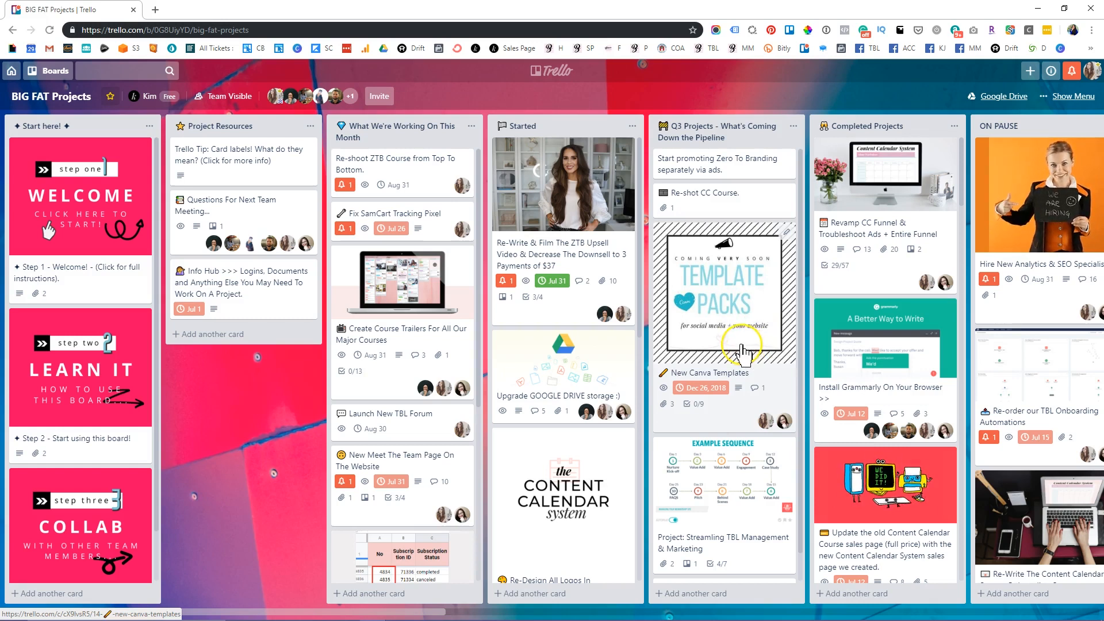
{"action": "mouse_move", "coordinate": [648, 256]}
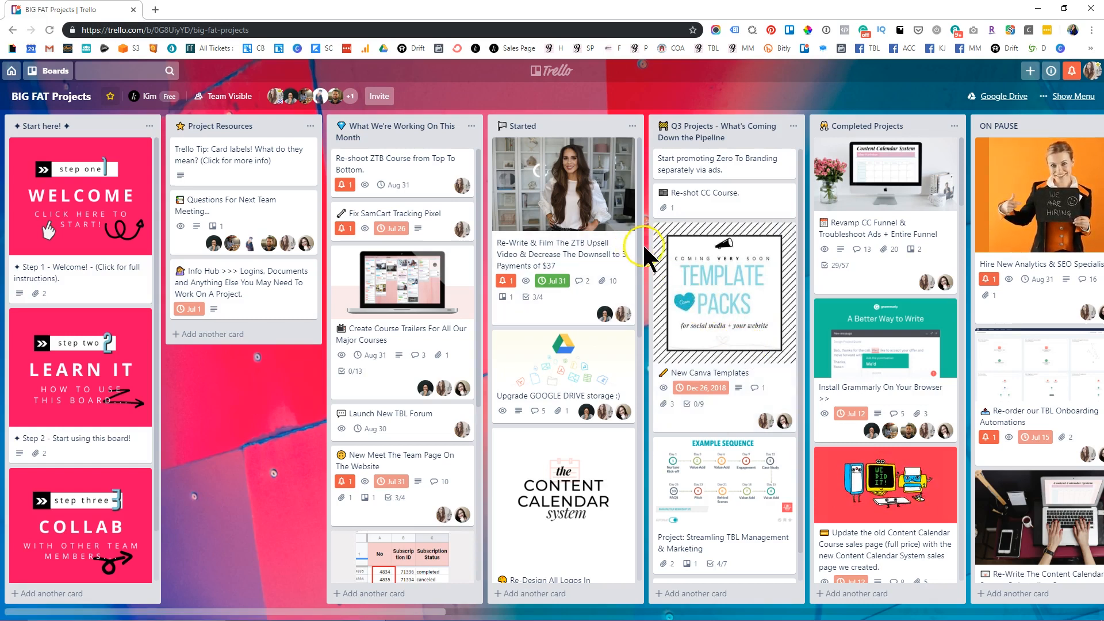
{"action": "mouse_move", "coordinate": [619, 224]}
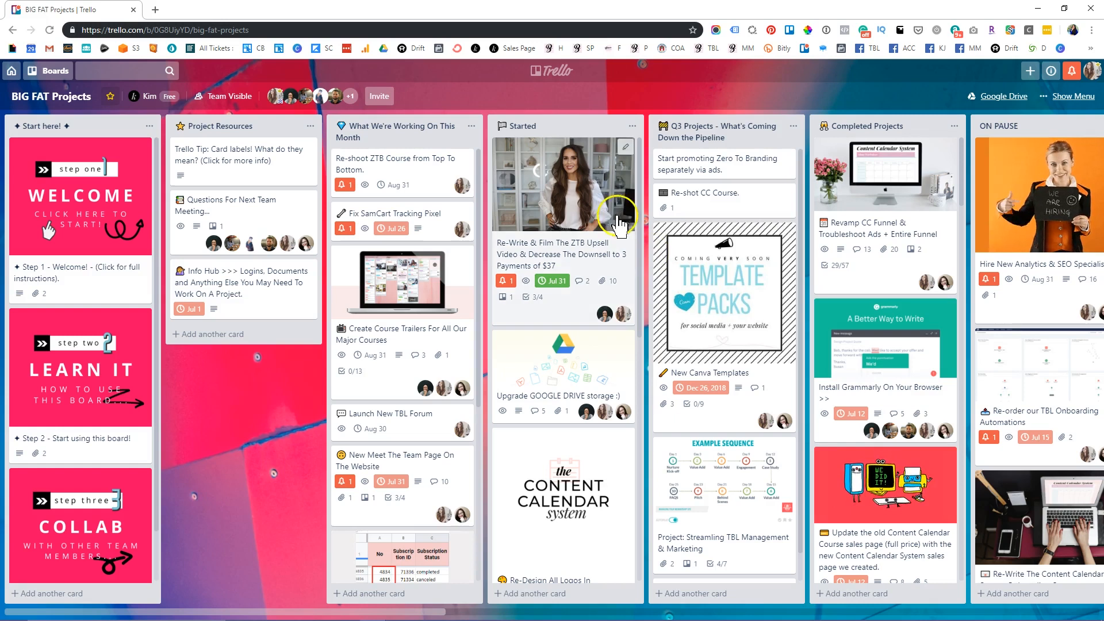
{"action": "mouse_move", "coordinate": [454, 415]}
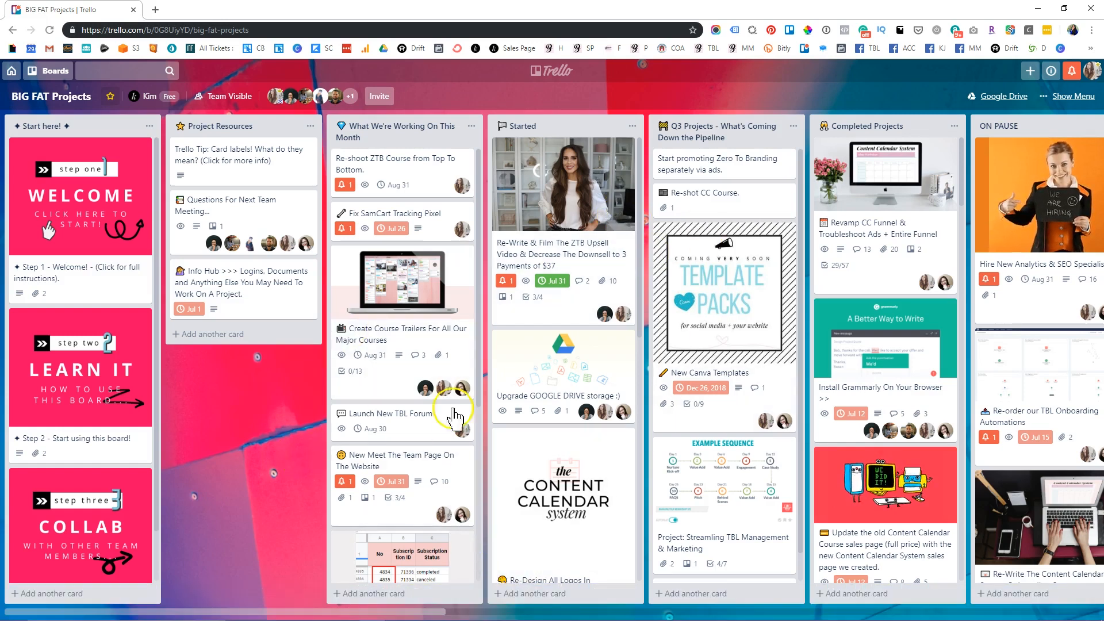
{"action": "mouse_move", "coordinate": [299, 415]}
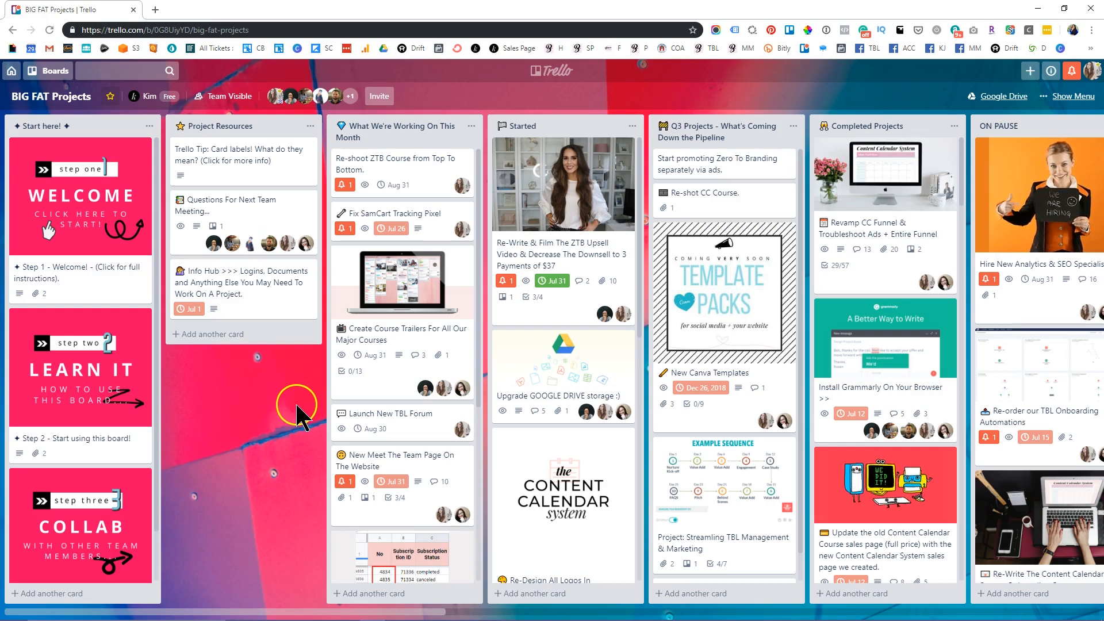
{"action": "mouse_move", "coordinate": [342, 358]}
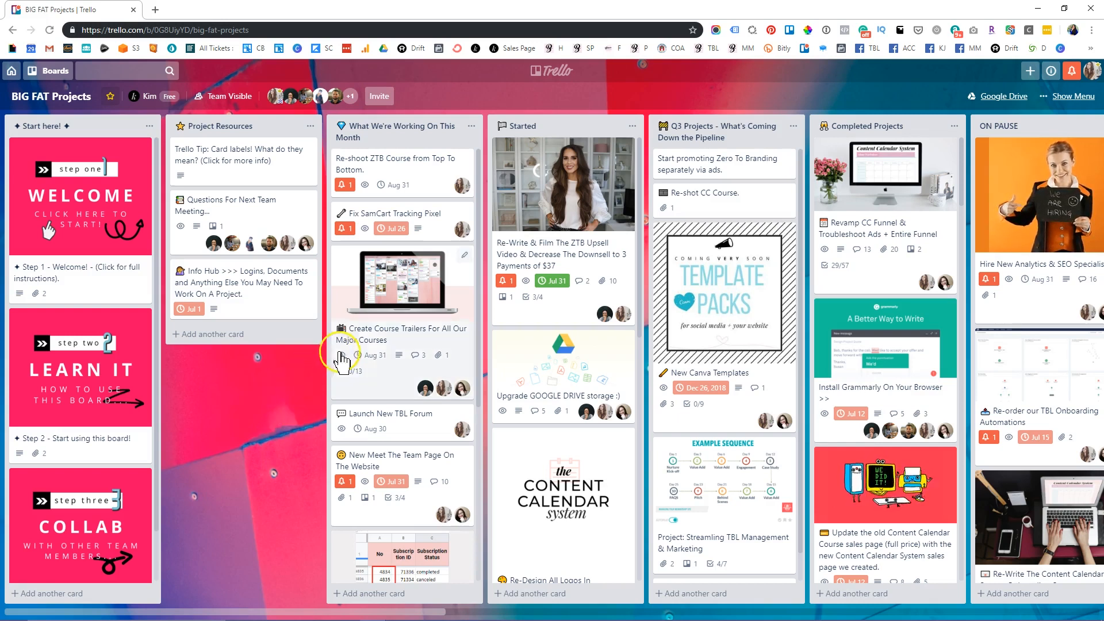
{"action": "mouse_move", "coordinate": [401, 219]}
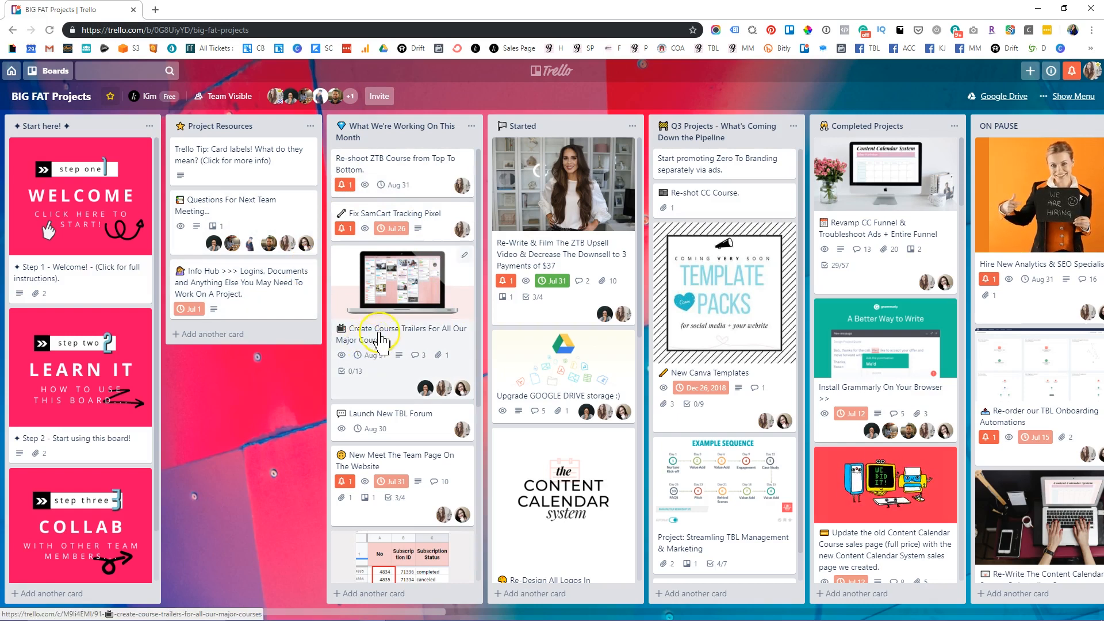
{"action": "left_click", "coordinate": [560, 253]}
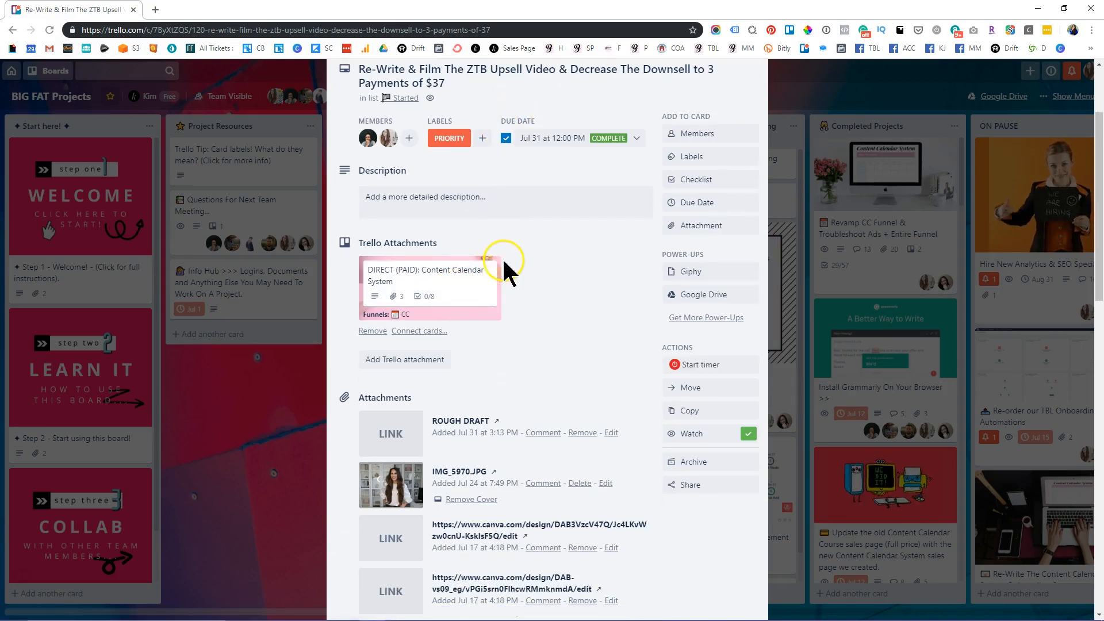
{"action": "scroll", "scroll_direction": "down", "scroll_amount": 3}
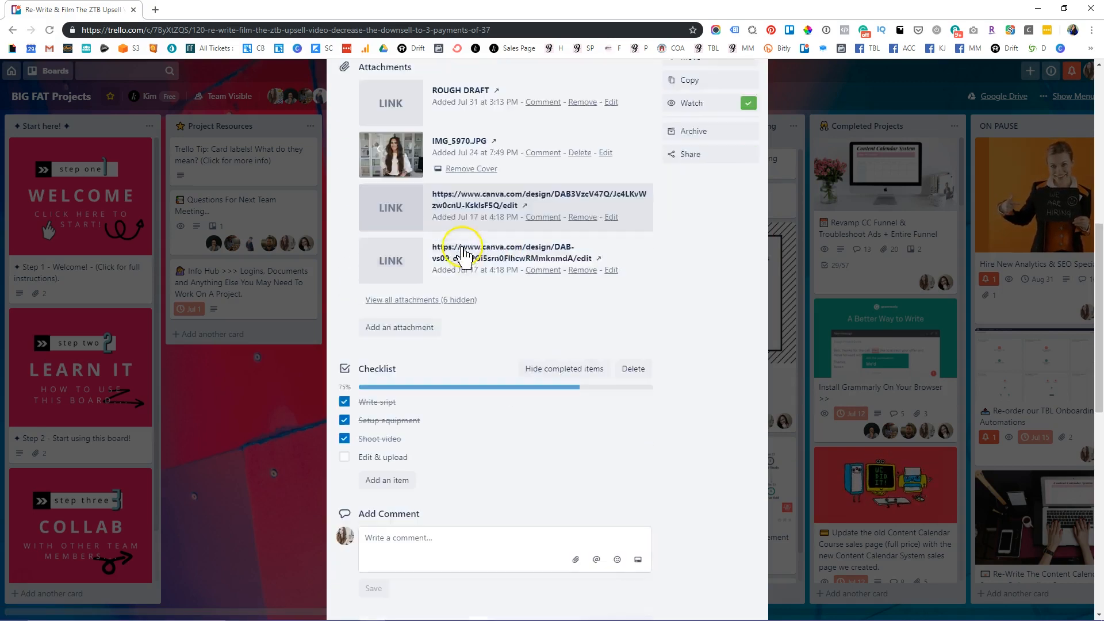
{"action": "scroll", "scroll_direction": "down", "scroll_amount": 3}
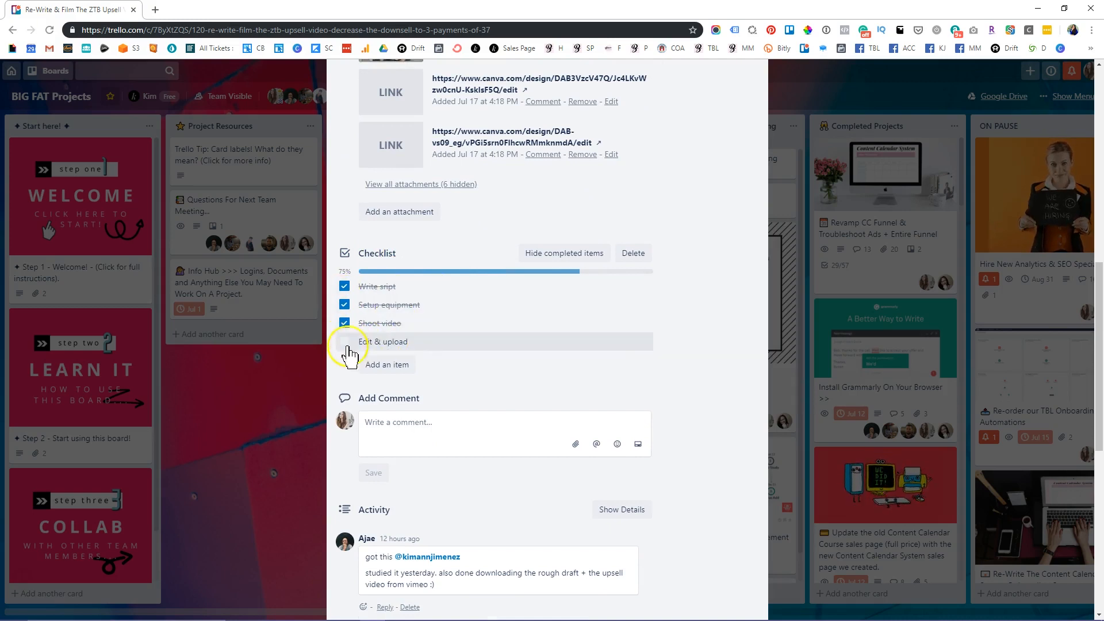
{"action": "scroll", "scroll_direction": "down", "scroll_amount": 3}
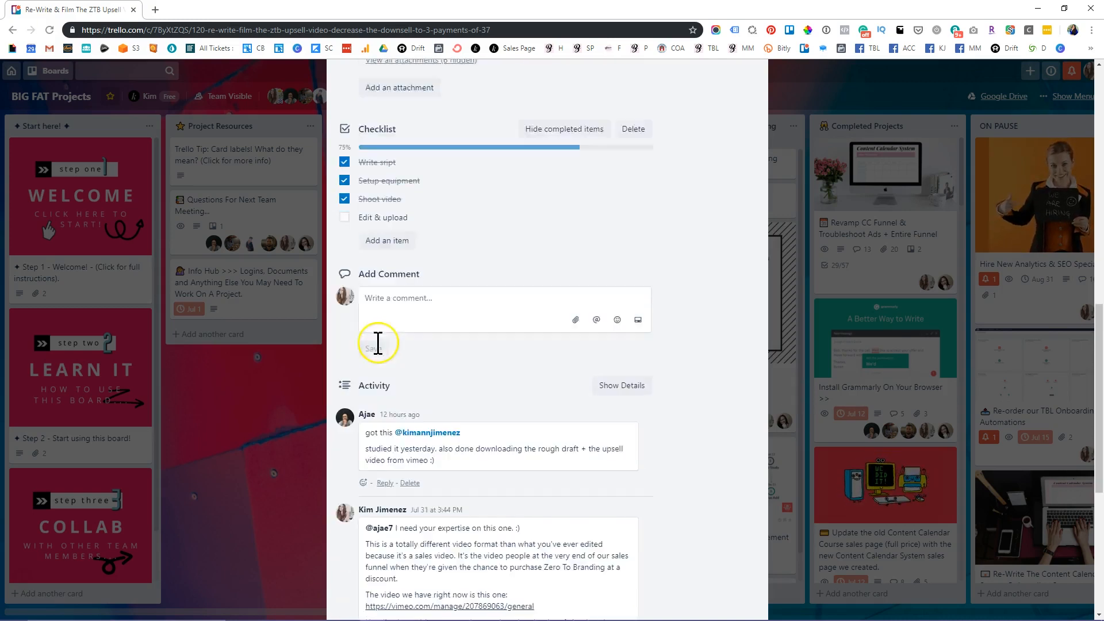
{"action": "scroll", "scroll_direction": "down", "scroll_amount": 3}
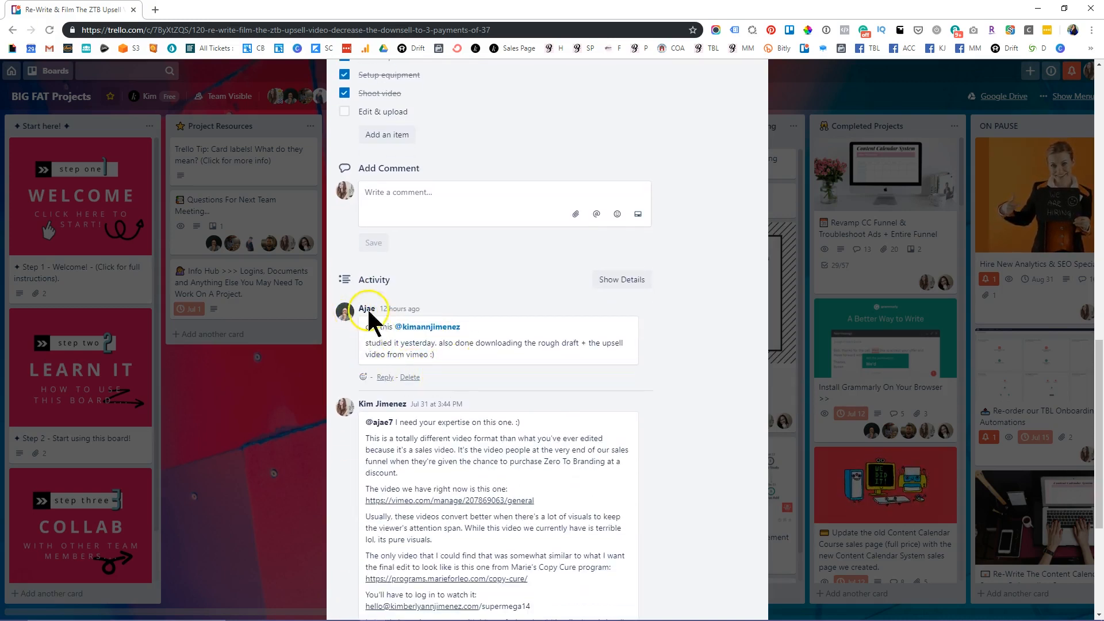
{"action": "scroll", "scroll_direction": "down", "scroll_amount": 3}
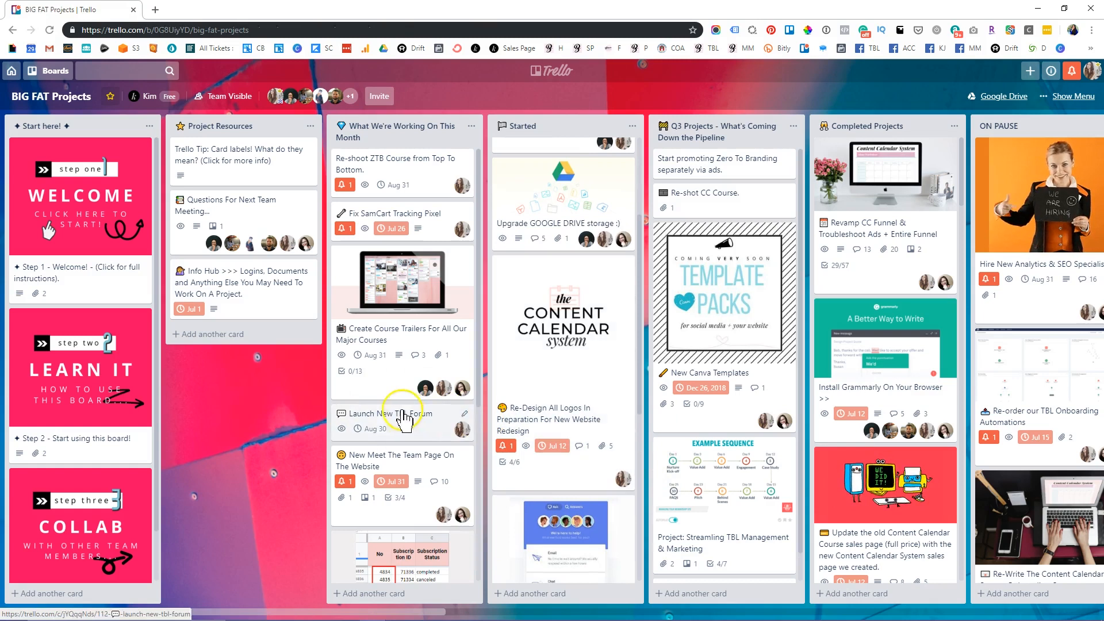
{"action": "scroll", "scroll_direction": "down", "scroll_amount": 3}
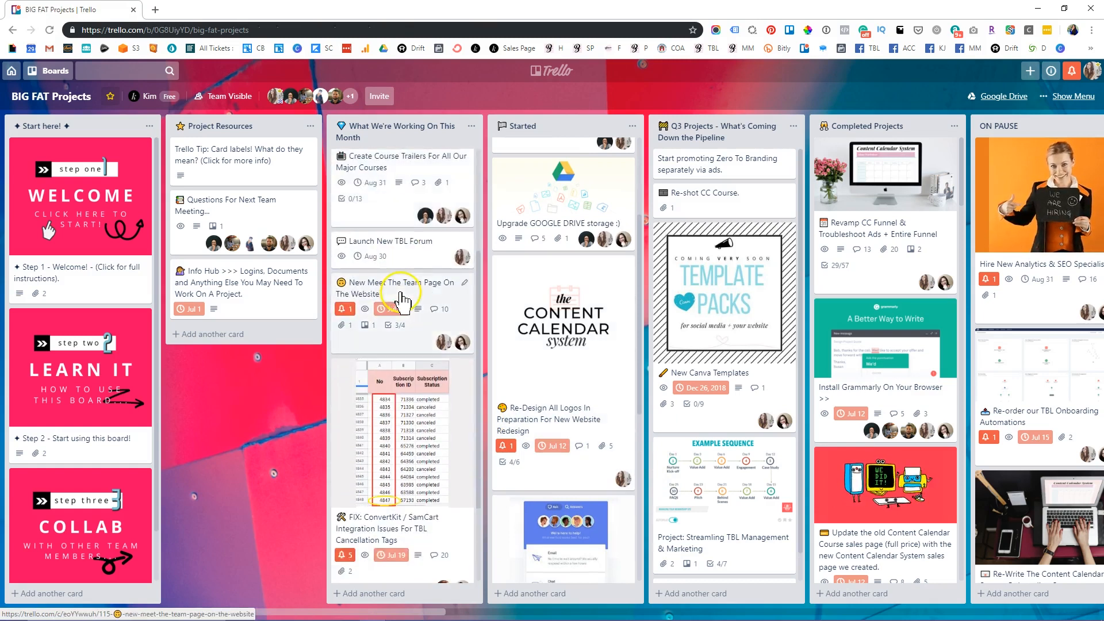
{"action": "left_click", "coordinate": [391, 527]}
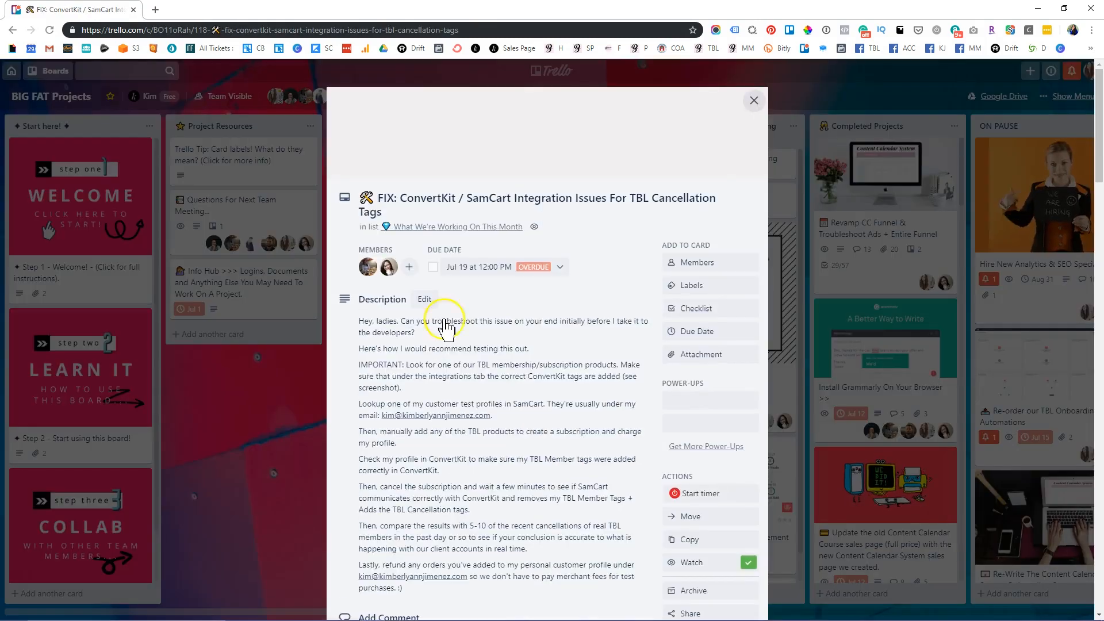
{"action": "scroll", "scroll_direction": "down", "scroll_amount": 3}
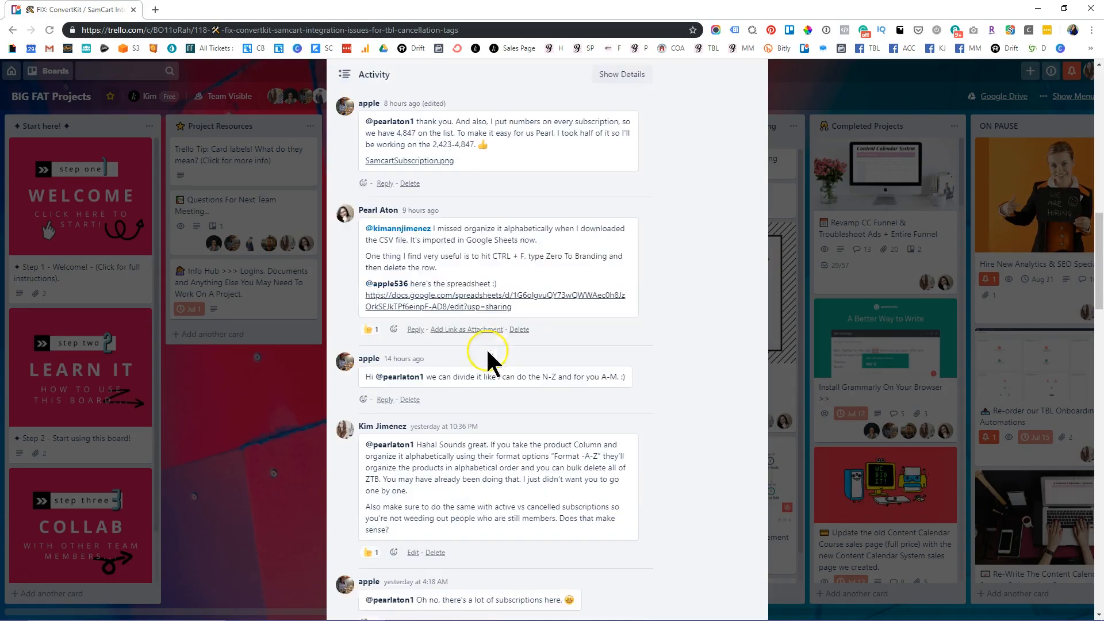
{"action": "scroll", "scroll_direction": "down", "scroll_amount": 3}
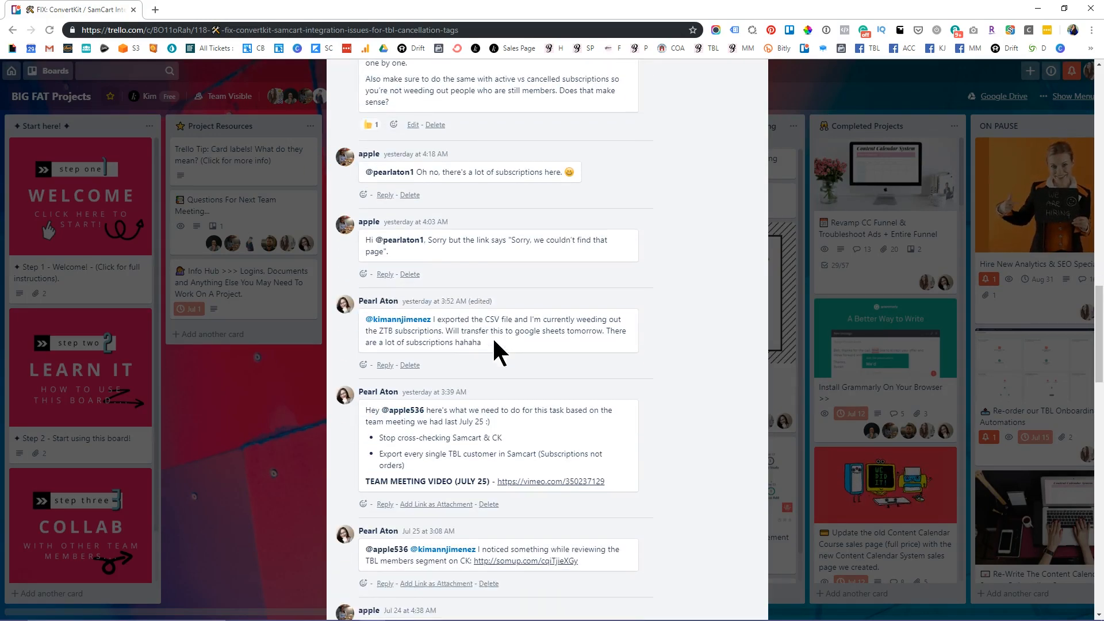
{"action": "scroll", "scroll_direction": "down", "scroll_amount": 3}
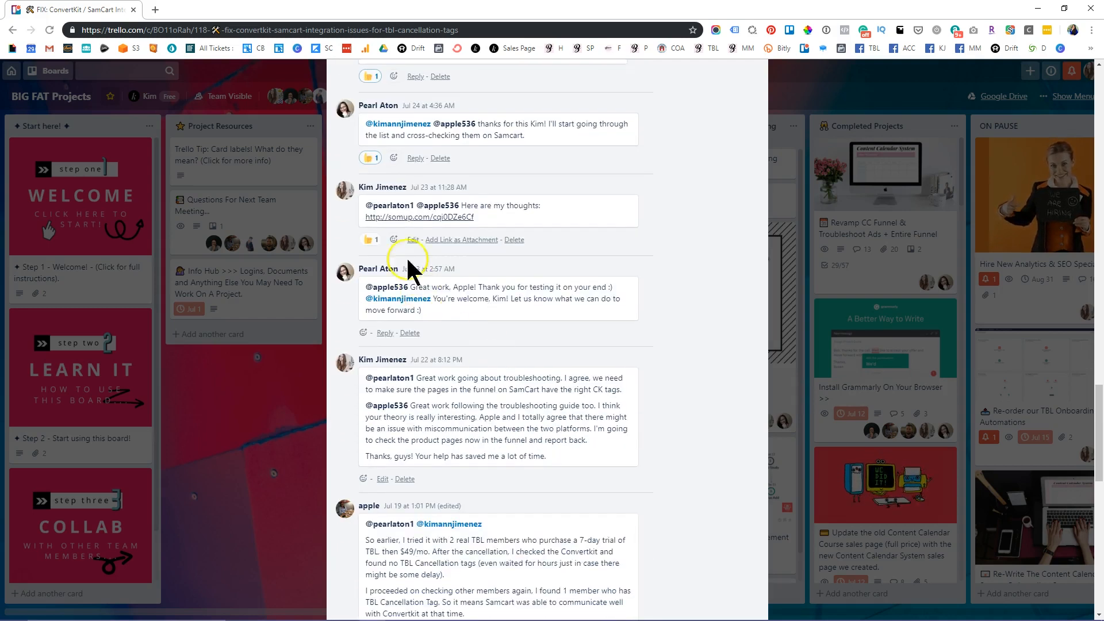
{"action": "scroll", "scroll_direction": "down", "scroll_amount": 3}
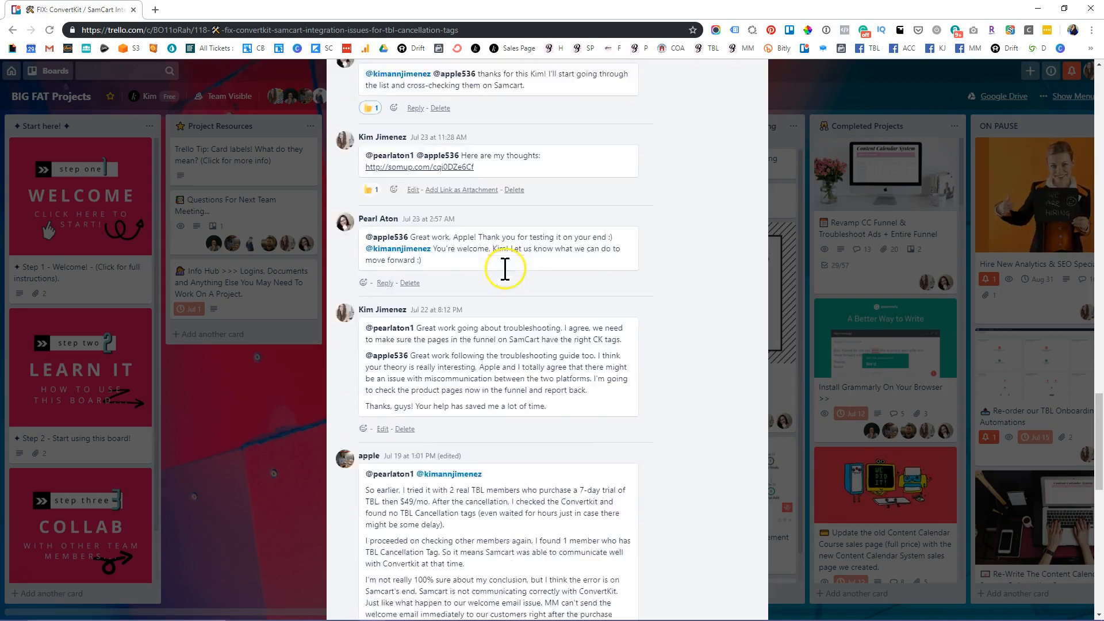
{"action": "scroll", "scroll_direction": "down", "scroll_amount": 3}
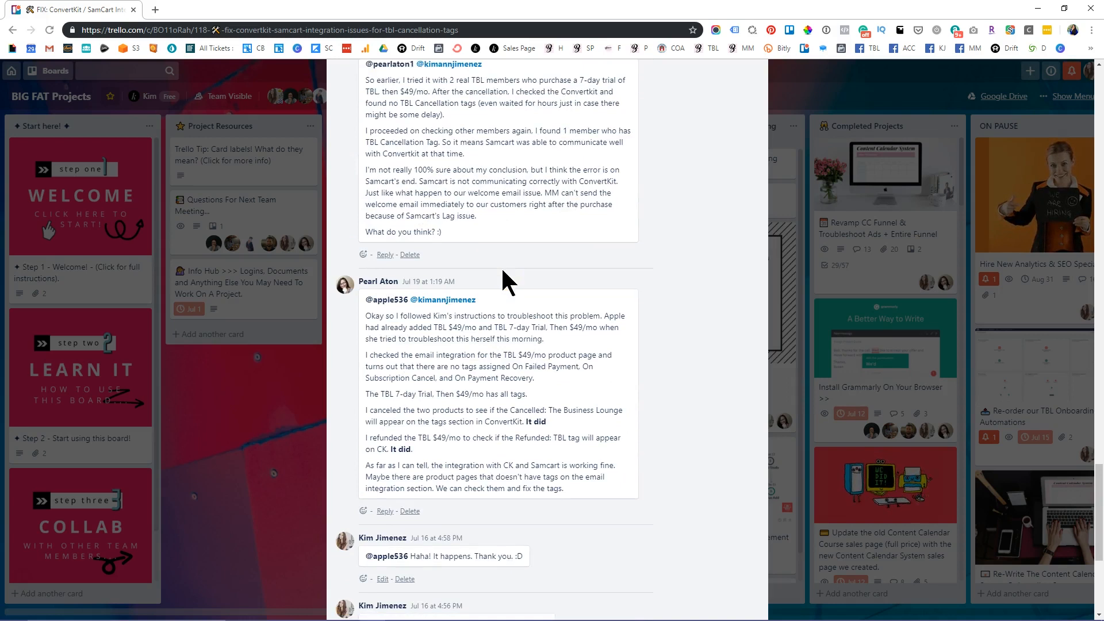
{"action": "scroll", "scroll_direction": "down", "scroll_amount": 3}
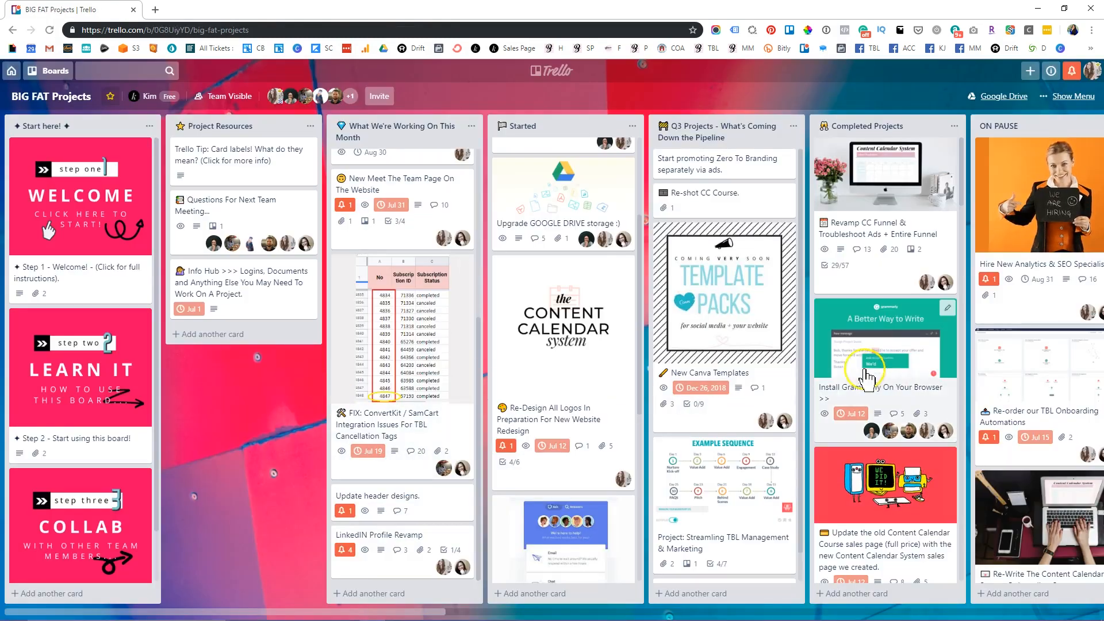
{"action": "mouse_move", "coordinate": [567, 352]}
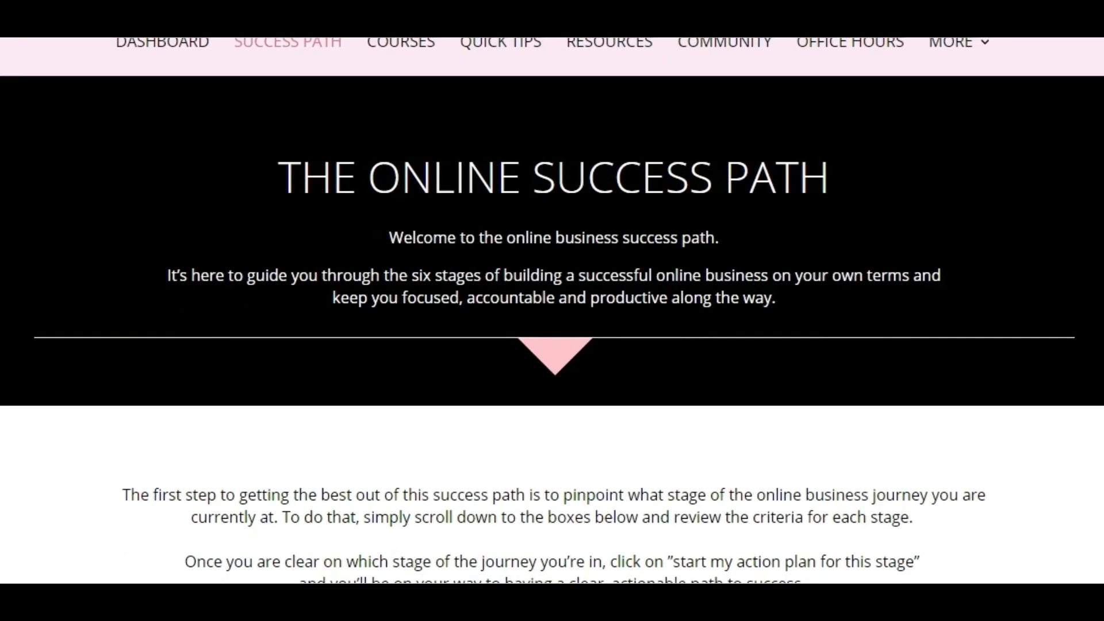
- Mark the What To Expect getting-started step as done in the Progress + Notes list
{"action": "scroll", "scroll_direction": "down", "scroll_amount": 3}
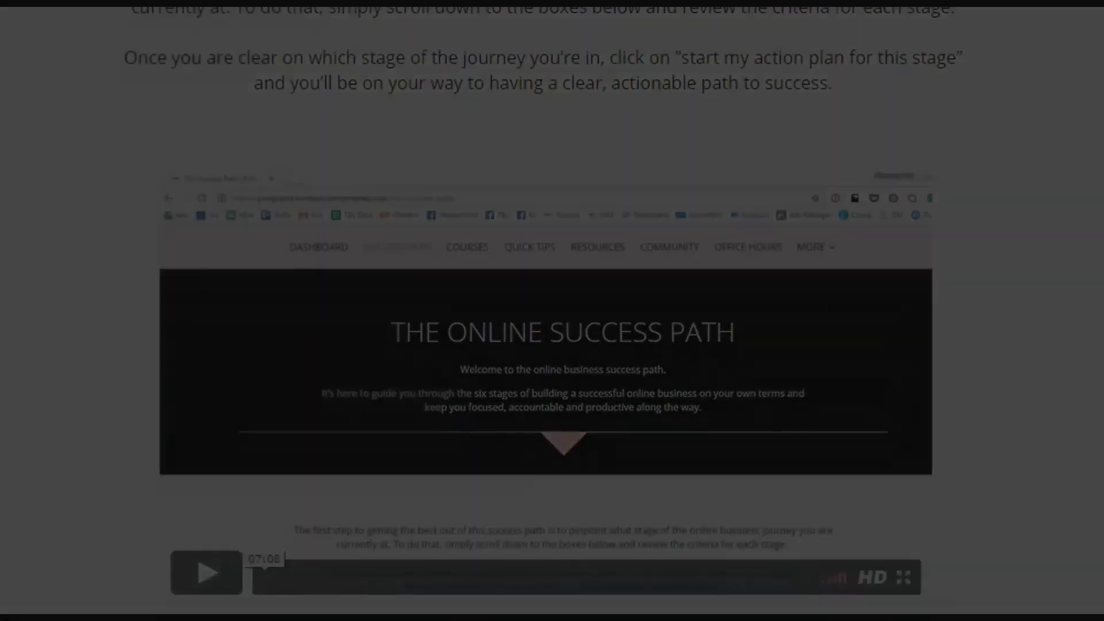
{"action": "scroll", "scroll_direction": "down", "scroll_amount": 3}
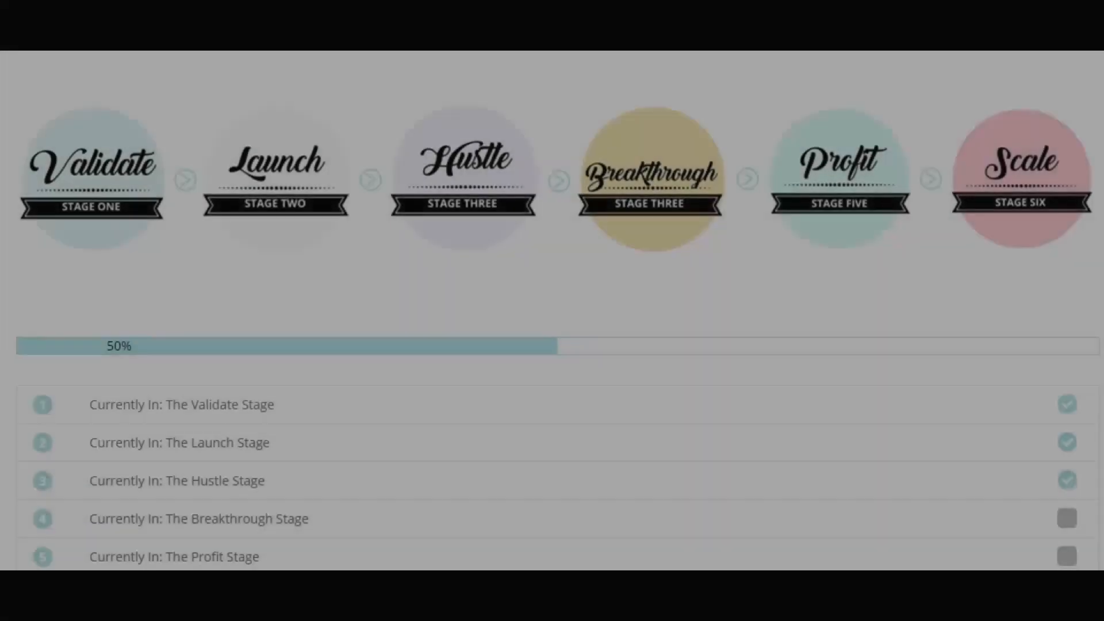
{"action": "scroll", "scroll_direction": "down", "scroll_amount": 3}
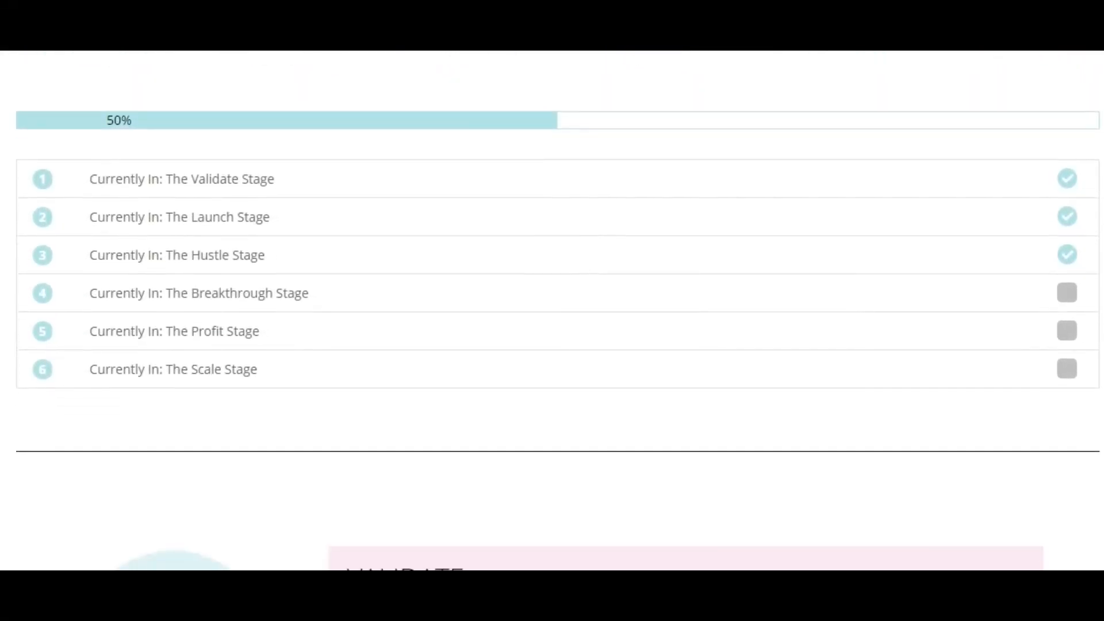
{"action": "scroll", "scroll_direction": "down", "scroll_amount": 3}
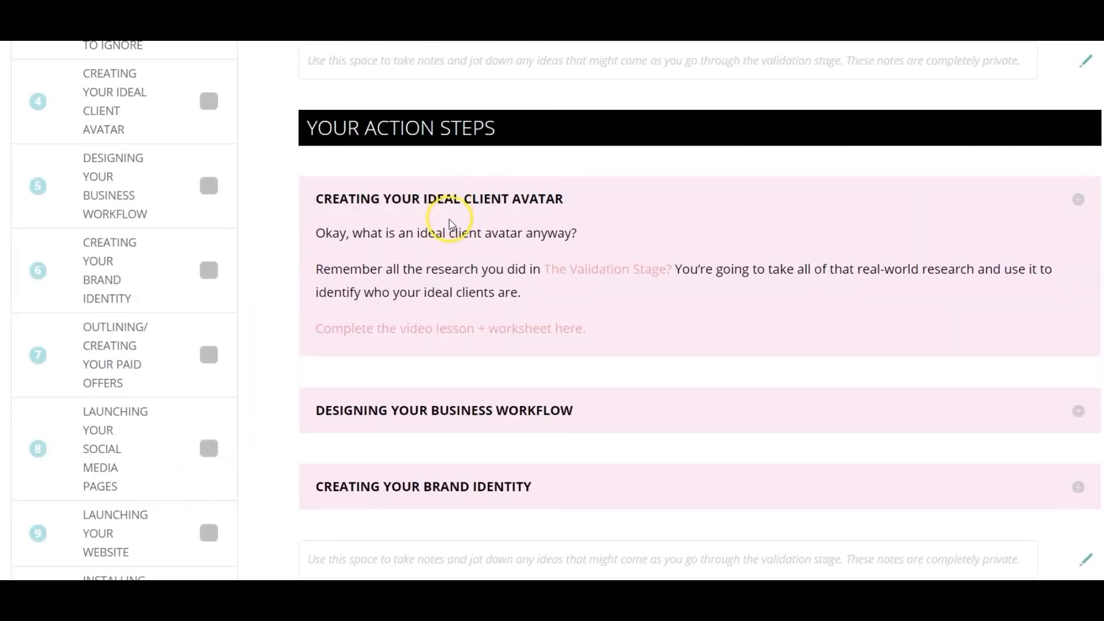
{"action": "mouse_move", "coordinate": [465, 409]}
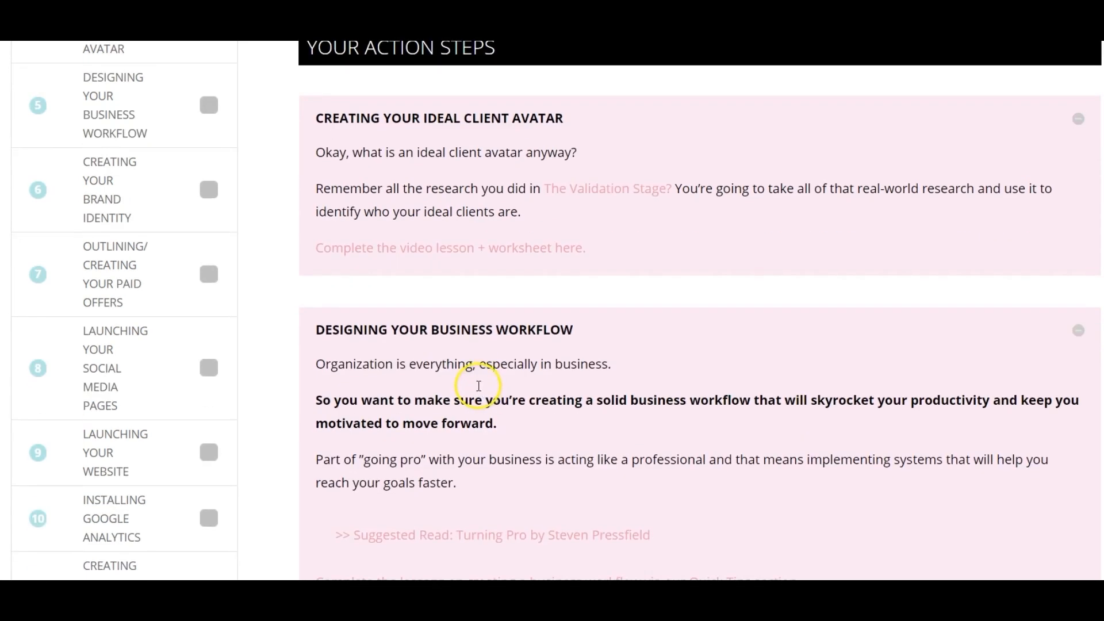
{"action": "scroll", "scroll_direction": "down", "scroll_amount": 3}
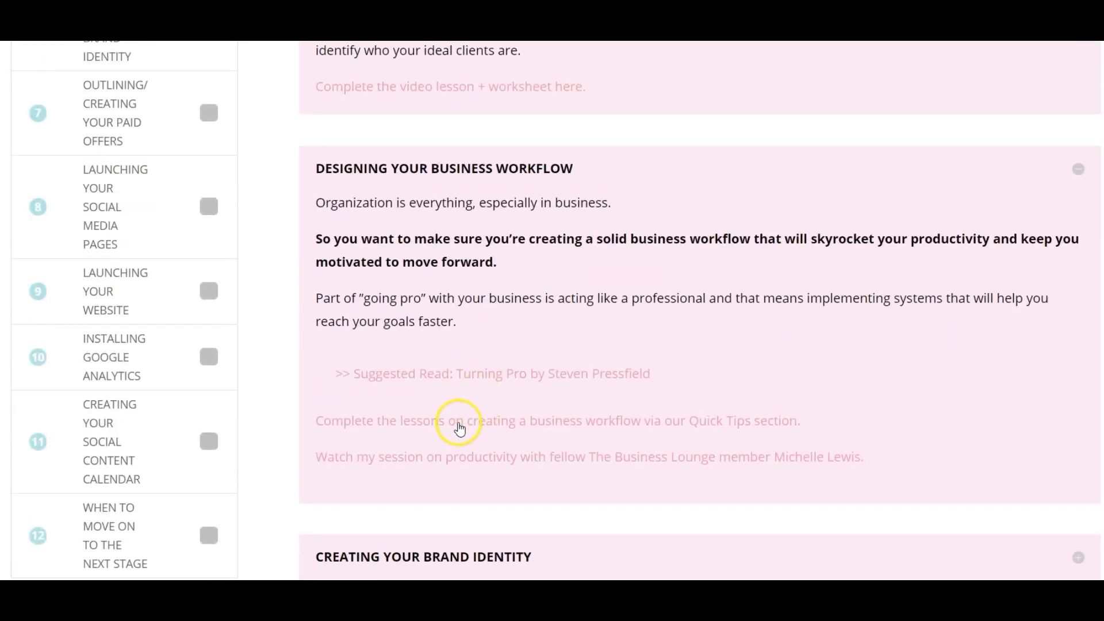
{"action": "mouse_move", "coordinate": [326, 553]}
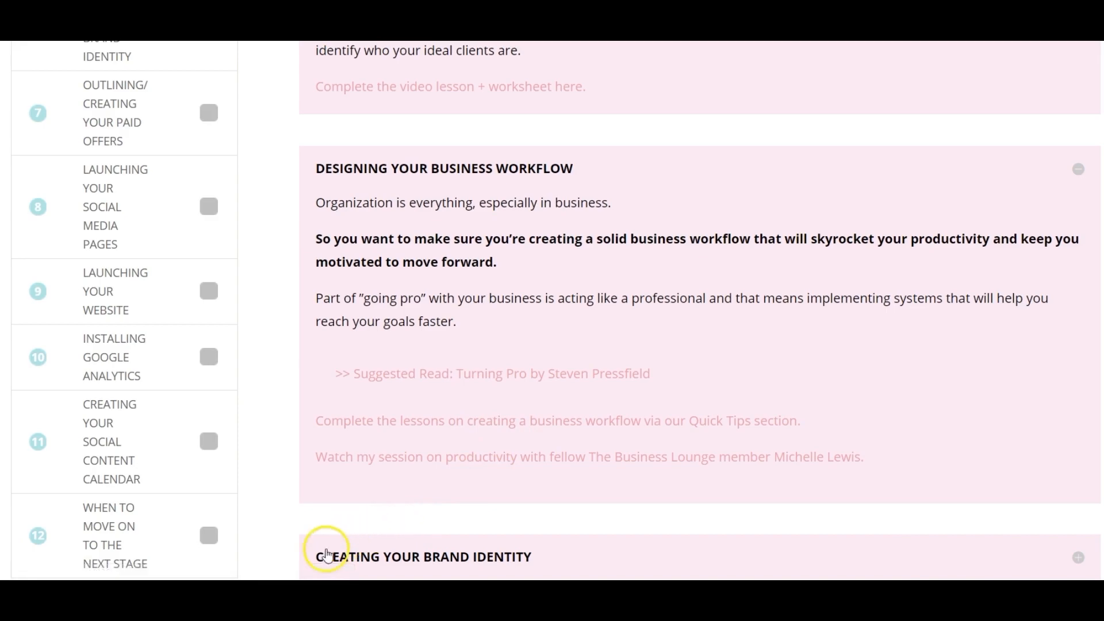
{"action": "scroll", "scroll_direction": "up", "scroll_amount": 3}
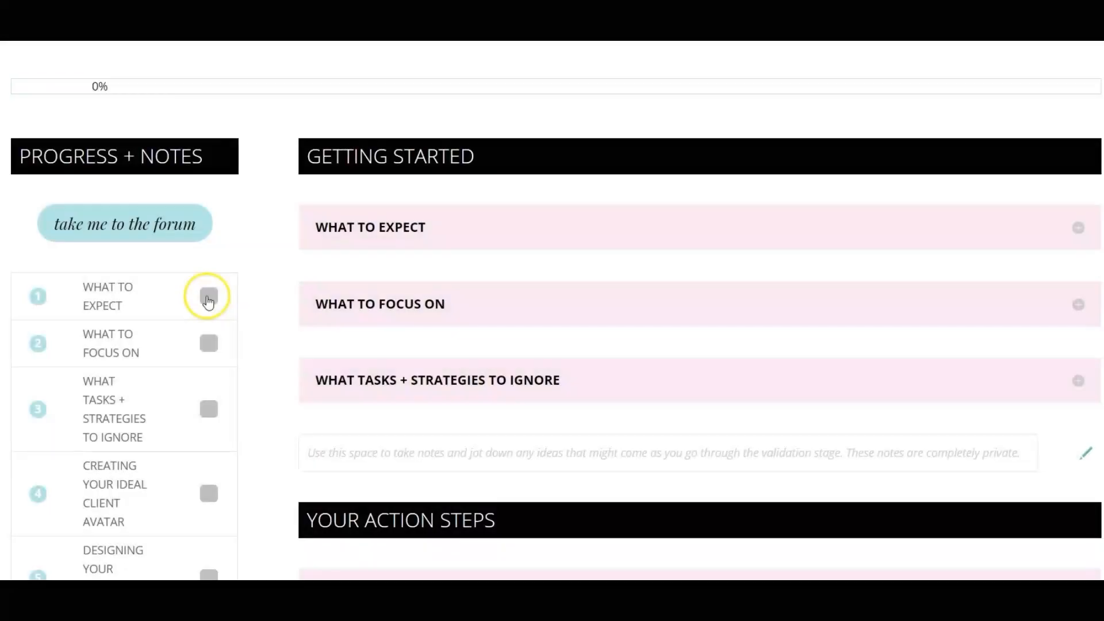
{"action": "left_click", "coordinate": [208, 296]}
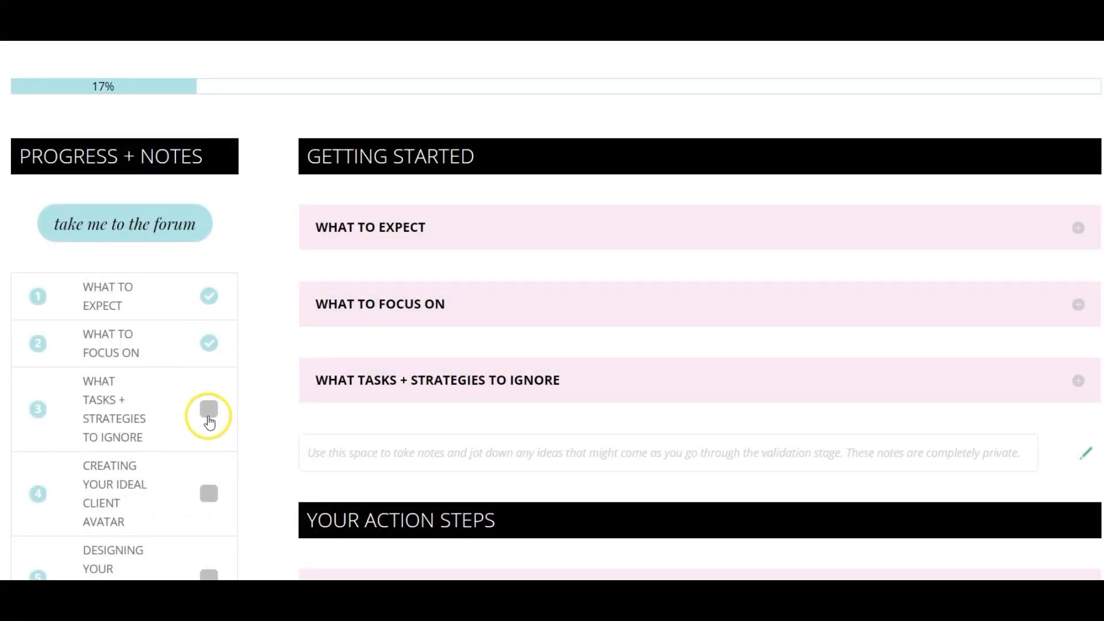